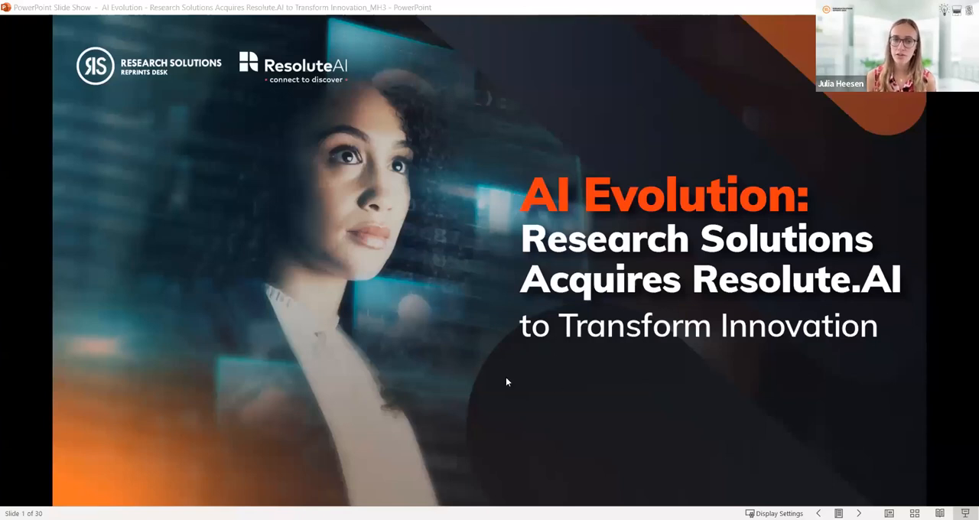
{"action": "mouse_move", "coordinate": [948, 471]}
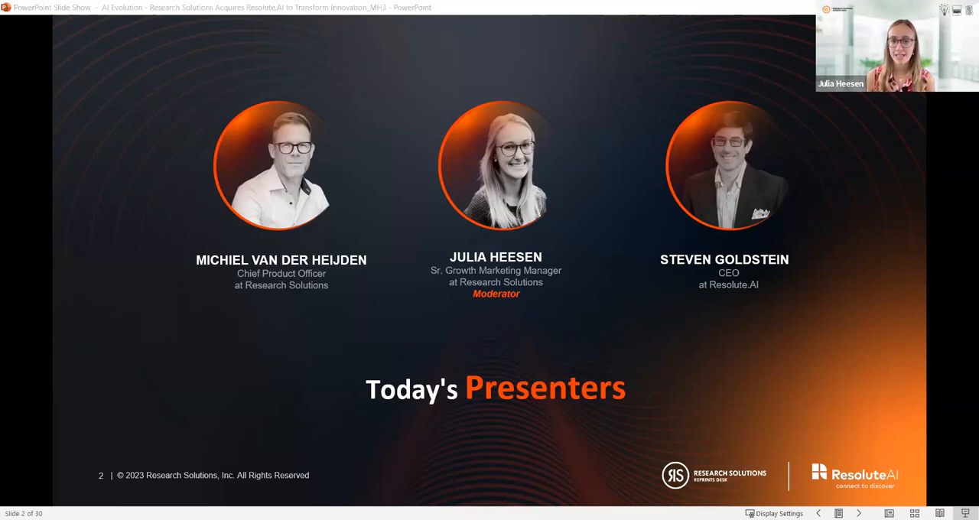
{"action": "mouse_move", "coordinate": [489, 395]}
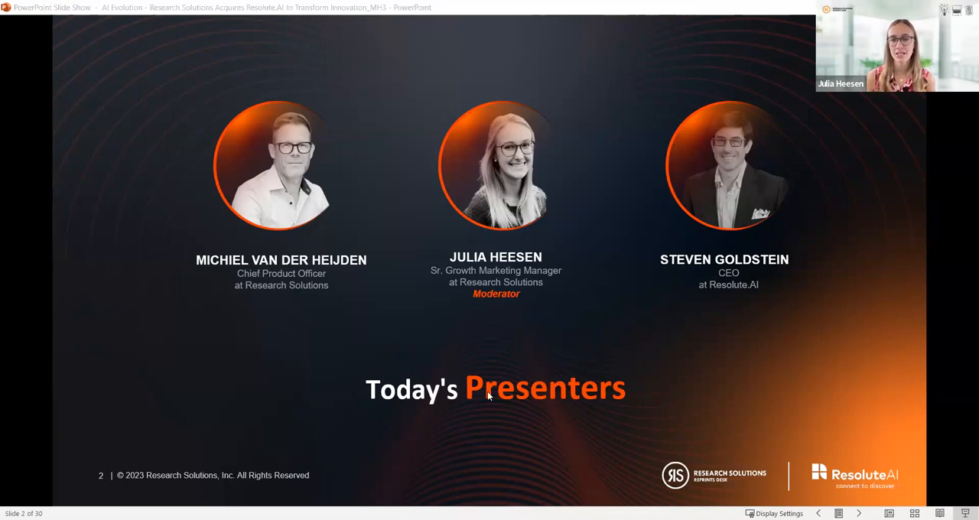
{"action": "mouse_move", "coordinate": [954, 432]}
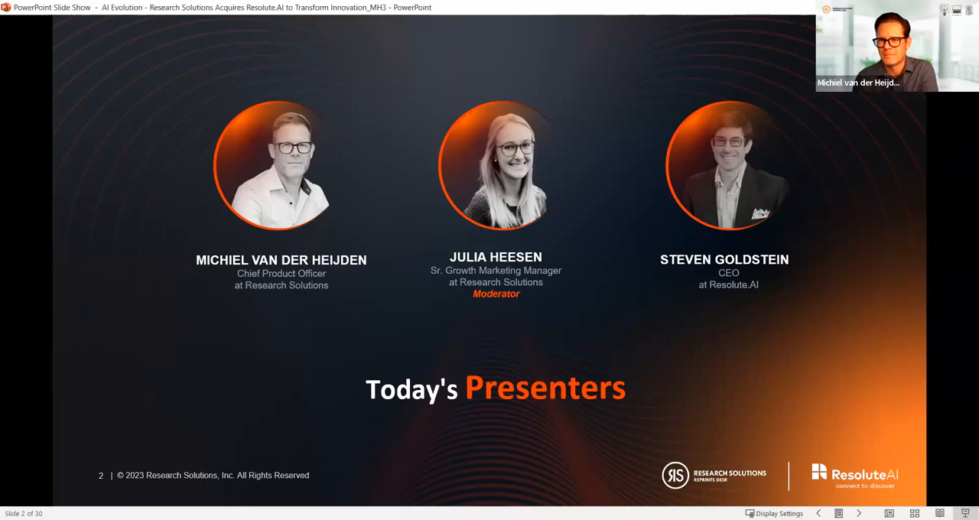
Advance the slideshow to slide 3, the Research Solutions / Reprints Desk company overview
{"action": "left_click", "coordinate": [859, 513]}
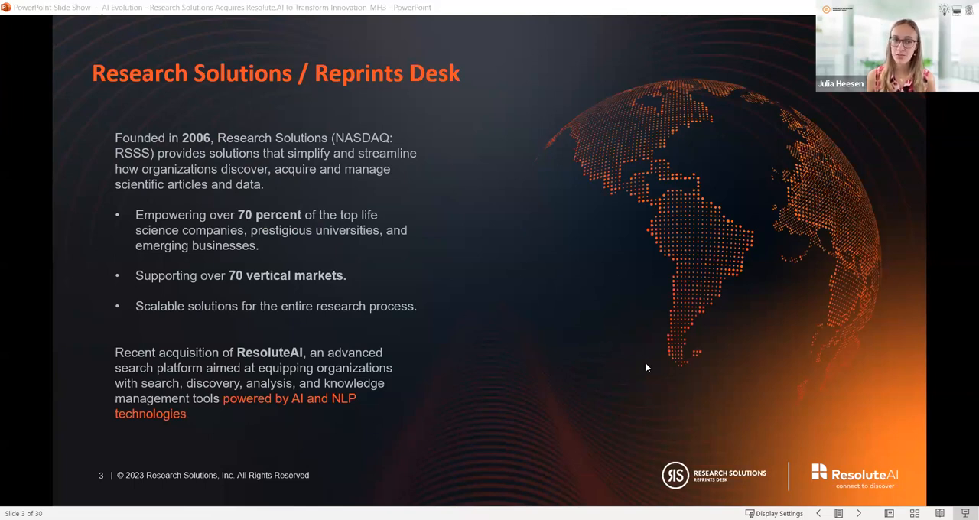
{"action": "mouse_move", "coordinate": [962, 401]}
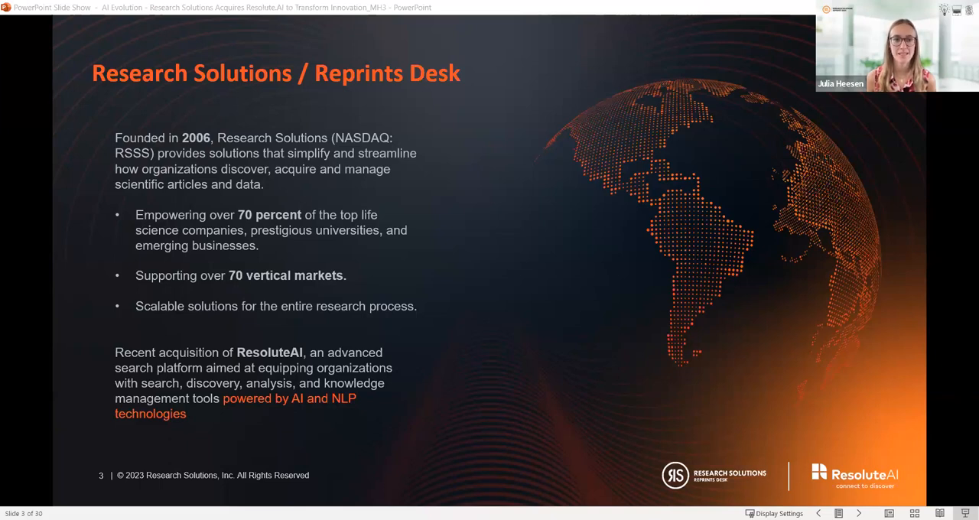
{"action": "mouse_move", "coordinate": [908, 387]}
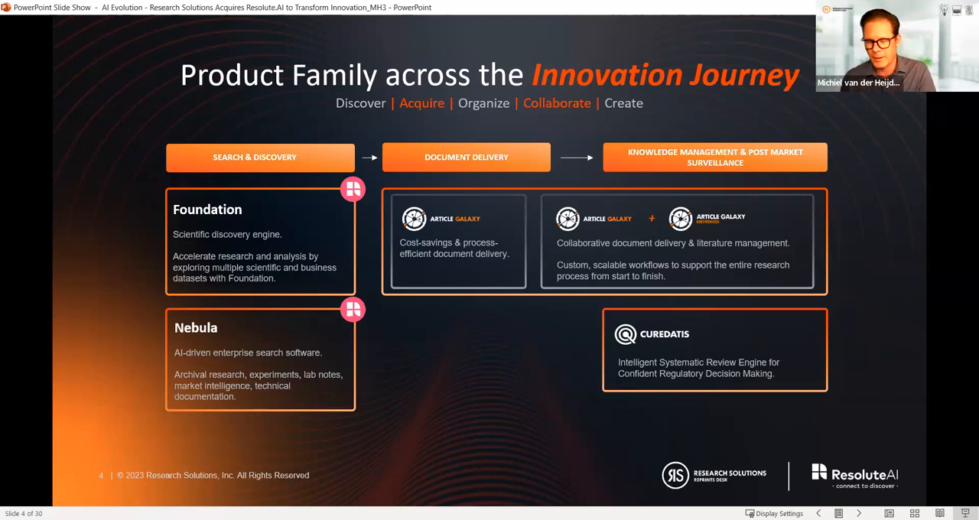
{"action": "mouse_move", "coordinate": [721, 367]}
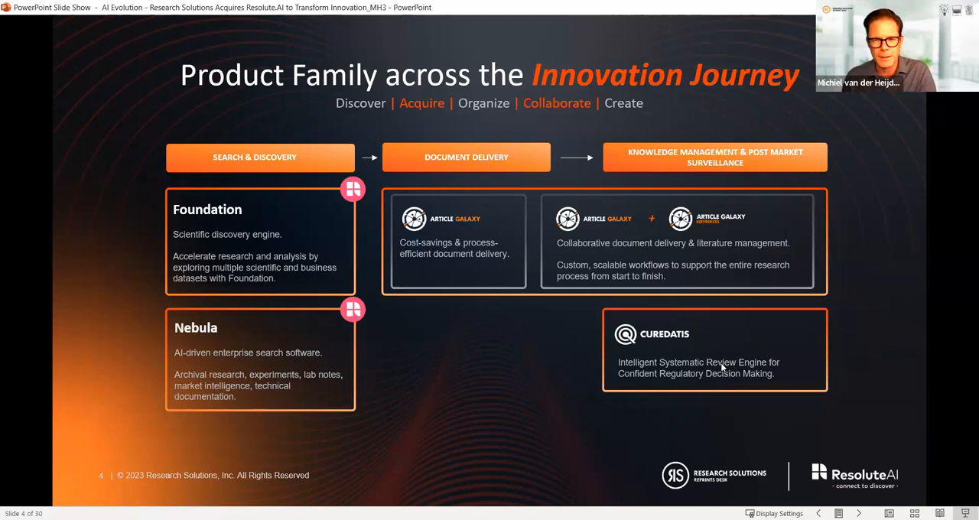
{"action": "mouse_move", "coordinate": [892, 375]}
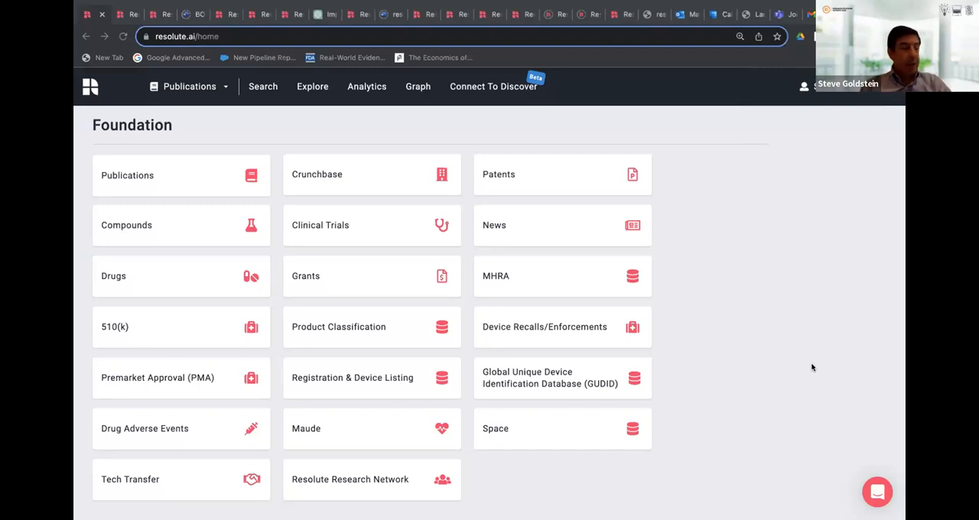
{"action": "mouse_move", "coordinate": [467, 289]}
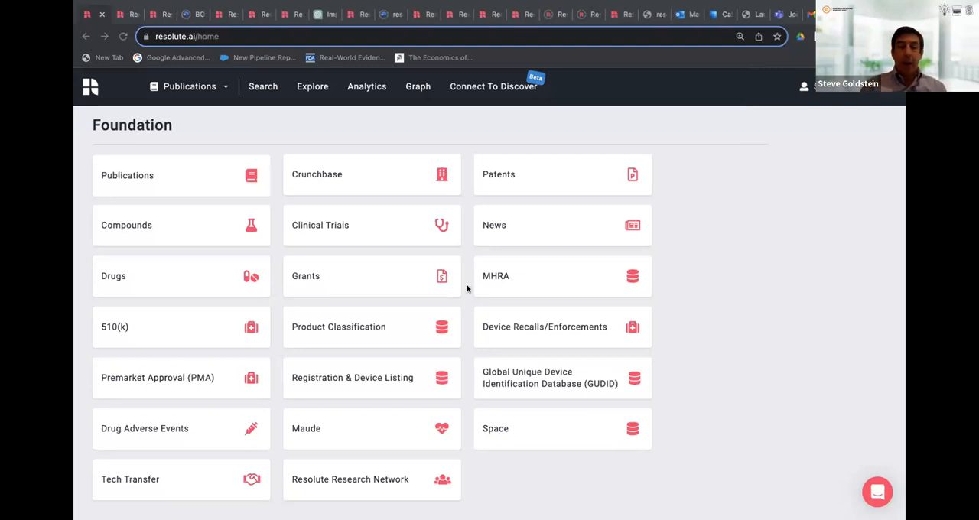
Open the Publications collection search, loading 162,698,142 results sorted by relevance
{"action": "left_click", "coordinate": [127, 175]}
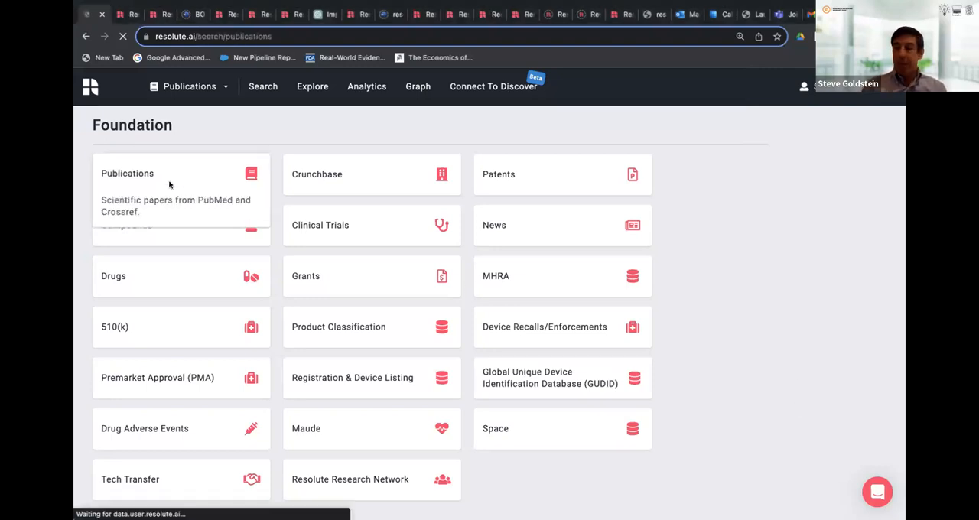
{"action": "left_click", "coordinate": [168, 191]}
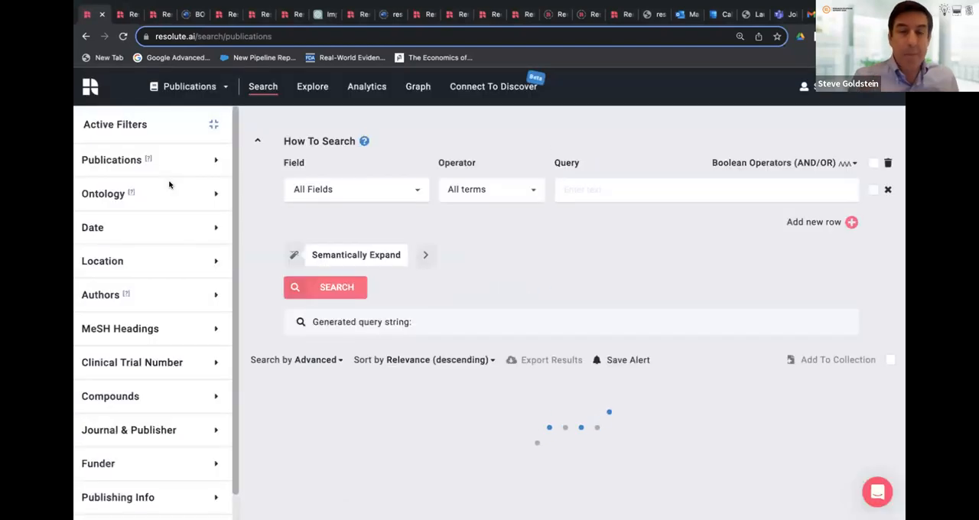
{"action": "left_click", "coordinate": [325, 286]}
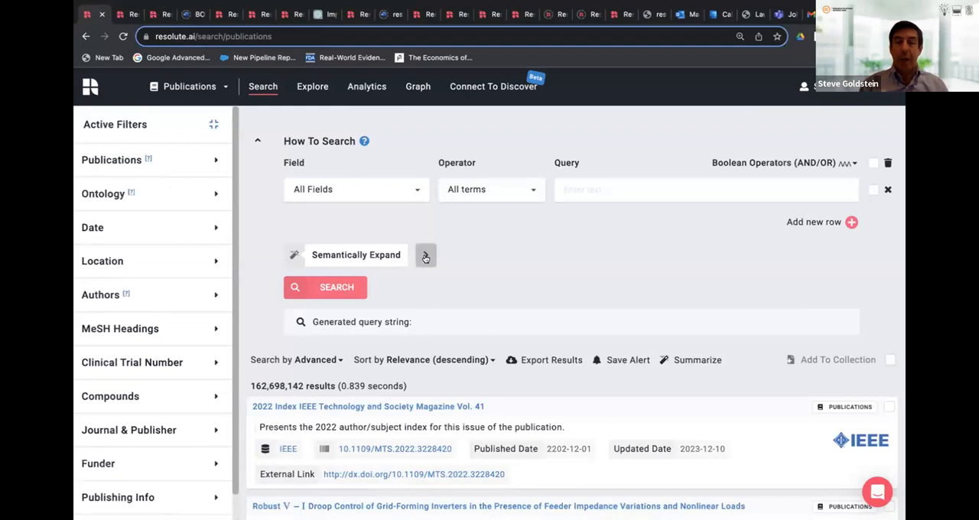
Enter 'use of botox for the treatment of migraines' in the natural-language query field
{"action": "left_click", "coordinate": [426, 254]}
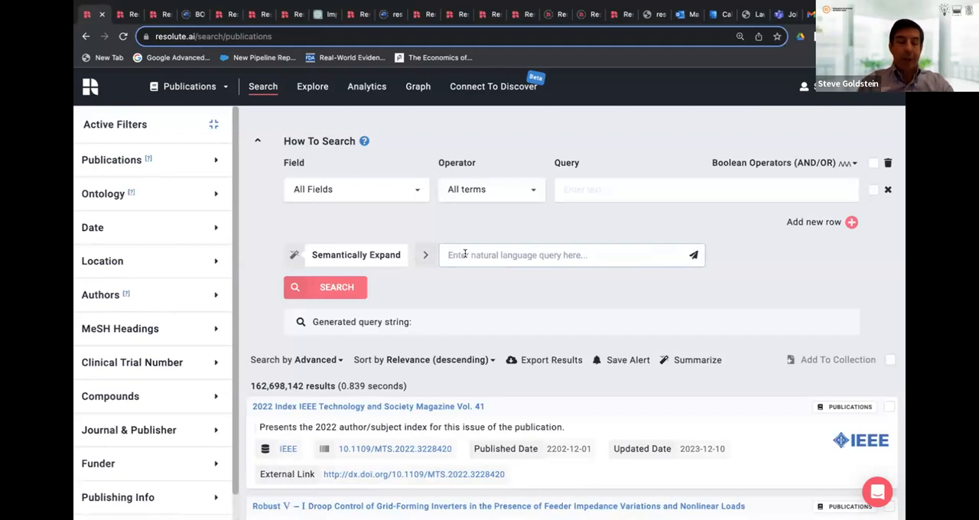
{"action": "type", "text": "use"}
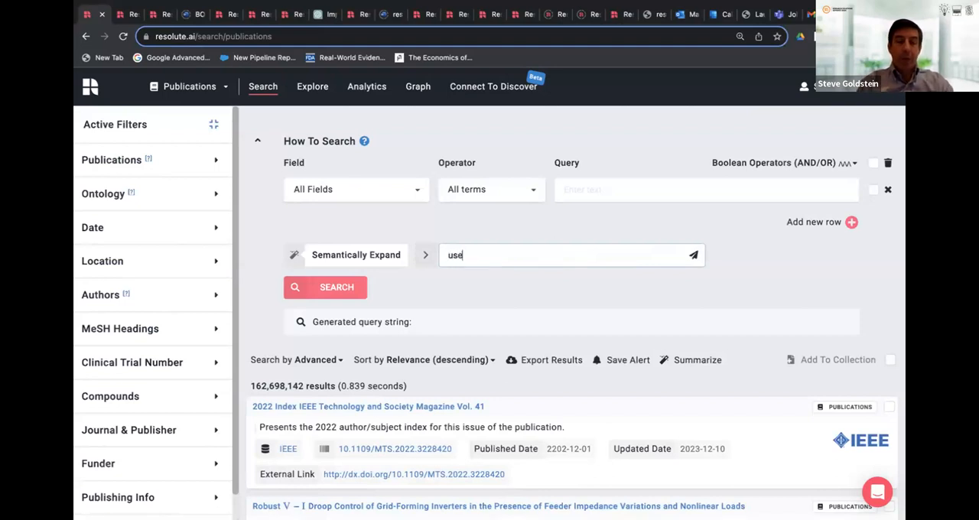
{"action": "type", "text": "of bot"}
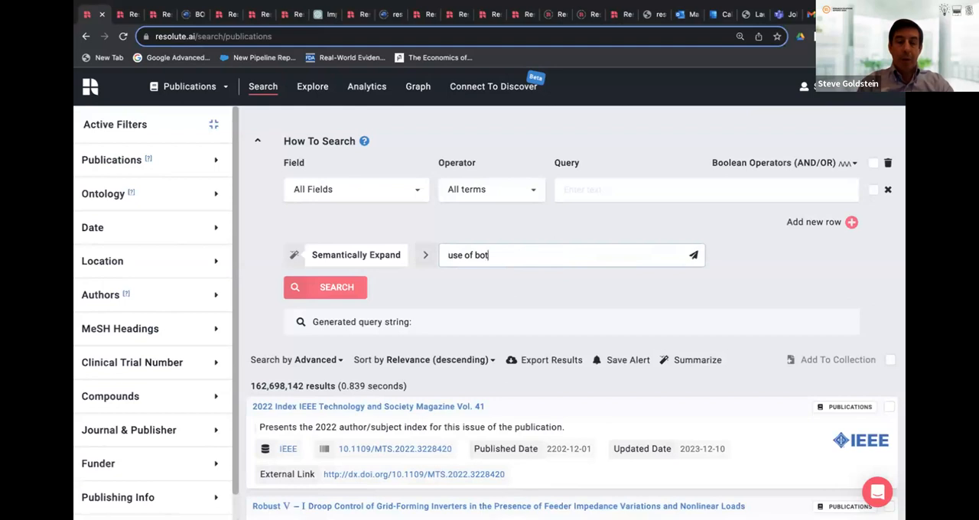
{"action": "type", "text": "oxf"}
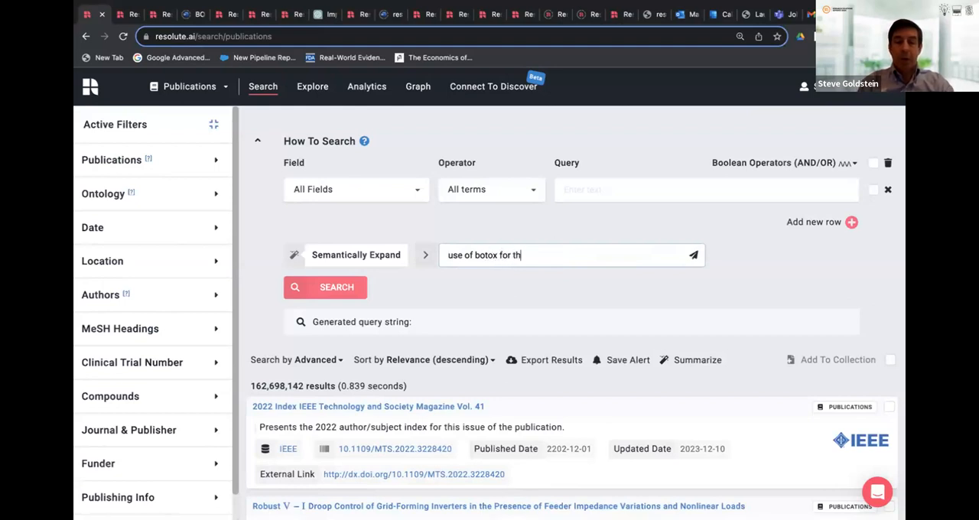
{"action": "type", "text": "e treatment"}
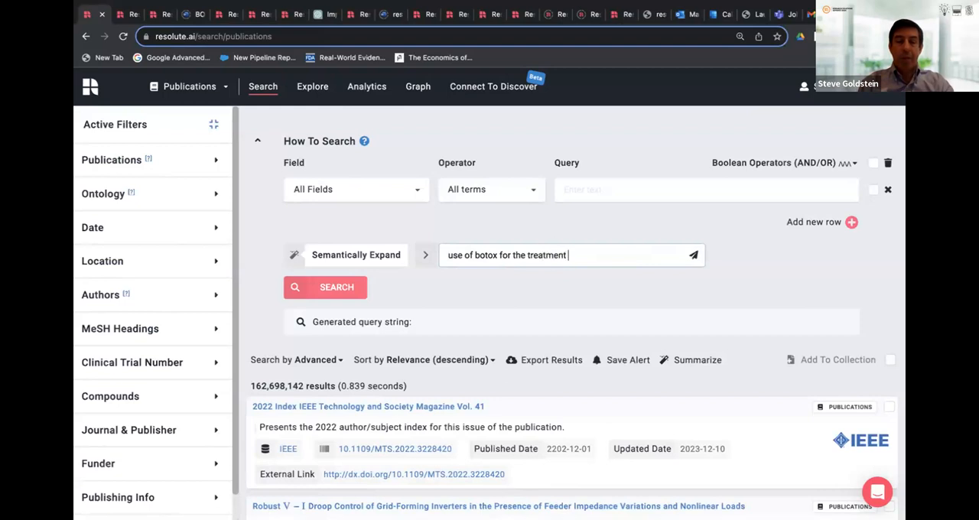
{"action": "type", "text": "of migraines"}
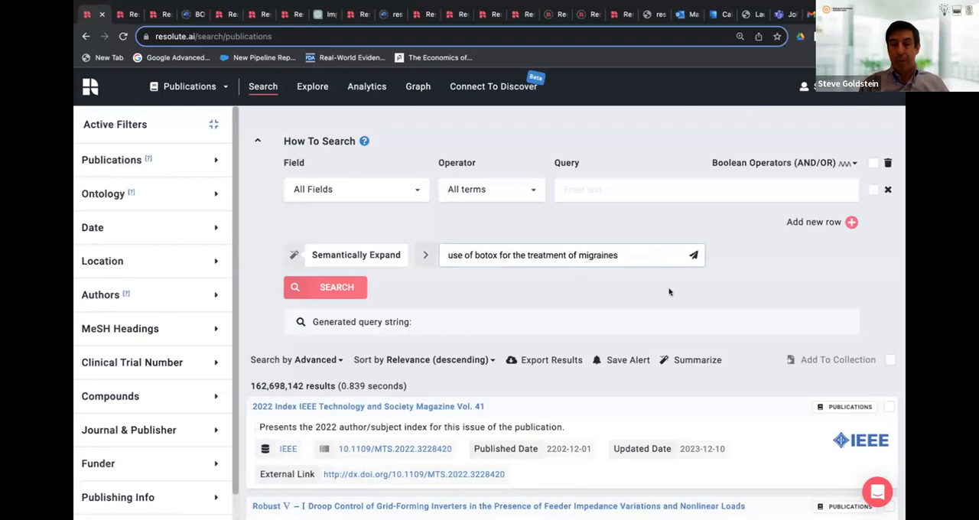
Semantically expand the botox-migraine question into four synonym rows and a Boolean query string
{"action": "left_click", "coordinate": [694, 255]}
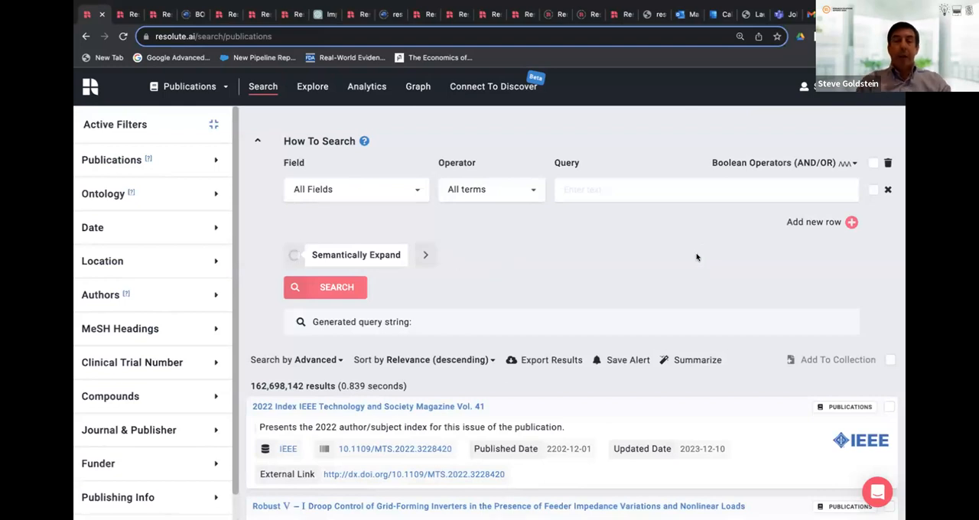
{"action": "mouse_move", "coordinate": [695, 254]}
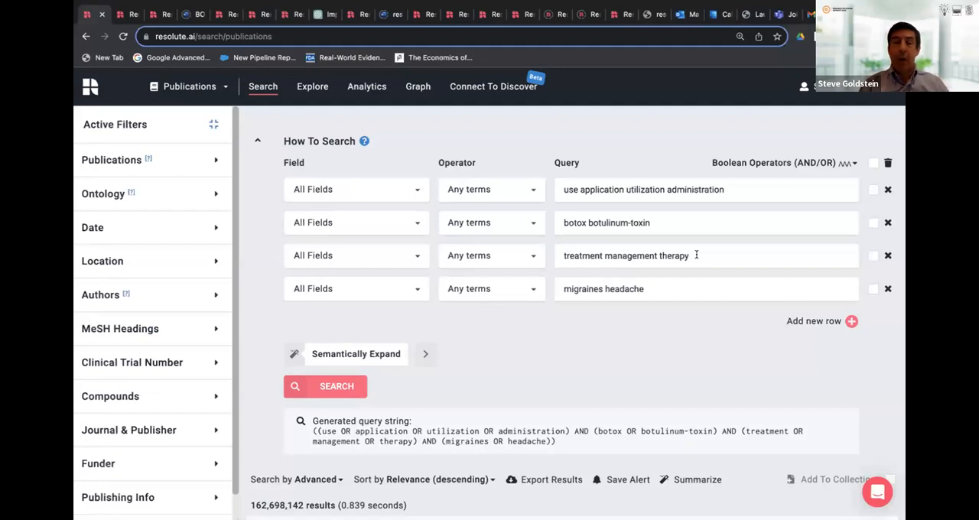
{"action": "mouse_move", "coordinate": [570, 390]}
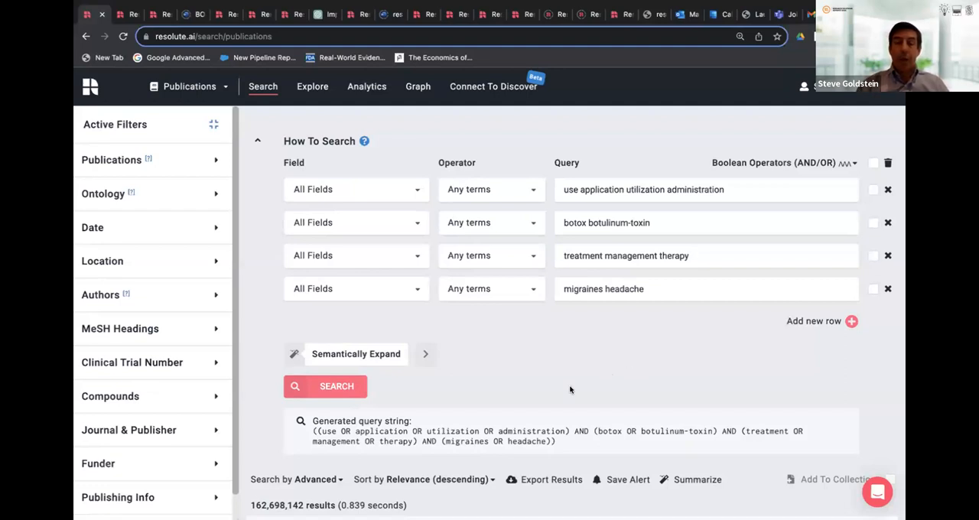
{"action": "scroll", "scroll_direction": "down", "scroll_amount": 3}
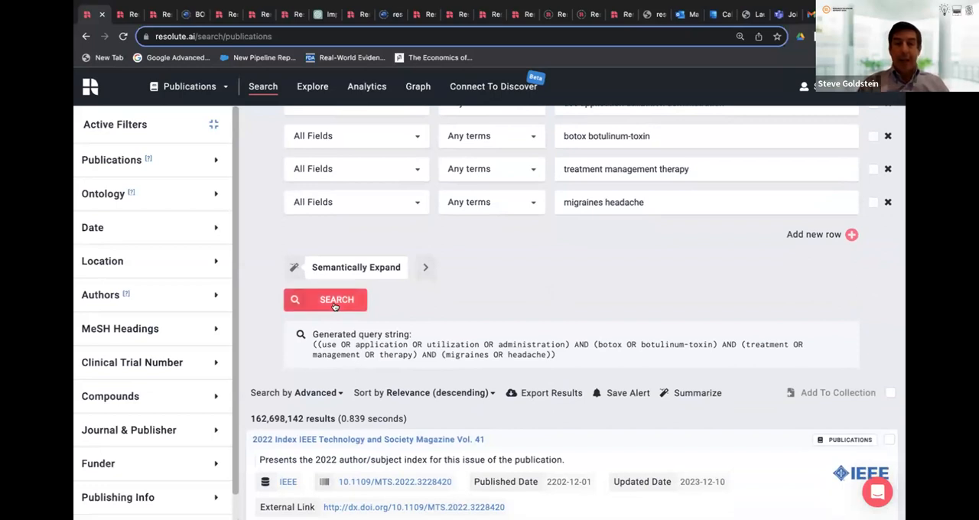
{"action": "left_click", "coordinate": [325, 299]}
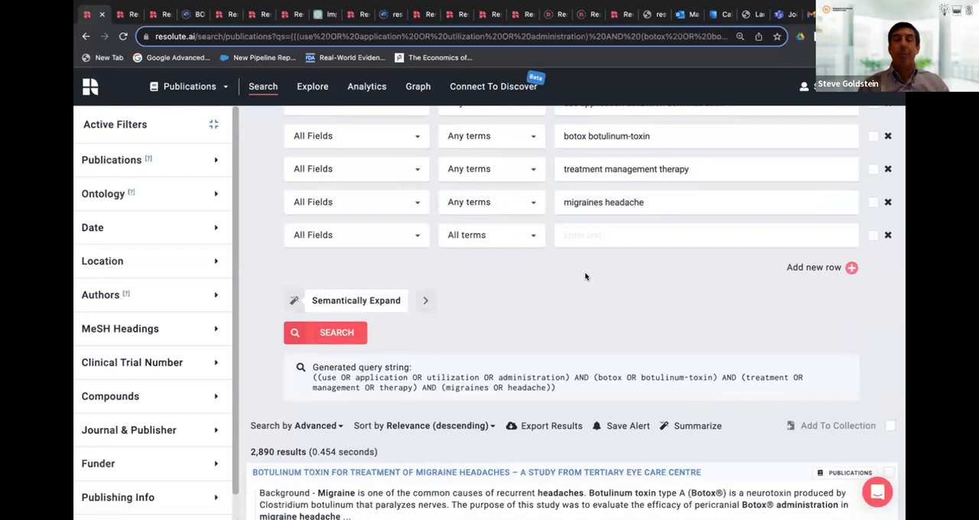
{"action": "scroll", "scroll_direction": "down", "scroll_amount": 3}
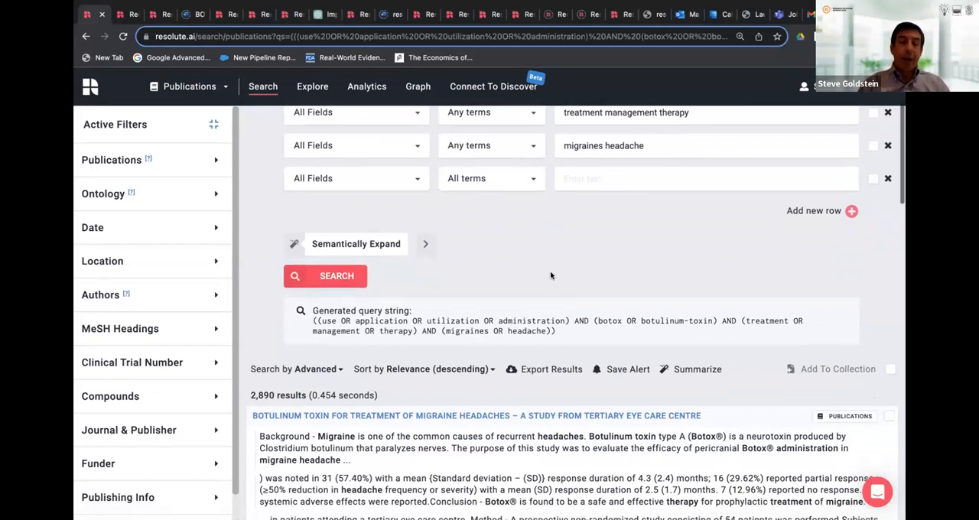
{"action": "scroll", "scroll_direction": "up", "scroll_amount": 3}
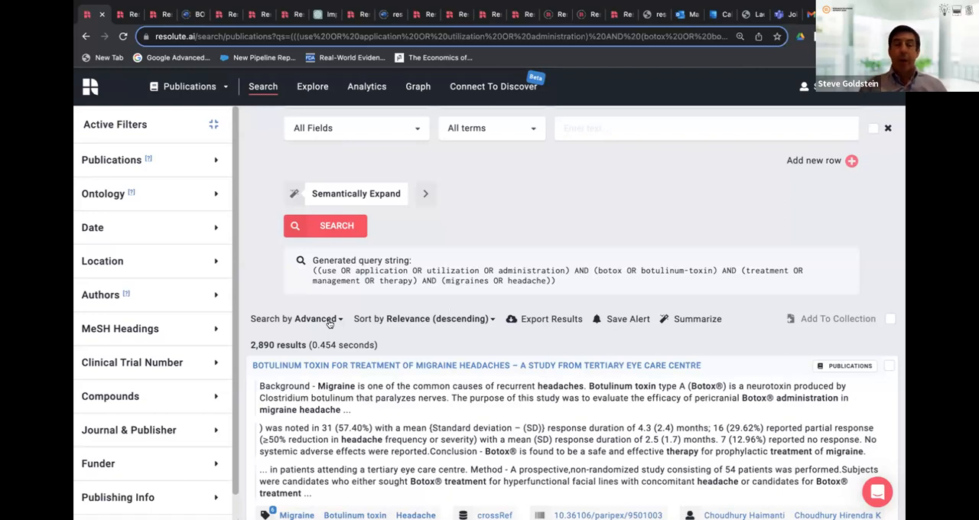
{"action": "mouse_move", "coordinate": [397, 321]}
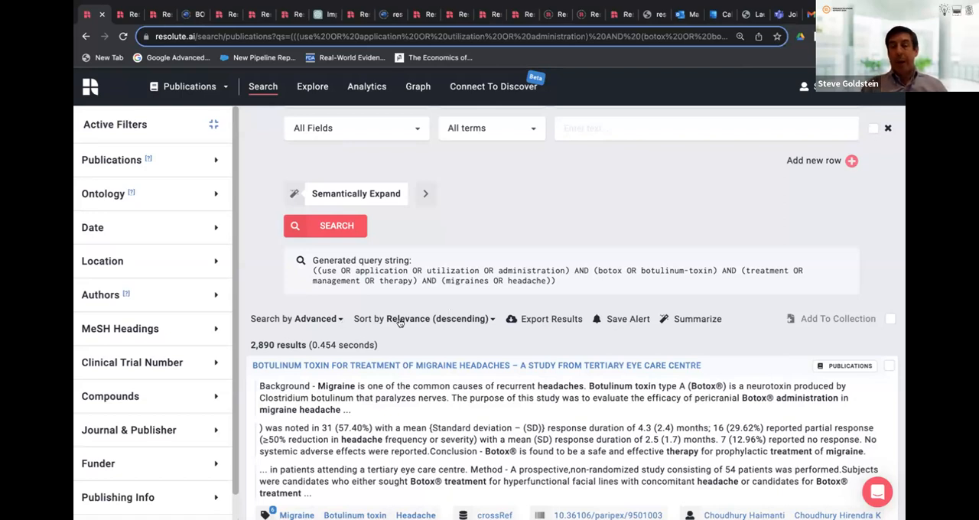
{"action": "mouse_move", "coordinate": [535, 325]}
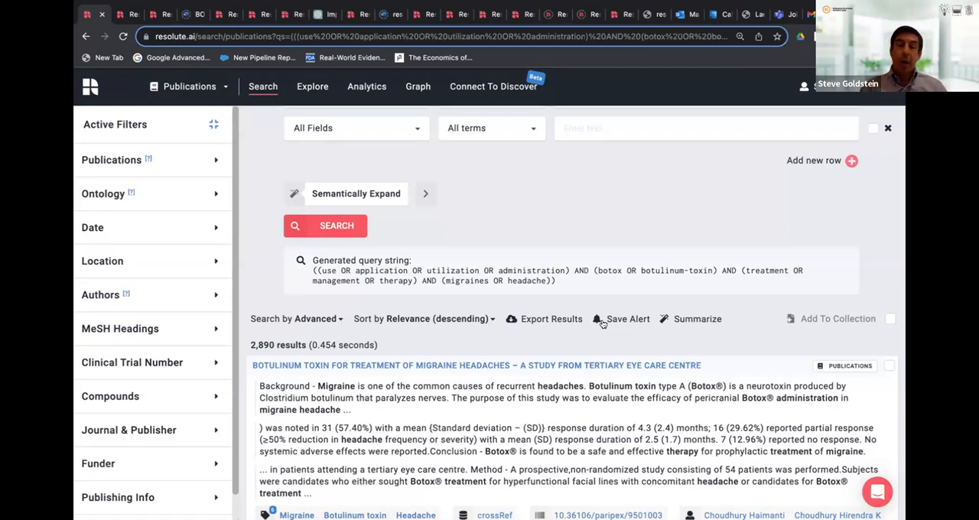
{"action": "mouse_move", "coordinate": [646, 329]}
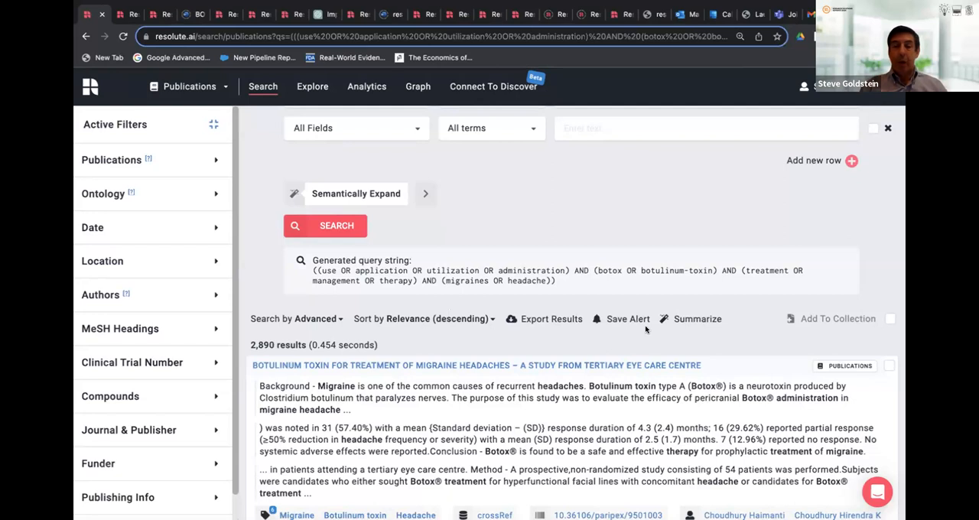
{"action": "mouse_move", "coordinate": [685, 329]}
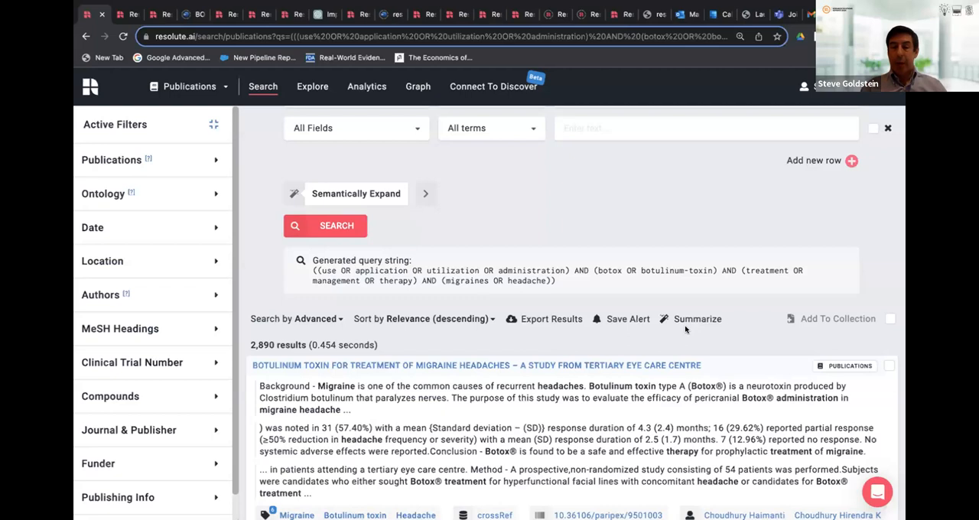
{"action": "mouse_move", "coordinate": [837, 331]}
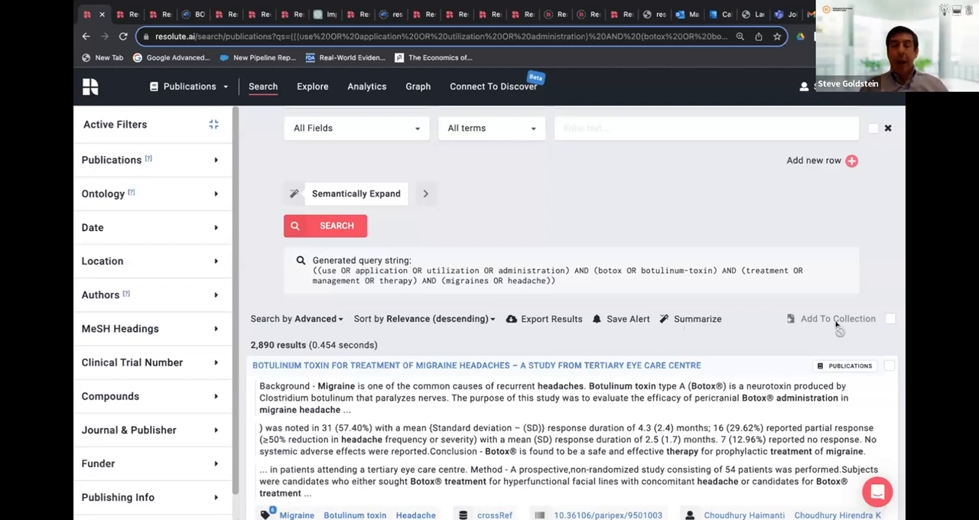
{"action": "mouse_move", "coordinate": [837, 318]}
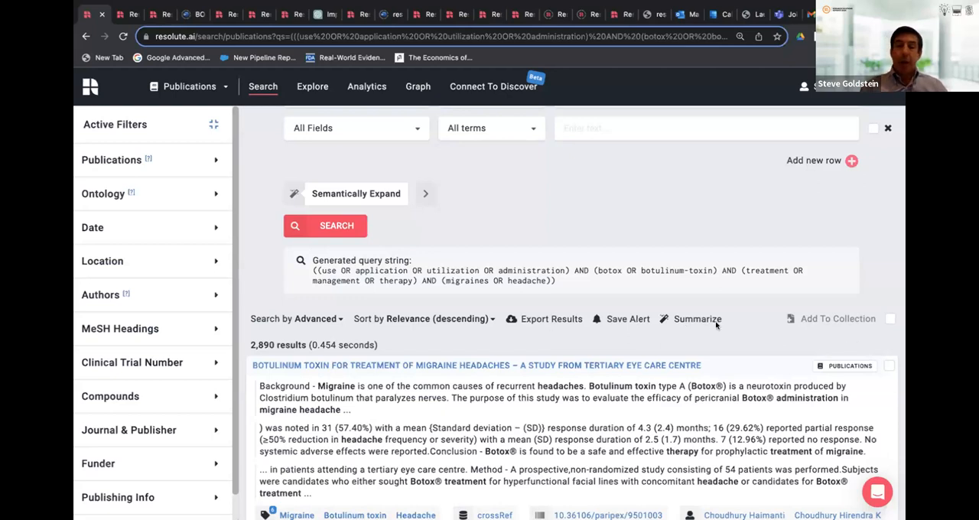
{"action": "mouse_move", "coordinate": [575, 350]}
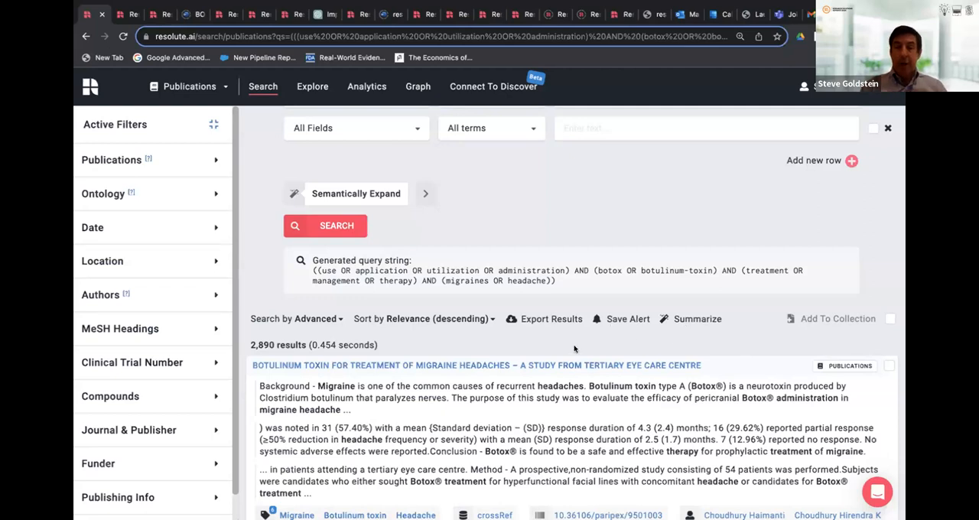
Expand the Publications filters to see tag counts like Botulinum toxin 1,330 and Migraine 1,039
{"action": "scroll", "scroll_direction": "down", "scroll_amount": 3}
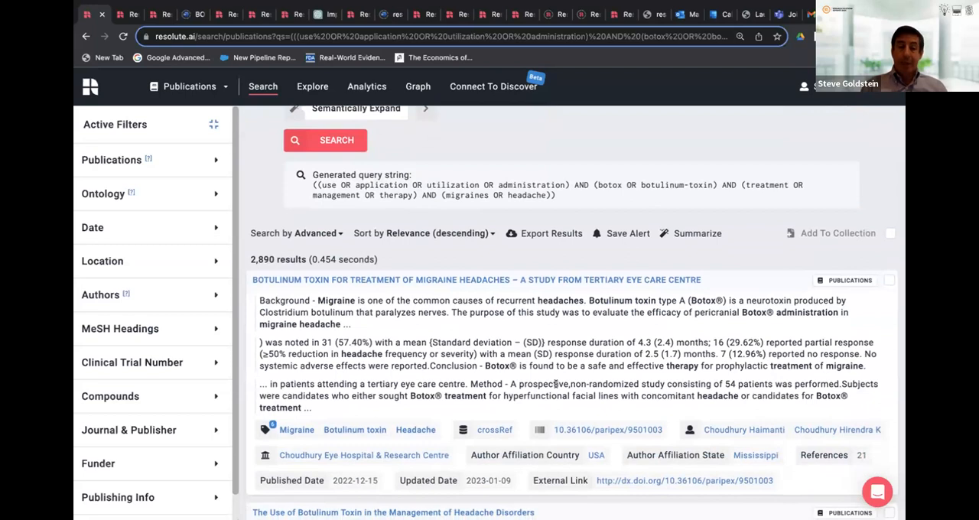
{"action": "mouse_move", "coordinate": [555, 342]}
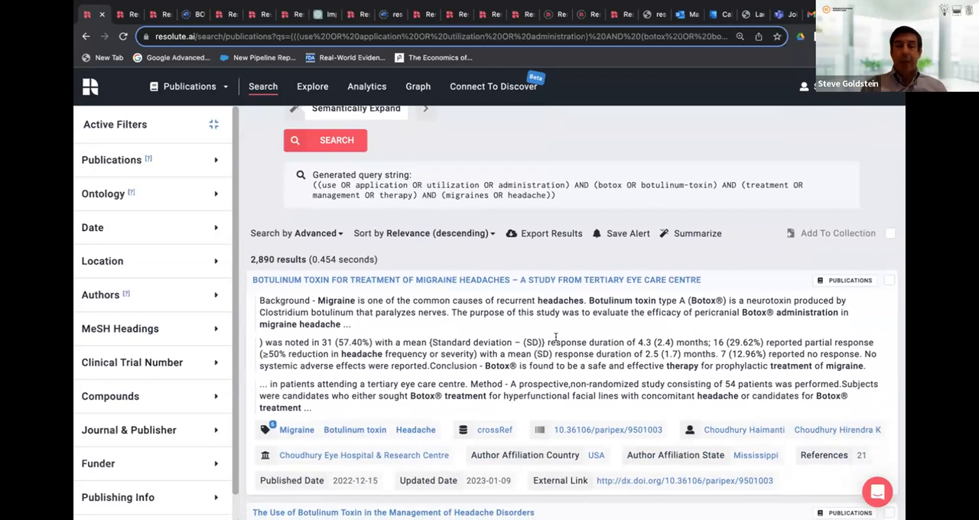
{"action": "scroll", "scroll_direction": "up", "scroll_amount": 3}
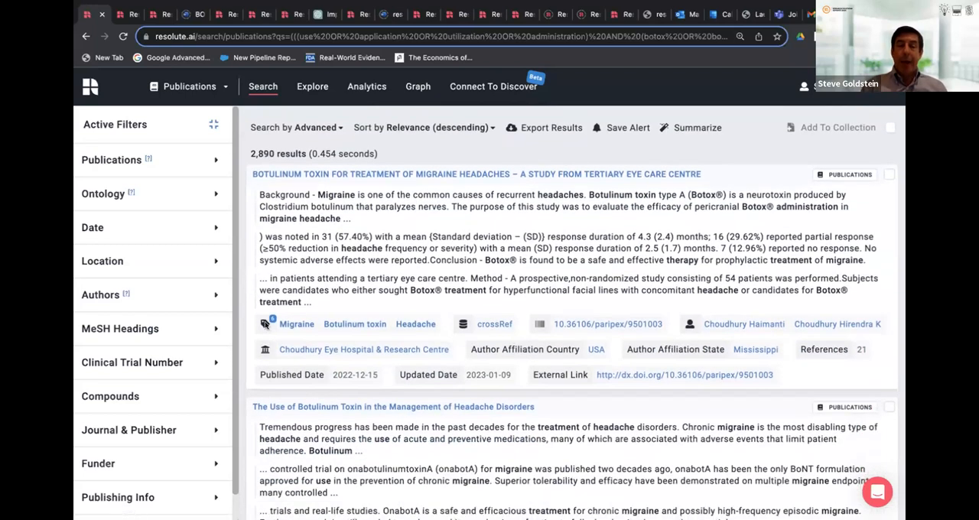
{"action": "left_click", "coordinate": [272, 324]}
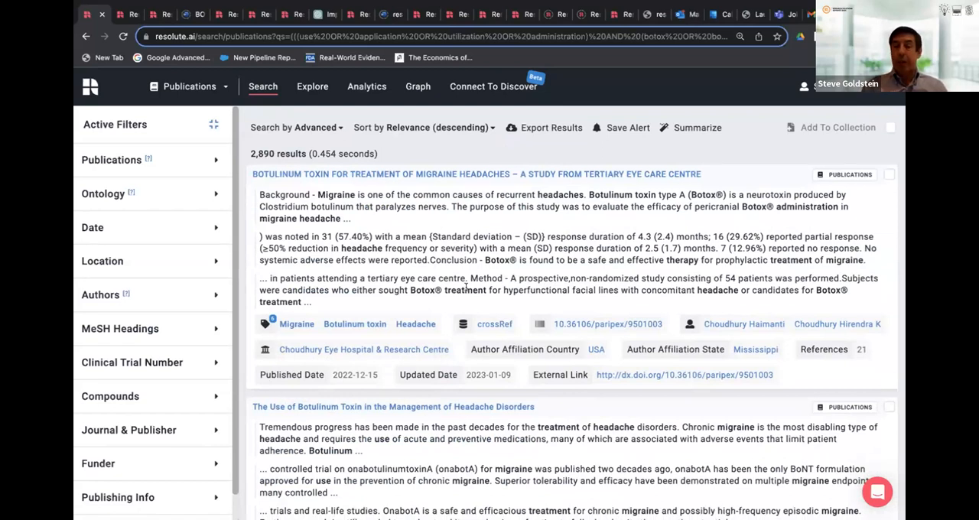
{"action": "scroll", "scroll_direction": "up", "scroll_amount": 3}
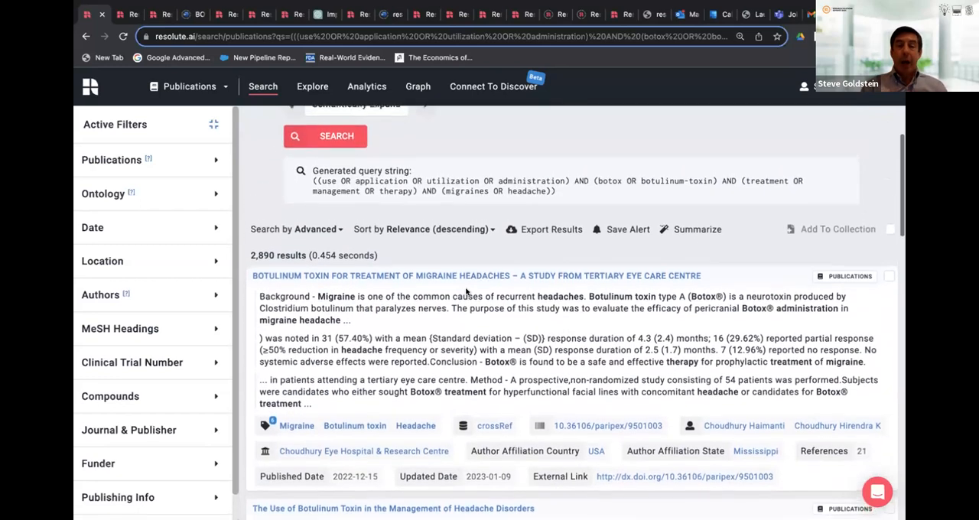
{"action": "scroll", "scroll_direction": "up", "scroll_amount": 3}
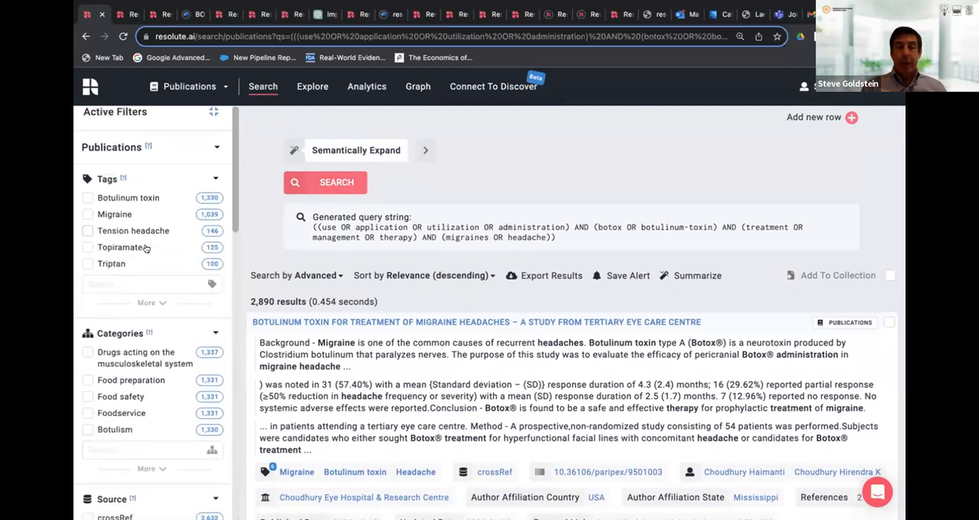
{"action": "scroll", "scroll_direction": "down", "scroll_amount": 3}
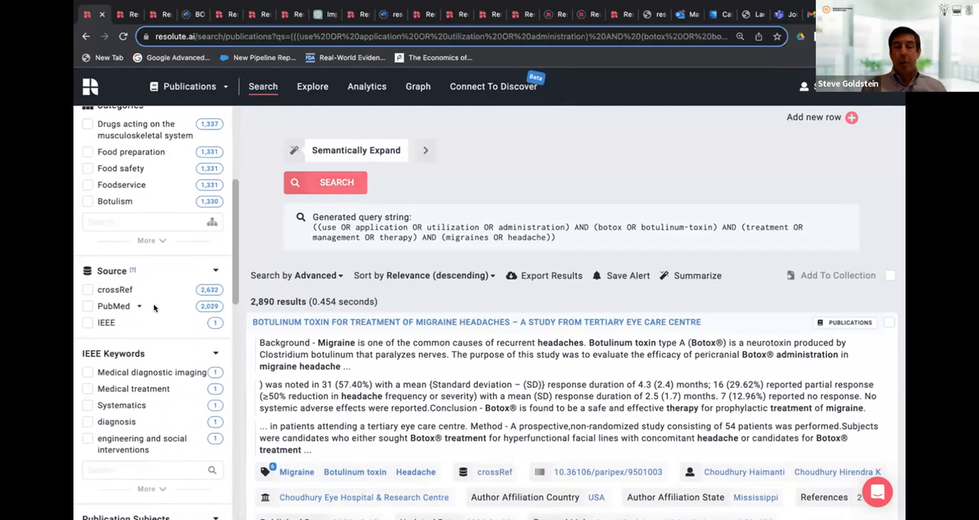
{"action": "scroll", "scroll_direction": "down", "scroll_amount": 3}
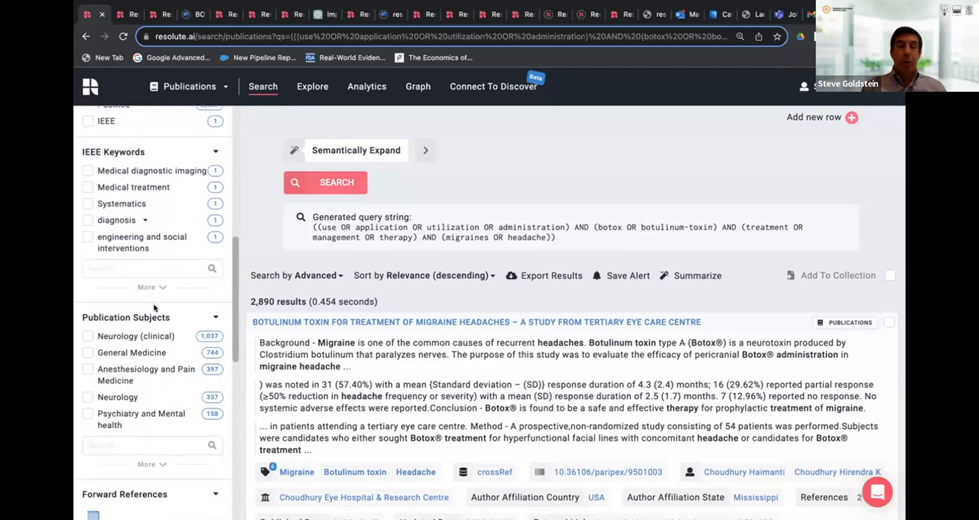
{"action": "scroll", "scroll_direction": "down", "scroll_amount": 3}
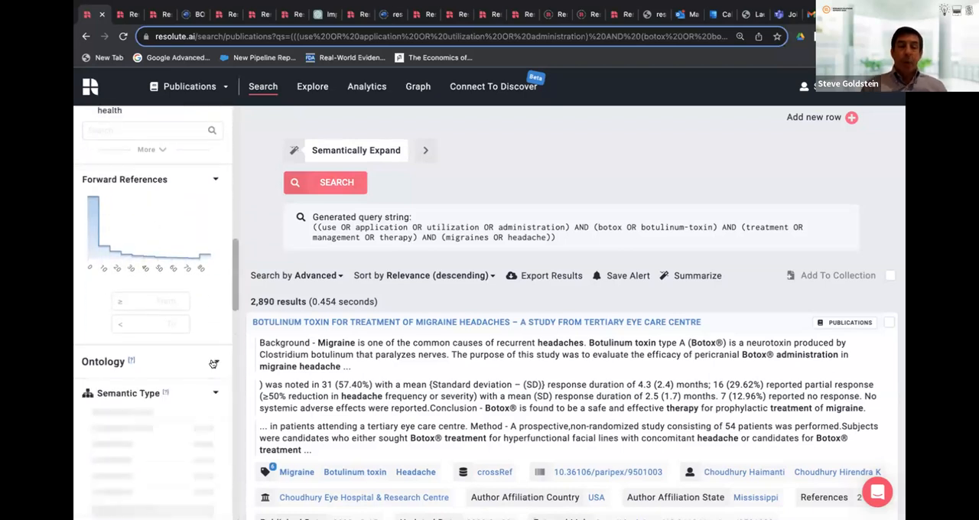
{"action": "scroll", "scroll_direction": "down", "scroll_amount": 3}
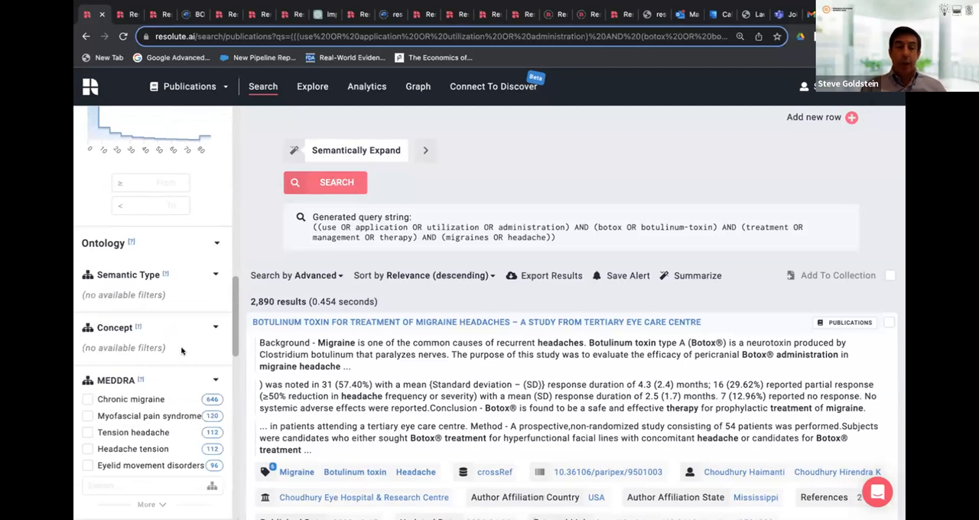
{"action": "scroll", "scroll_direction": "down", "scroll_amount": 3}
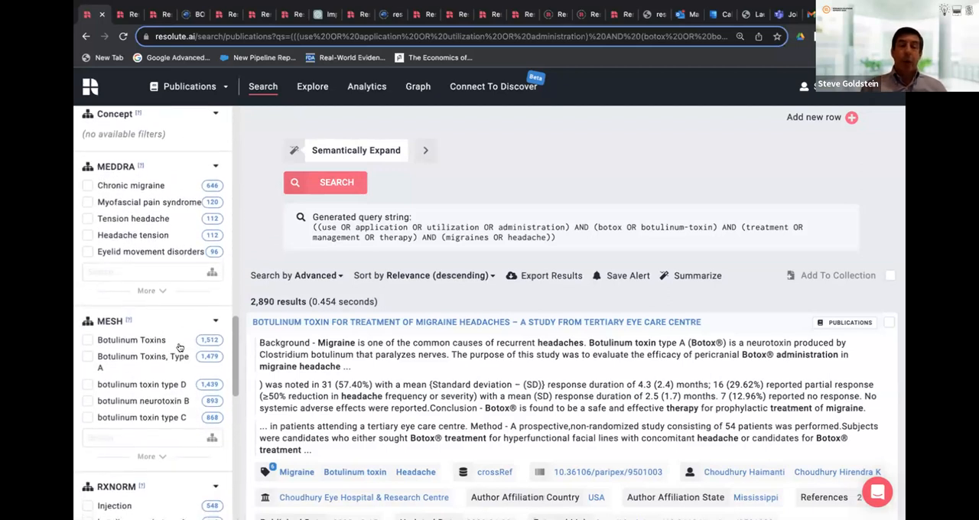
{"action": "scroll", "scroll_direction": "down", "scroll_amount": 3}
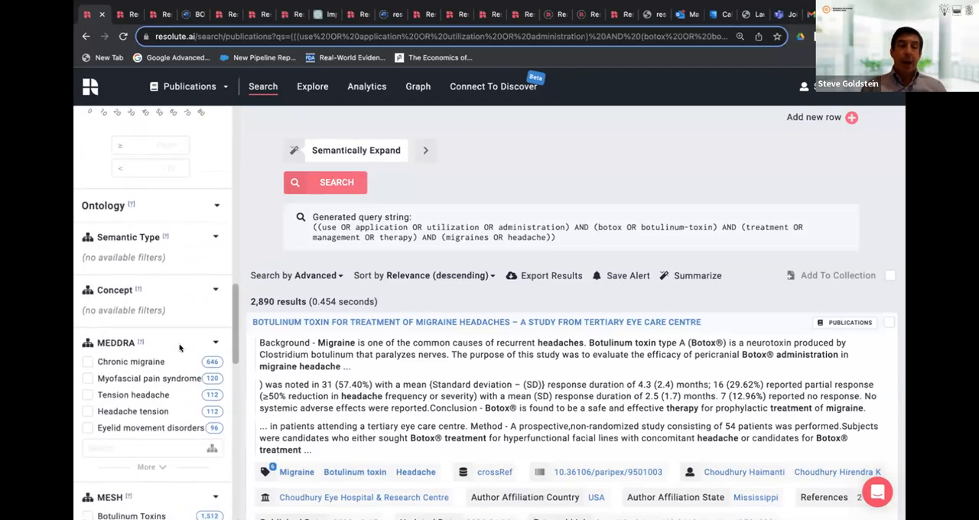
{"action": "scroll", "scroll_direction": "down", "scroll_amount": 3}
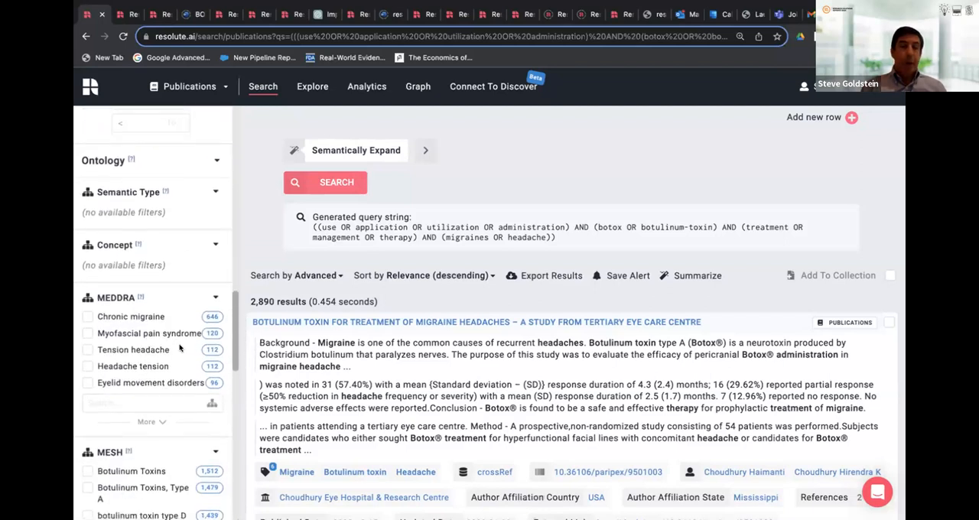
{"action": "scroll", "scroll_direction": "down", "scroll_amount": 3}
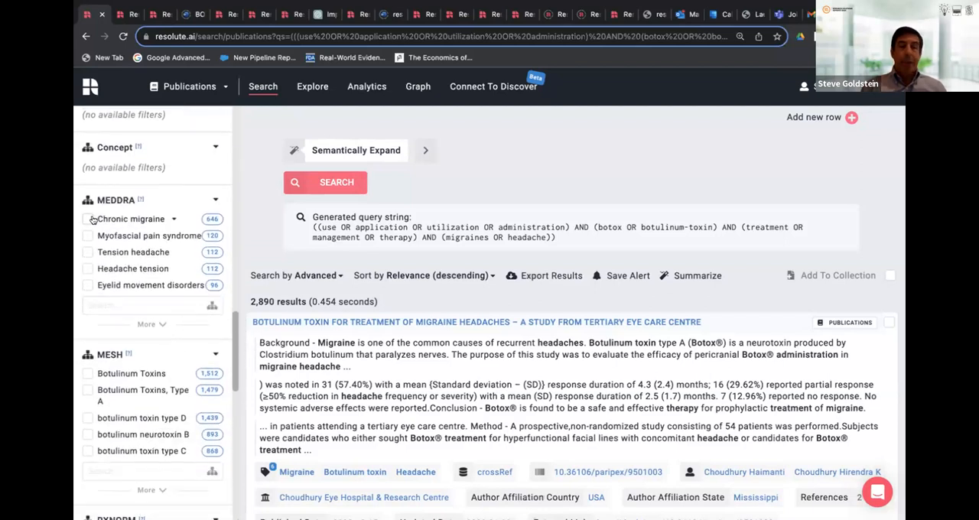
Filter the results to the 646 publications tagged MEDDRA Chronic migraine
{"action": "left_click", "coordinate": [87, 218]}
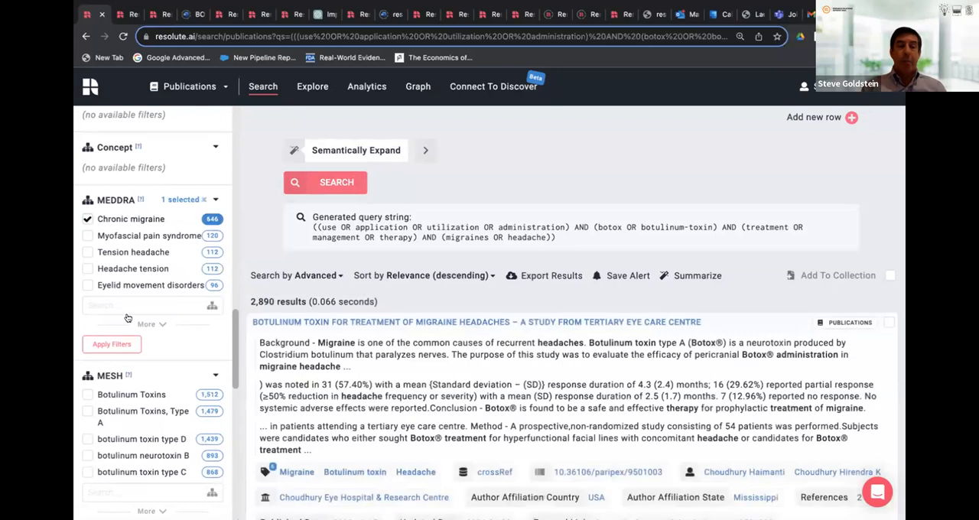
{"action": "left_click", "coordinate": [112, 345]}
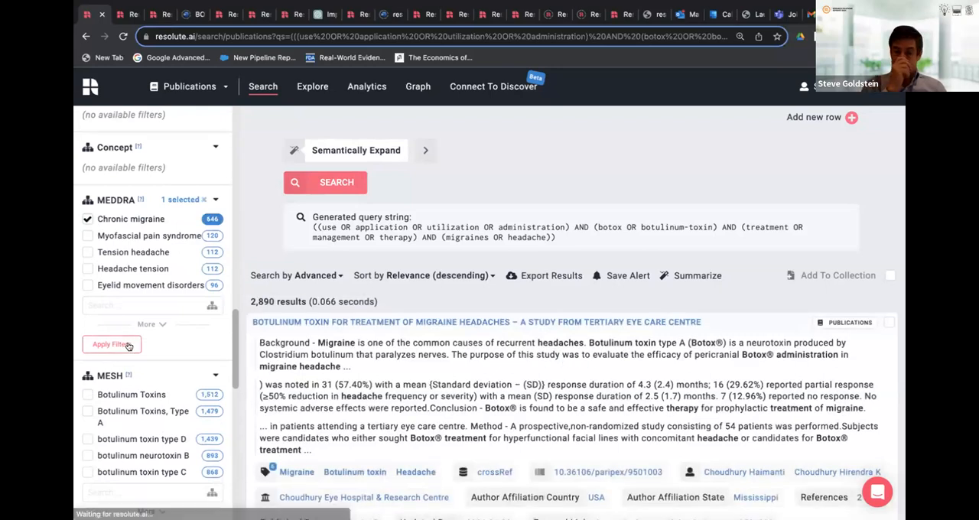
{"action": "left_click", "coordinate": [111, 344]}
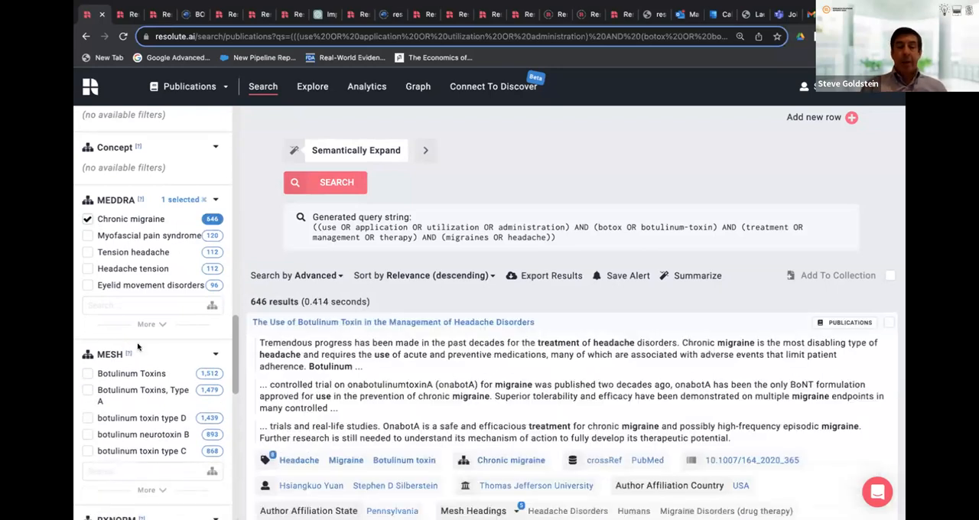
Open the abstract page of the 'Botulinum Toxin—A Current Place…' review
{"action": "scroll", "scroll_direction": "down", "scroll_amount": 3}
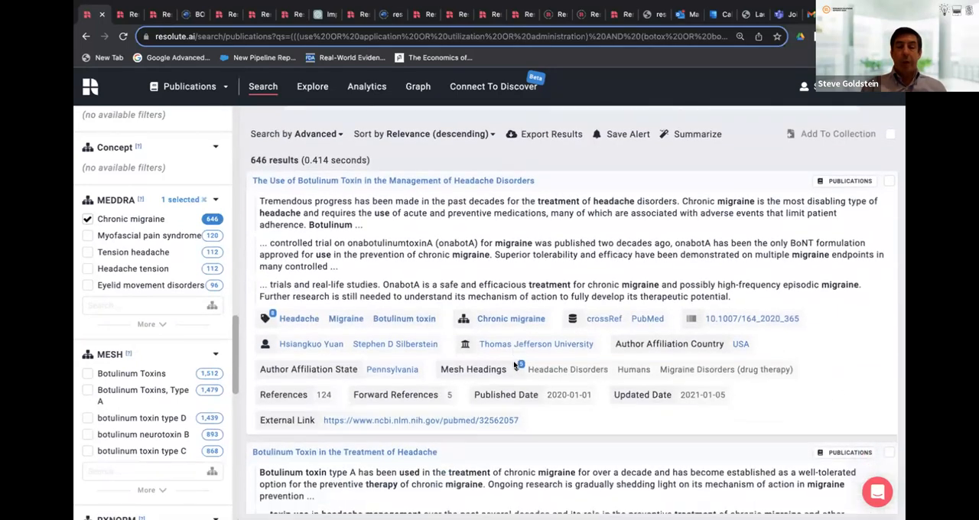
{"action": "scroll", "scroll_direction": "down", "scroll_amount": 3}
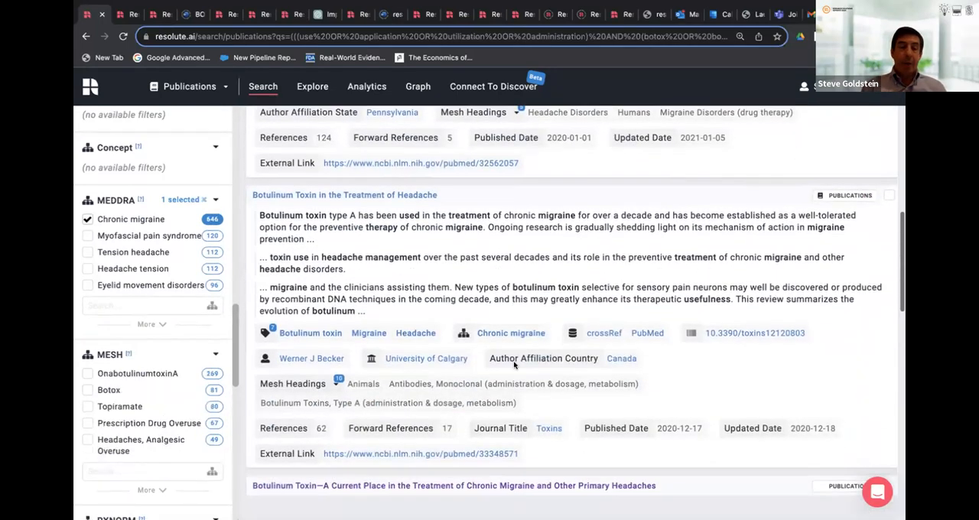
{"action": "scroll", "scroll_direction": "down", "scroll_amount": 3}
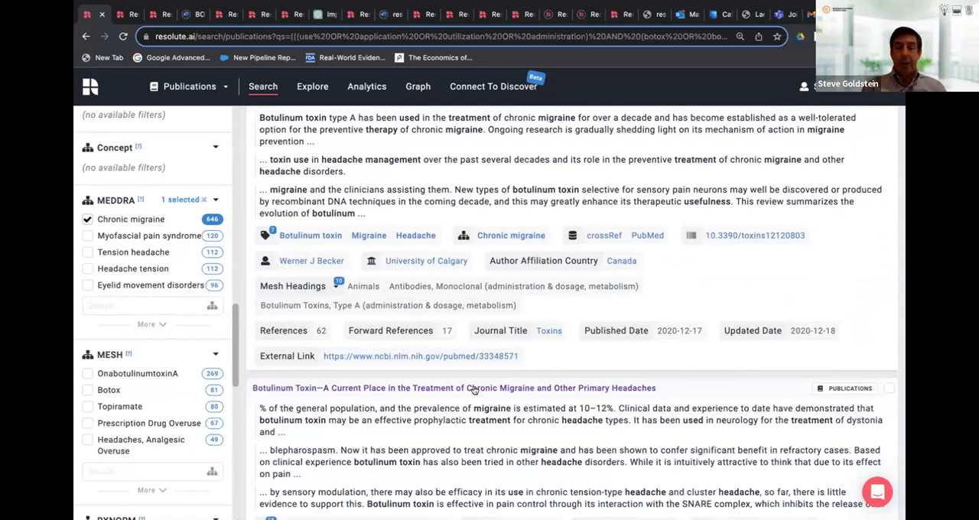
{"action": "left_click", "coordinate": [454, 388]}
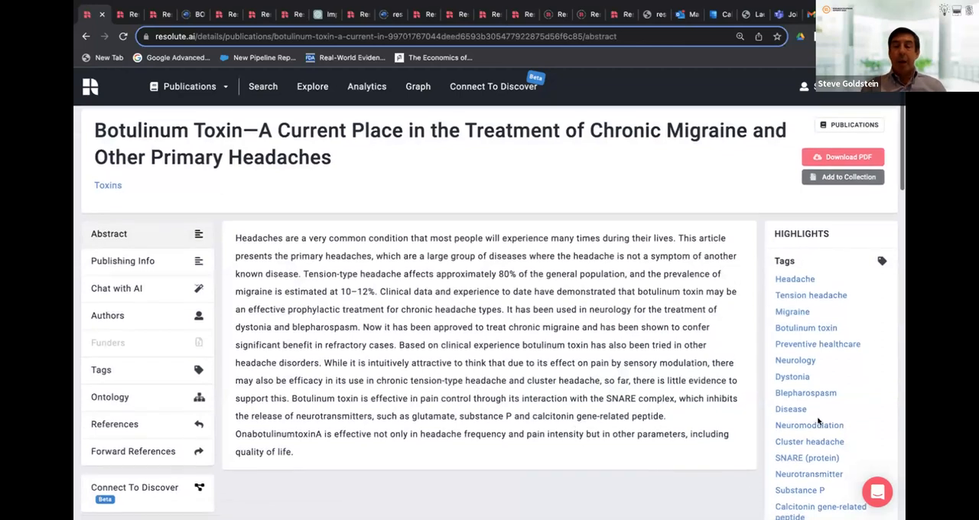
{"action": "scroll", "scroll_direction": "down", "scroll_amount": 3}
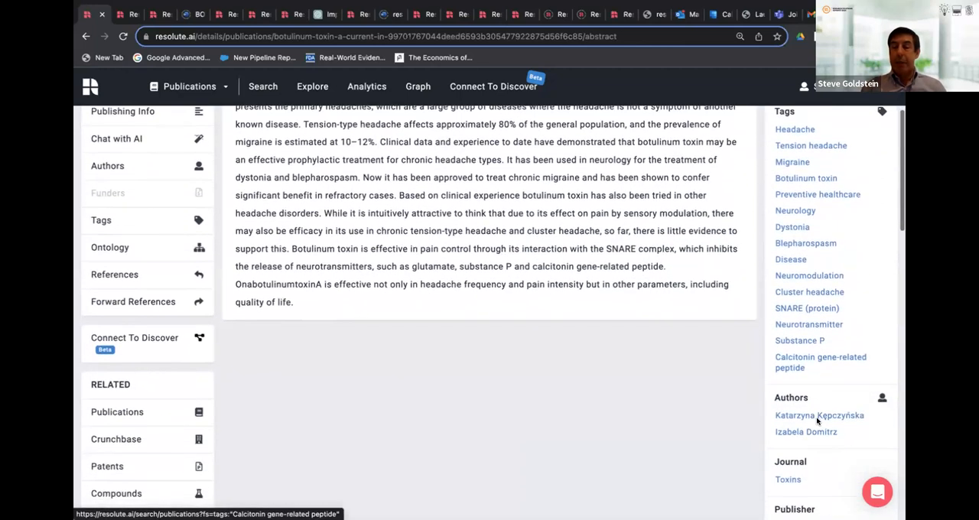
{"action": "scroll", "scroll_direction": "down", "scroll_amount": 3}
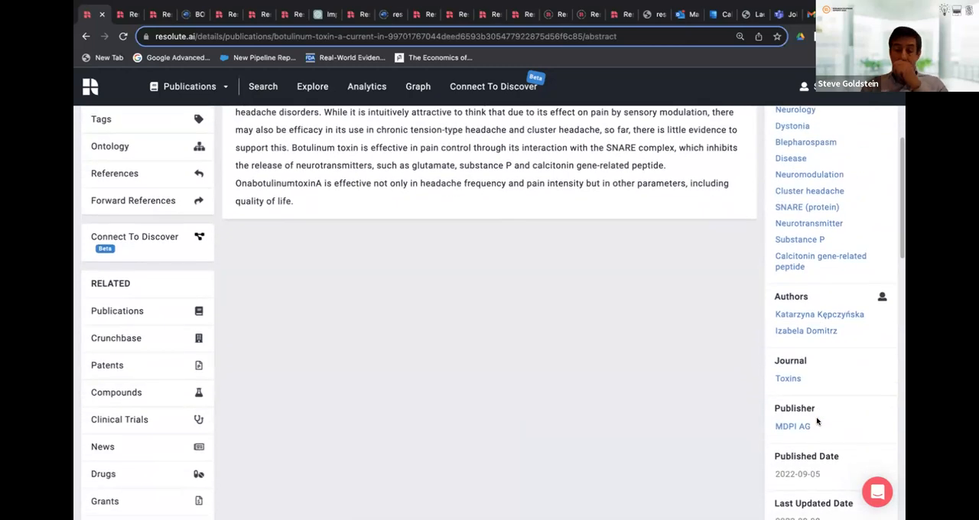
{"action": "mouse_move", "coordinate": [825, 425]}
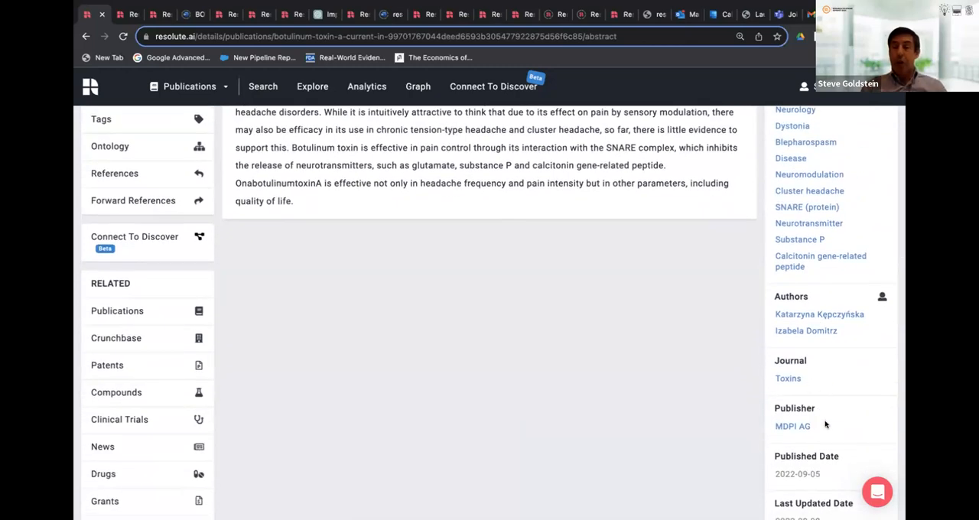
{"action": "scroll", "scroll_direction": "down", "scroll_amount": 3}
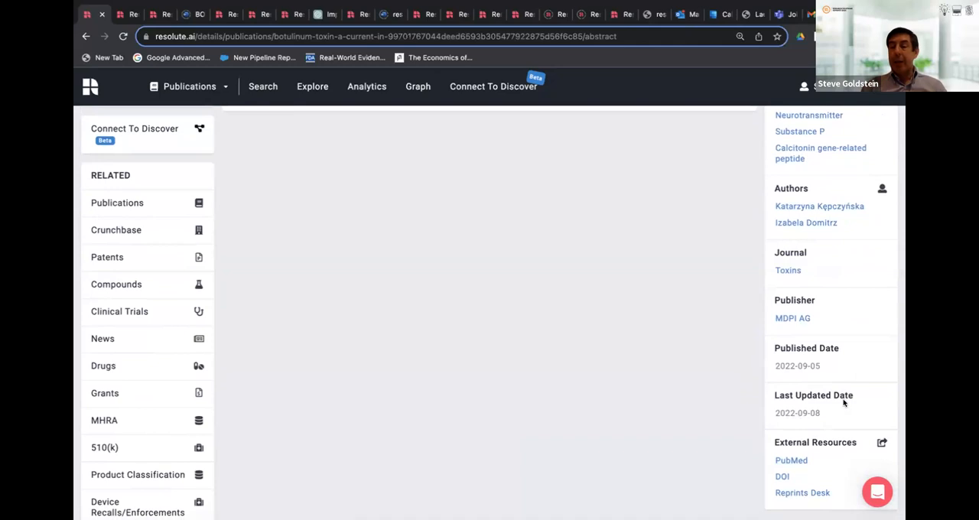
{"action": "scroll", "scroll_direction": "down", "scroll_amount": 3}
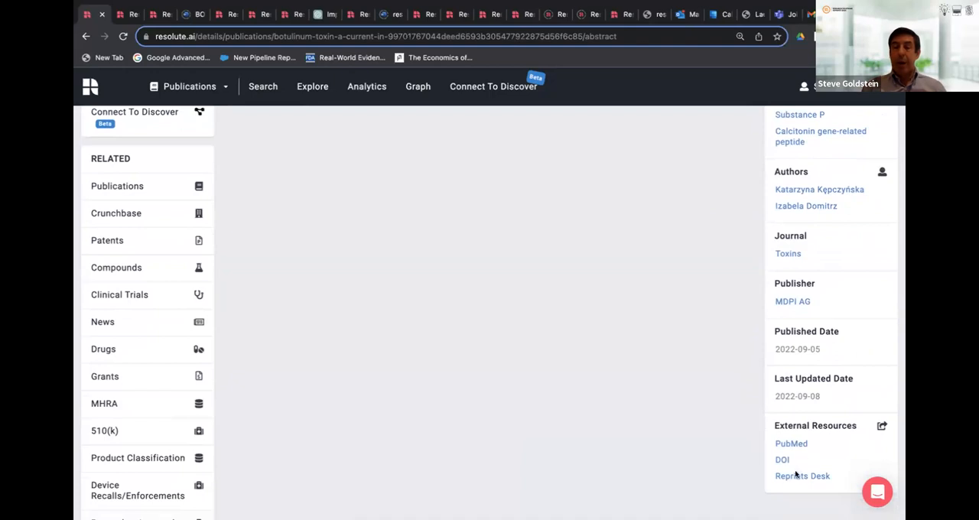
{"action": "mouse_move", "coordinate": [801, 475]}
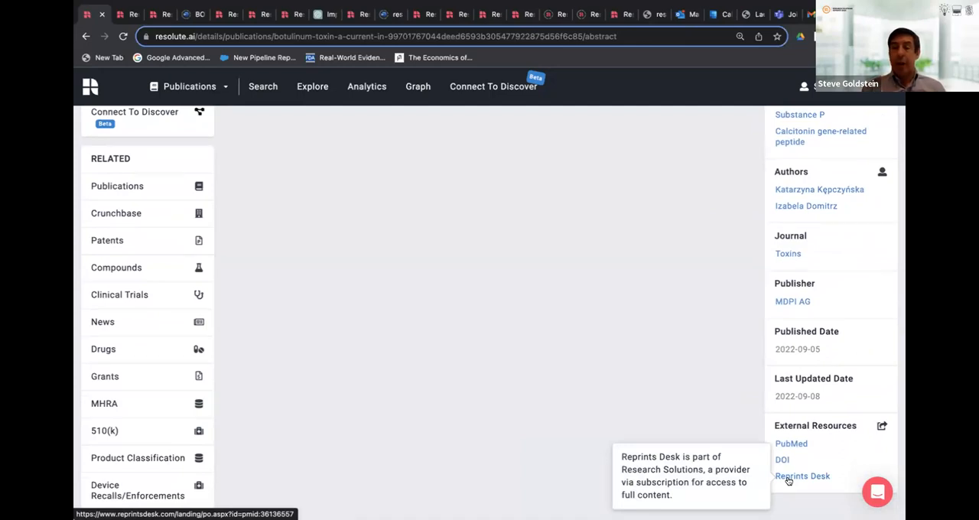
{"action": "mouse_move", "coordinate": [530, 341]}
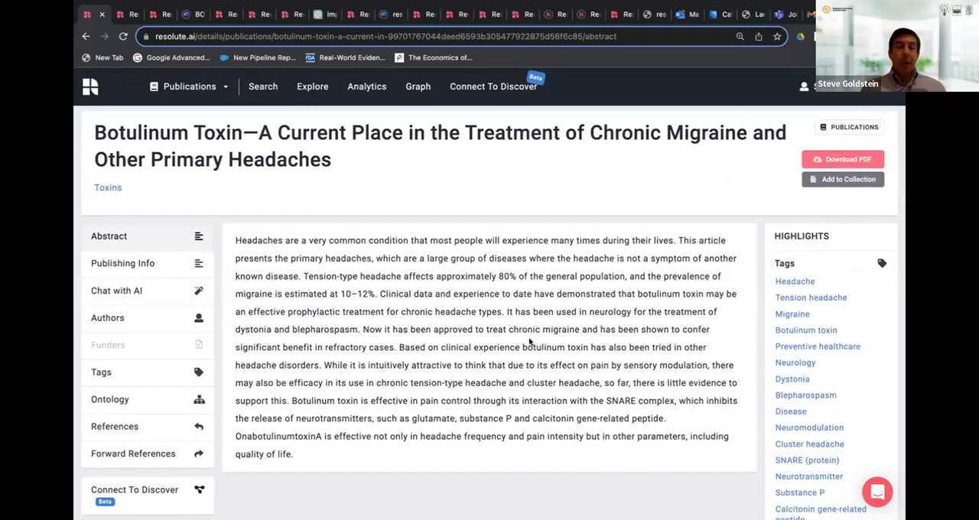
View the article's publishing info, author affiliations, and tags with synonyms like botox and dysport
{"action": "left_click", "coordinate": [123, 263]}
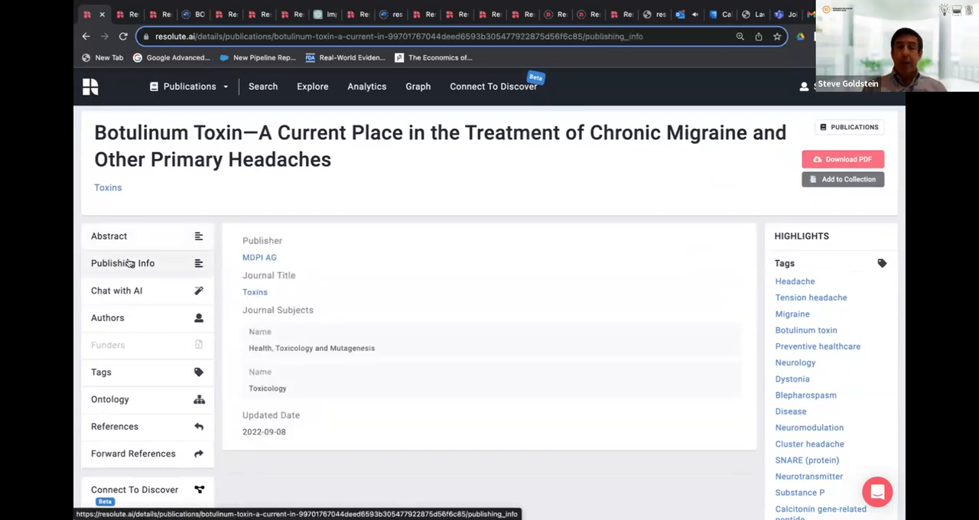
{"action": "mouse_move", "coordinate": [116, 291]}
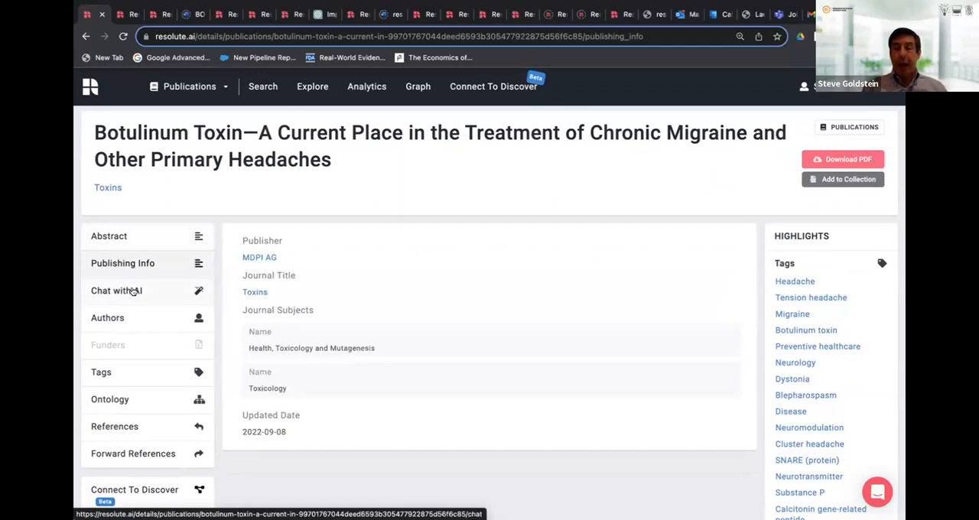
{"action": "mouse_move", "coordinate": [107, 317]}
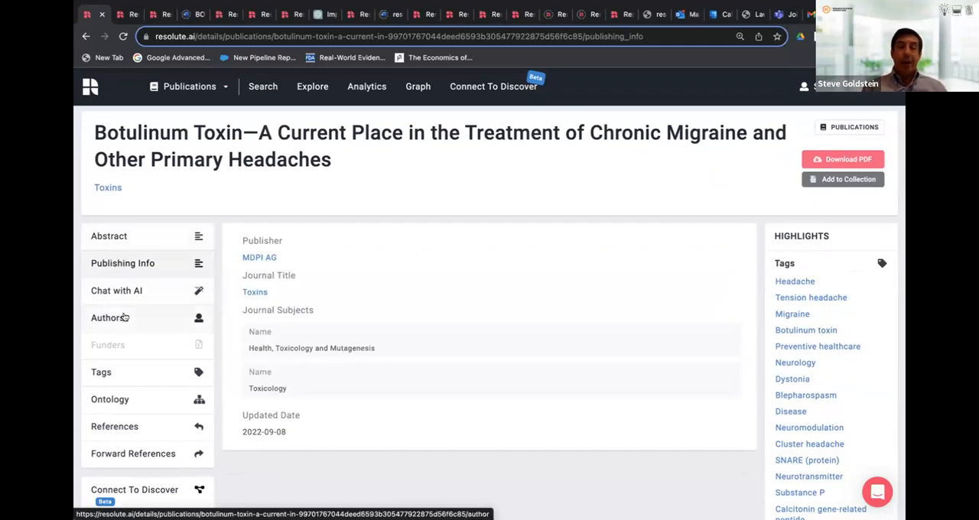
{"action": "left_click", "coordinate": [107, 317]}
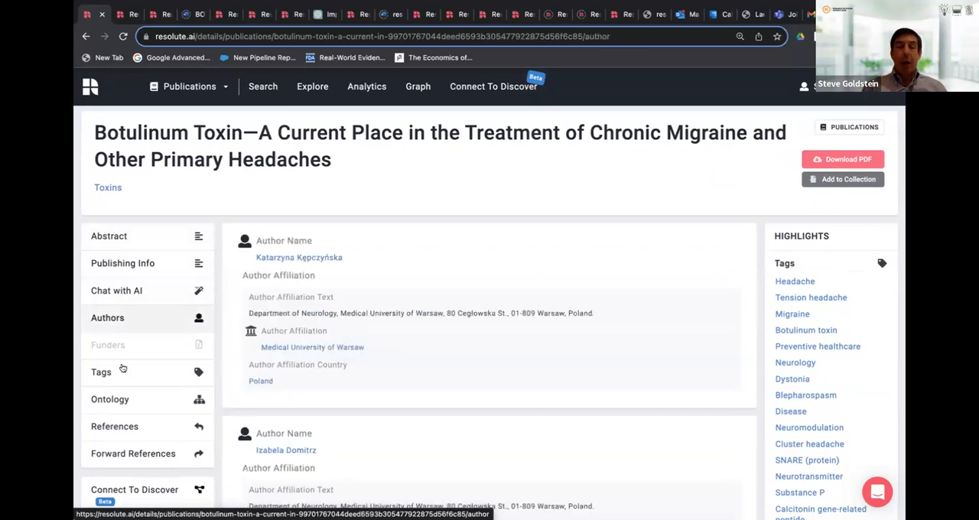
{"action": "left_click", "coordinate": [101, 372]}
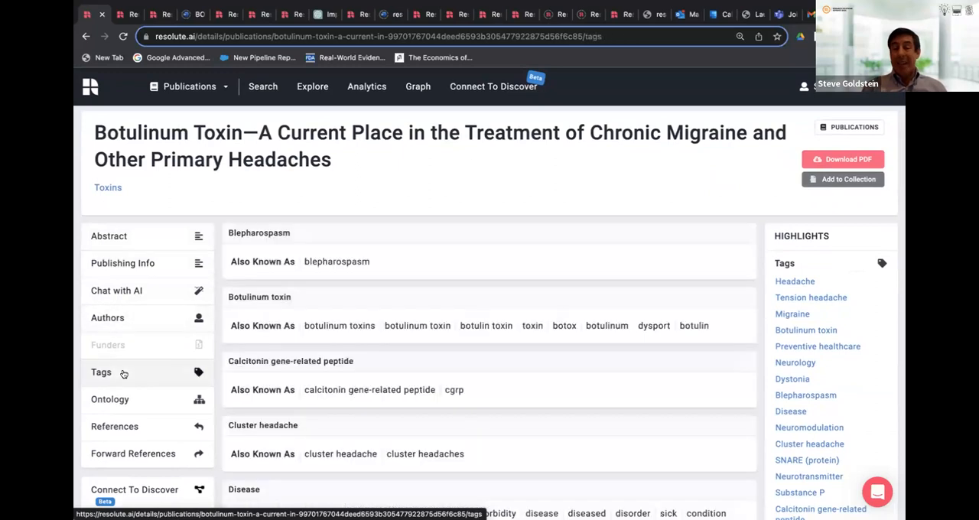
{"action": "scroll", "scroll_direction": "down", "scroll_amount": 3}
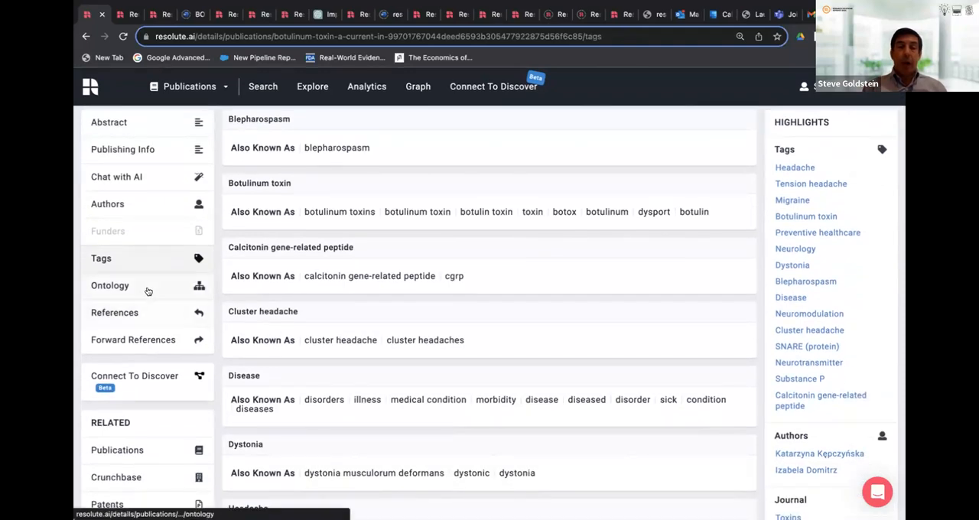
Review the article's MEDDRA, MESH, RXNORM and ICD10CM mappings, then show the collections list
{"action": "left_click", "coordinate": [109, 285]}
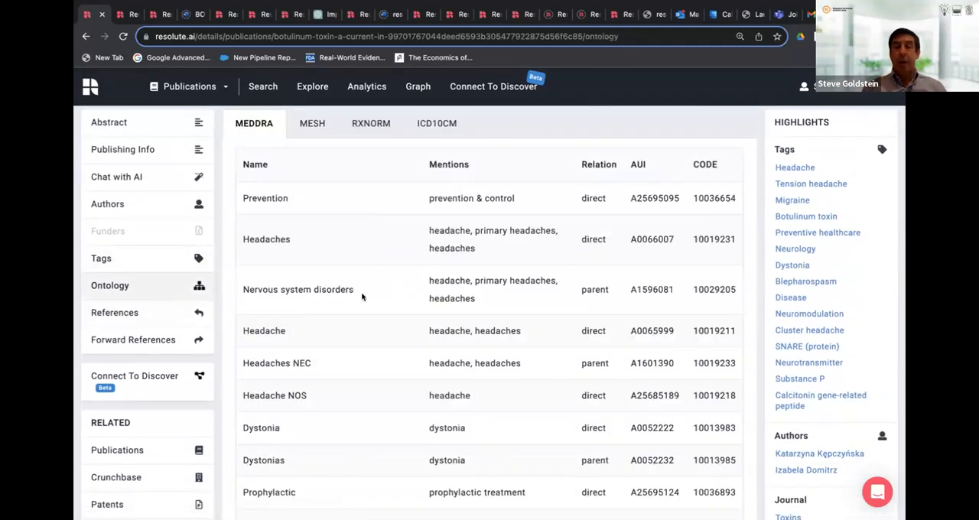
{"action": "mouse_move", "coordinate": [312, 123]}
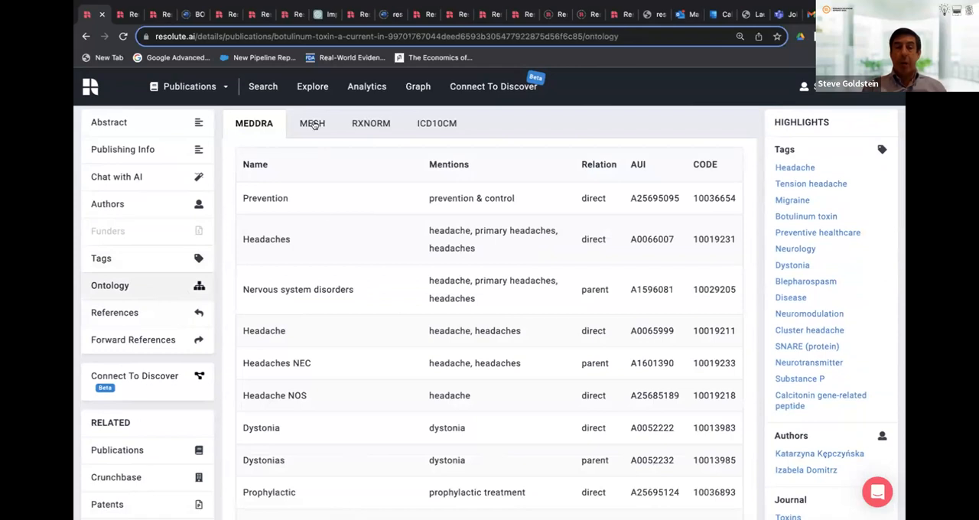
{"action": "left_click", "coordinate": [311, 124]}
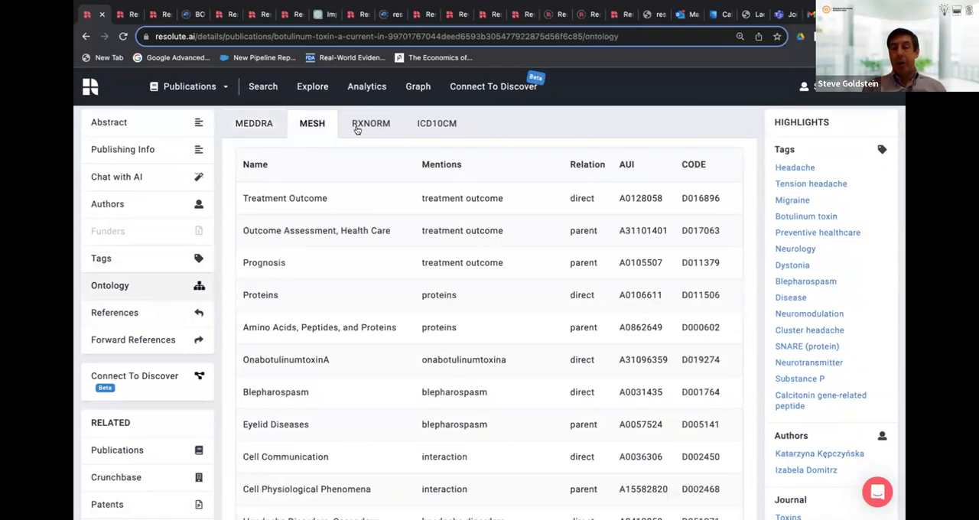
{"action": "left_click", "coordinate": [371, 123]}
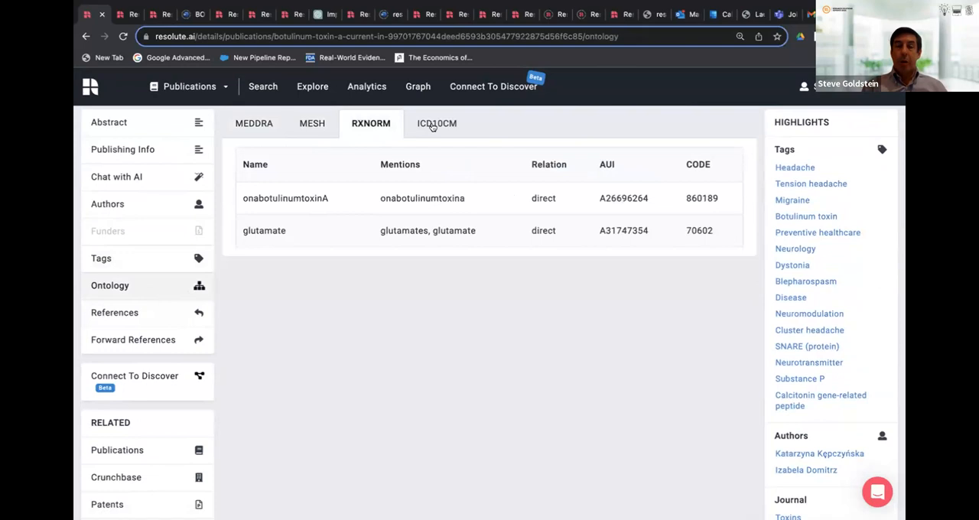
{"action": "left_click", "coordinate": [437, 123]}
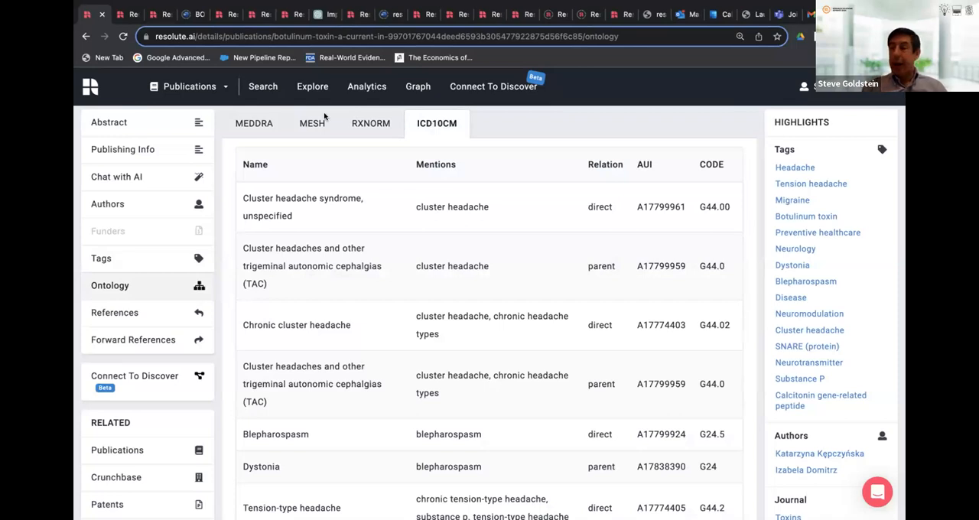
{"action": "scroll", "scroll_direction": "up", "scroll_amount": 3}
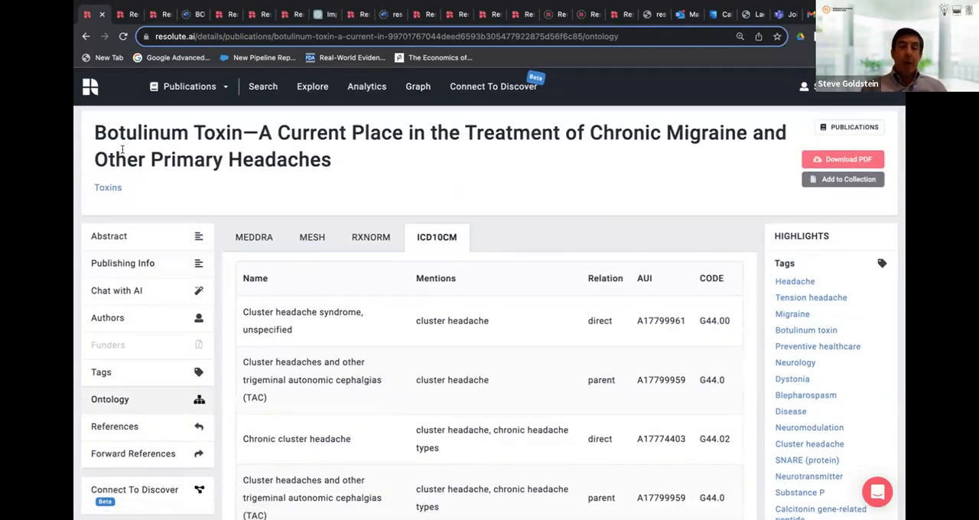
{"action": "left_click", "coordinate": [190, 86]}
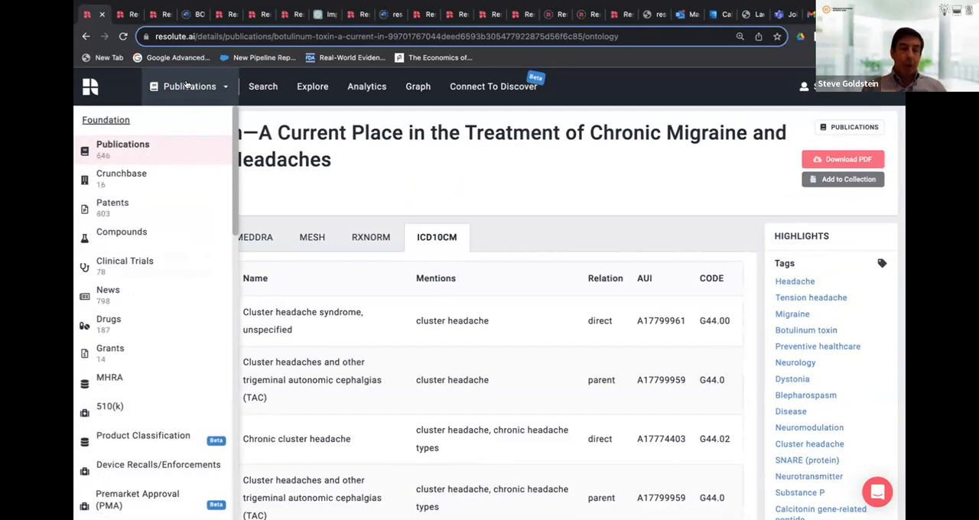
Rerun the botox-migraine query against the Patents collection
{"action": "left_click", "coordinate": [112, 207]}
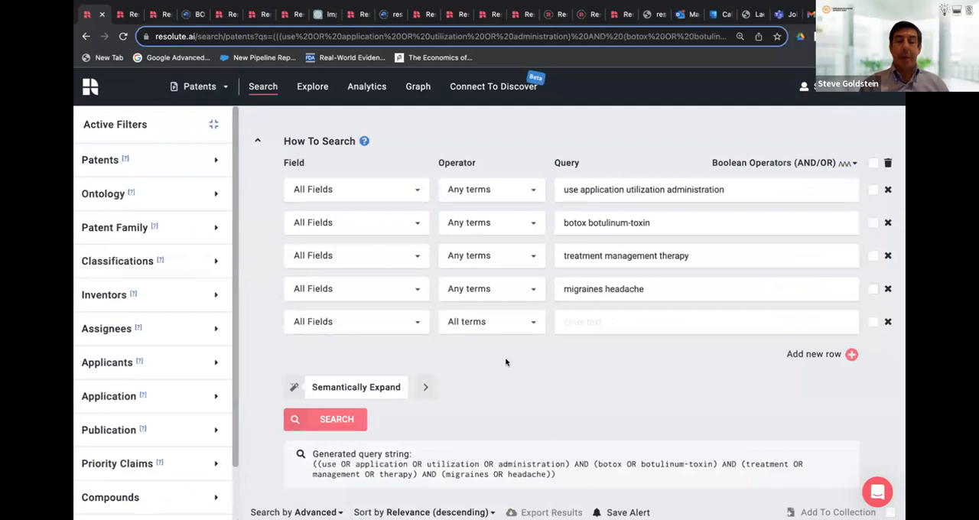
{"action": "left_click", "coordinate": [337, 418]}
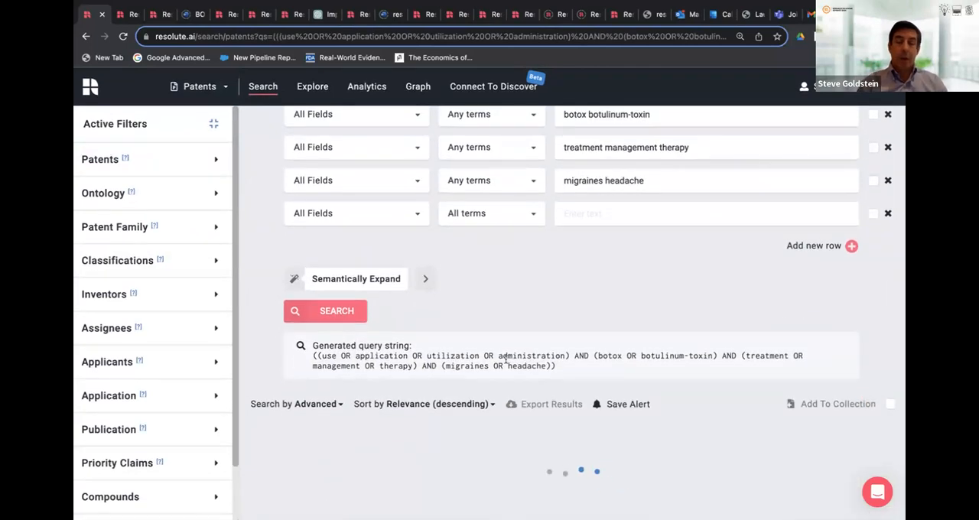
{"action": "left_click", "coordinate": [336, 311]}
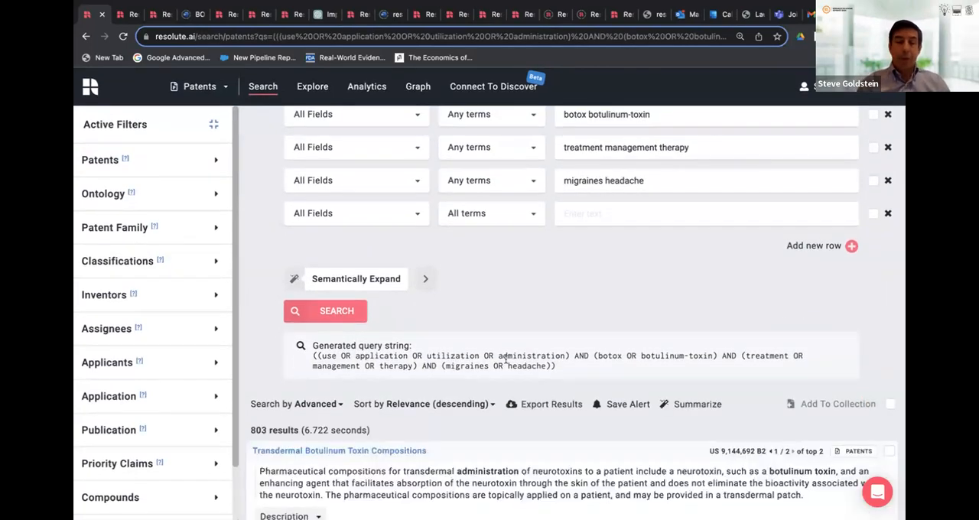
Browse the 803 patent results, led by Allergan botulinum toxin patents
{"action": "scroll", "scroll_direction": "down", "scroll_amount": 3}
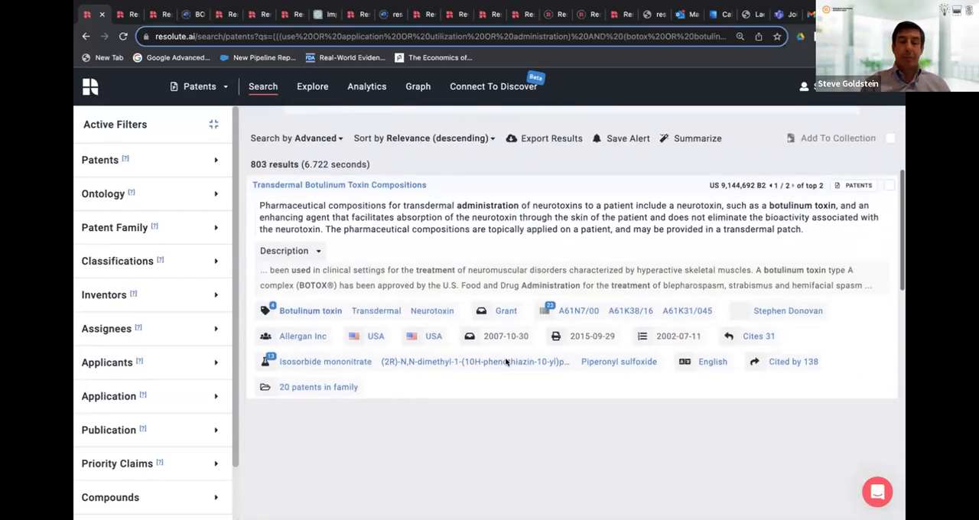
{"action": "scroll", "scroll_direction": "down", "scroll_amount": 3}
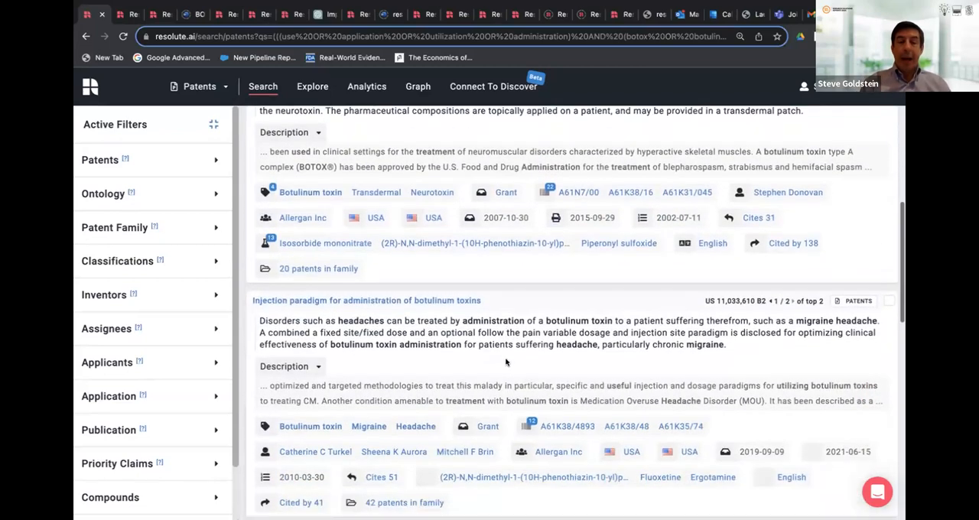
{"action": "scroll", "scroll_direction": "up", "scroll_amount": 3}
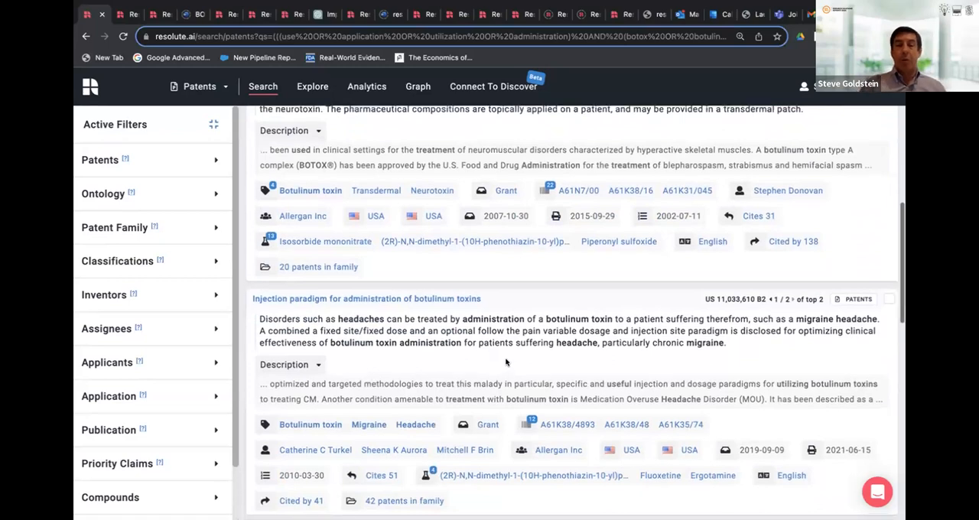
{"action": "scroll", "scroll_direction": "up", "scroll_amount": 3}
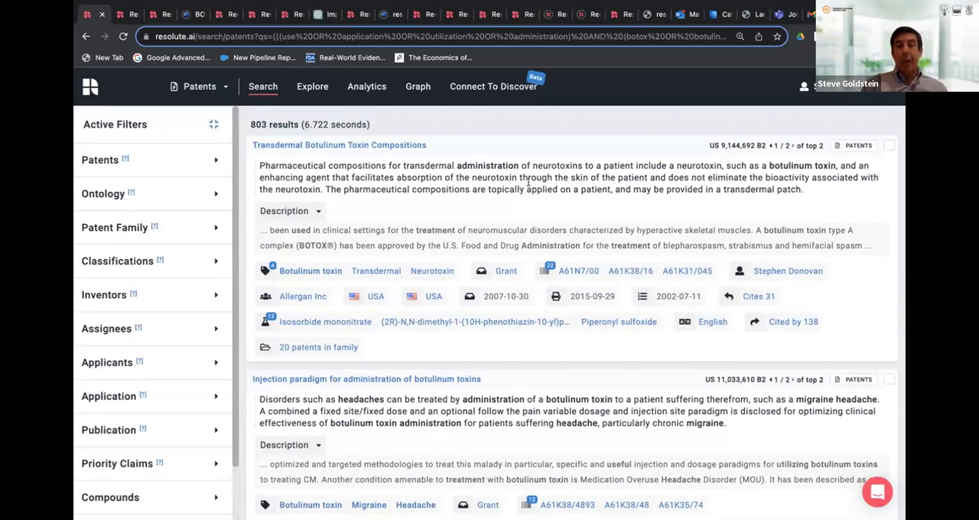
{"action": "mouse_move", "coordinate": [436, 242]}
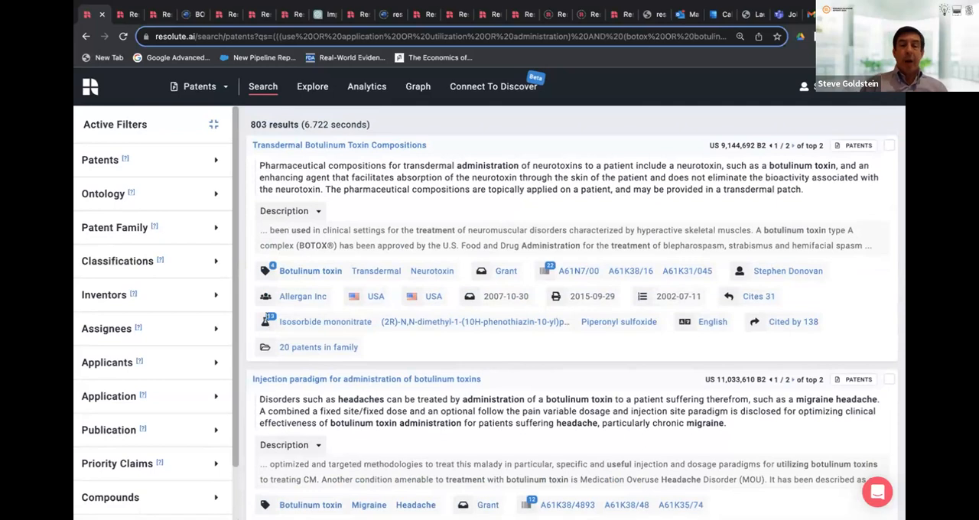
{"action": "left_click", "coordinate": [325, 321]}
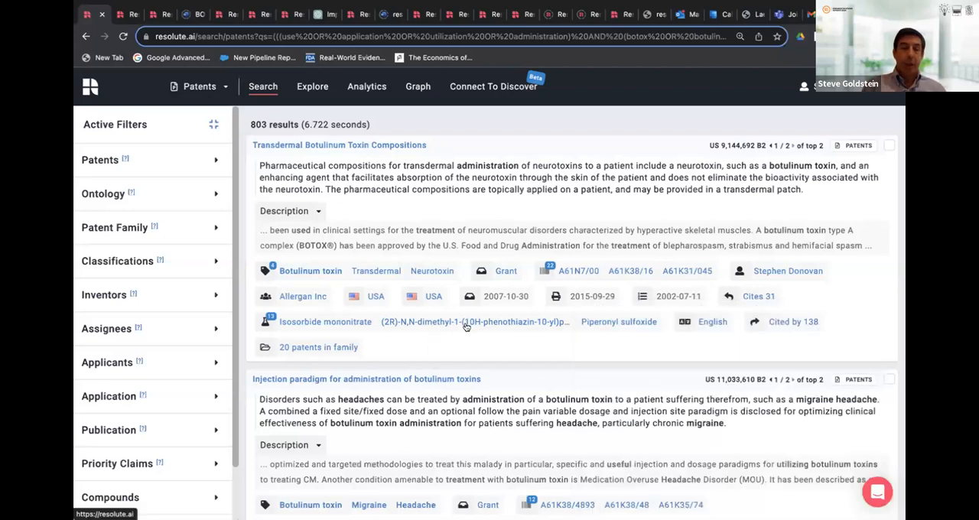
{"action": "mouse_move", "coordinate": [375, 237]}
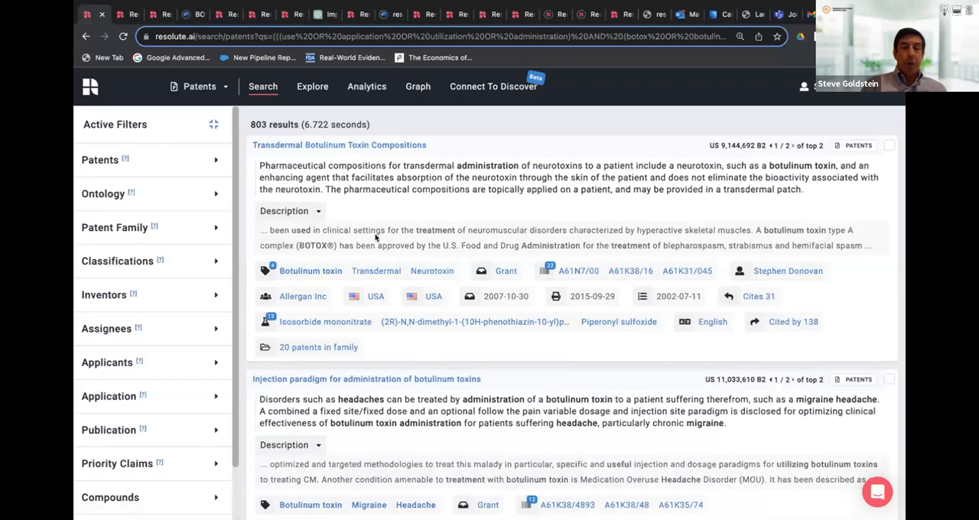
{"action": "scroll", "scroll_direction": "down", "scroll_amount": 3}
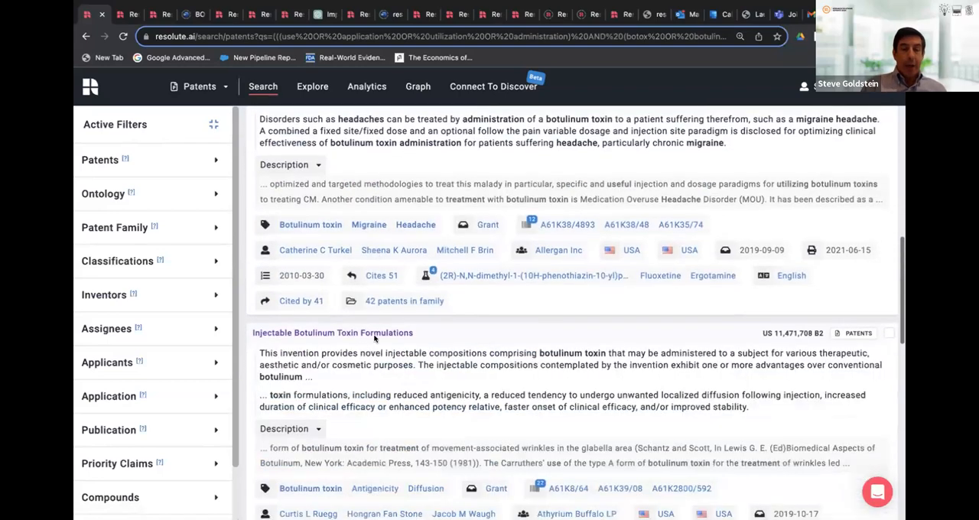
Open the Injectable botulinum toxin formulations patent, US 11,471,708 B2, at the top of its record
{"action": "left_click", "coordinate": [333, 332]}
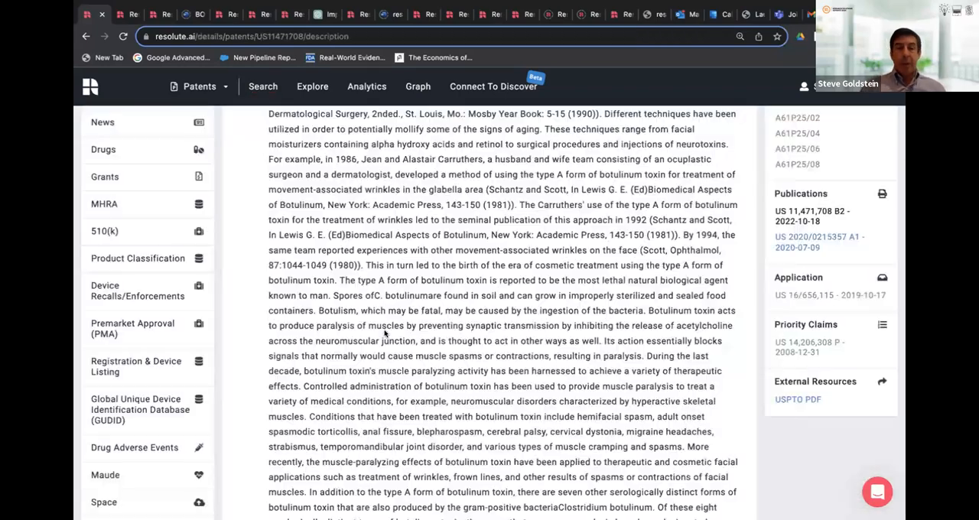
{"action": "scroll", "scroll_direction": "up", "scroll_amount": 3}
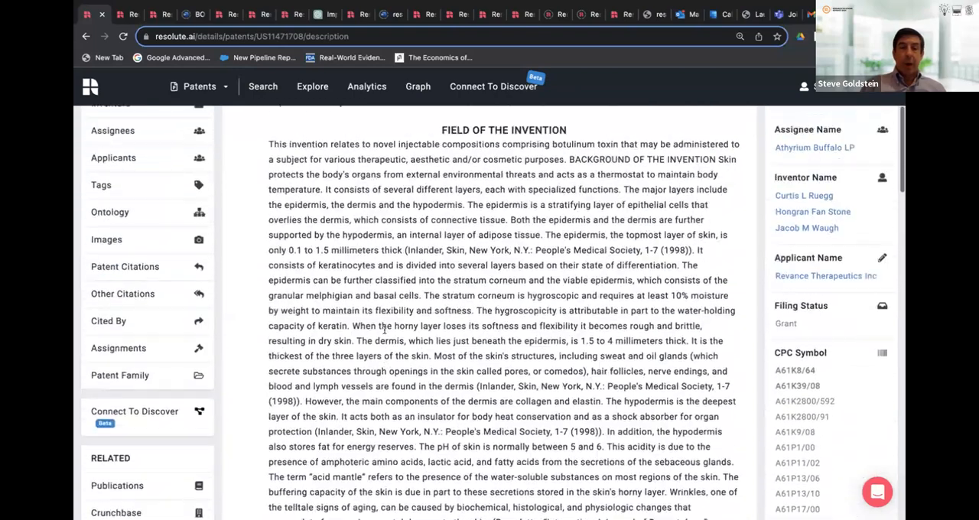
{"action": "scroll", "scroll_direction": "up", "scroll_amount": 3}
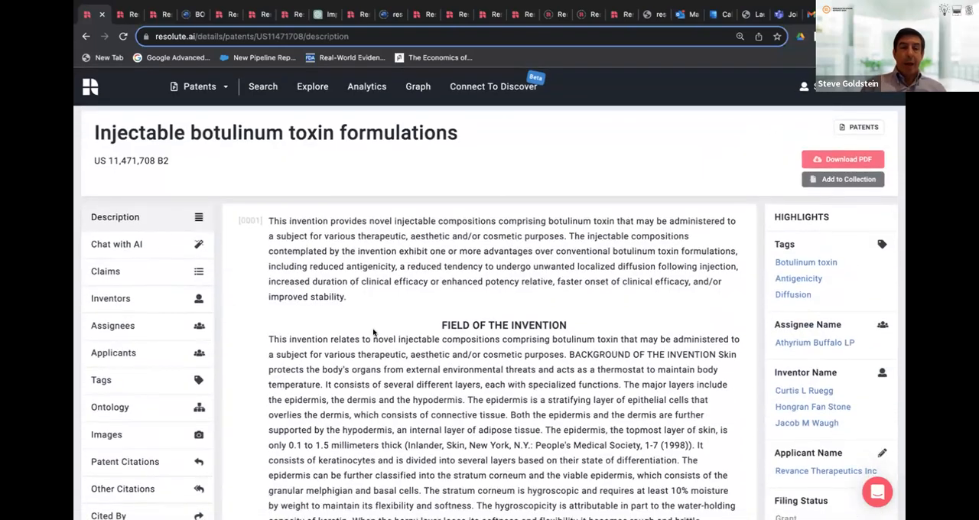
{"action": "mouse_move", "coordinate": [105, 272]}
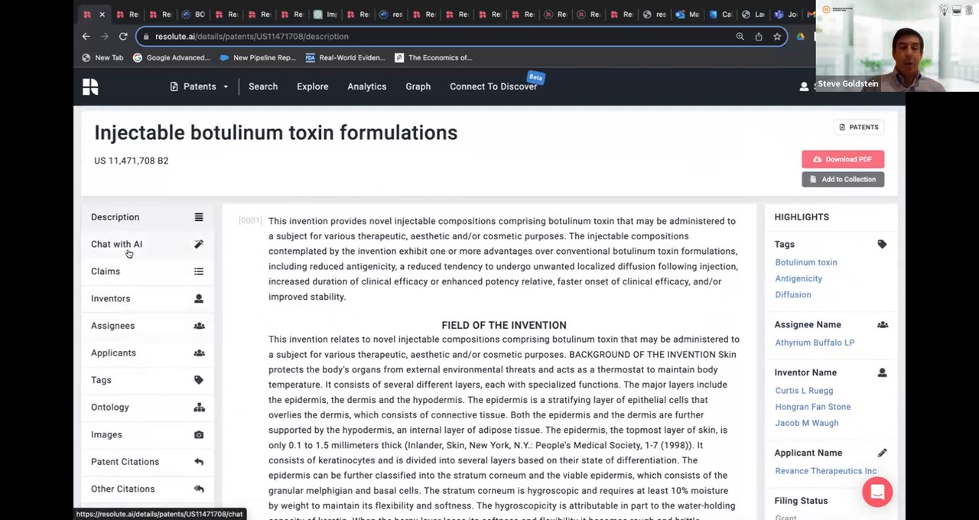
Ask Chat with AI to 'Summarize' the Injectable botulinum toxin formulations patent
{"action": "left_click", "coordinate": [116, 244]}
{"action": "type", "text": "S"}
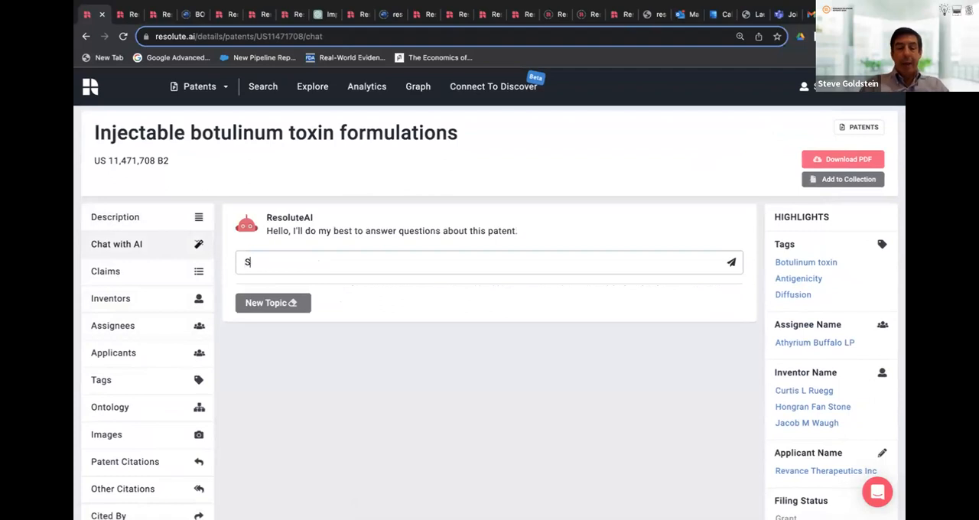
{"action": "type", "text": "ummarize"}
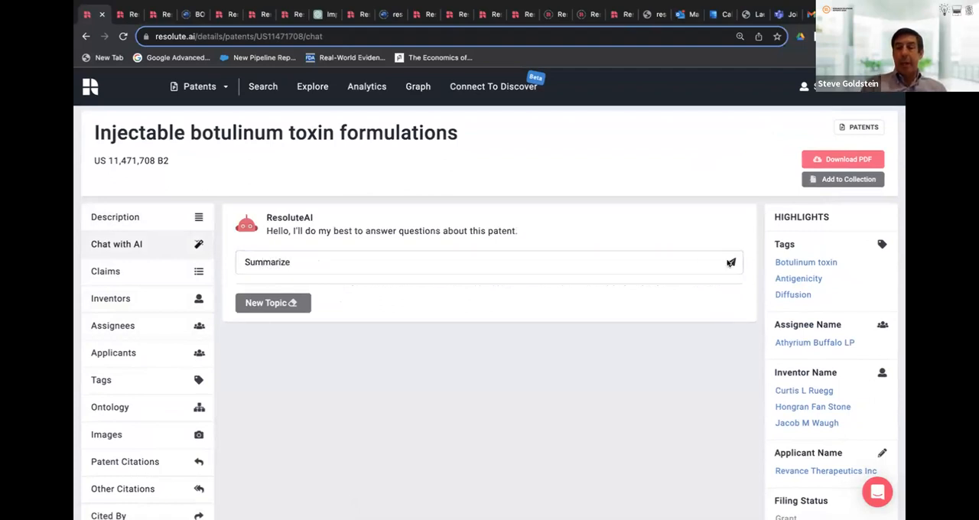
{"action": "left_click", "coordinate": [730, 262]}
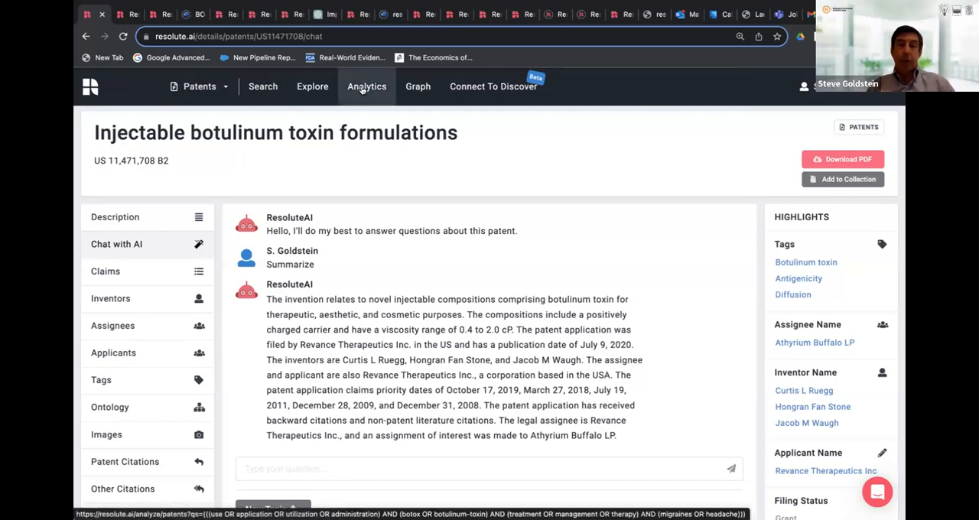
{"action": "left_click", "coordinate": [366, 85]}
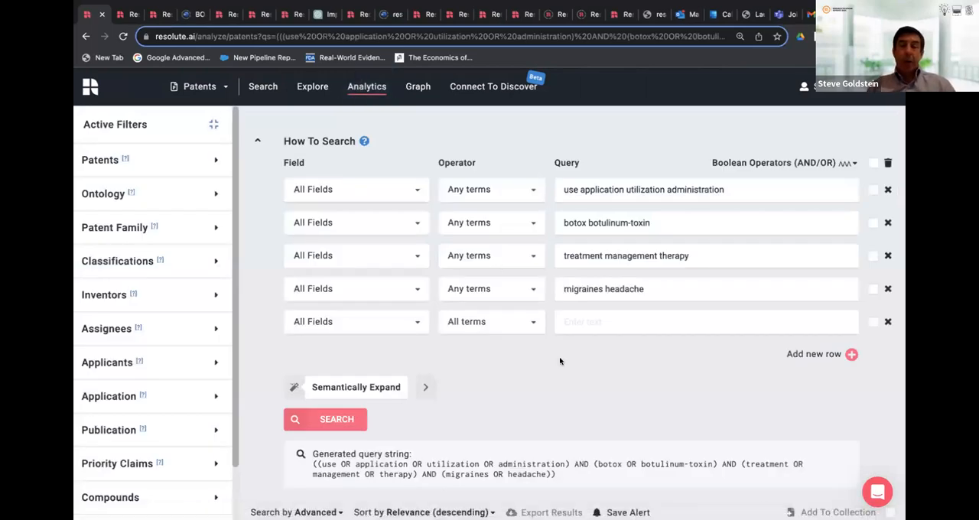
{"action": "left_click", "coordinate": [325, 419]}
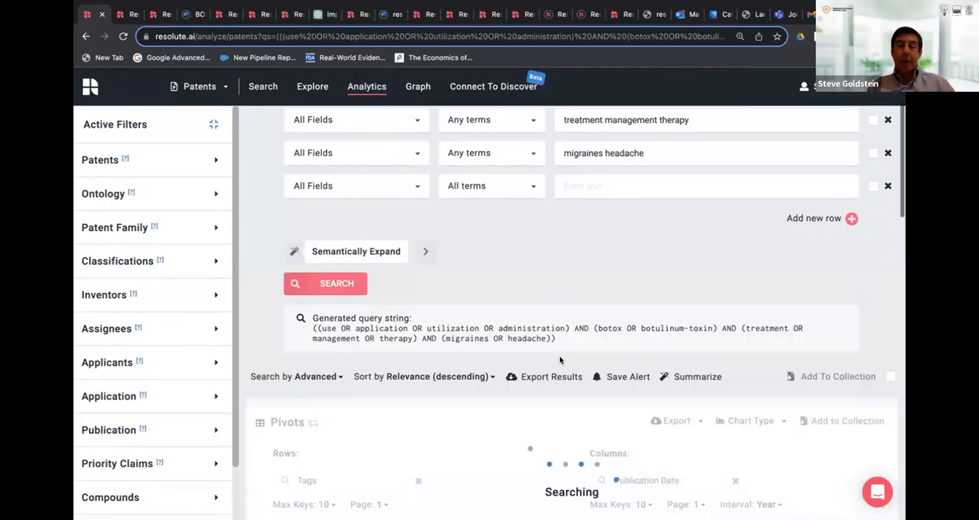
{"action": "scroll", "scroll_direction": "up", "scroll_amount": 3}
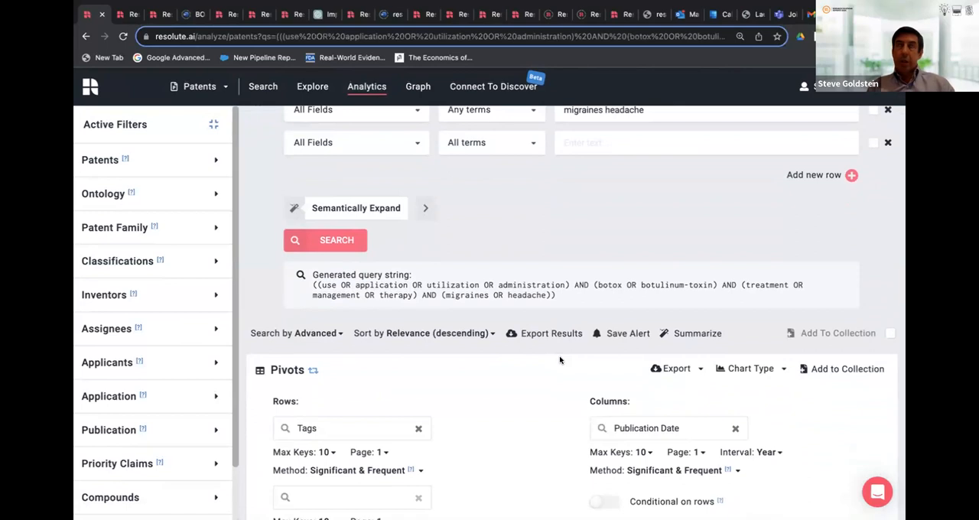
{"action": "mouse_move", "coordinate": [618, 384]}
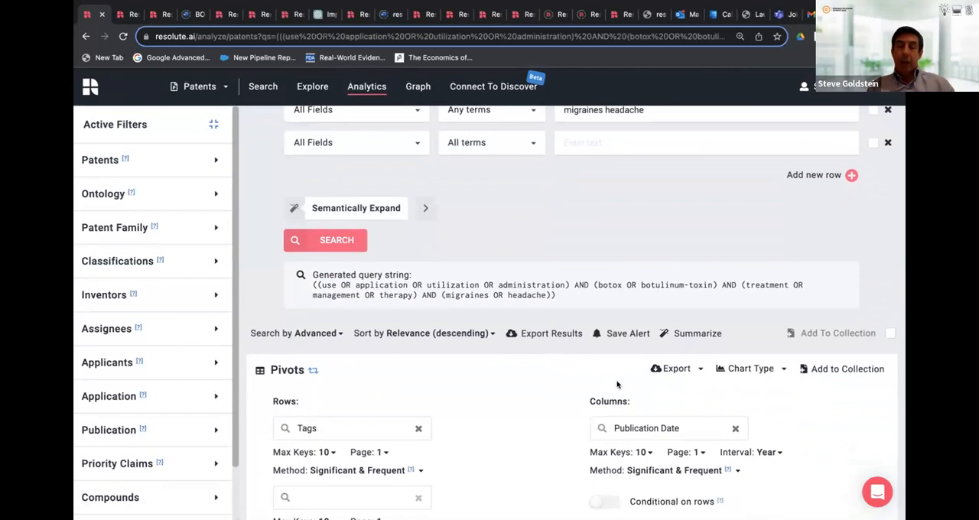
{"action": "scroll", "scroll_direction": "down", "scroll_amount": 3}
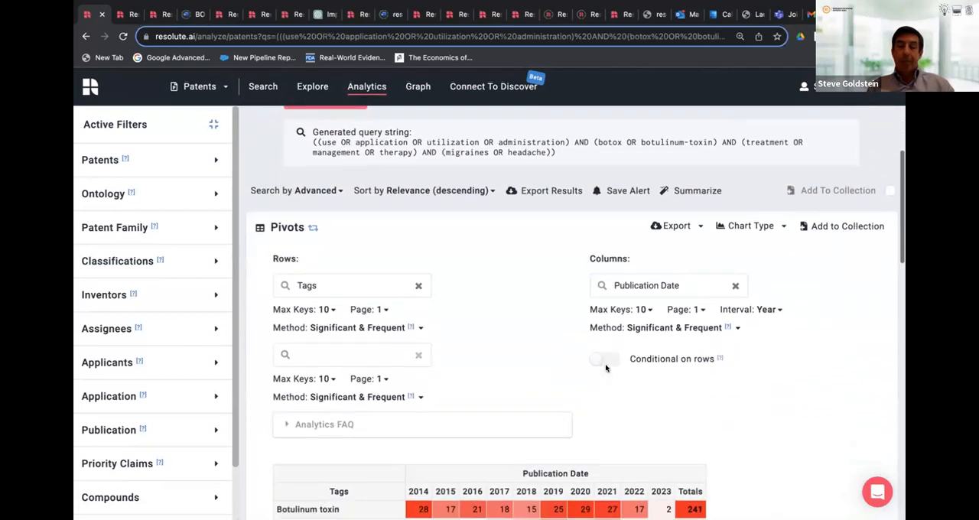
{"action": "scroll", "scroll_direction": "down", "scroll_amount": 3}
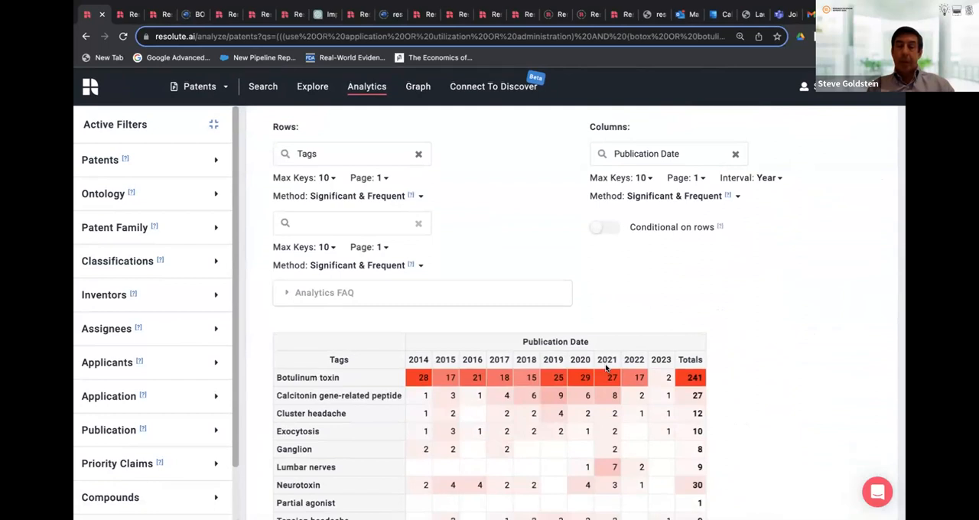
{"action": "scroll", "scroll_direction": "up", "scroll_amount": 3}
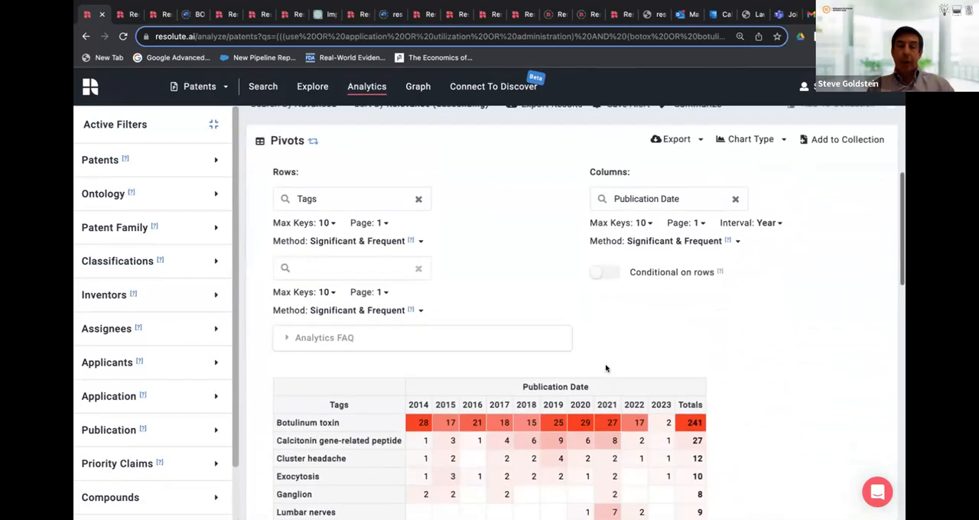
{"action": "scroll", "scroll_direction": "up", "scroll_amount": 3}
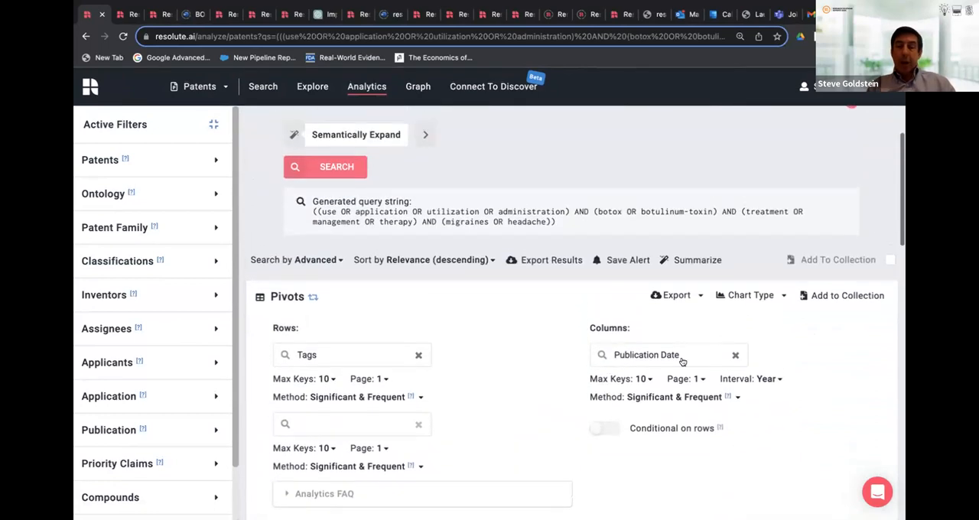
{"action": "left_click", "coordinate": [750, 295]}
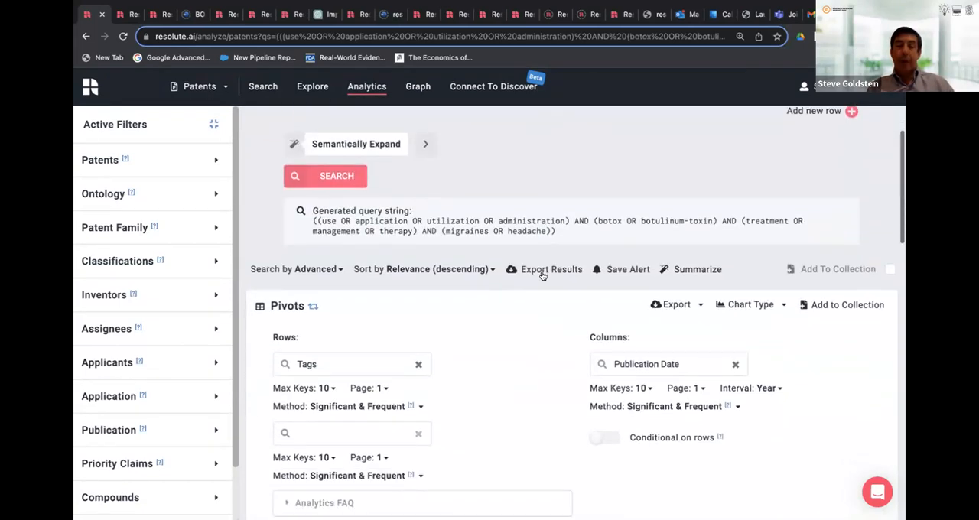
{"action": "scroll", "scroll_direction": "down", "scroll_amount": 3}
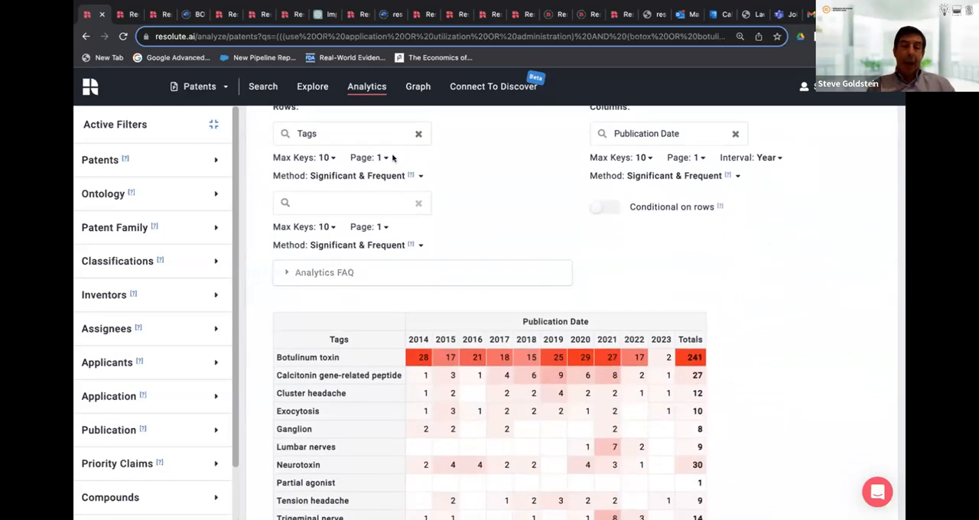
Set pivot rows to Assignee Name with Tags nested beneath, and scroll the table
{"action": "left_click", "coordinate": [352, 133]}
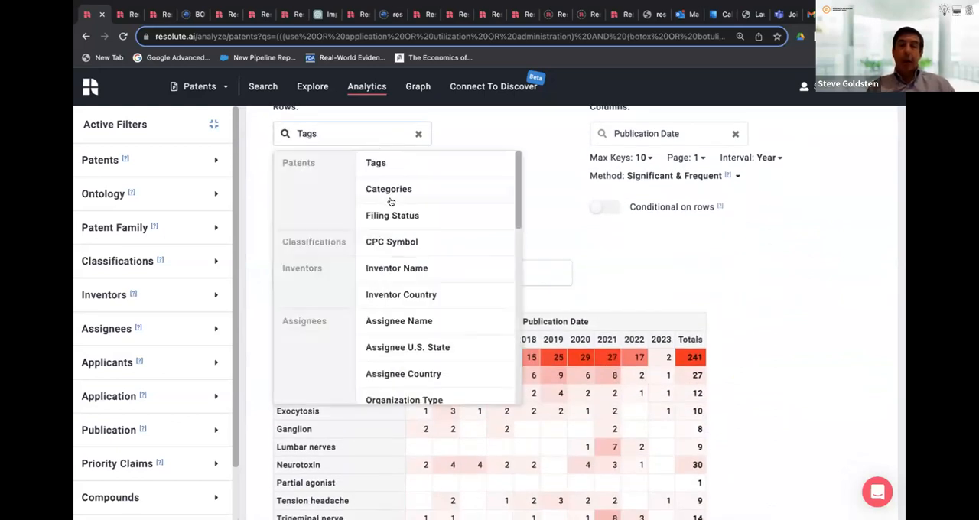
{"action": "left_click", "coordinate": [398, 321]}
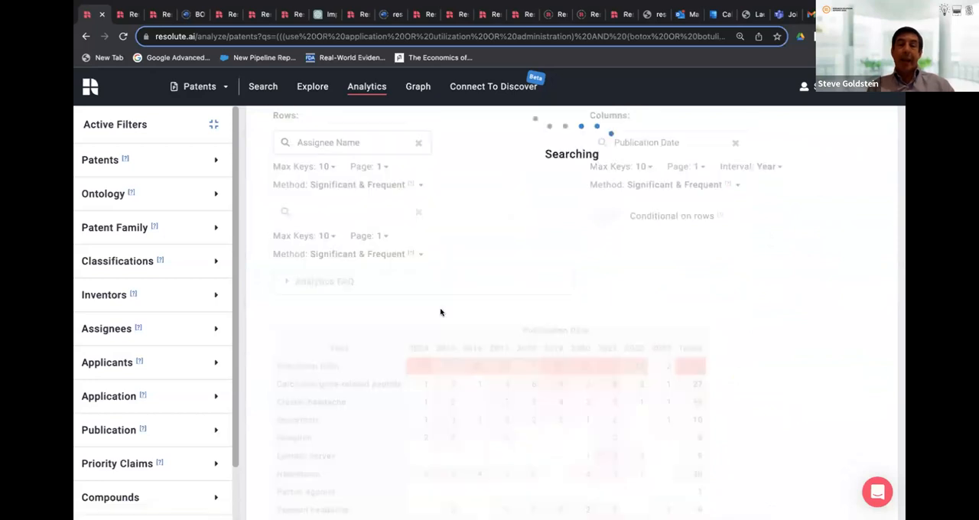
{"action": "mouse_move", "coordinate": [647, 287]}
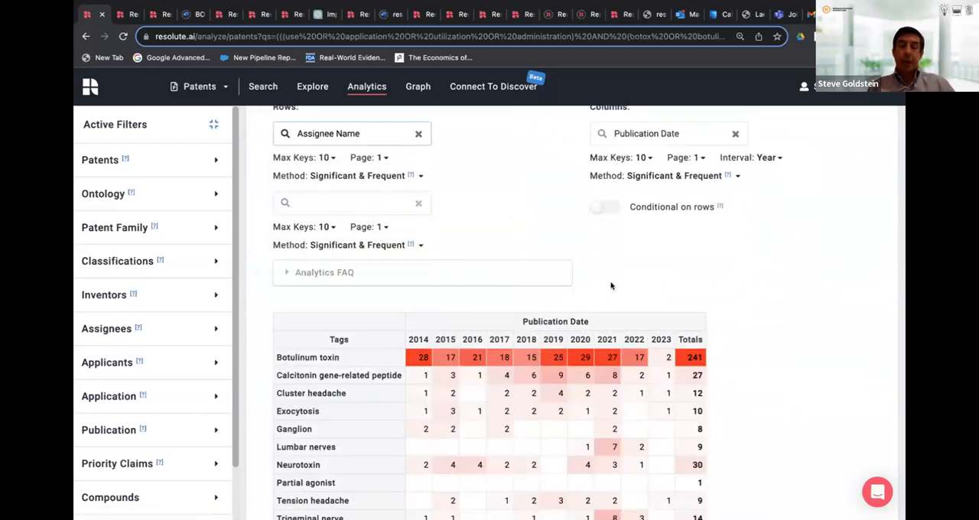
{"action": "left_click", "coordinate": [351, 203]}
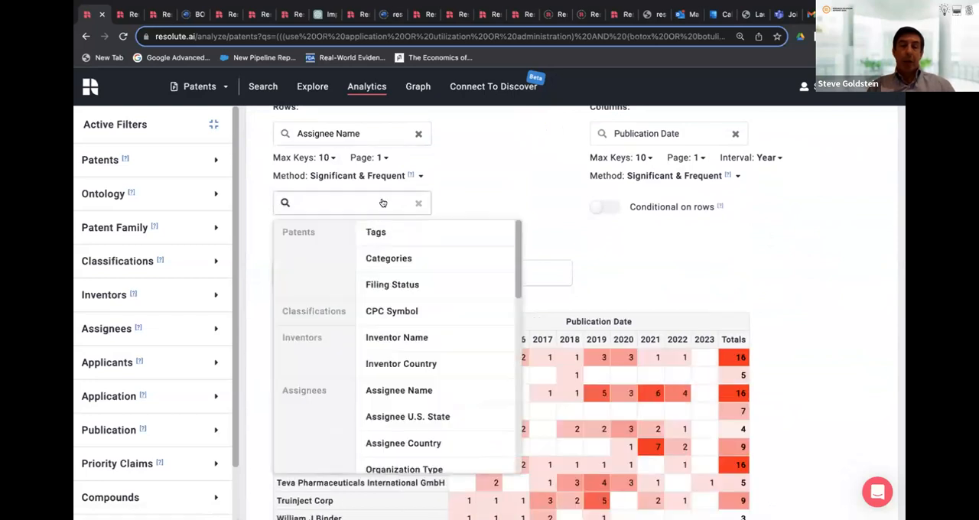
{"action": "left_click", "coordinate": [375, 231]}
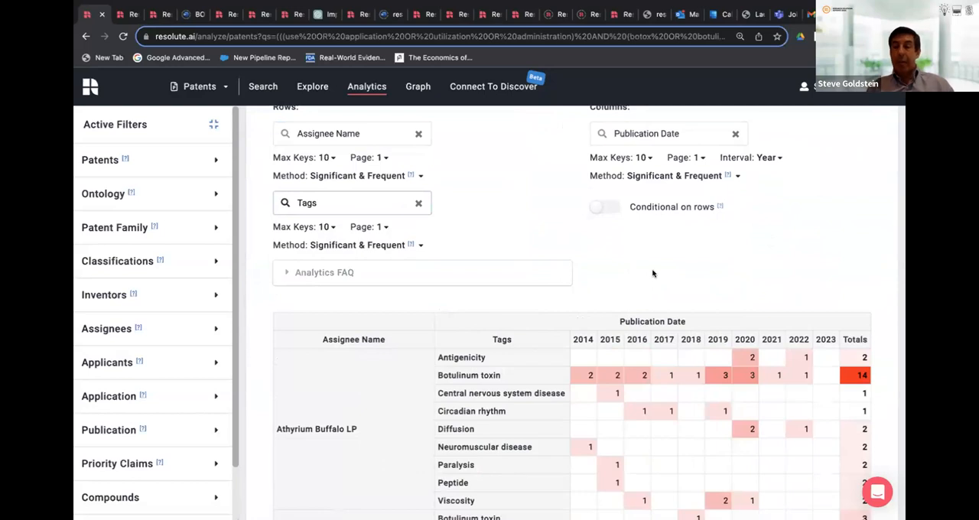
{"action": "mouse_move", "coordinate": [643, 314]}
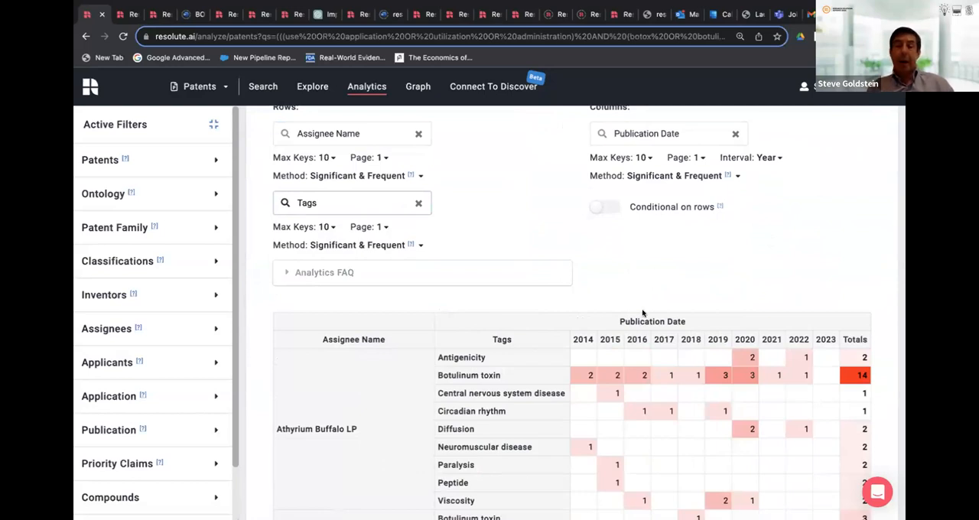
{"action": "scroll", "scroll_direction": "down", "scroll_amount": 3}
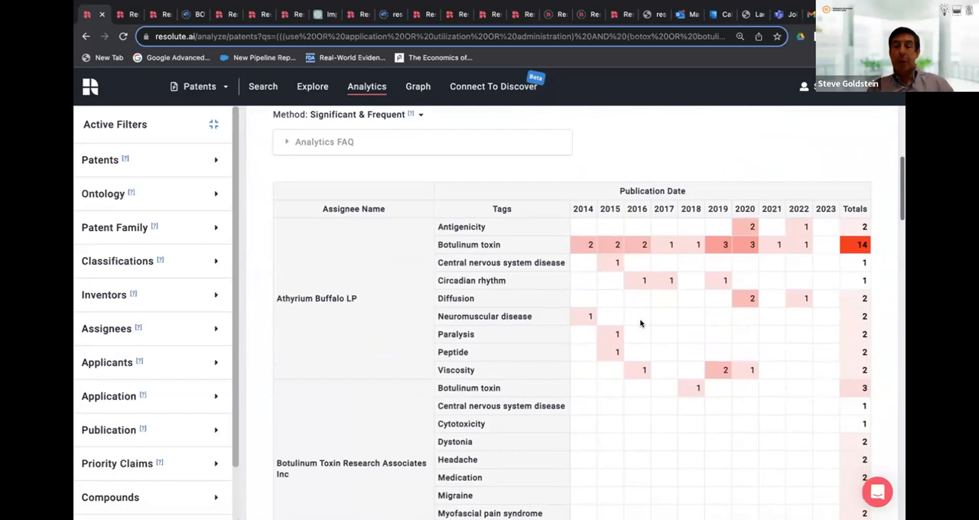
{"action": "scroll", "scroll_direction": "down", "scroll_amount": 3}
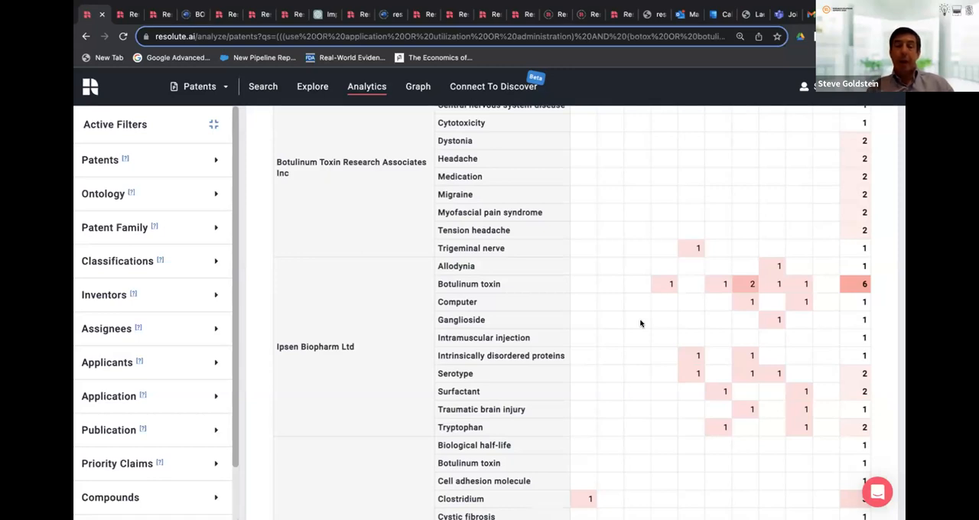
{"action": "mouse_move", "coordinate": [504, 416]}
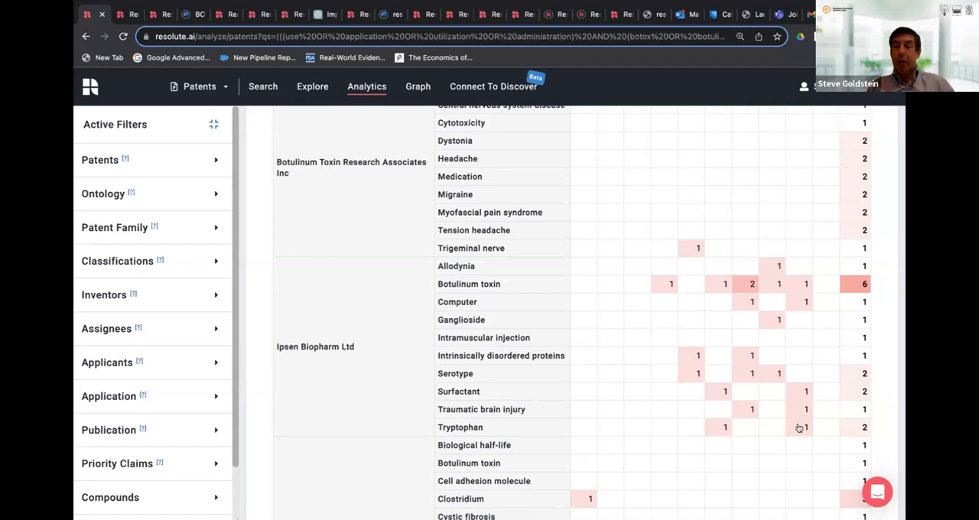
{"action": "mouse_move", "coordinate": [802, 427]}
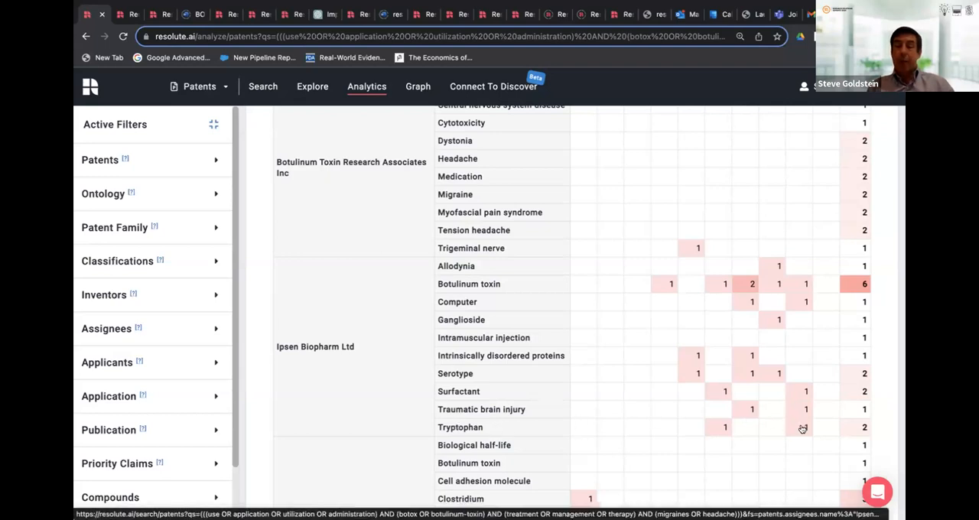
Drill into the 2022 Ipsen Biopharm Ltd / Tryptophan pivot cell to list its patent
{"action": "left_click", "coordinate": [802, 427]}
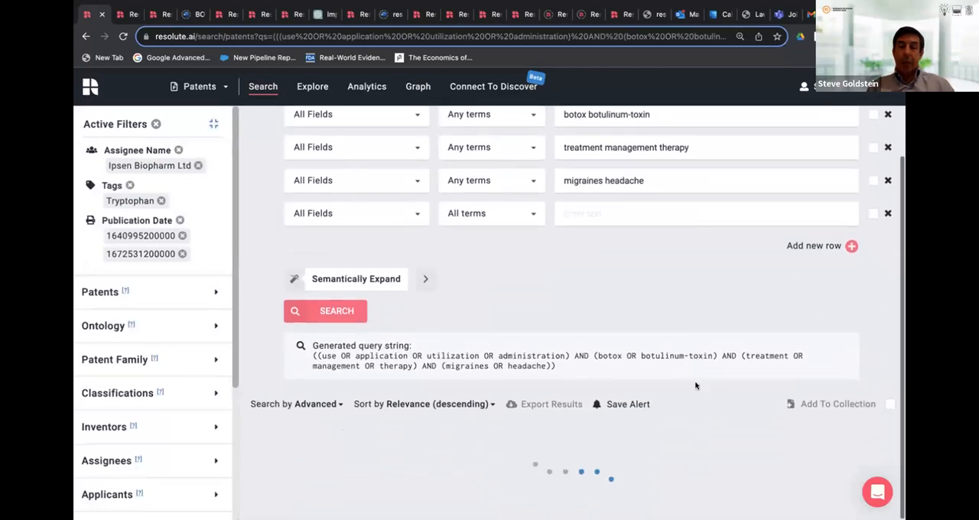
{"action": "left_click", "coordinate": [325, 311]}
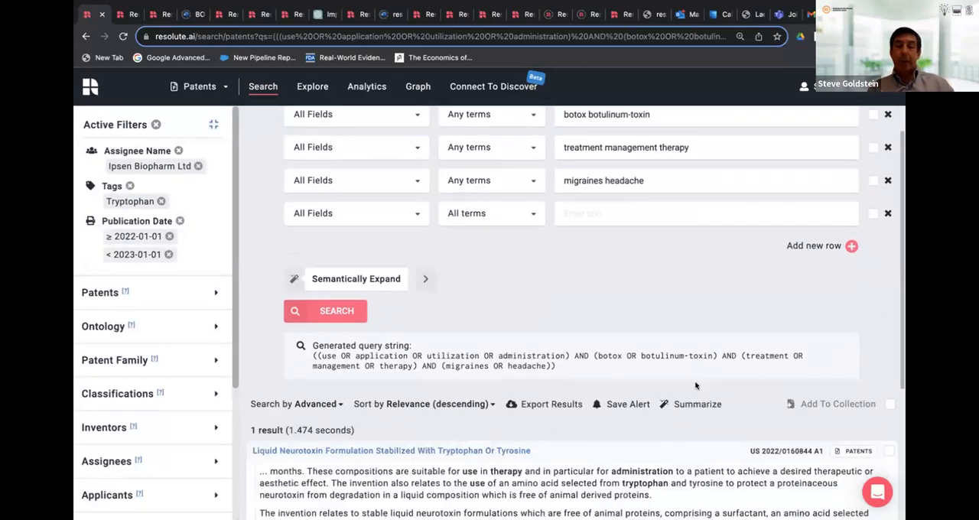
{"action": "scroll", "scroll_direction": "down", "scroll_amount": 3}
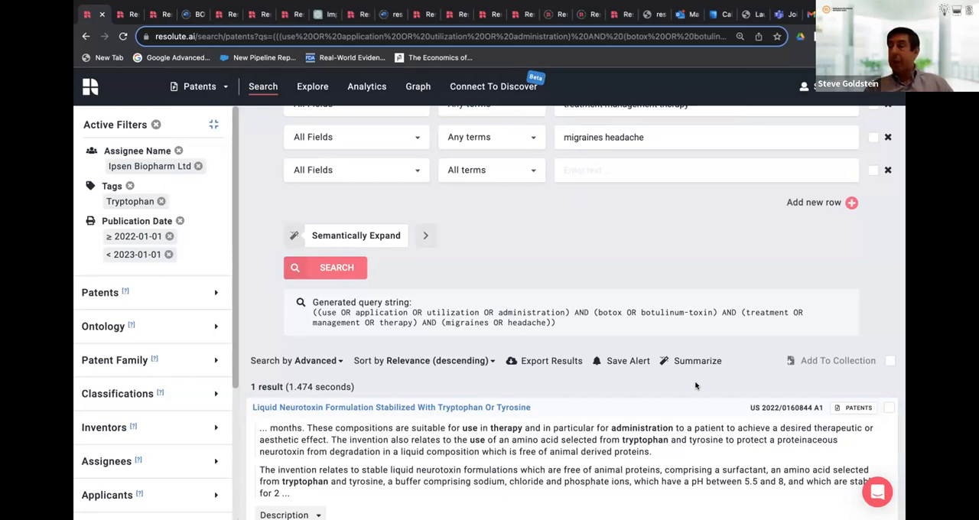
{"action": "mouse_move", "coordinate": [677, 403]}
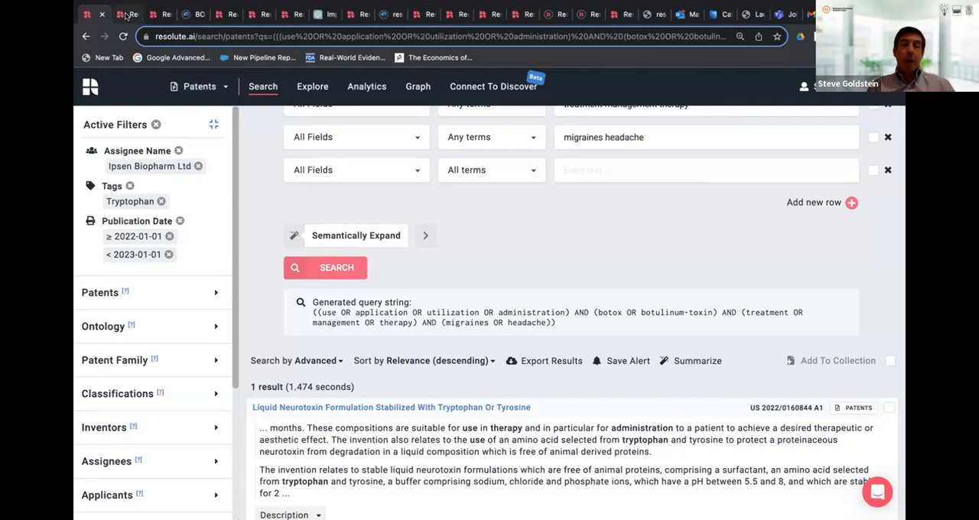
{"action": "mouse_move", "coordinate": [128, 14]}
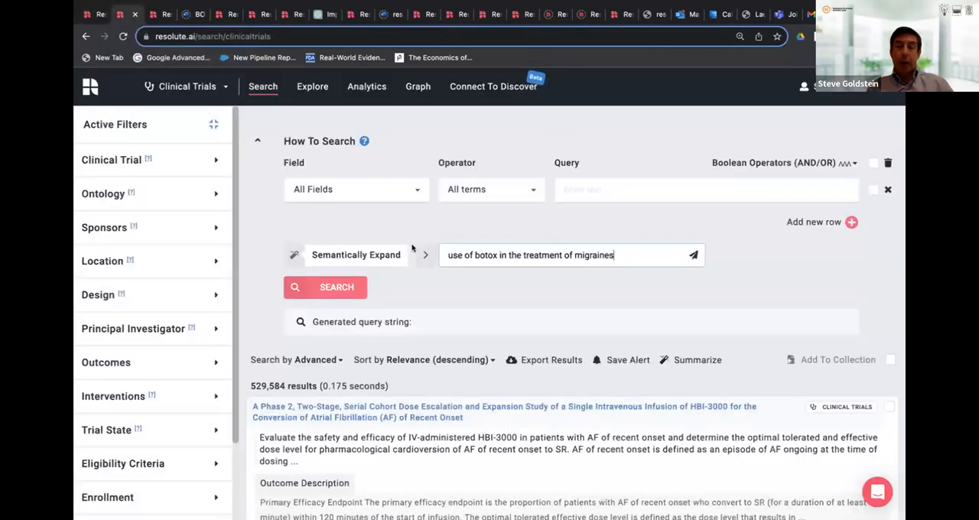
{"action": "mouse_move", "coordinate": [588, 286]}
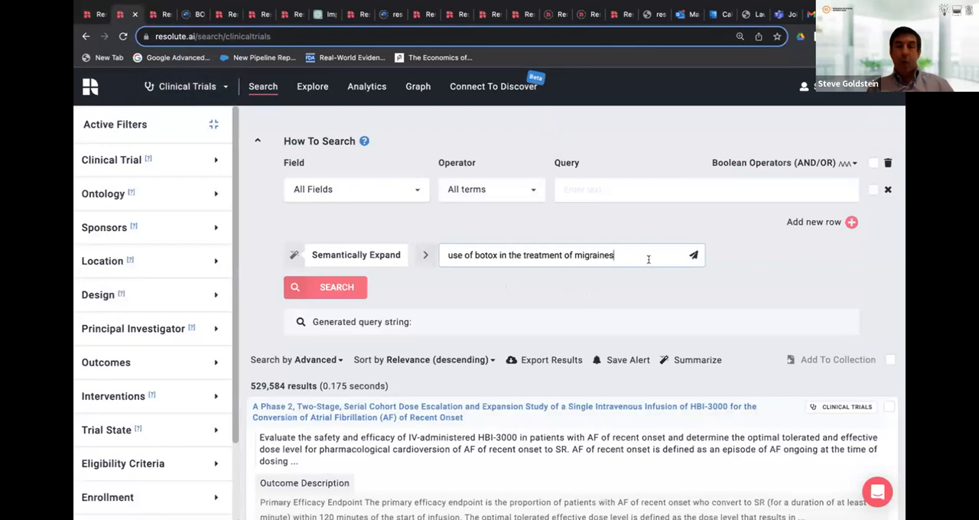
{"action": "mouse_move", "coordinate": [693, 256]}
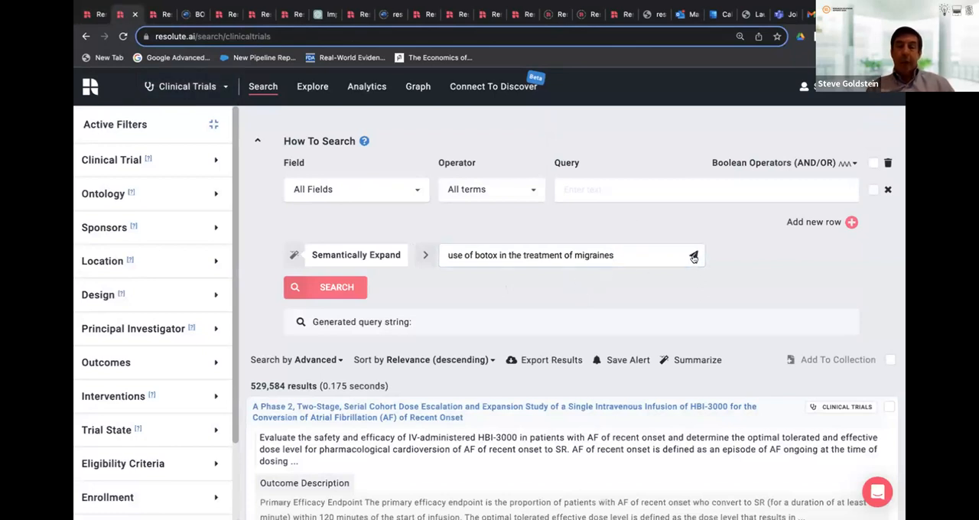
Run the expanded botox-migraine trial search and scroll through the 471 results
{"action": "left_click", "coordinate": [693, 256]}
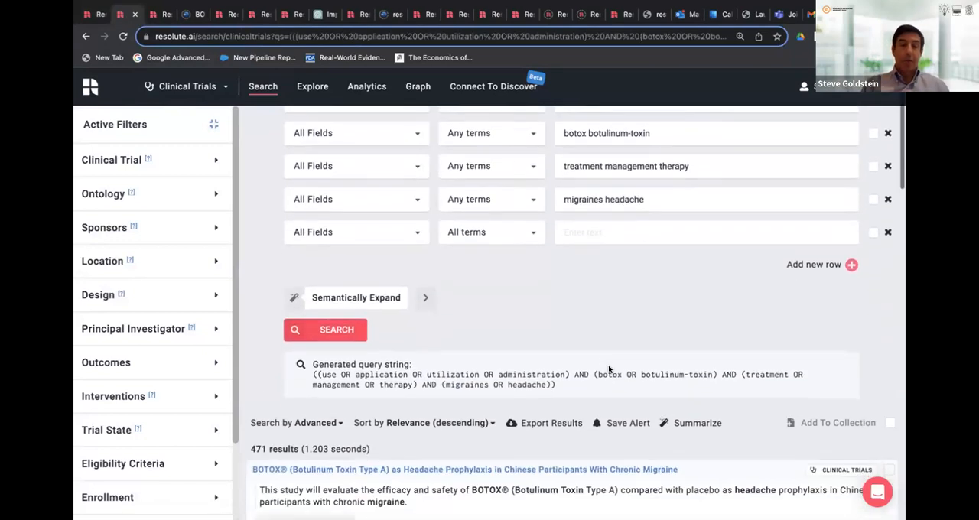
{"action": "scroll", "scroll_direction": "down", "scroll_amount": 3}
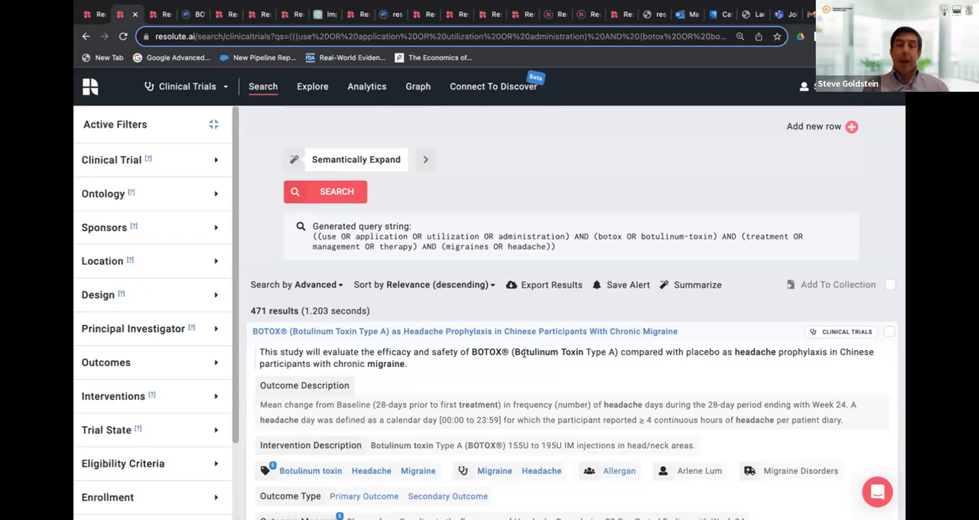
{"action": "scroll", "scroll_direction": "down", "scroll_amount": 3}
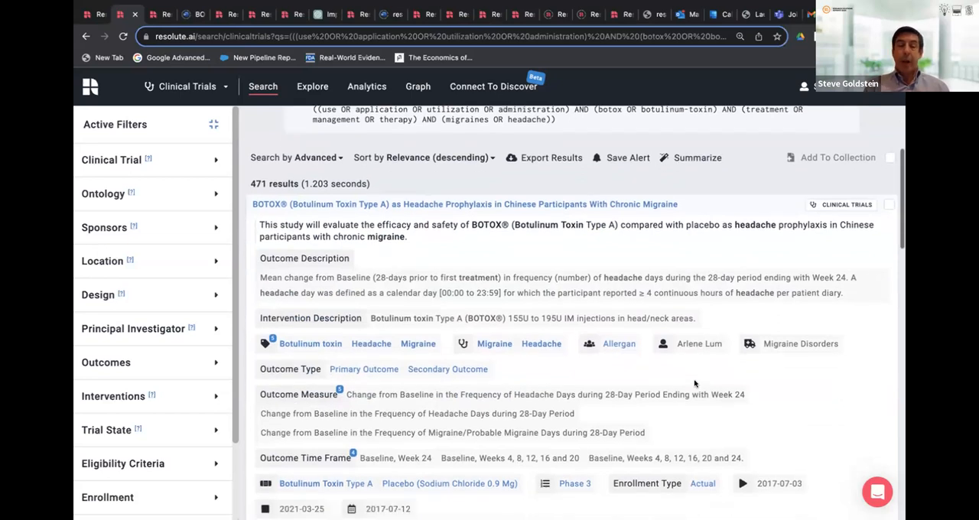
{"action": "scroll", "scroll_direction": "down", "scroll_amount": 3}
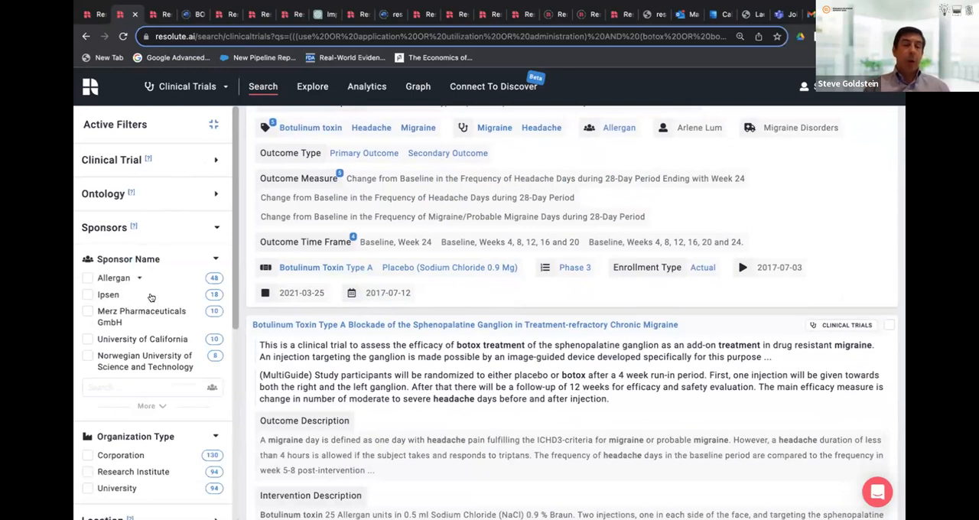
{"action": "scroll", "scroll_direction": "down", "scroll_amount": 3}
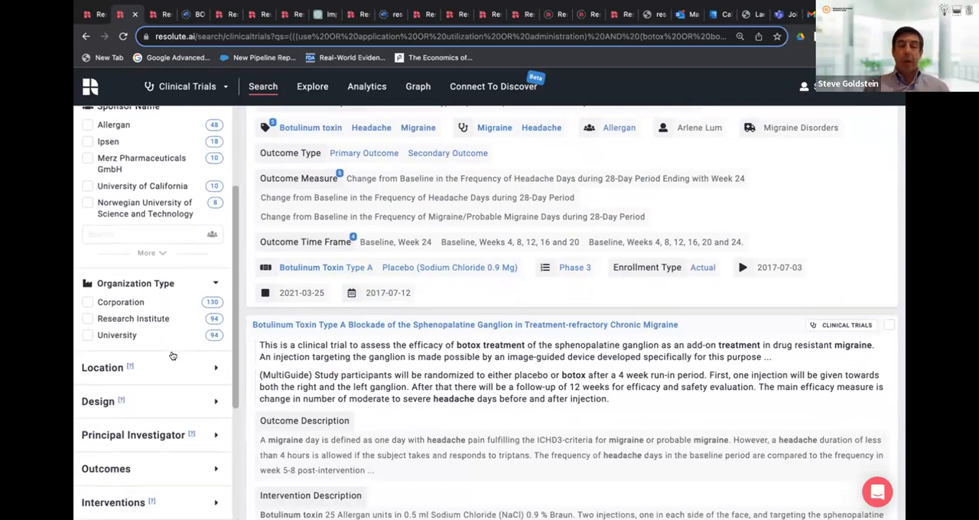
{"action": "scroll", "scroll_direction": "down", "scroll_amount": 3}
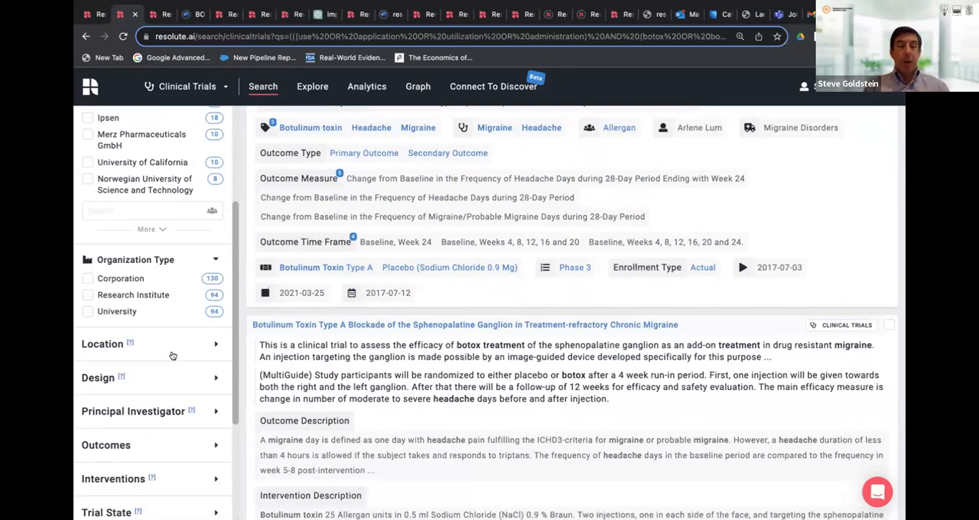
{"action": "scroll", "scroll_direction": "down", "scroll_amount": 3}
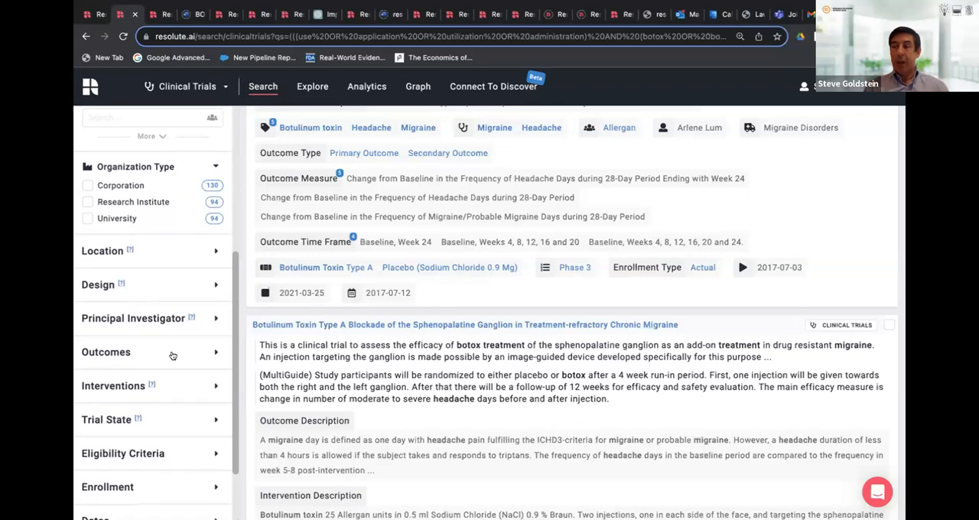
{"action": "scroll", "scroll_direction": "down", "scroll_amount": 3}
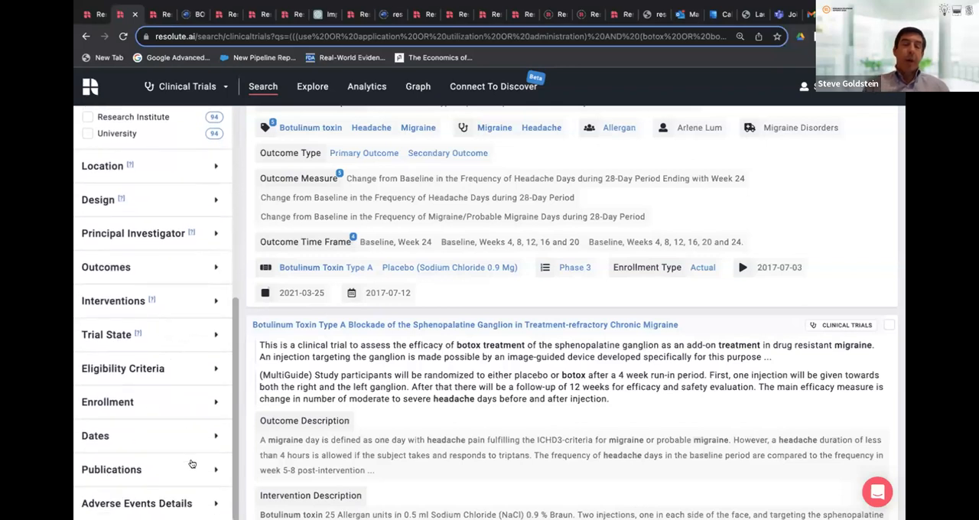
{"action": "mouse_move", "coordinate": [214, 471]}
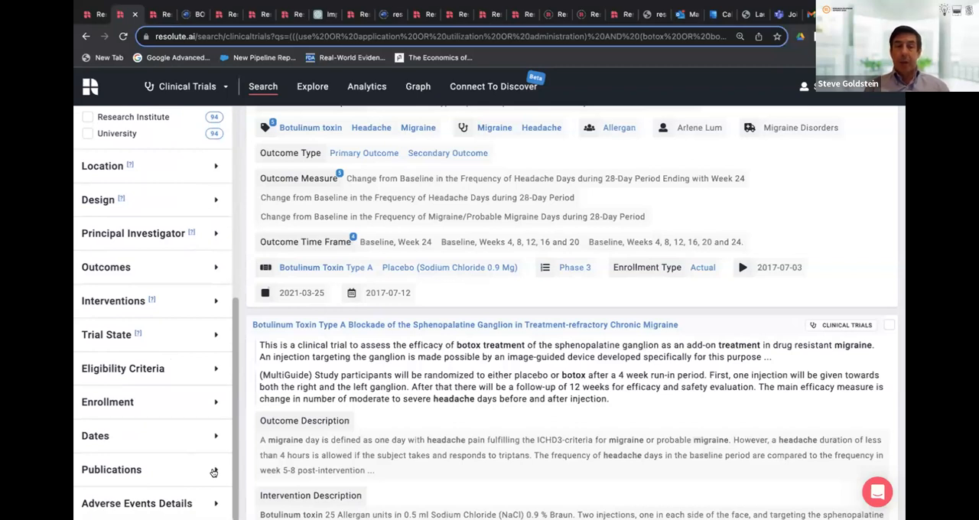
Filter trials to Has Publications with a publication count of 4 to 8
{"action": "left_click", "coordinate": [111, 469]}
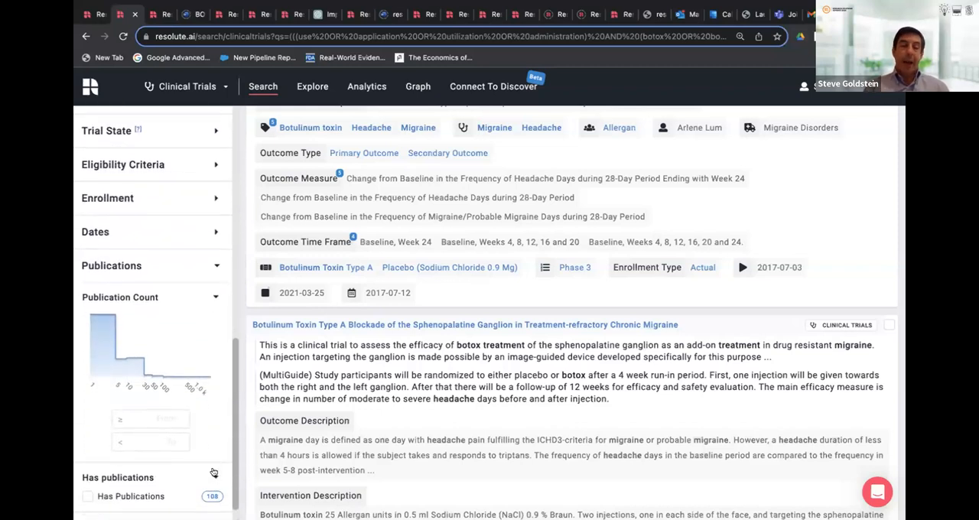
{"action": "left_click", "coordinate": [87, 495]}
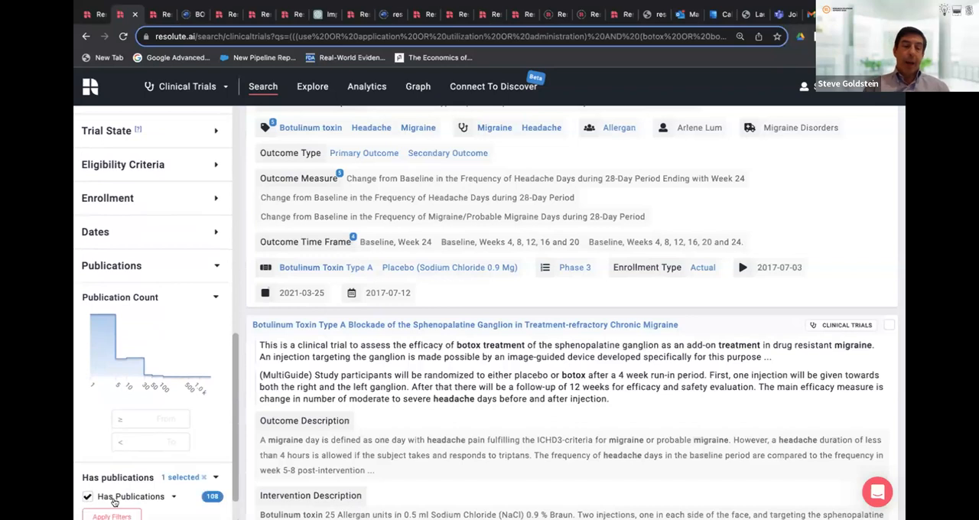
{"action": "left_click", "coordinate": [112, 514]}
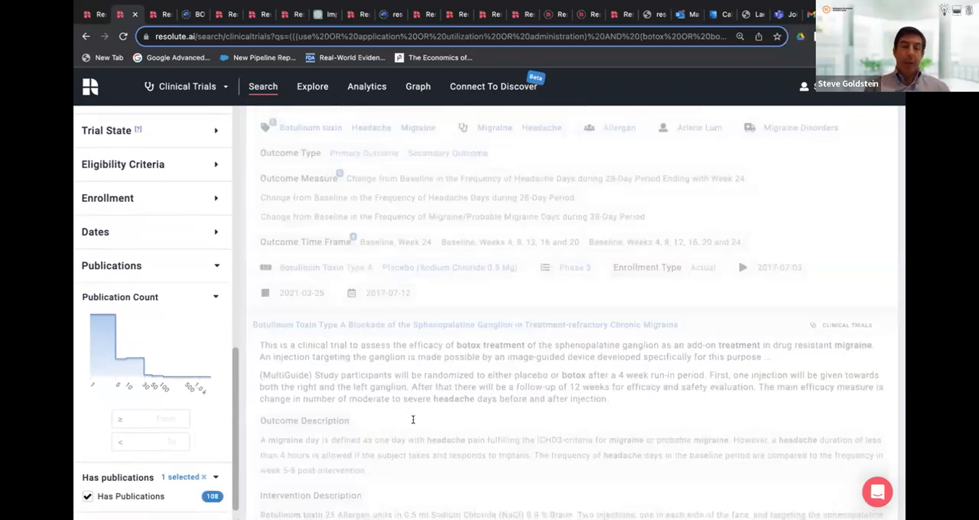
{"action": "scroll", "scroll_direction": "down", "scroll_amount": 3}
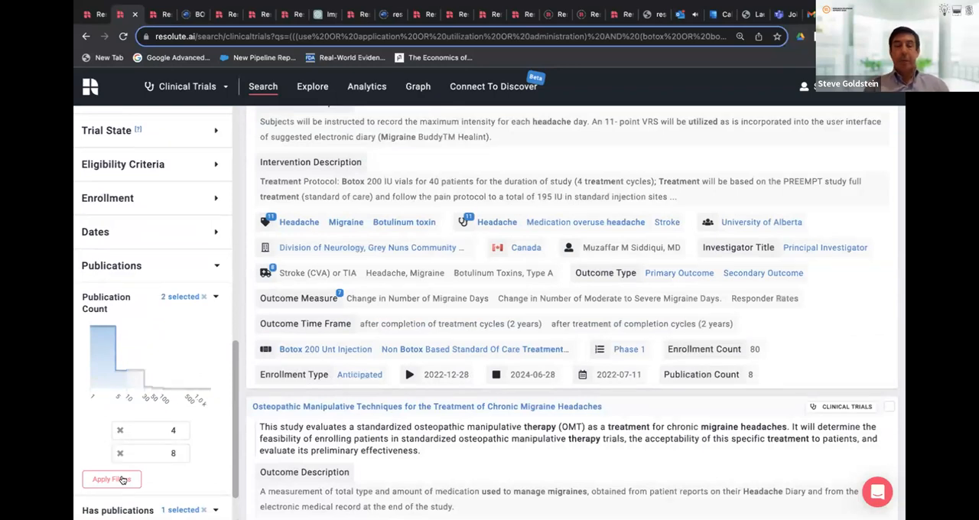
{"action": "mouse_move", "coordinate": [80, 449]}
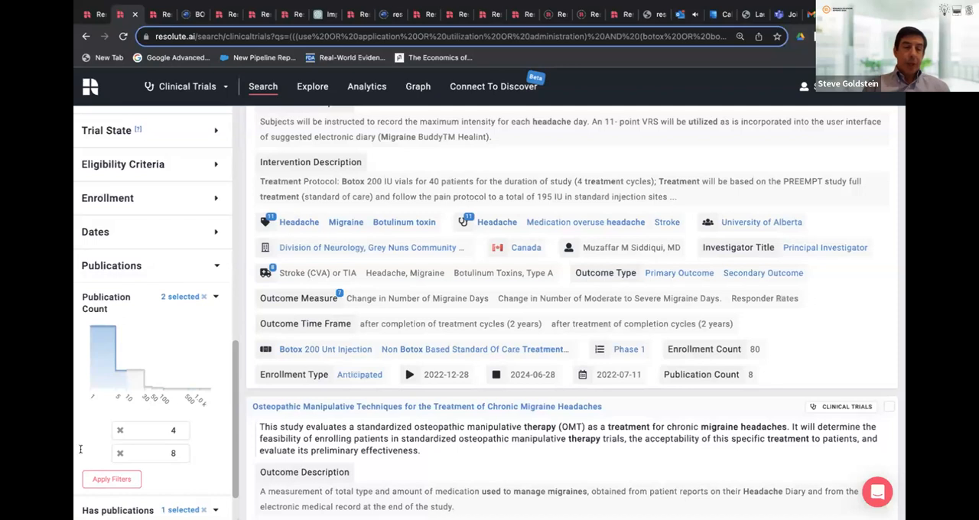
{"action": "scroll", "scroll_direction": "up", "scroll_amount": 3}
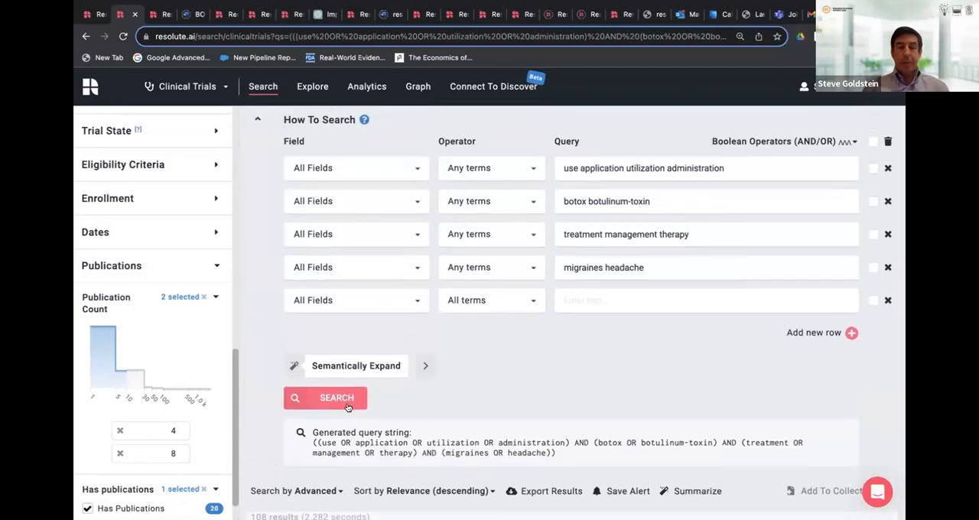
Rerun the search with the publication filters and scroll the 20 results
{"action": "left_click", "coordinate": [325, 397]}
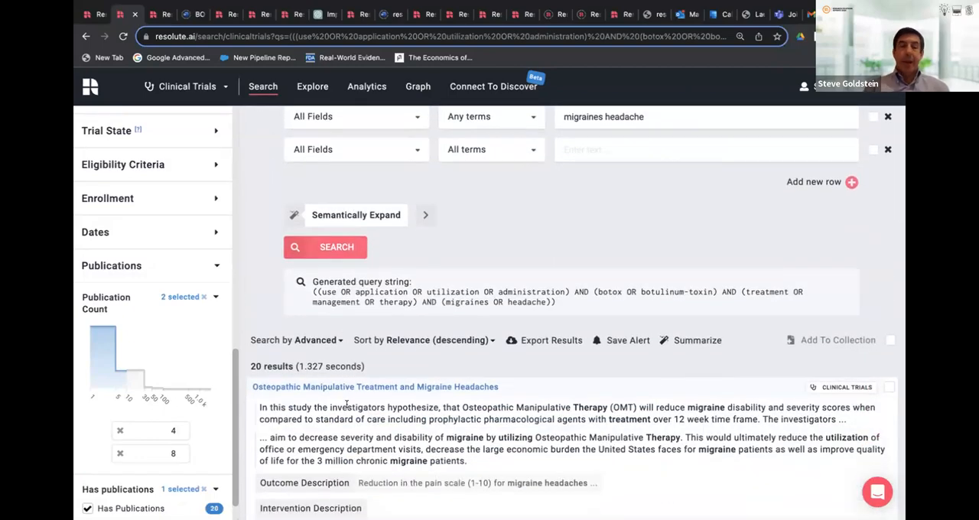
{"action": "scroll", "scroll_direction": "down", "scroll_amount": 3}
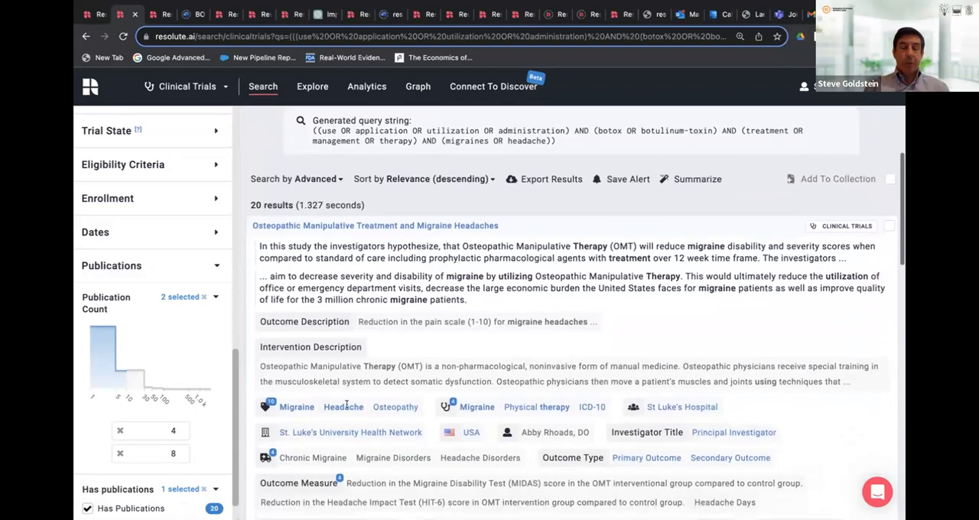
{"action": "scroll", "scroll_direction": "down", "scroll_amount": 3}
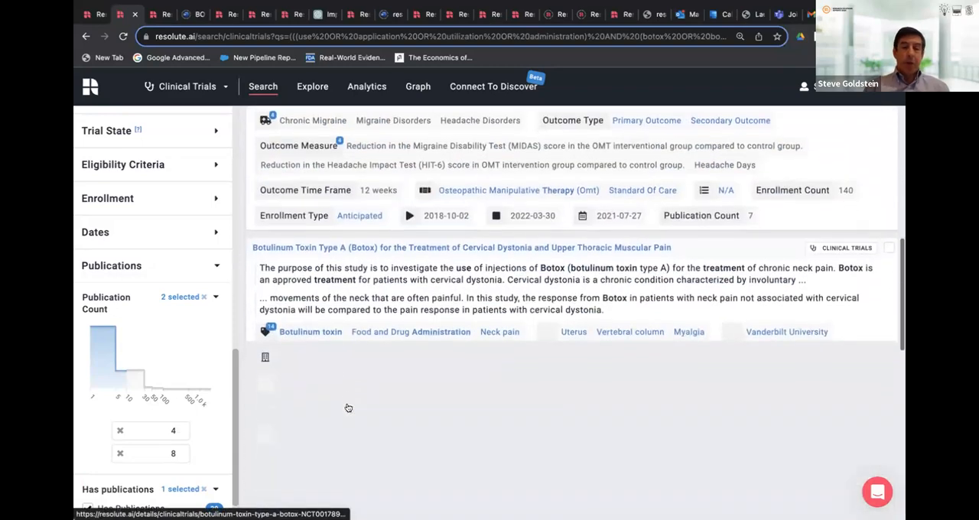
{"action": "scroll", "scroll_direction": "down", "scroll_amount": 3}
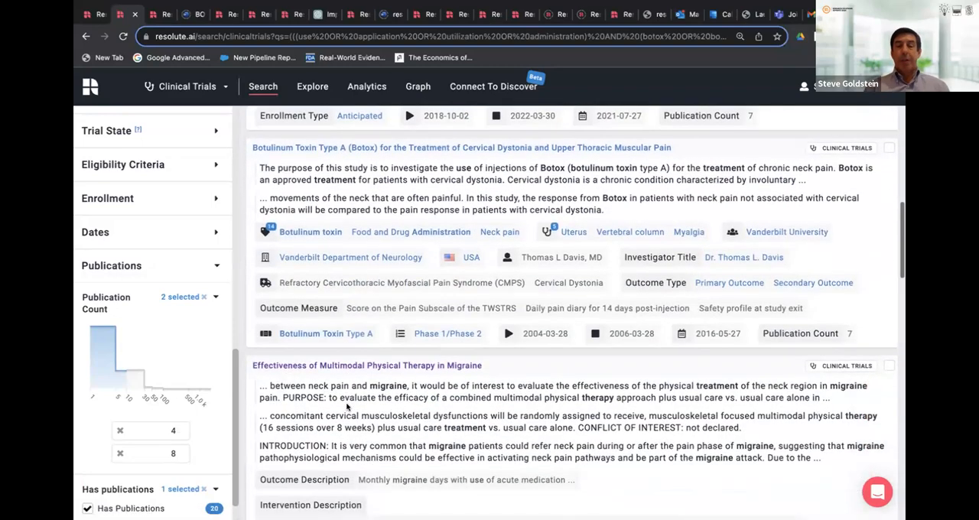
{"action": "mouse_move", "coordinate": [374, 370]}
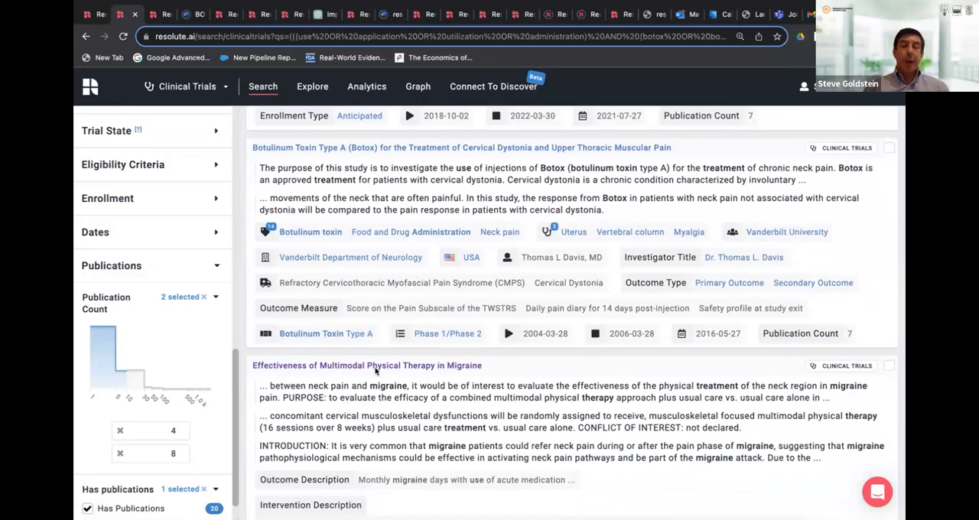
{"action": "mouse_move", "coordinate": [378, 368]}
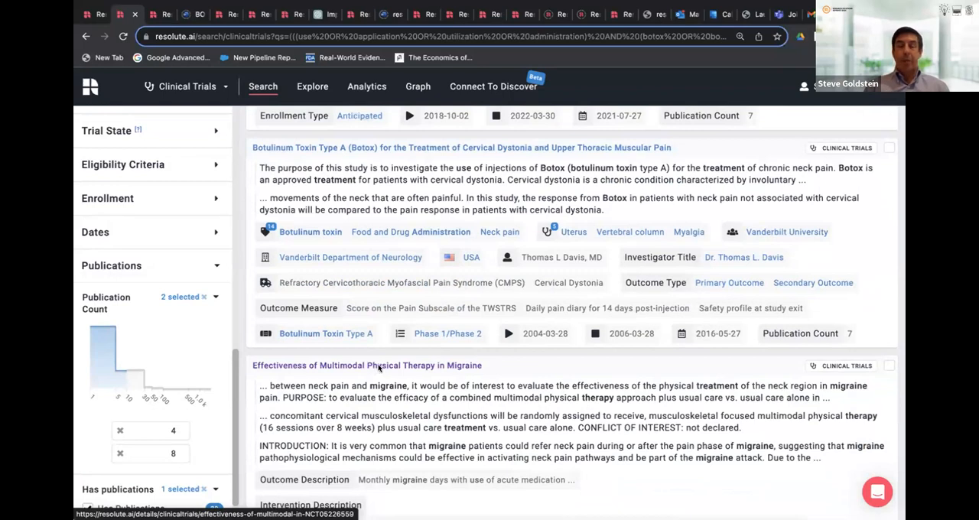
{"action": "left_click", "coordinate": [366, 365]}
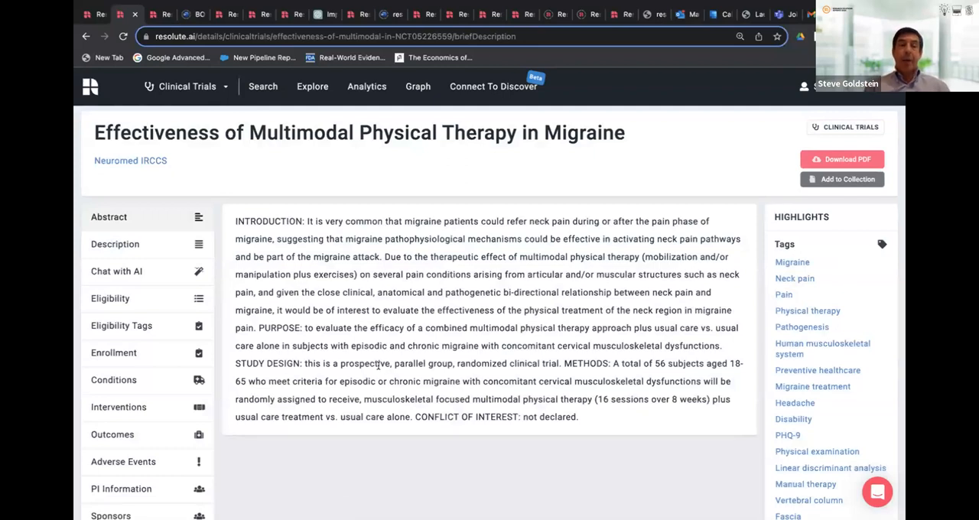
{"action": "left_click", "coordinate": [114, 244]}
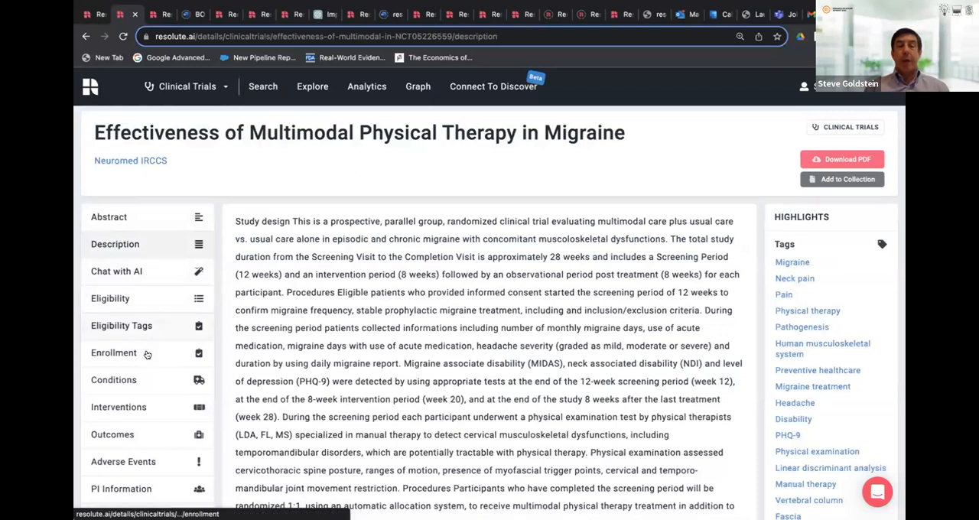
{"action": "mouse_move", "coordinate": [123, 461]}
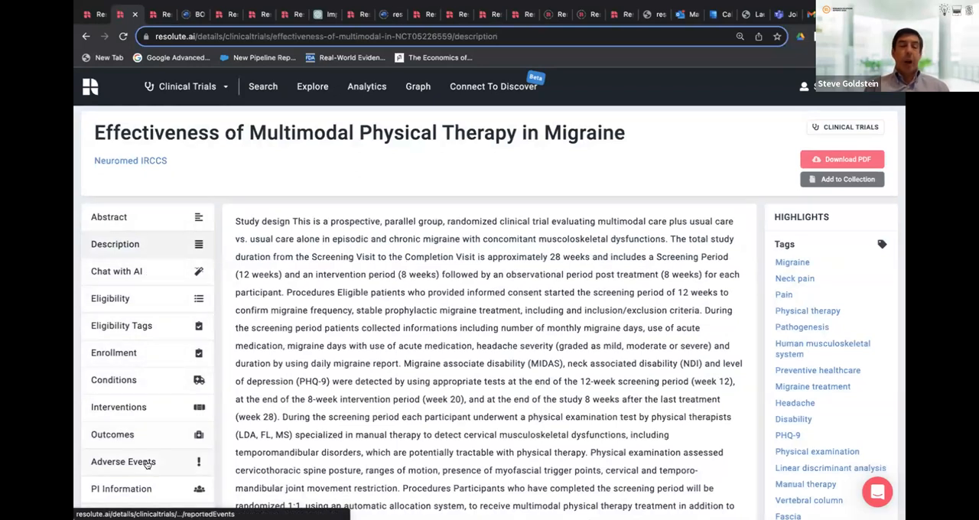
{"action": "scroll", "scroll_direction": "down", "scroll_amount": 3}
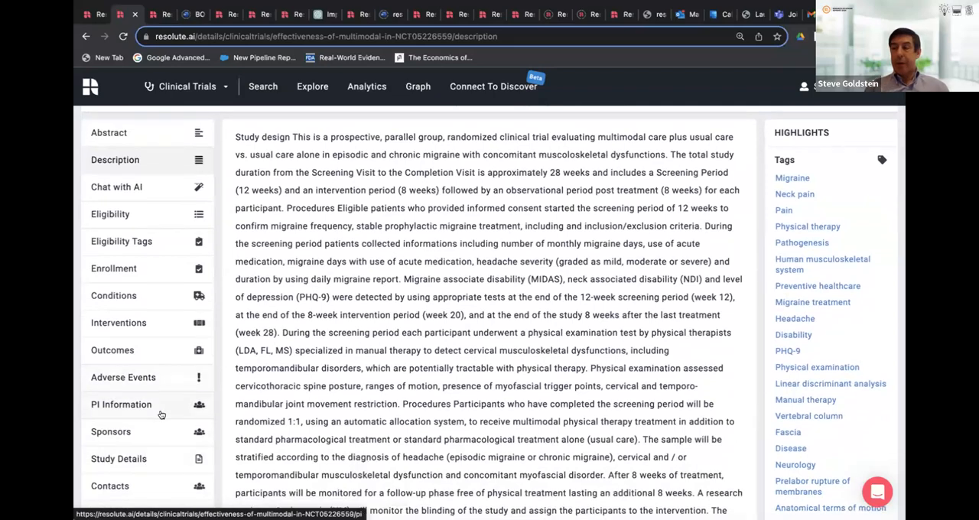
{"action": "scroll", "scroll_direction": "down", "scroll_amount": 3}
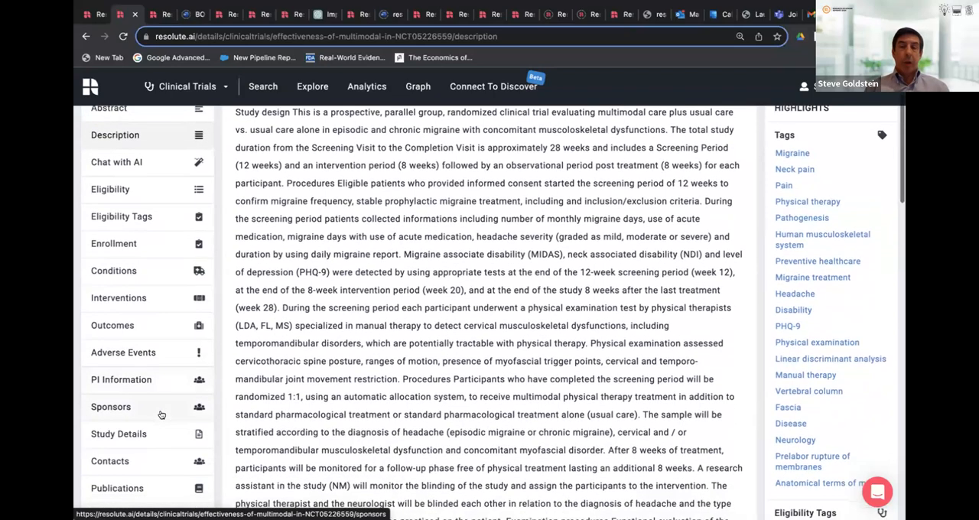
{"action": "scroll", "scroll_direction": "down", "scroll_amount": 3}
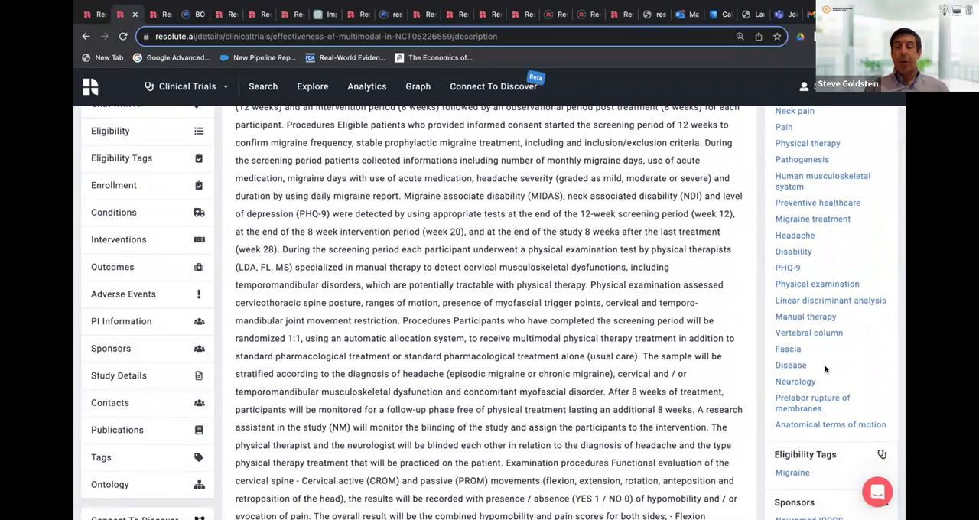
{"action": "scroll", "scroll_direction": "down", "scroll_amount": 3}
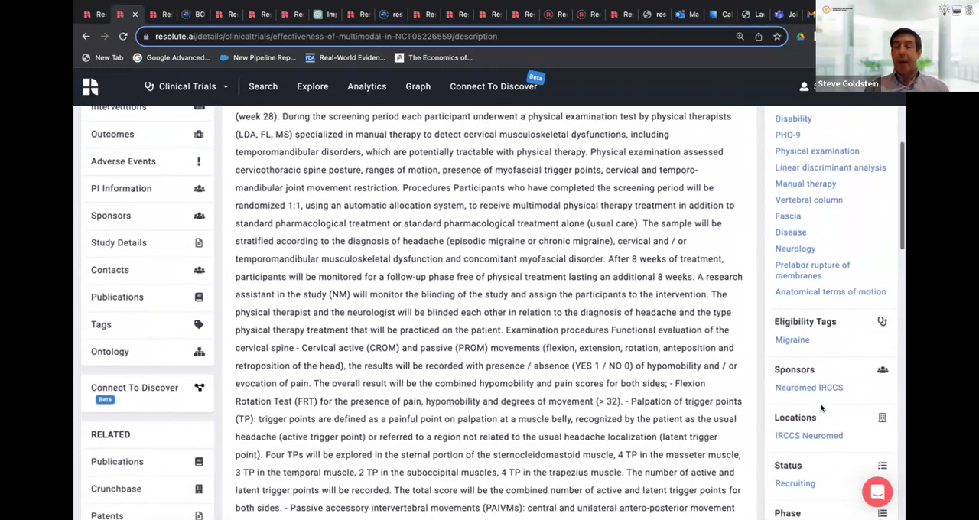
{"action": "scroll", "scroll_direction": "down", "scroll_amount": 3}
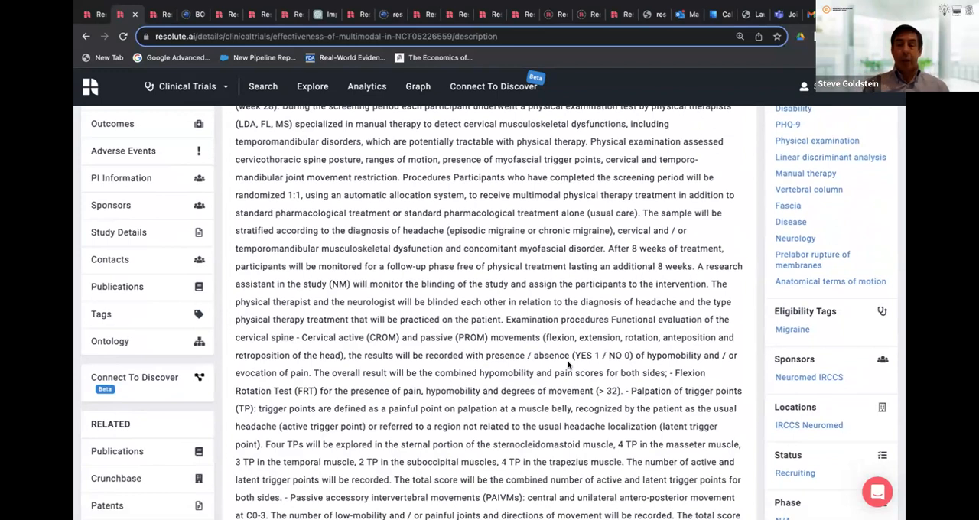
{"action": "mouse_move", "coordinate": [108, 396]}
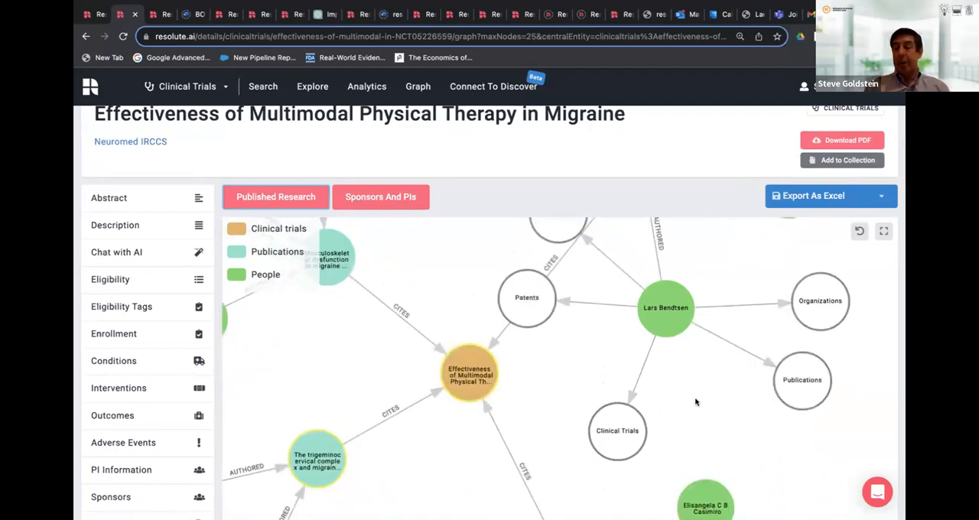
Scroll past the published-research graph to the Publications and Clinical Trials tables
{"action": "scroll", "scroll_direction": "down", "scroll_amount": 3}
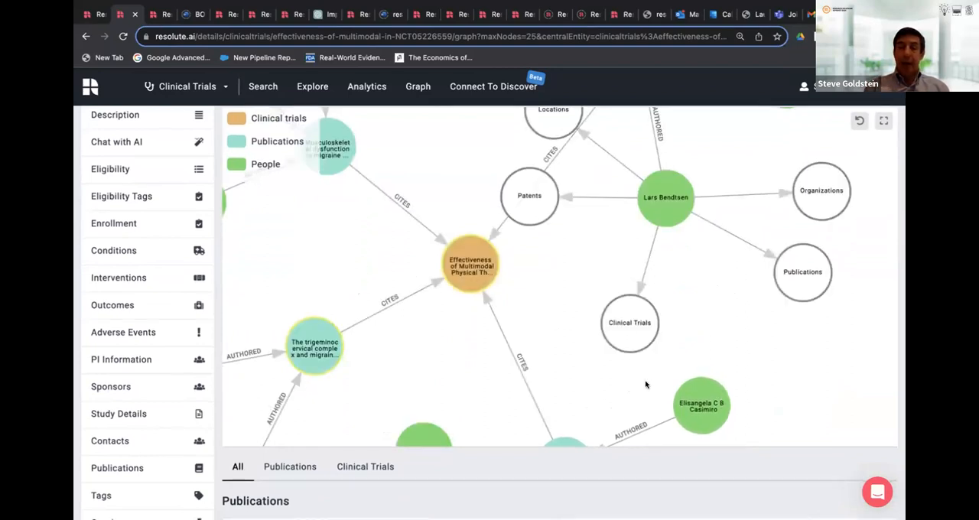
{"action": "scroll", "scroll_direction": "down", "scroll_amount": 3}
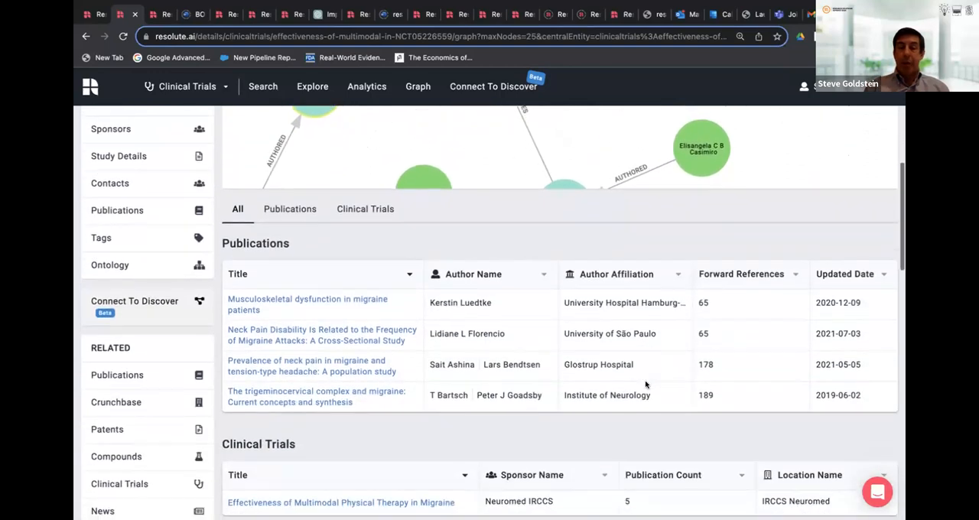
{"action": "scroll", "scroll_direction": "down", "scroll_amount": 3}
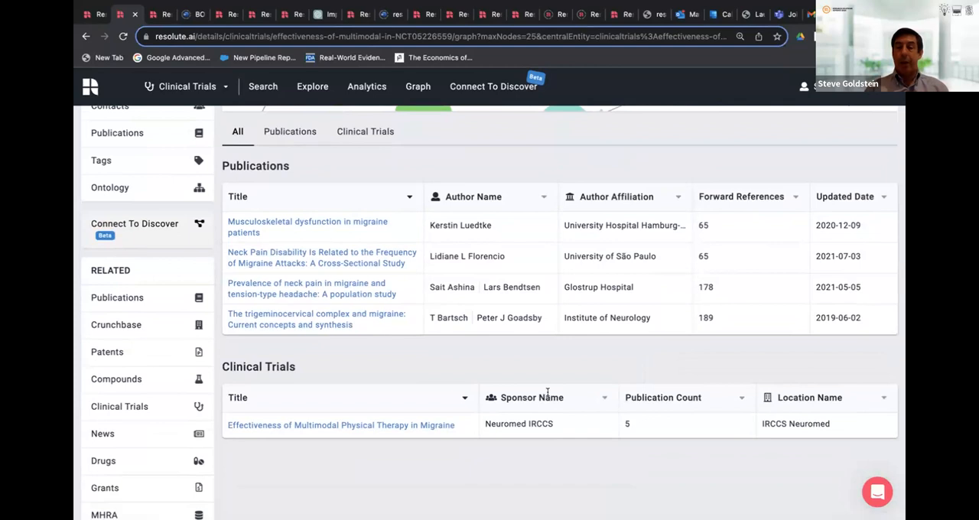
{"action": "mouse_move", "coordinate": [685, 167]}
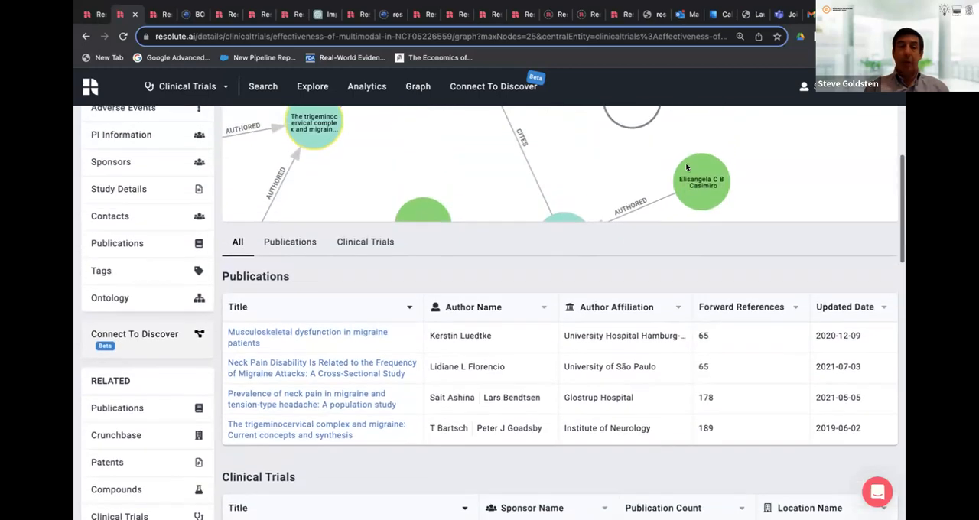
{"action": "scroll", "scroll_direction": "up", "scroll_amount": 3}
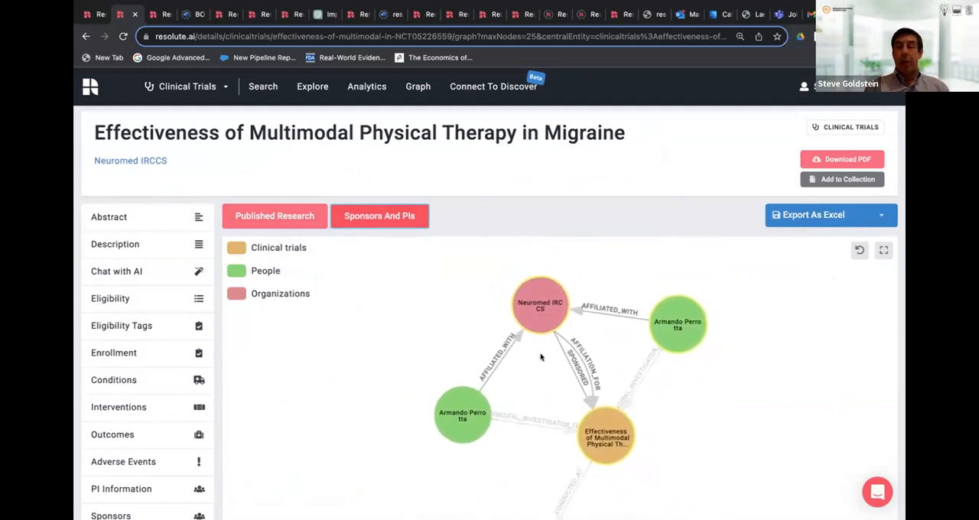
{"action": "scroll", "scroll_direction": "down", "scroll_amount": 3}
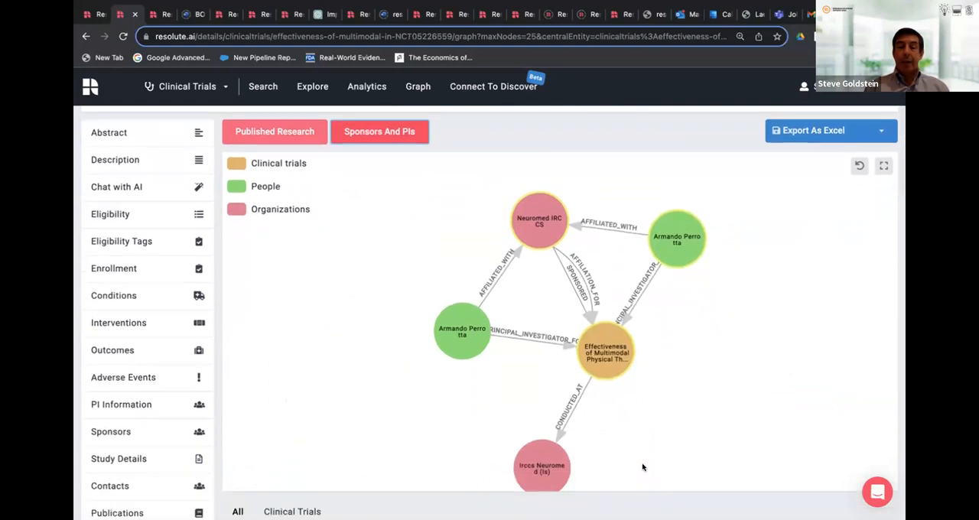
{"action": "scroll", "scroll_direction": "down", "scroll_amount": 3}
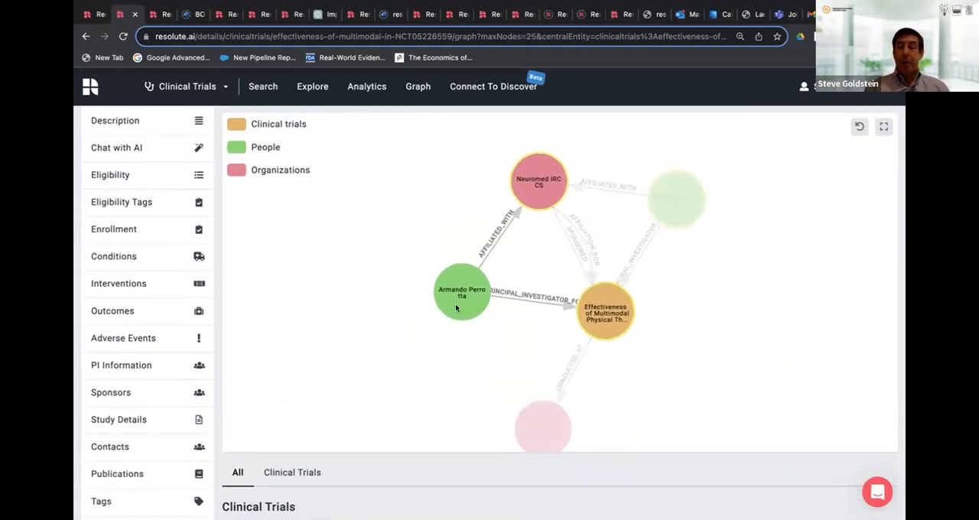
{"action": "mouse_move", "coordinate": [461, 295]}
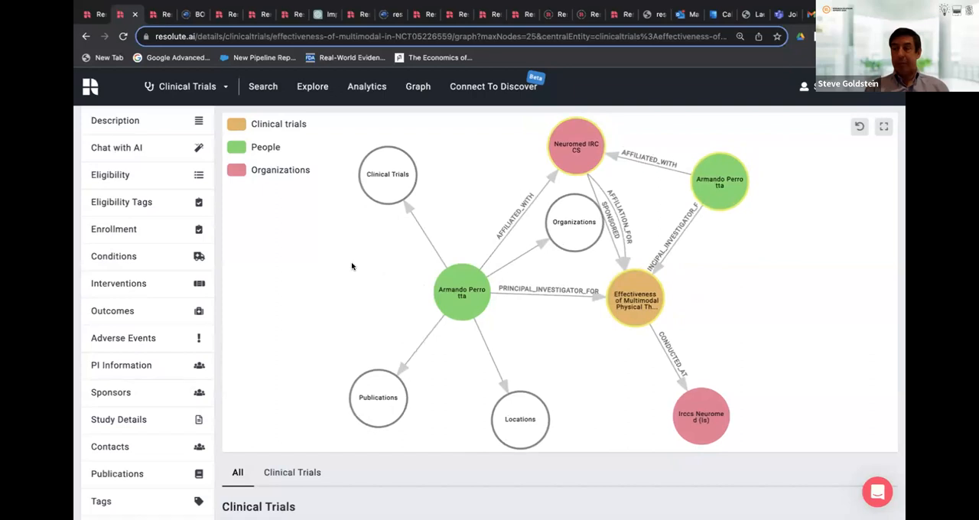
{"action": "mouse_move", "coordinate": [256, 213]}
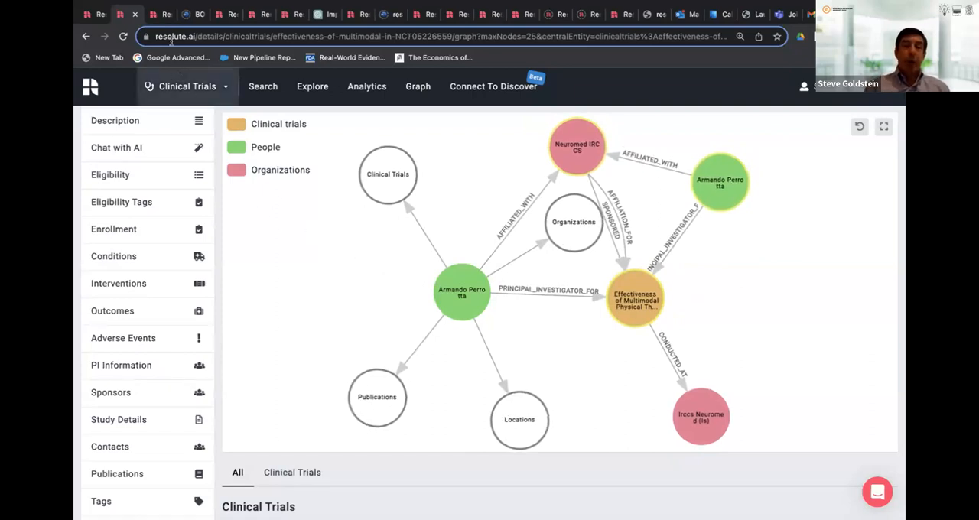
{"action": "mouse_move", "coordinate": [162, 13]}
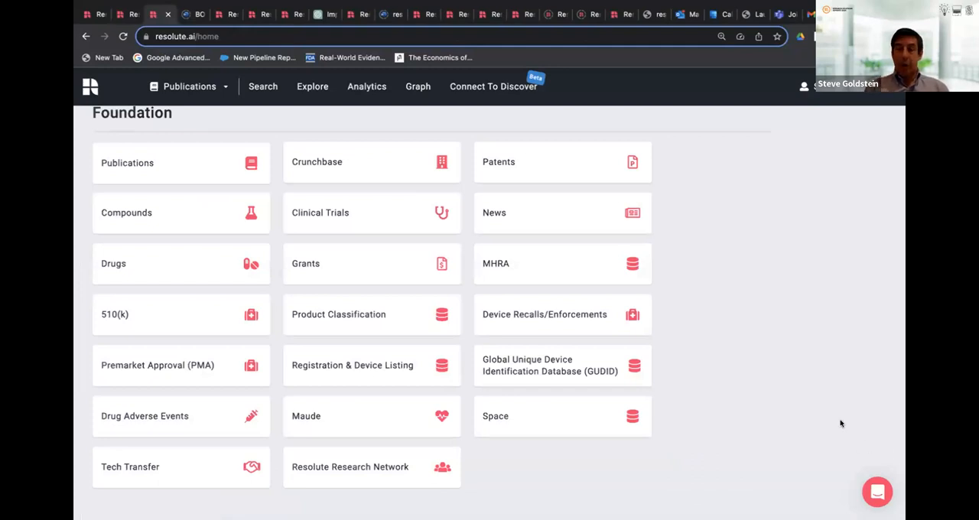
{"action": "mouse_move", "coordinate": [371, 466]}
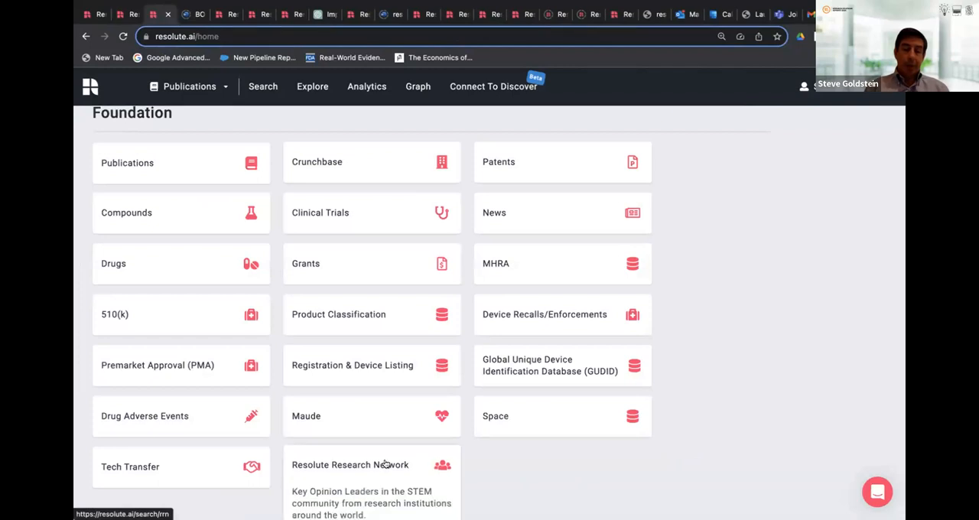
Open the Resolute Research Network tile from the Foundation home page
{"action": "left_click", "coordinate": [354, 464]}
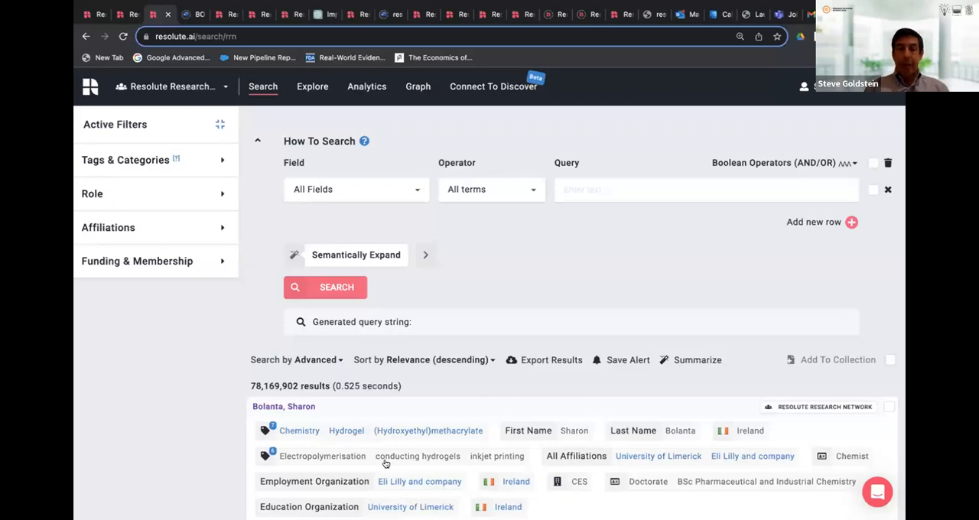
{"action": "mouse_move", "coordinate": [140, 452]}
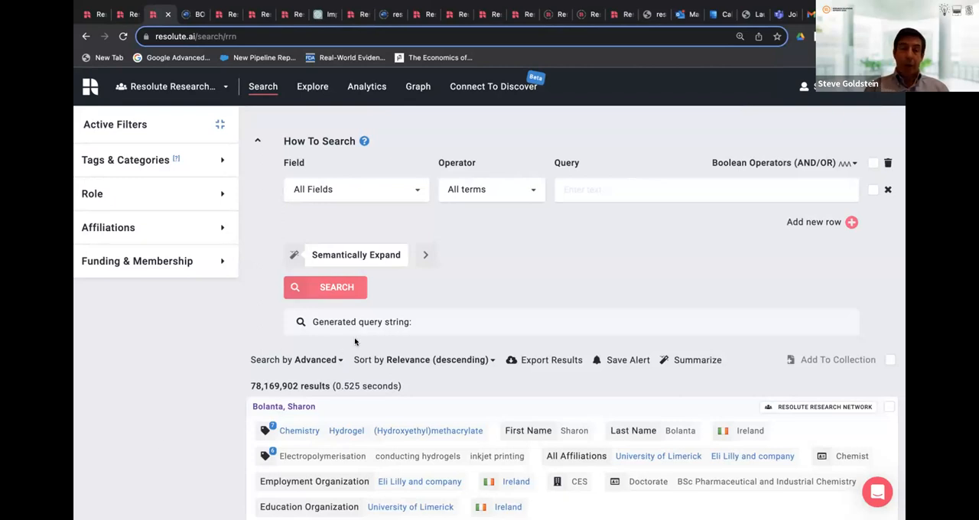
Semantically expand 'use of botox for the treatment of migraine' into Boolean synonym rows
{"action": "left_click", "coordinate": [425, 255]}
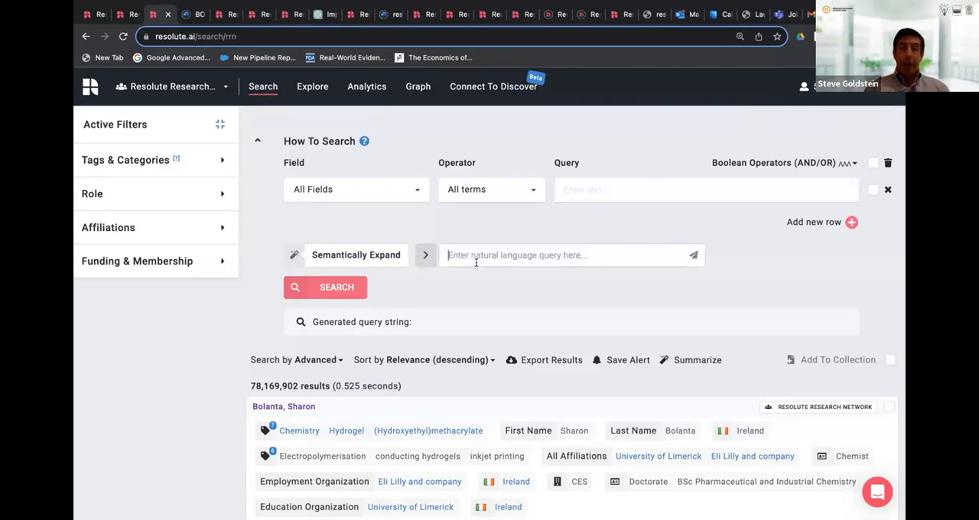
{"action": "type", "text": "use"}
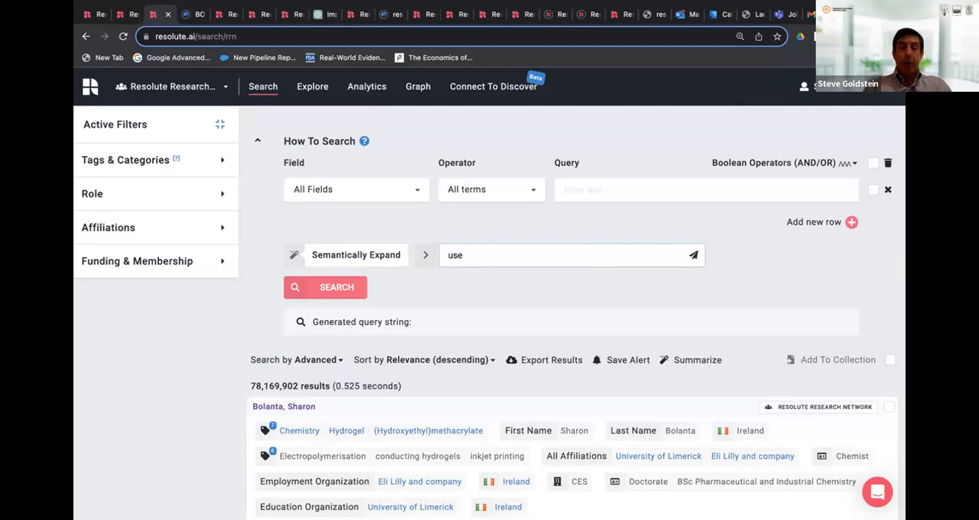
{"action": "type", "text": "of botox"}
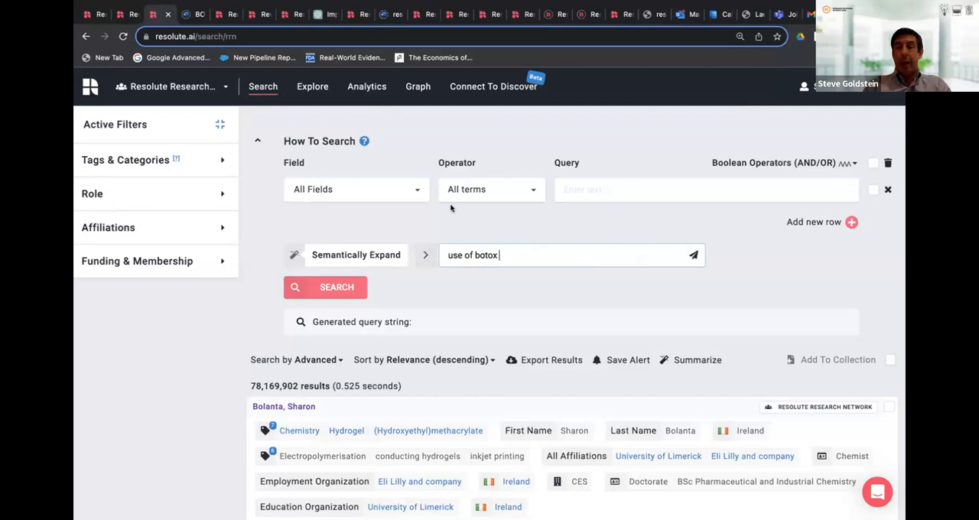
{"action": "mouse_move", "coordinate": [484, 219]}
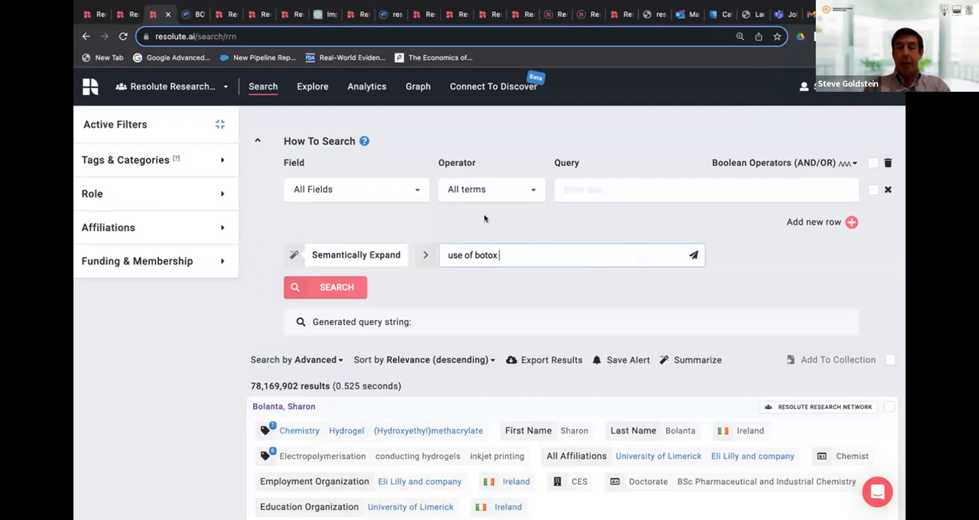
{"action": "mouse_move", "coordinate": [526, 231]}
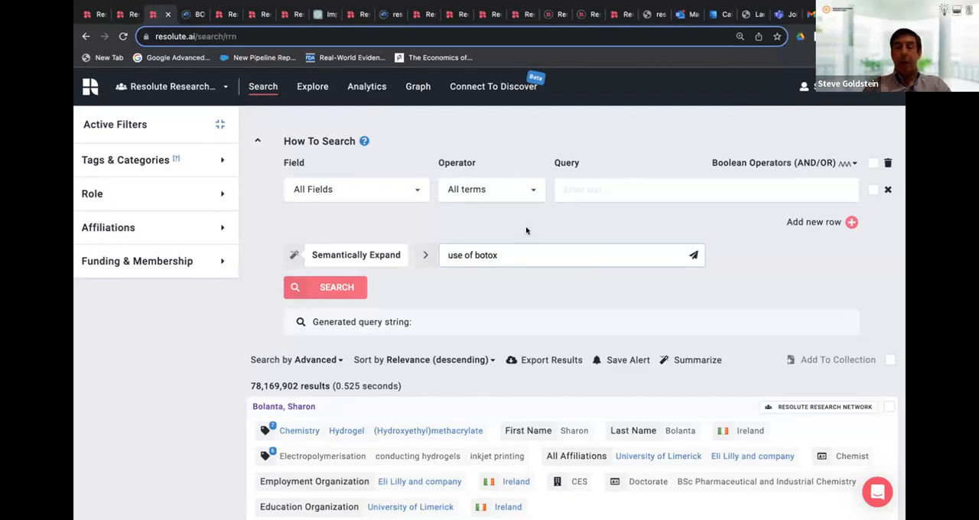
{"action": "type", "text": "for the t"}
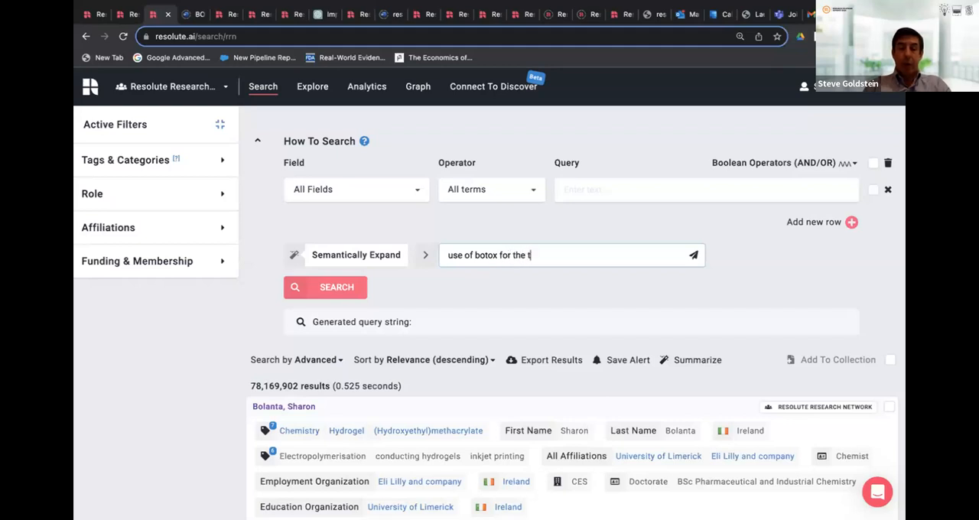
{"action": "type", "text": "reatment"}
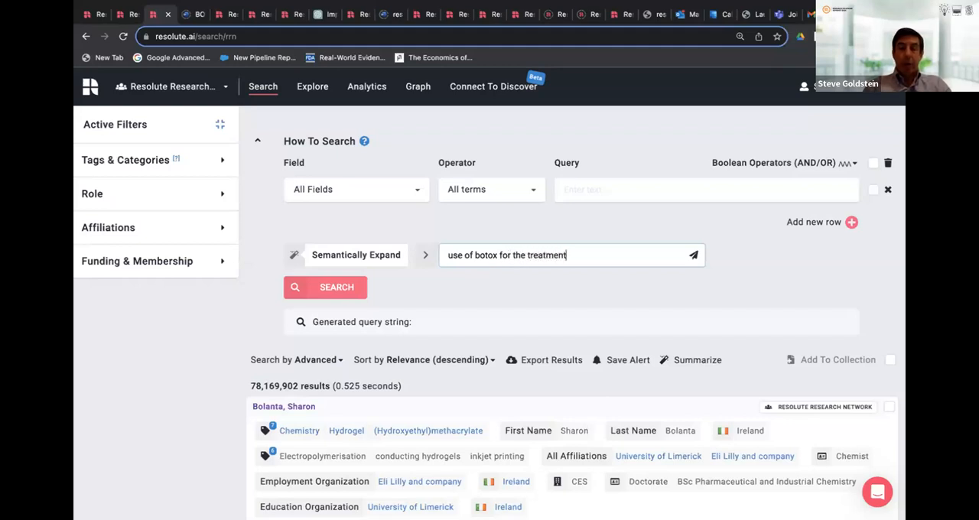
{"action": "type", "text": "of migraine"}
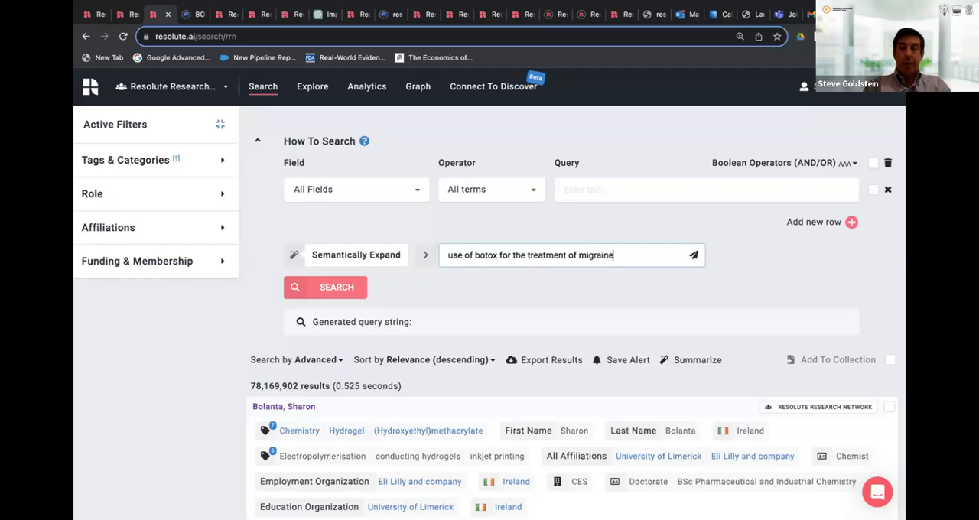
{"action": "left_click", "coordinate": [692, 255]}
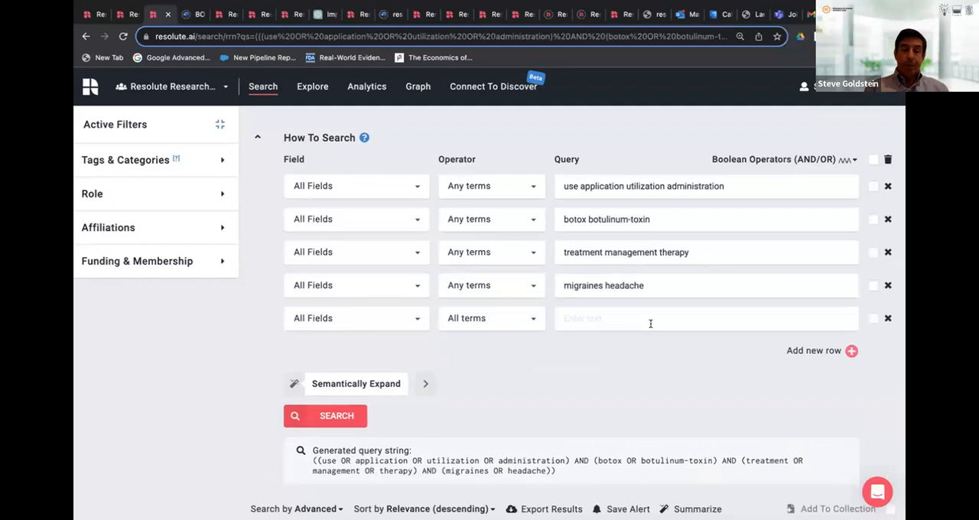
Run the expanded botox–migraine search (71 results) and tick Principal investigator as person type
{"action": "left_click", "coordinate": [325, 415]}
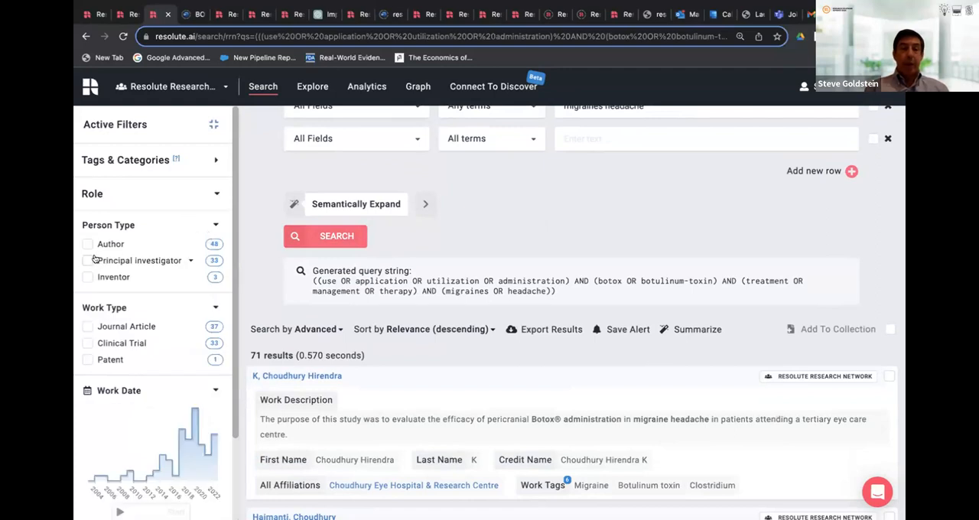
{"action": "left_click", "coordinate": [87, 260]}
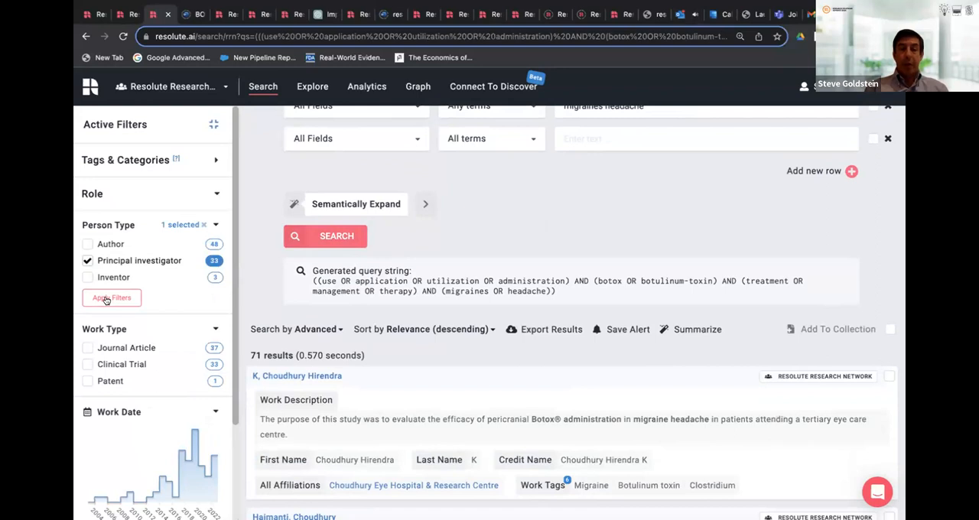
{"action": "mouse_move", "coordinate": [465, 364]}
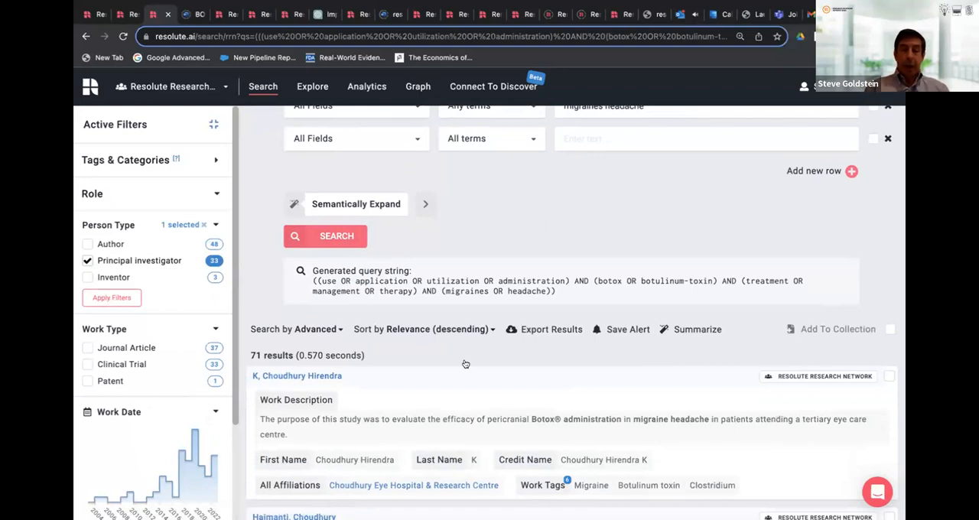
Apply the Principal investigator filter (33 results) and sort by works count, descending
{"action": "left_click", "coordinate": [111, 298]}
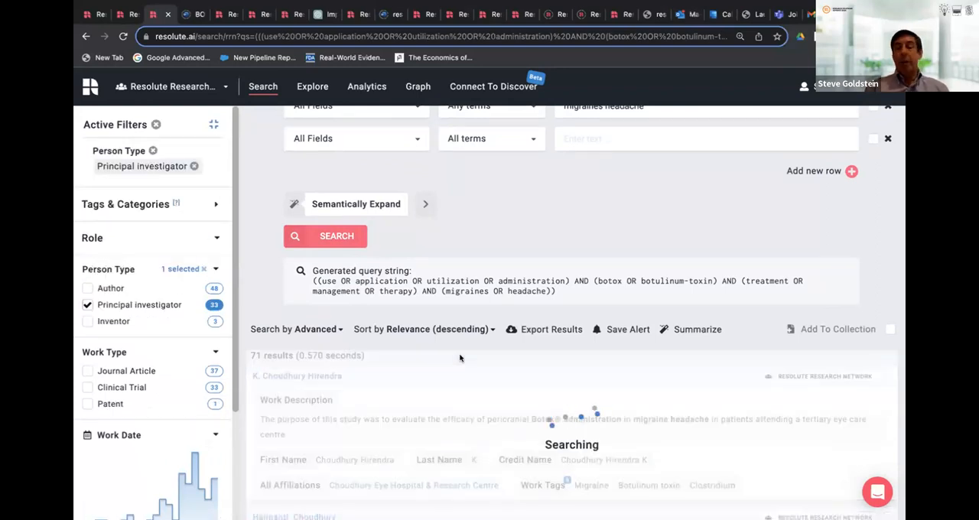
{"action": "left_click", "coordinate": [423, 328]}
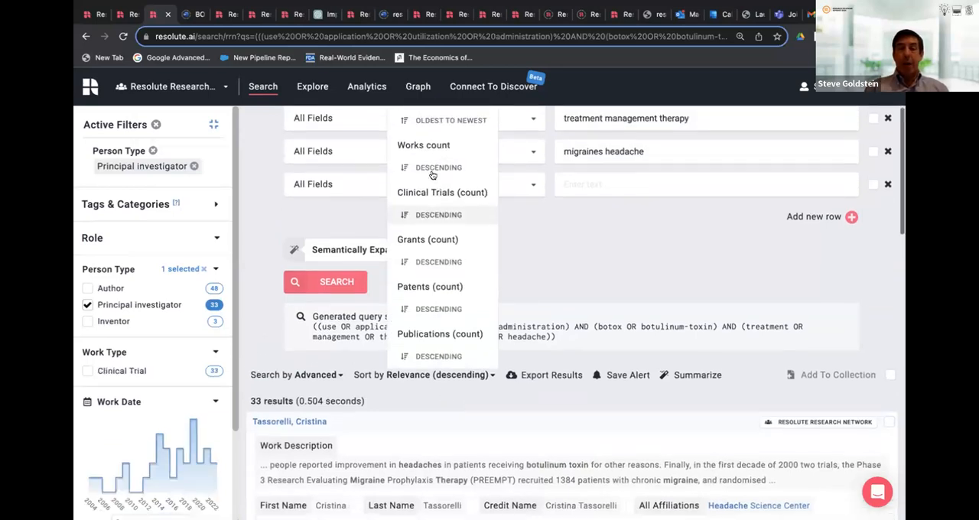
{"action": "scroll", "scroll_direction": "up", "scroll_amount": 3}
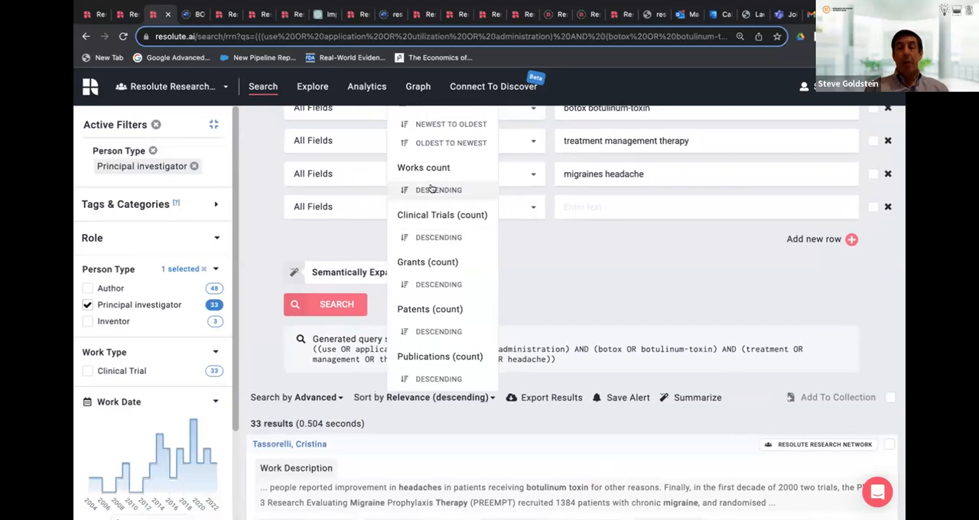
{"action": "left_click", "coordinate": [439, 190]}
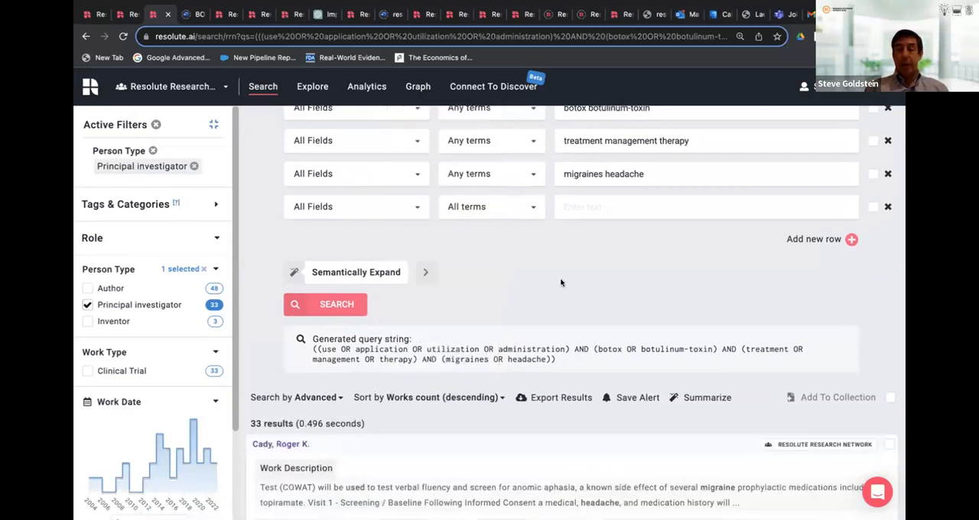
{"action": "scroll", "scroll_direction": "down", "scroll_amount": 3}
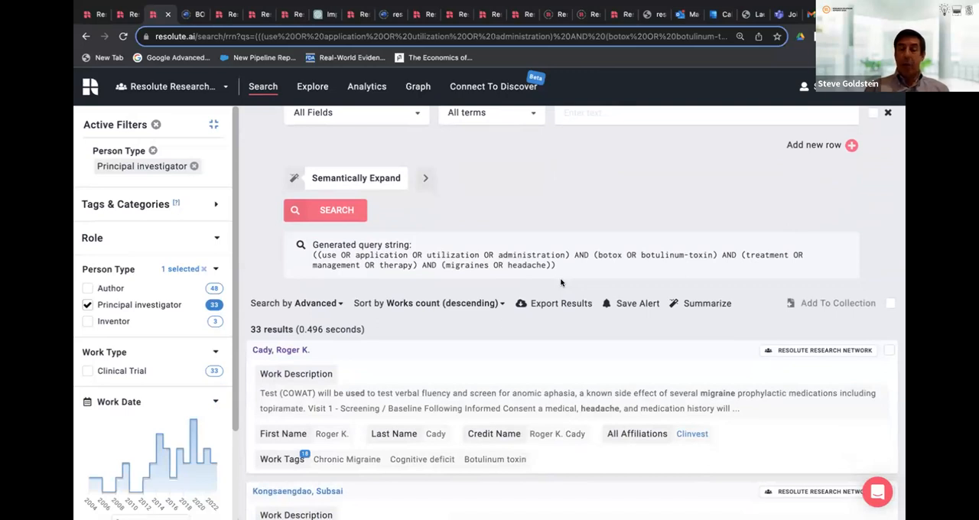
{"action": "left_click", "coordinate": [280, 350]}
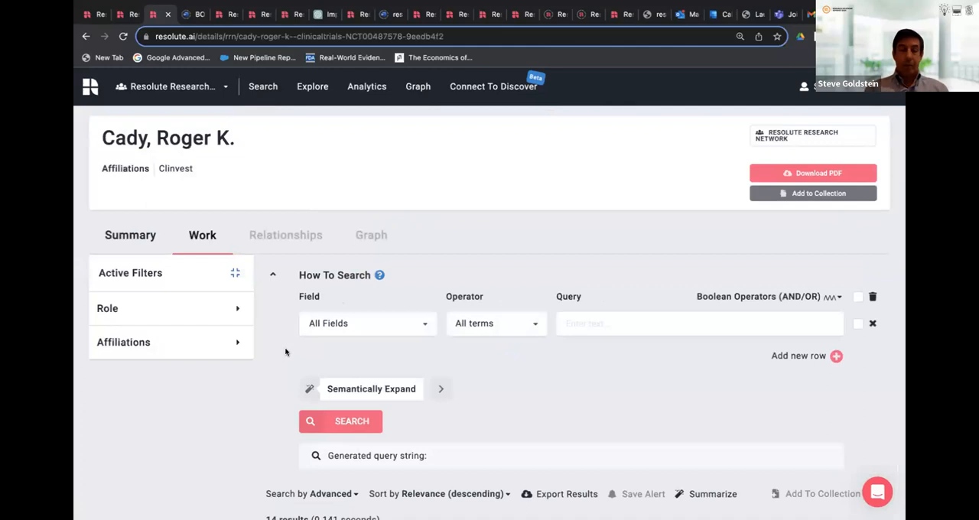
{"action": "mouse_move", "coordinate": [499, 377]}
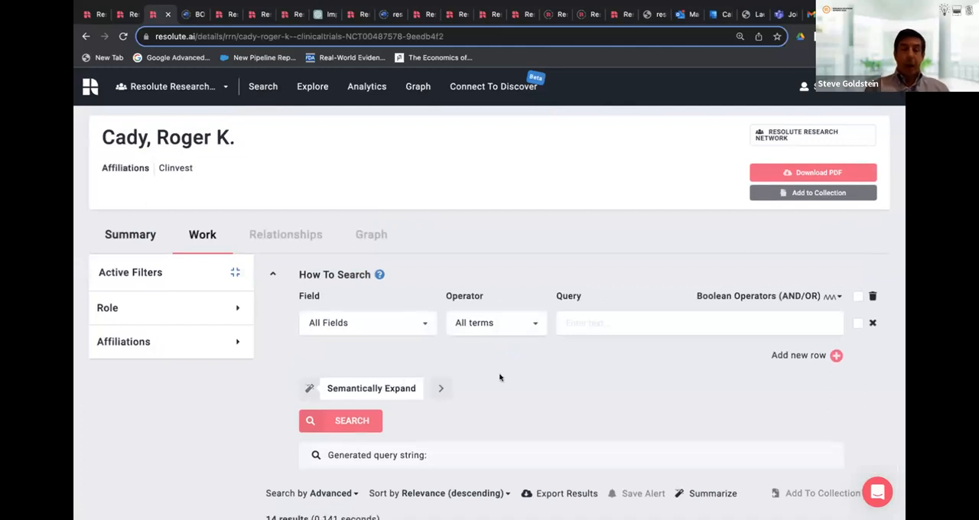
{"action": "scroll", "scroll_direction": "down", "scroll_amount": 3}
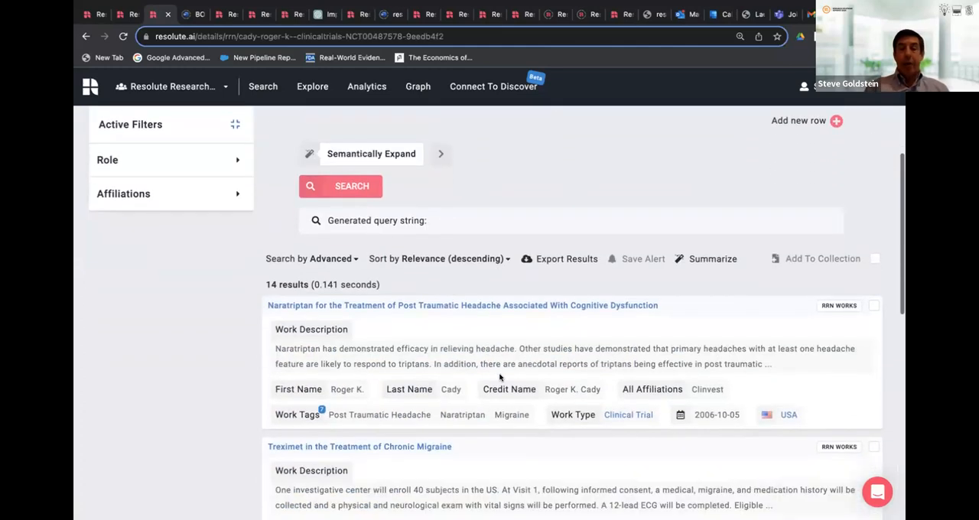
{"action": "scroll", "scroll_direction": "down", "scroll_amount": 3}
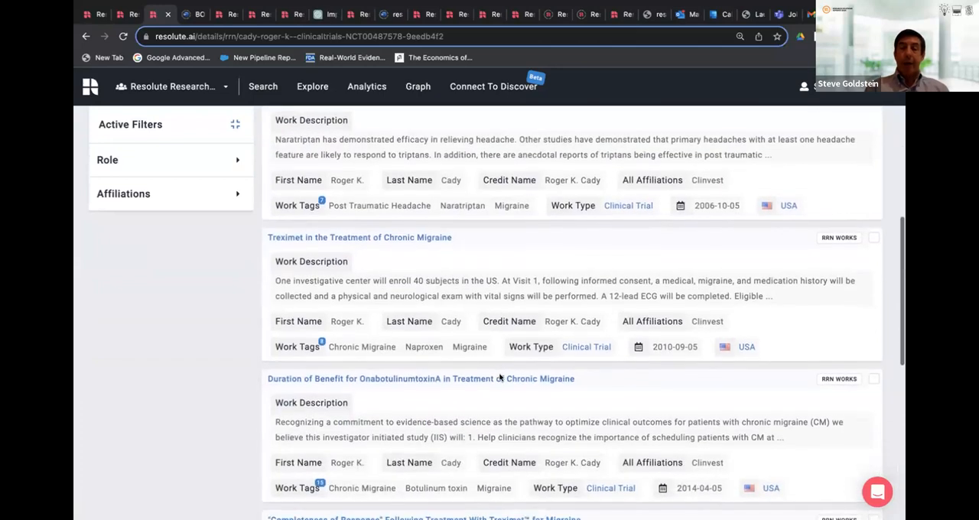
{"action": "scroll", "scroll_direction": "up", "scroll_amount": 3}
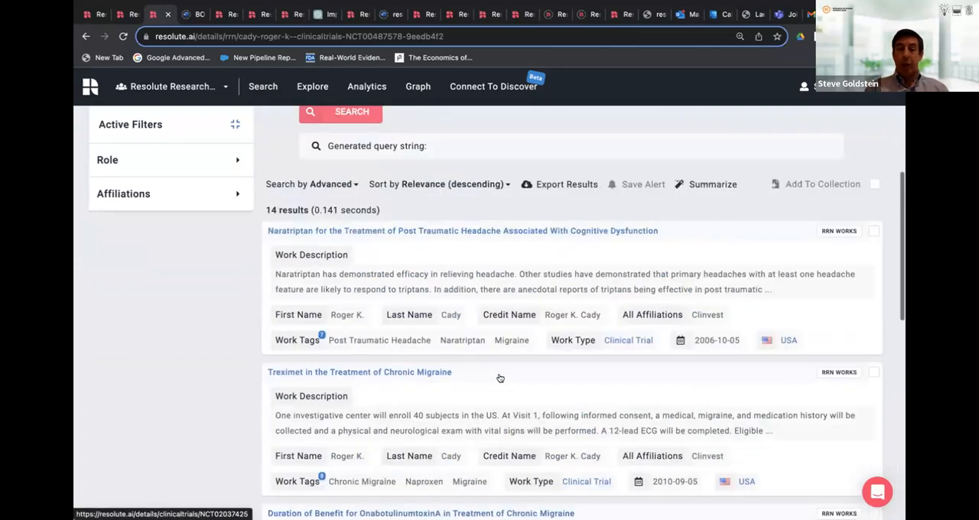
{"action": "scroll", "scroll_direction": "up", "scroll_amount": 3}
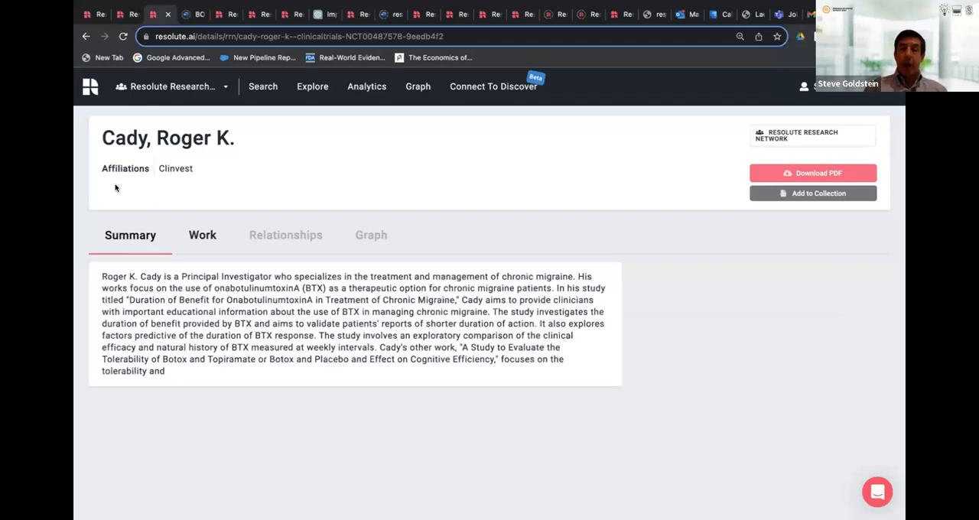
{"action": "mouse_move", "coordinate": [328, 314]}
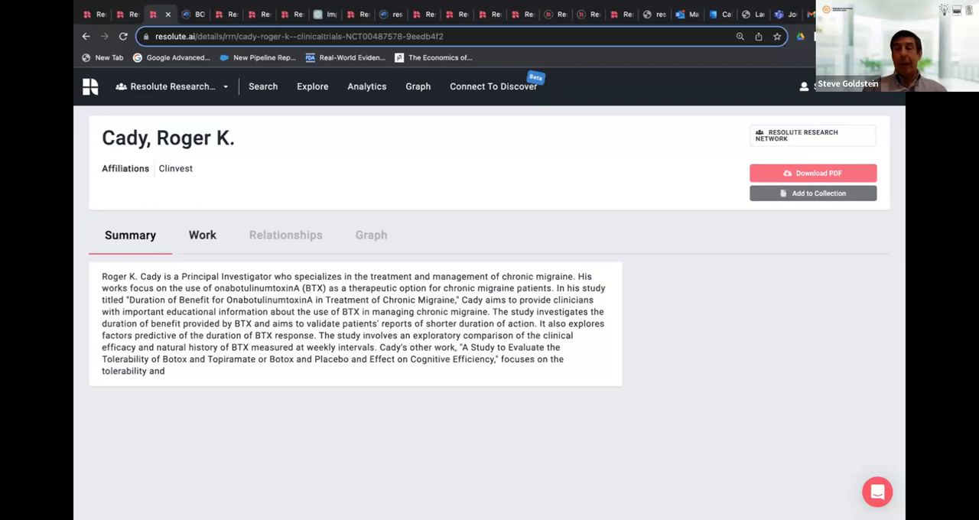
{"action": "mouse_move", "coordinate": [629, 6]}
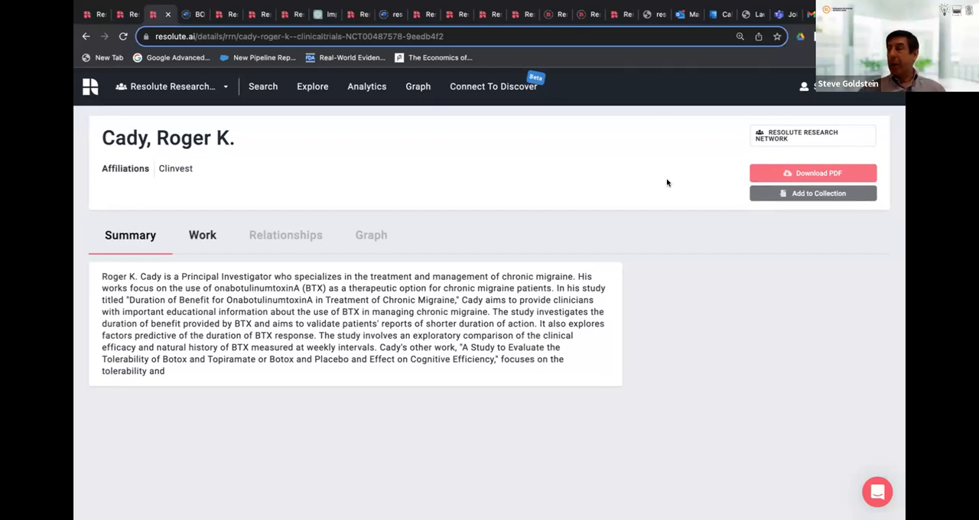
{"action": "mouse_move", "coordinate": [788, 130]}
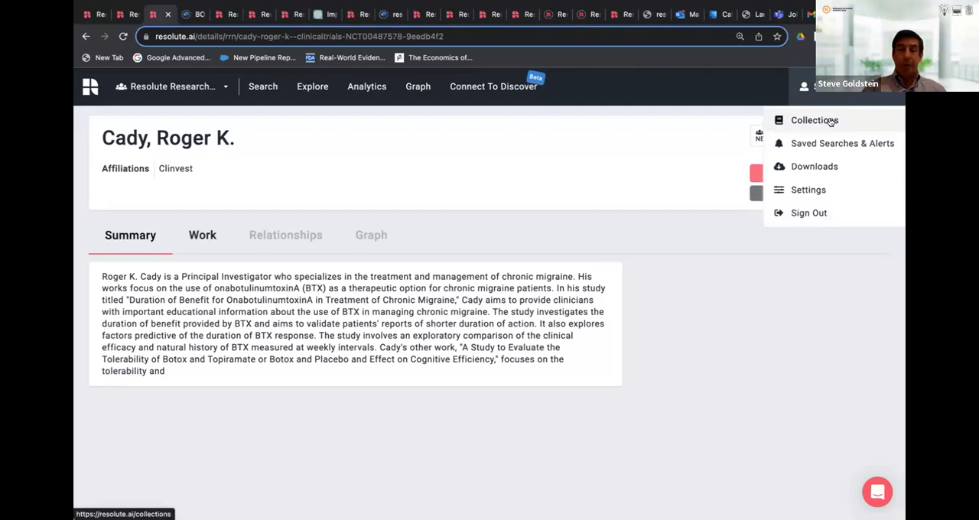
Open Collections and scroll down to 'Botox for the Treatment of Chronic Migraine' (11 items)
{"action": "left_click", "coordinate": [814, 120]}
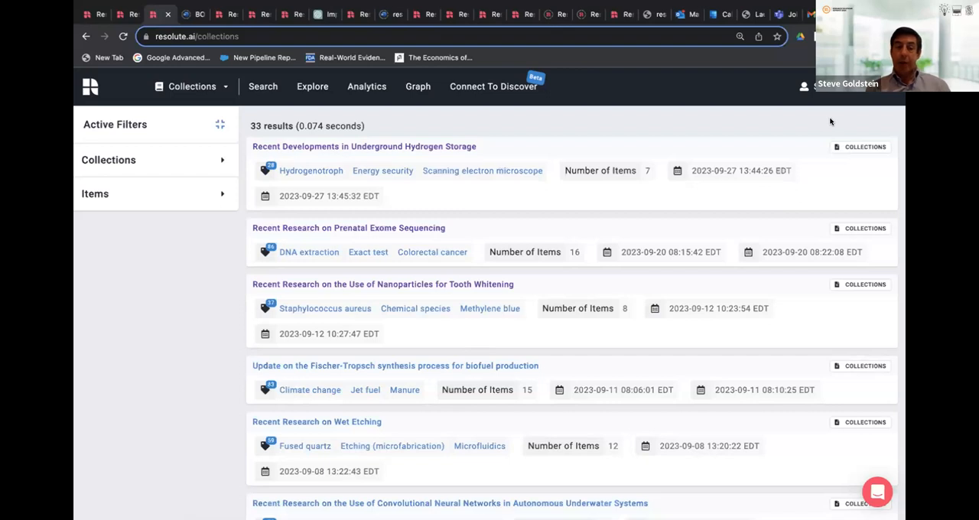
{"action": "mouse_move", "coordinate": [579, 210]}
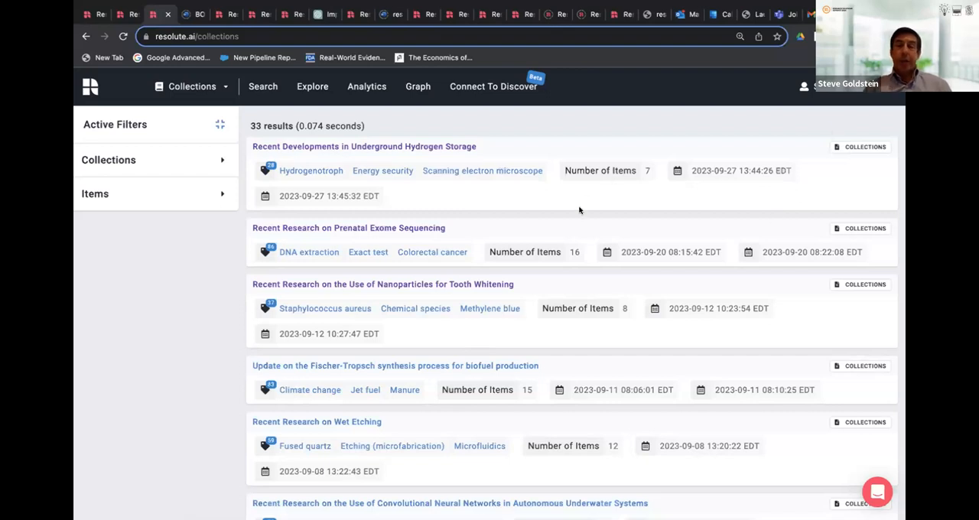
{"action": "scroll", "scroll_direction": "down", "scroll_amount": 3}
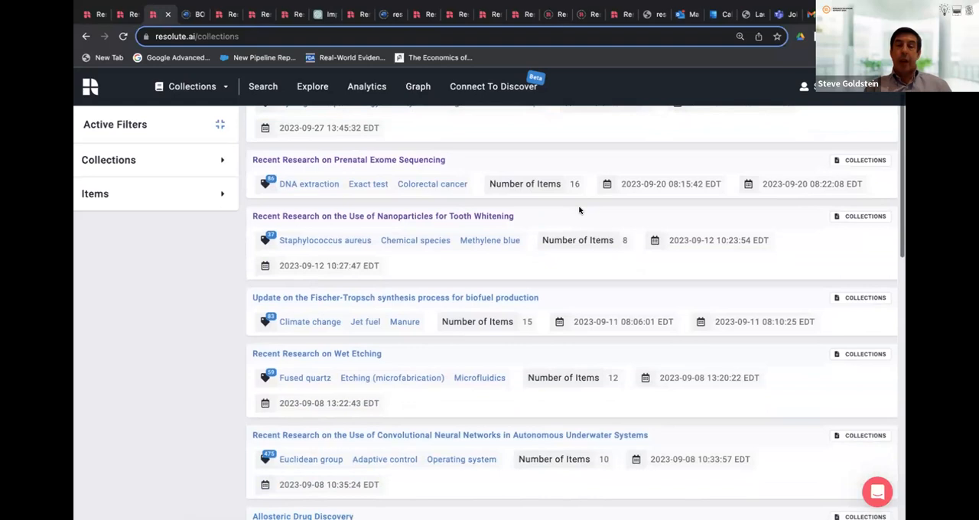
{"action": "scroll", "scroll_direction": "down", "scroll_amount": 3}
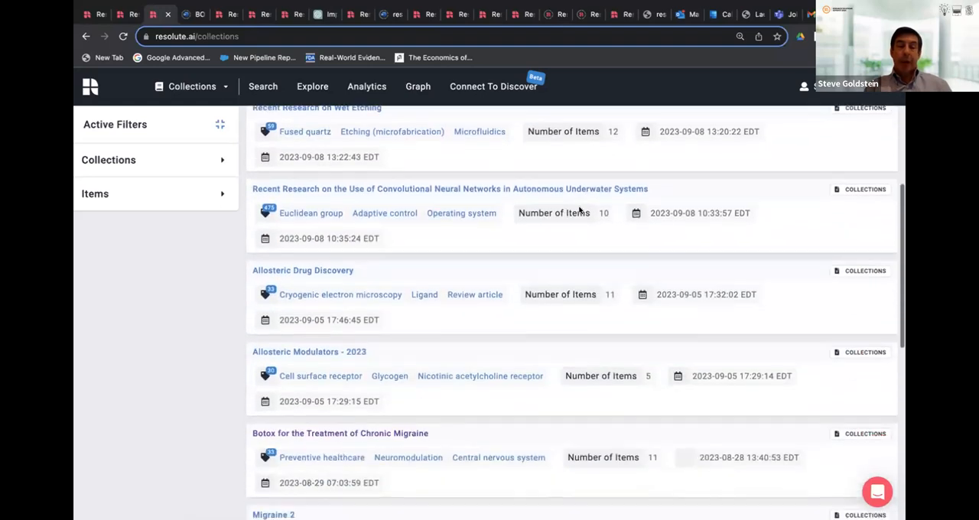
{"action": "scroll", "scroll_direction": "down", "scroll_amount": 3}
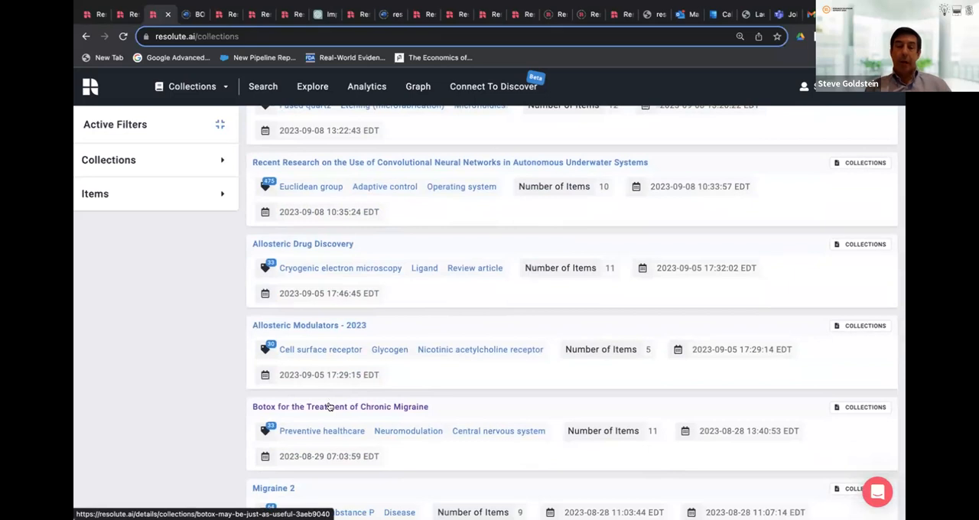
Open the Botox chronic migraine collection and scroll through its publication cards
{"action": "left_click", "coordinate": [340, 406]}
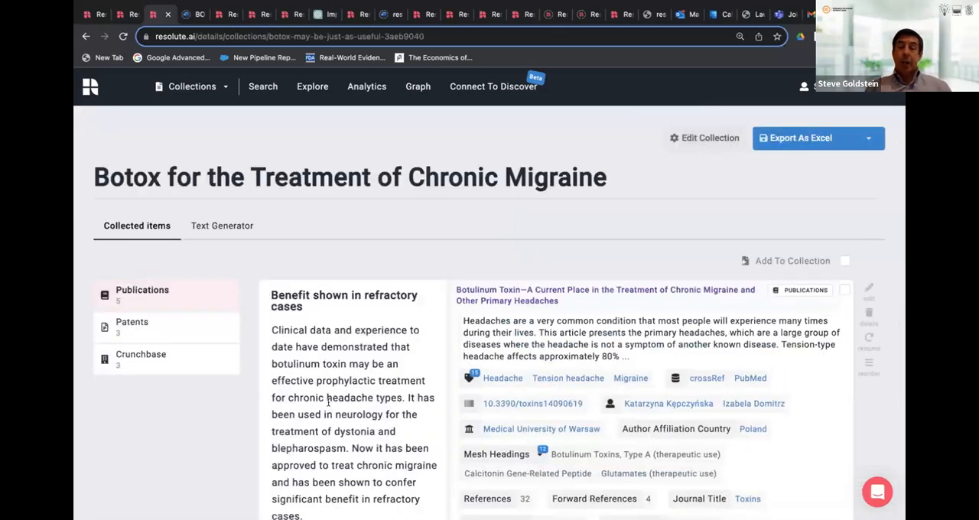
{"action": "scroll", "scroll_direction": "down", "scroll_amount": 3}
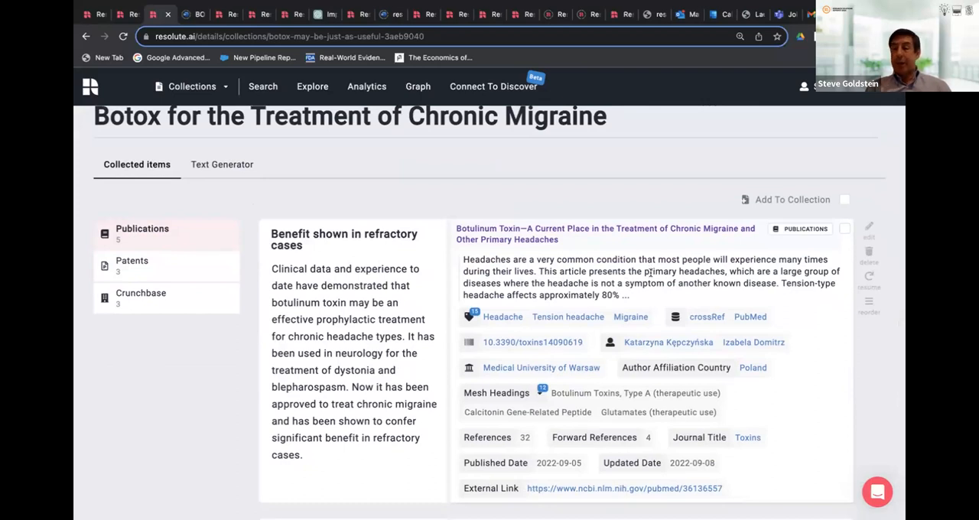
{"action": "mouse_move", "coordinate": [355, 262]}
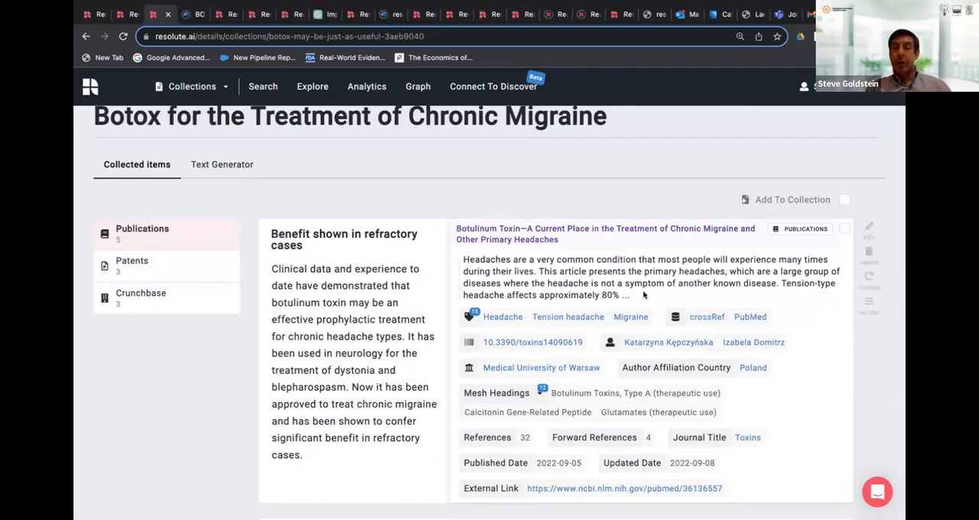
{"action": "scroll", "scroll_direction": "down", "scroll_amount": 3}
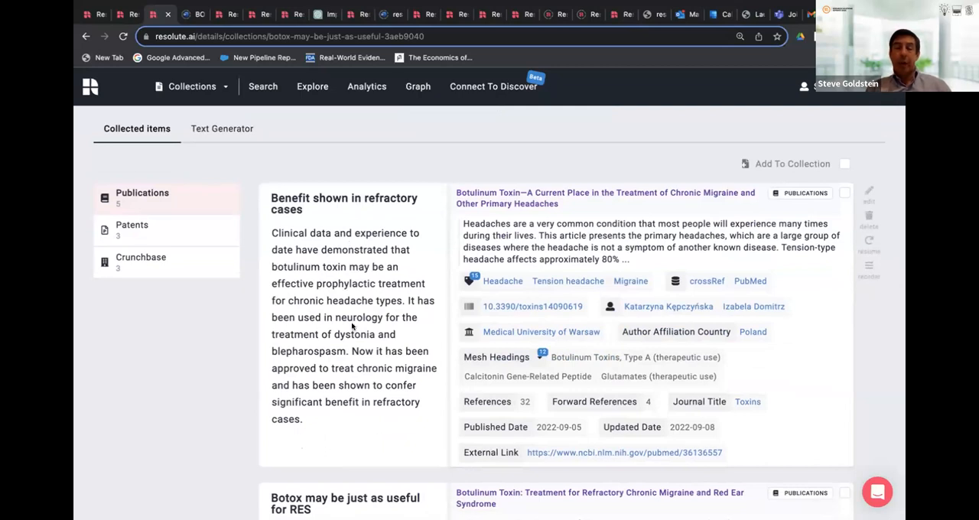
{"action": "scroll", "scroll_direction": "down", "scroll_amount": 3}
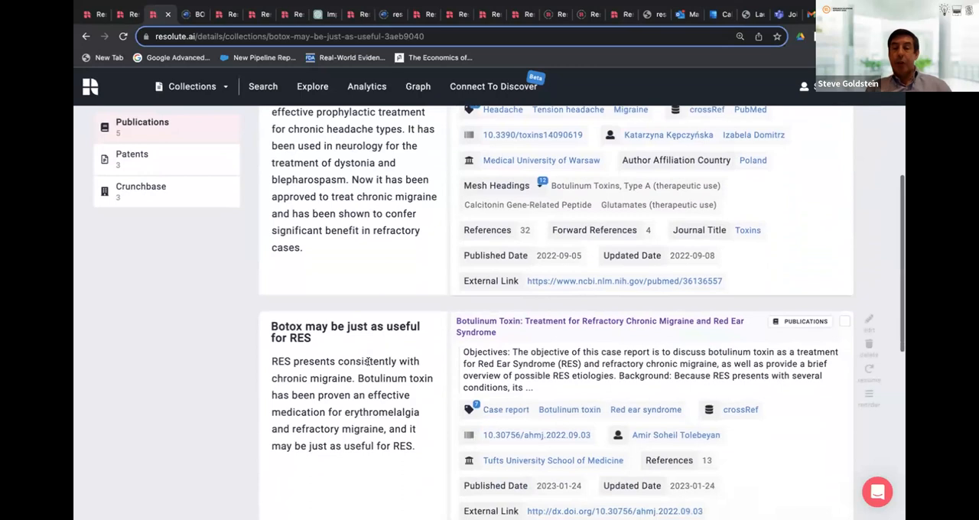
{"action": "scroll", "scroll_direction": "down", "scroll_amount": 3}
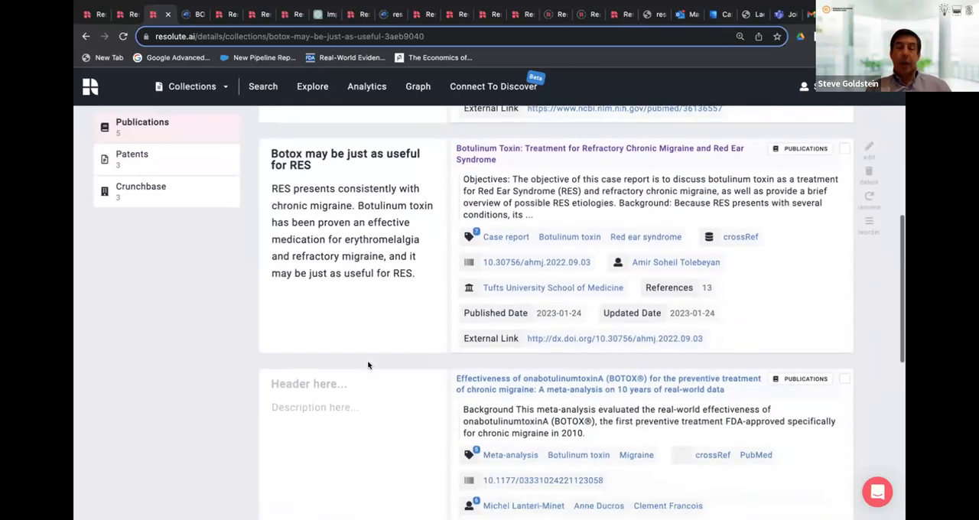
Return to the top and view the Text Generator's two past Tech Landscape Reports
{"action": "scroll", "scroll_direction": "up", "scroll_amount": 3}
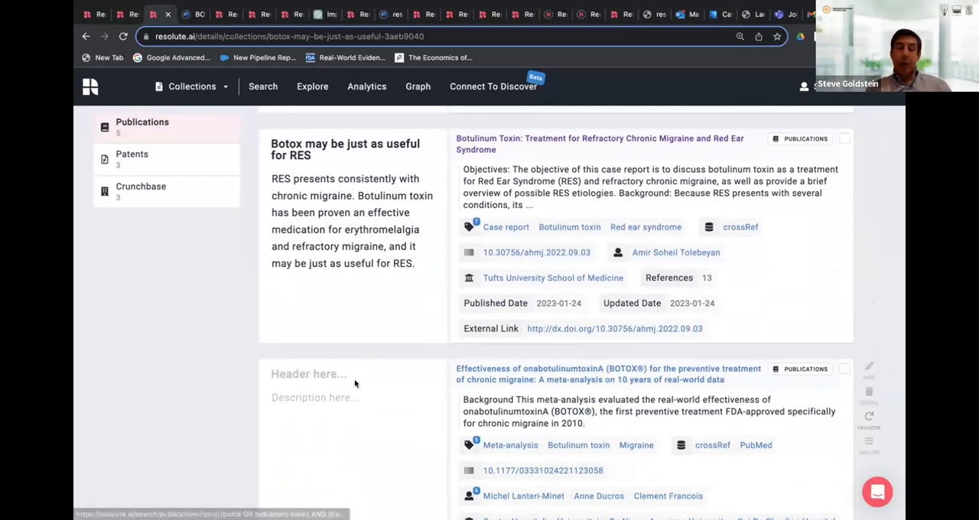
{"action": "mouse_move", "coordinate": [122, 351]}
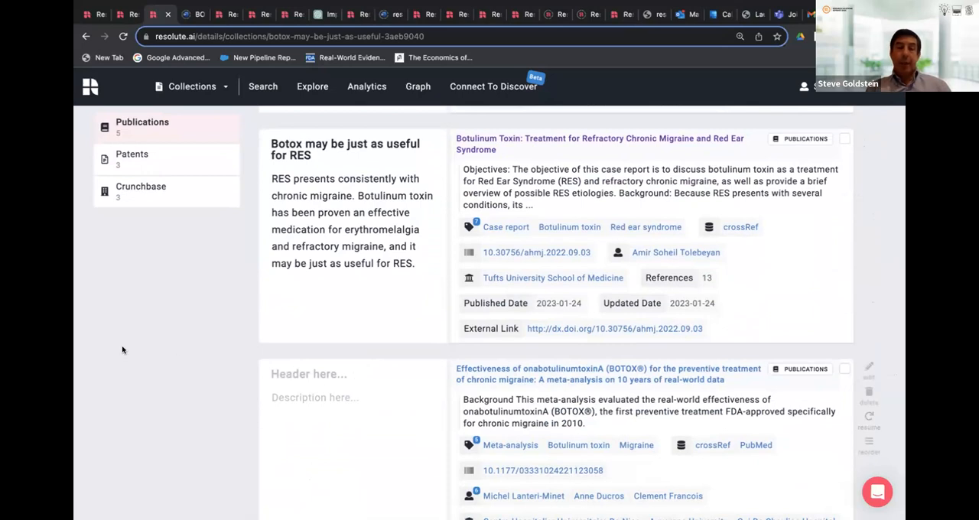
{"action": "scroll", "scroll_direction": "up", "scroll_amount": 3}
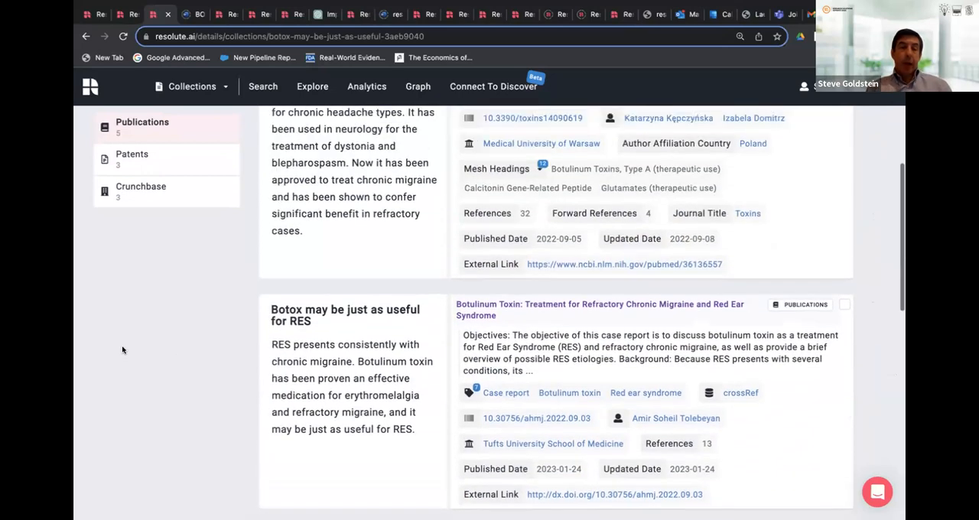
{"action": "scroll", "scroll_direction": "up", "scroll_amount": 3}
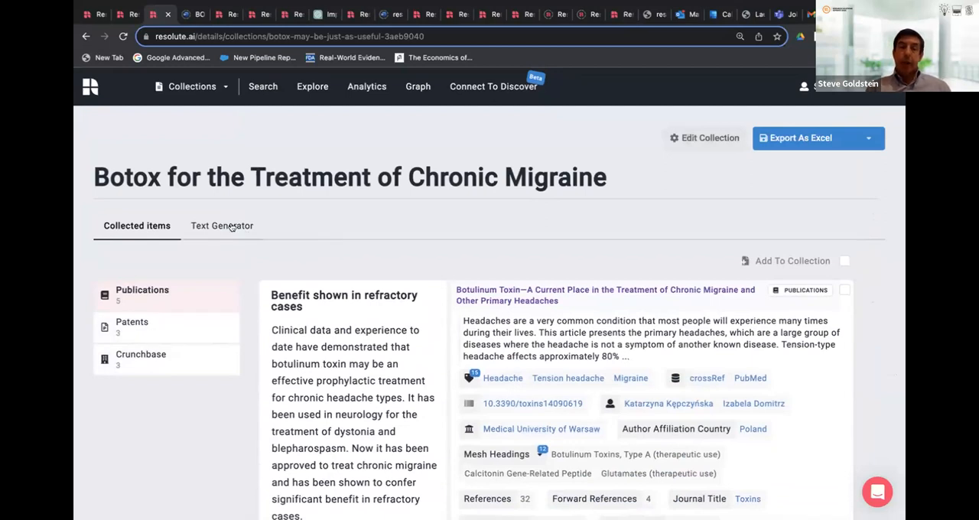
{"action": "left_click", "coordinate": [222, 226]}
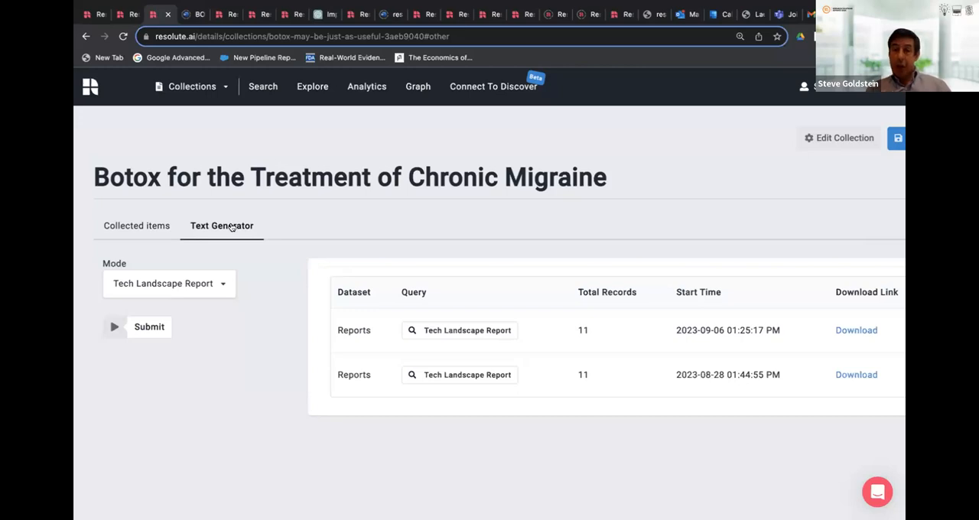
{"action": "mouse_move", "coordinate": [75, 84]}
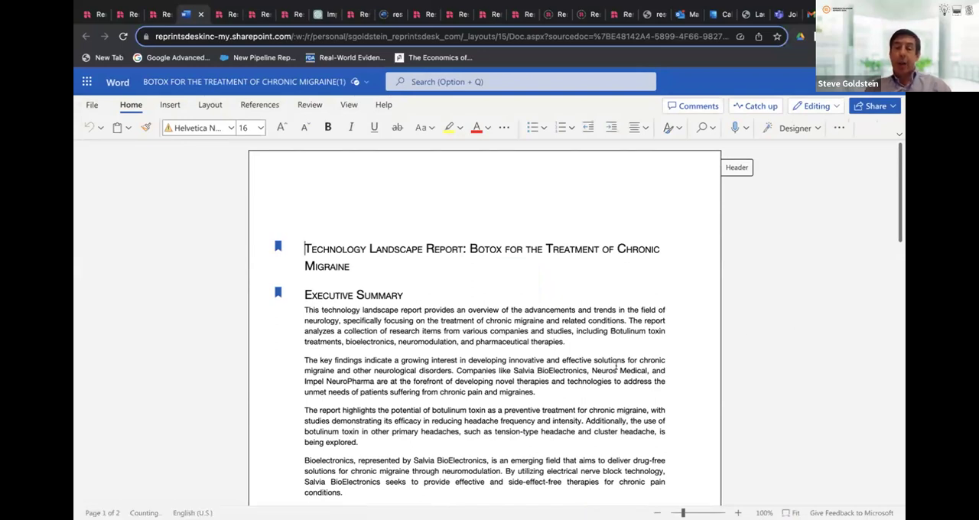
{"action": "scroll", "scroll_direction": "down", "scroll_amount": 3}
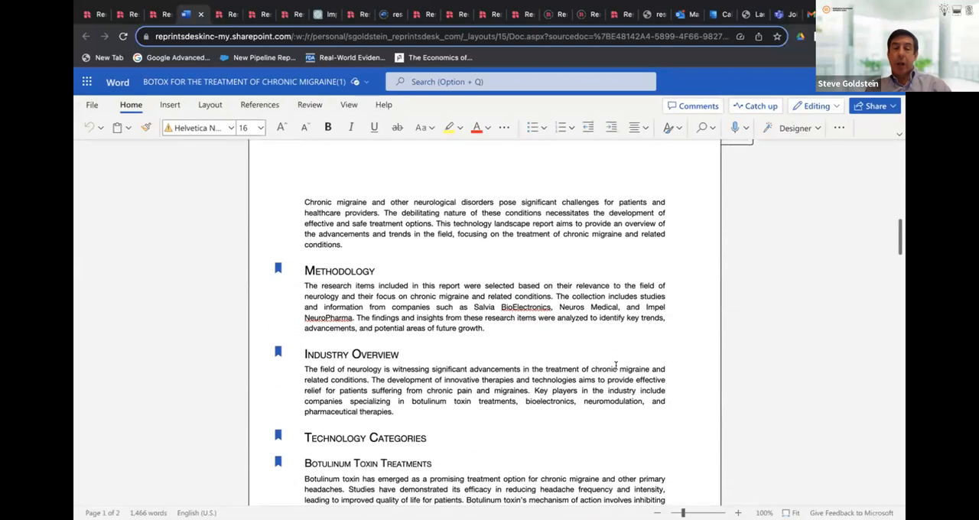
{"action": "scroll", "scroll_direction": "down", "scroll_amount": 3}
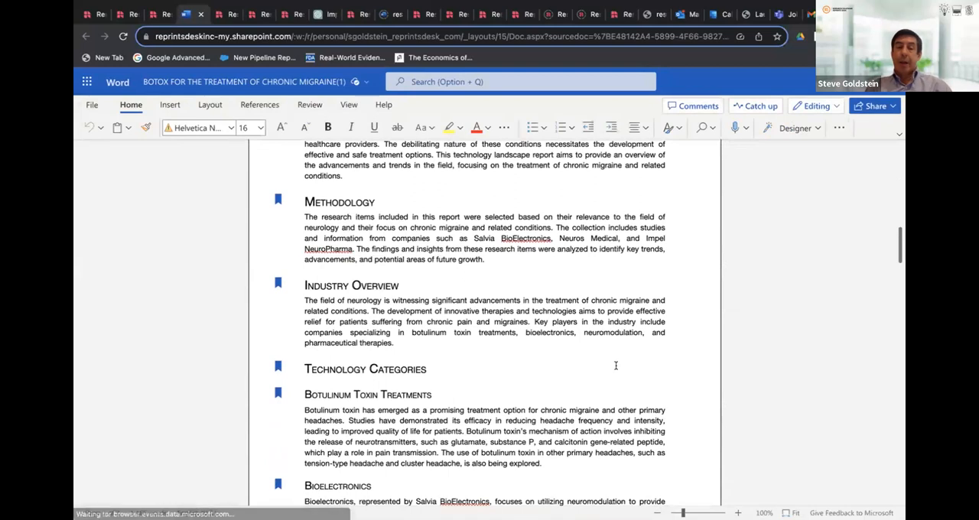
{"action": "scroll", "scroll_direction": "down", "scroll_amount": 3}
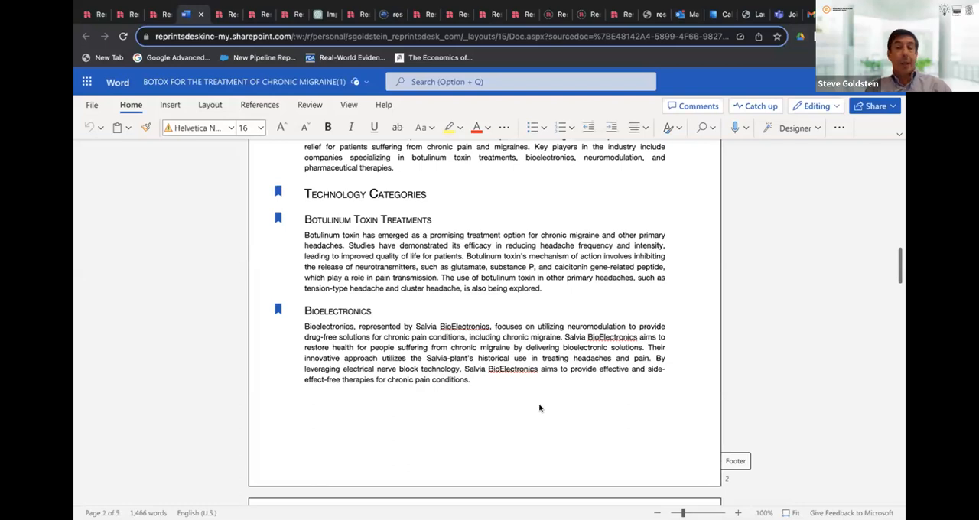
{"action": "scroll", "scroll_direction": "down", "scroll_amount": 3}
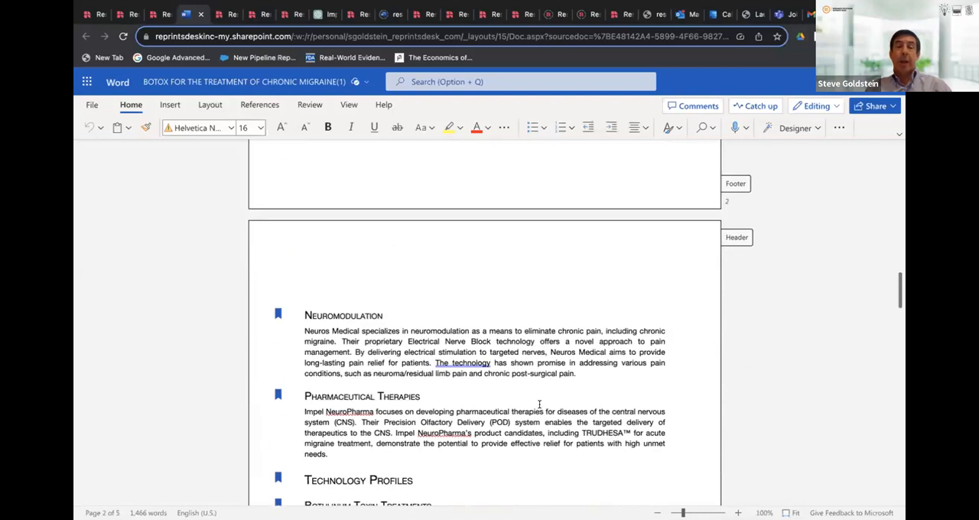
{"action": "scroll", "scroll_direction": "down", "scroll_amount": 3}
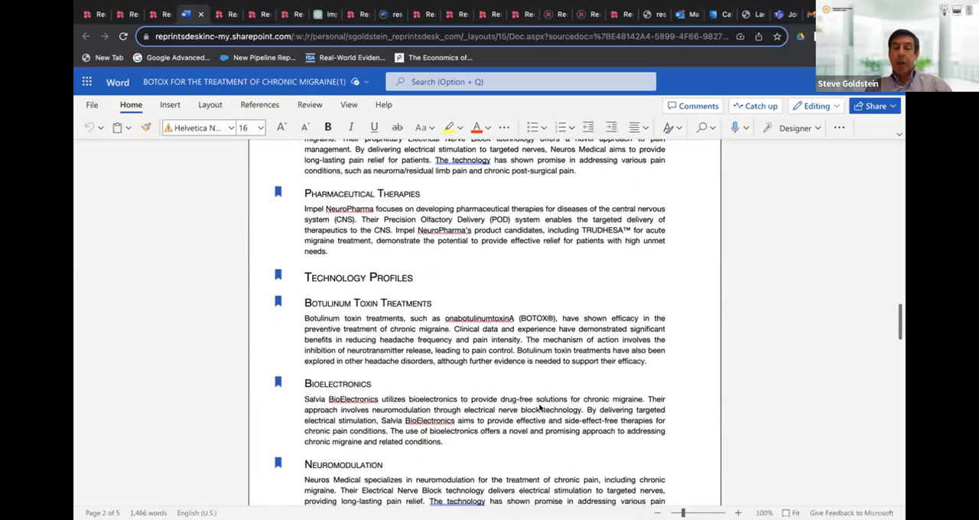
{"action": "scroll", "scroll_direction": "down", "scroll_amount": 3}
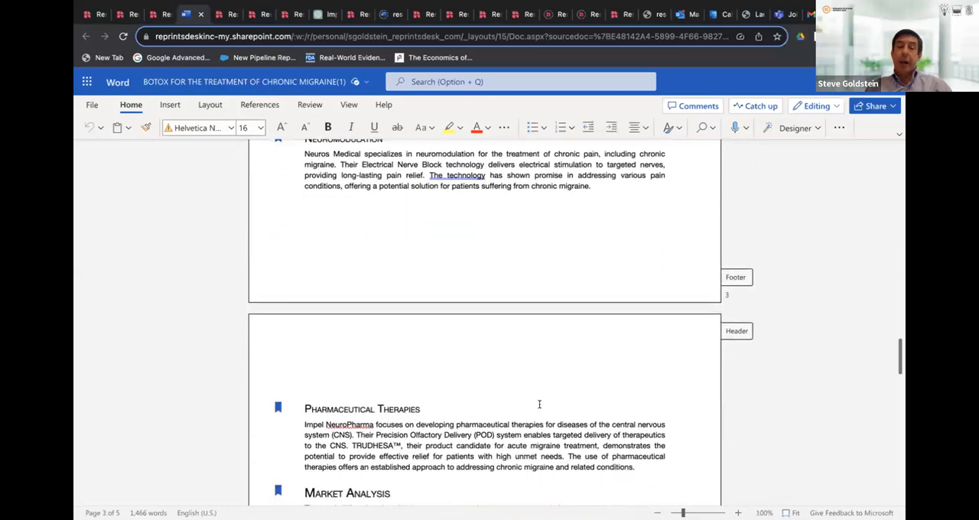
{"action": "scroll", "scroll_direction": "down", "scroll_amount": 3}
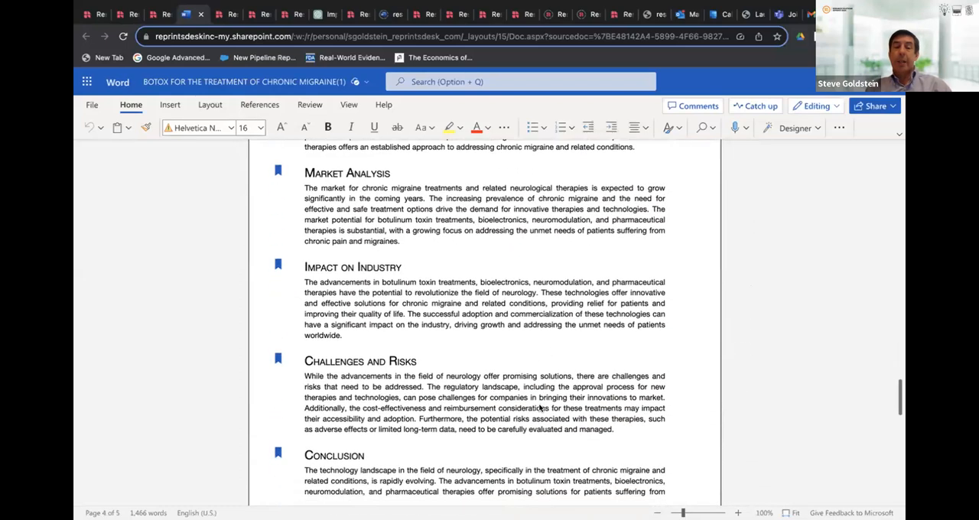
{"action": "scroll", "scroll_direction": "down", "scroll_amount": 3}
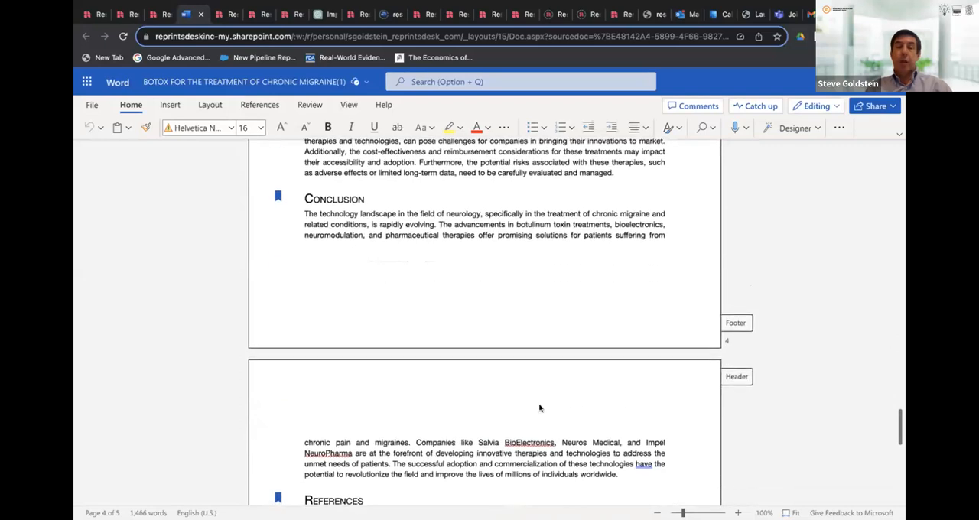
{"action": "scroll", "scroll_direction": "down", "scroll_amount": 3}
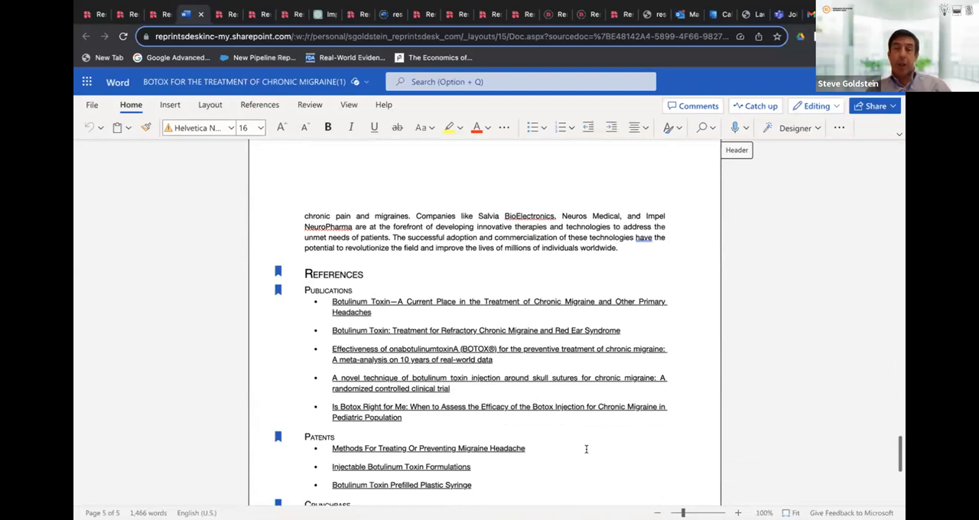
{"action": "mouse_move", "coordinate": [845, 321]}
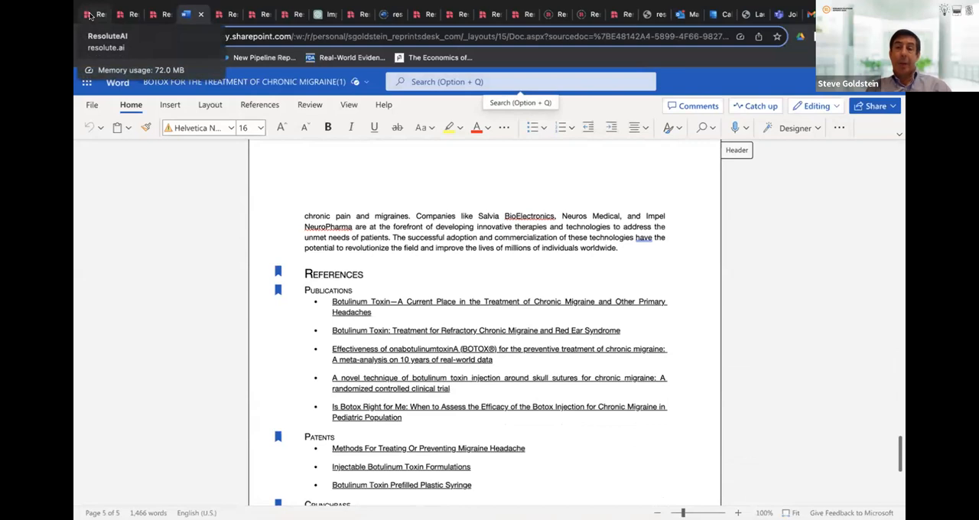
{"action": "left_click", "coordinate": [101, 13]}
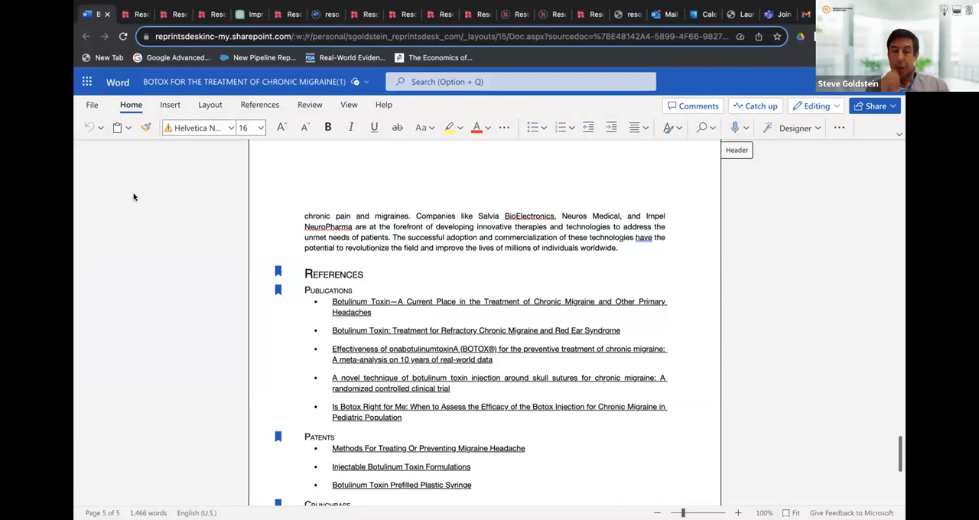
{"action": "scroll", "scroll_direction": "down", "scroll_amount": 3}
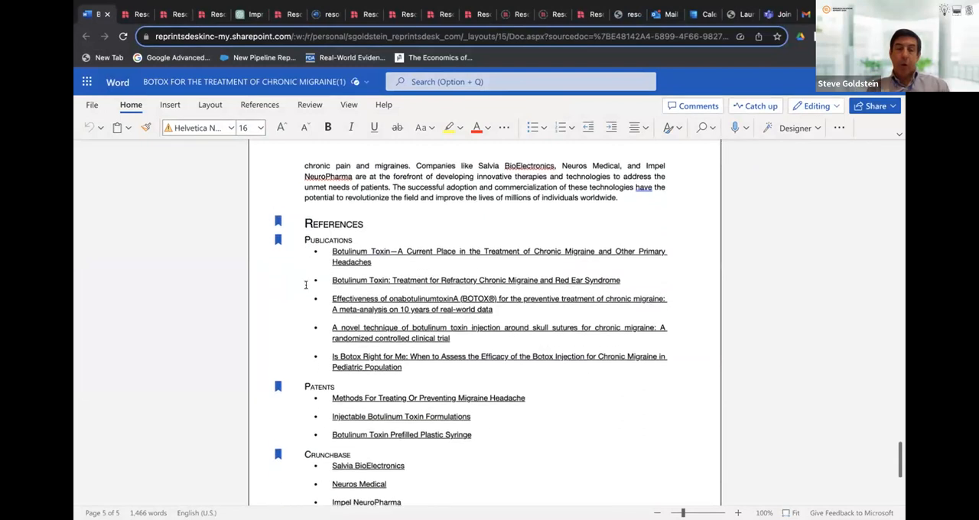
{"action": "scroll", "scroll_direction": "up", "scroll_amount": 3}
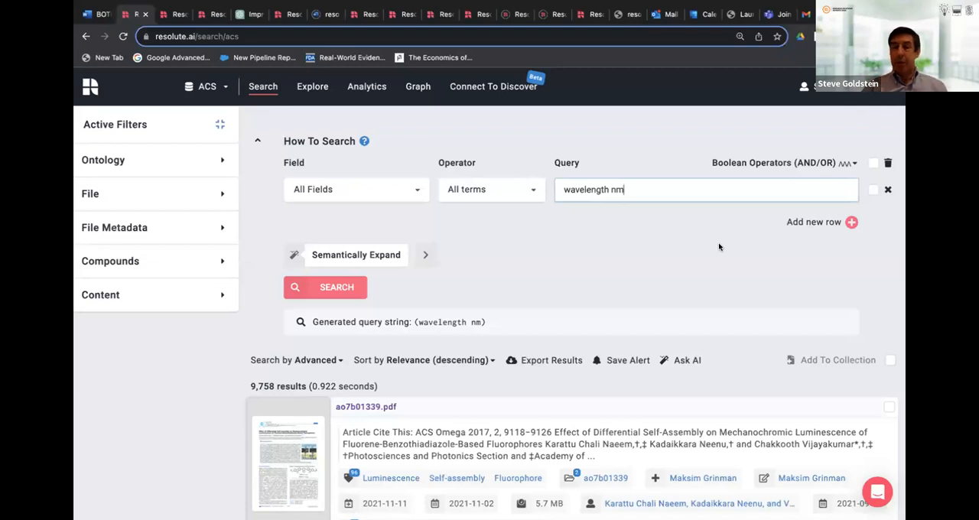
{"action": "mouse_move", "coordinate": [612, 295]}
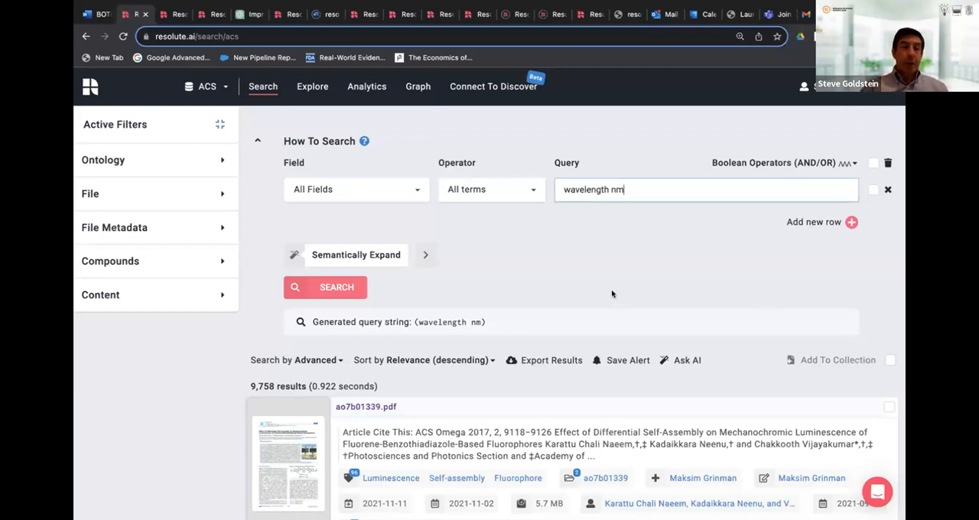
{"action": "mouse_move", "coordinate": [263, 396]}
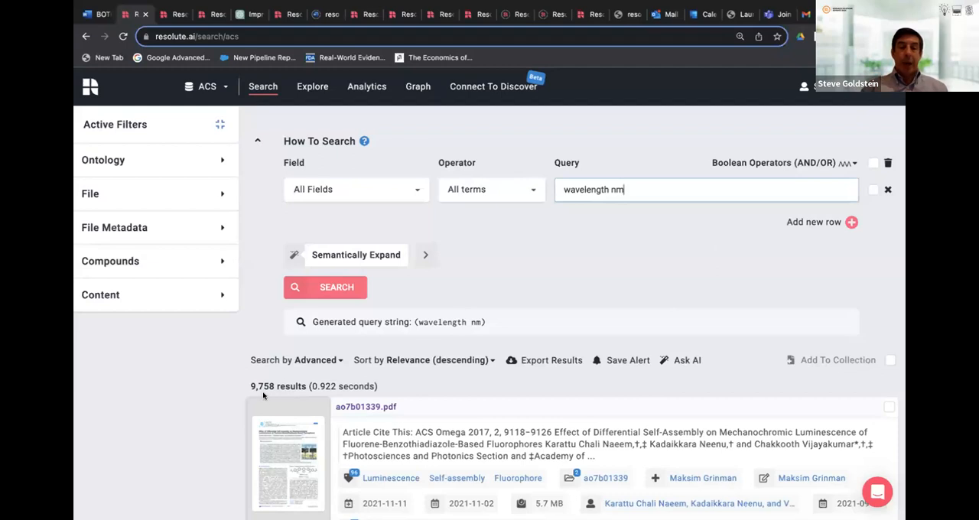
{"action": "mouse_move", "coordinate": [631, 273]}
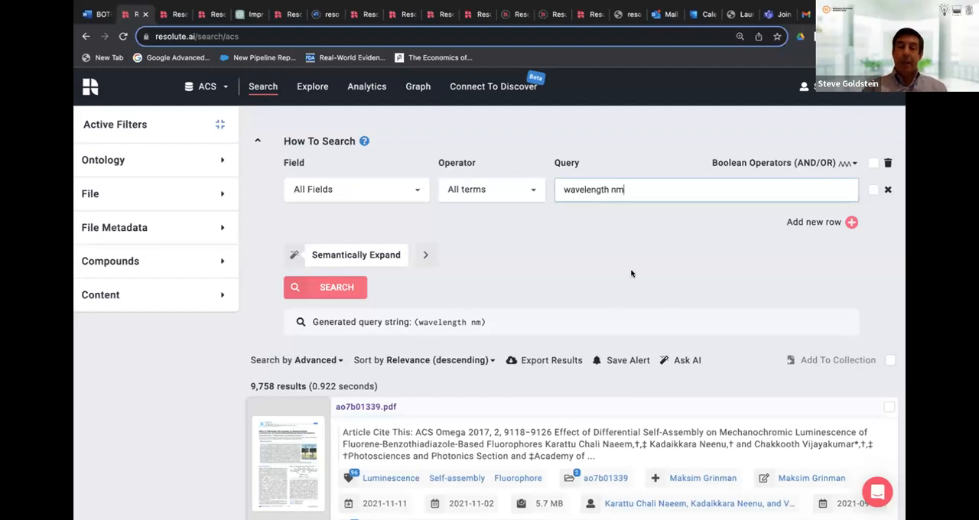
Run the ACS 'wavelength nm' search, returning 3,504 results
{"action": "scroll", "scroll_direction": "down", "scroll_amount": 3}
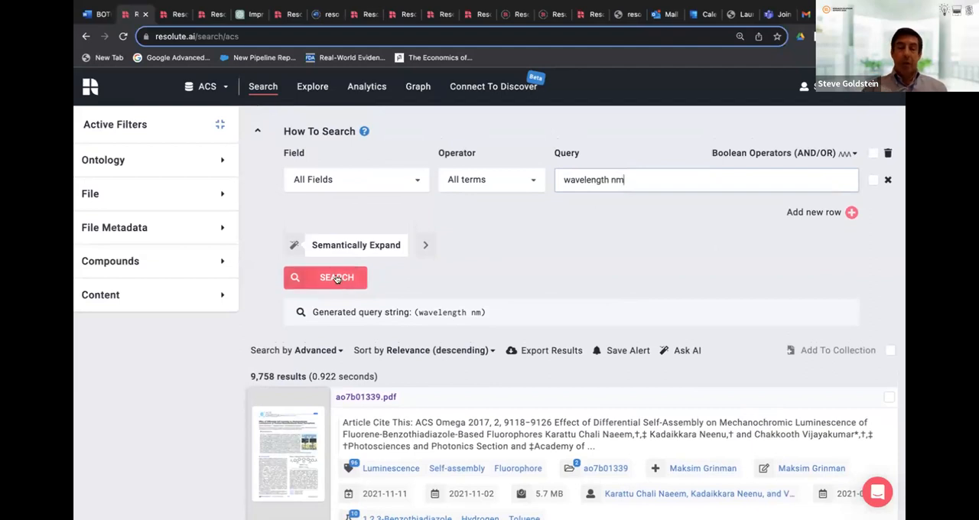
{"action": "left_click", "coordinate": [325, 277]}
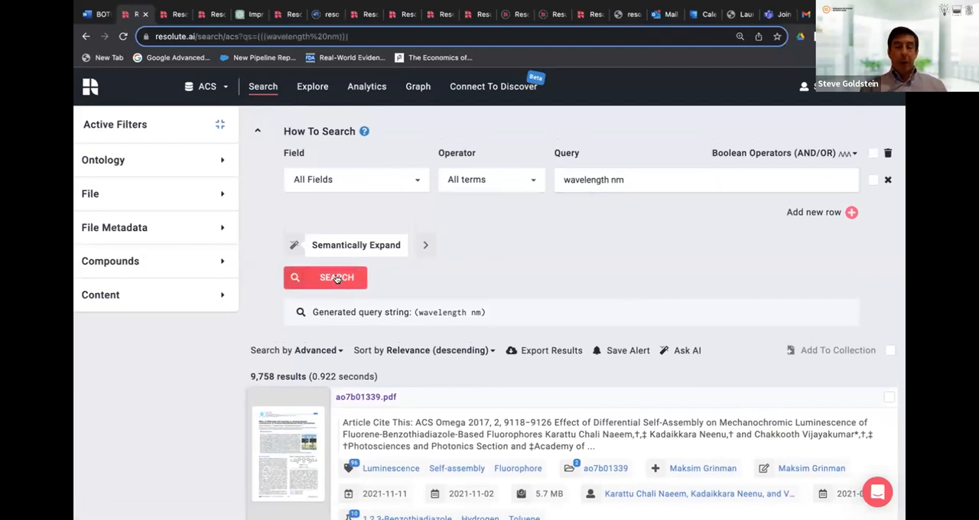
{"action": "left_click", "coordinate": [851, 212]}
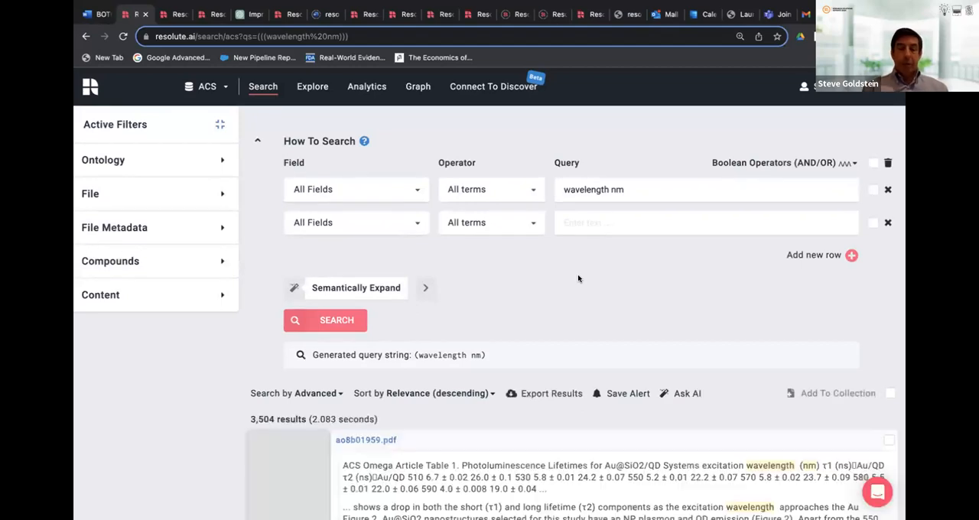
{"action": "mouse_move", "coordinate": [224, 423]}
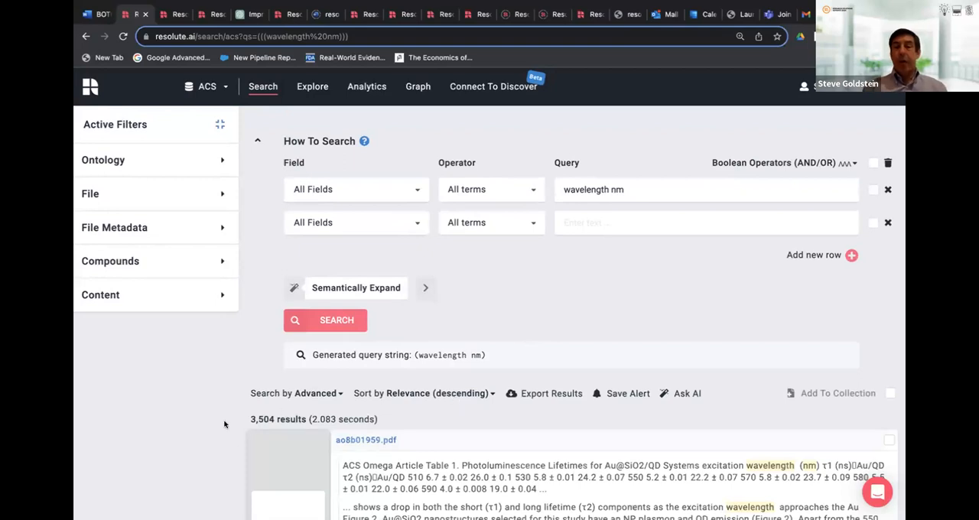
{"action": "mouse_move", "coordinate": [219, 298]}
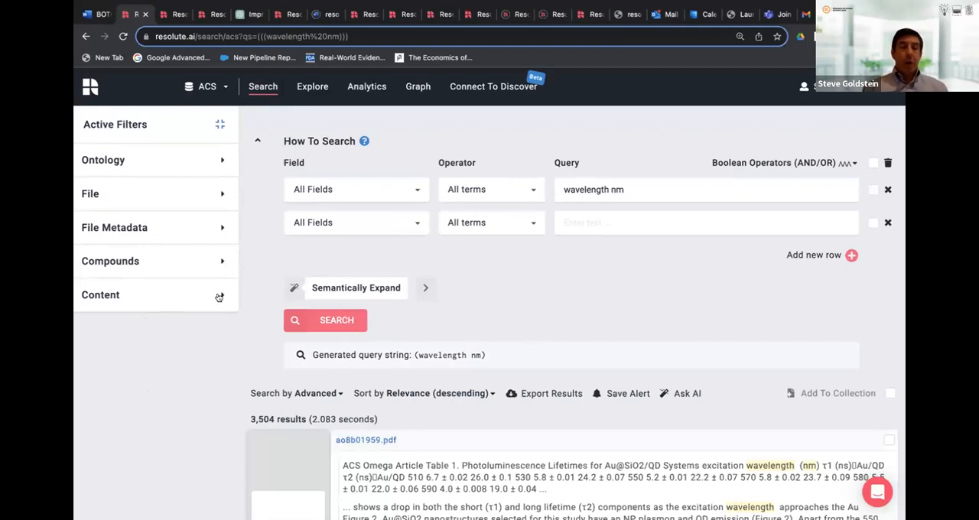
Filter the wavelength nm results by the X Y Plot content label, leaving 2,122 documents
{"action": "left_click", "coordinate": [100, 294]}
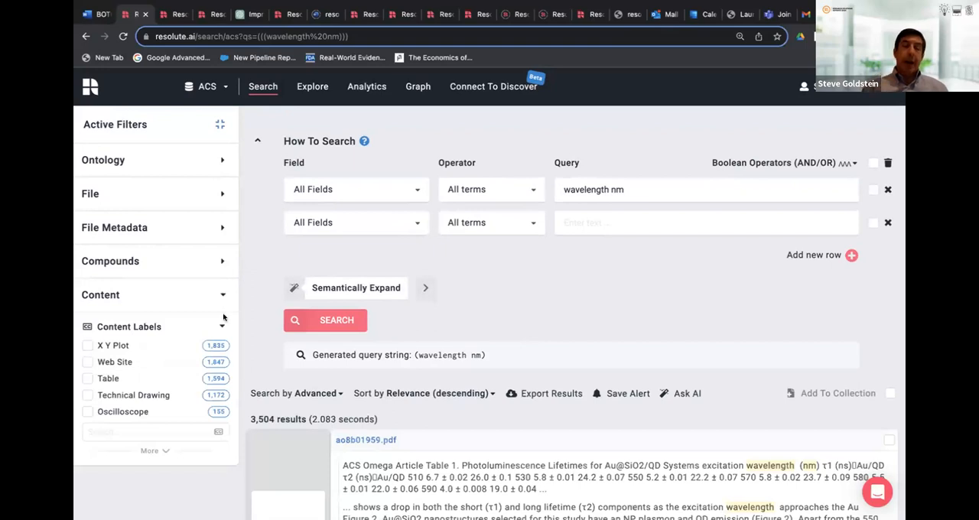
{"action": "mouse_move", "coordinate": [264, 325]}
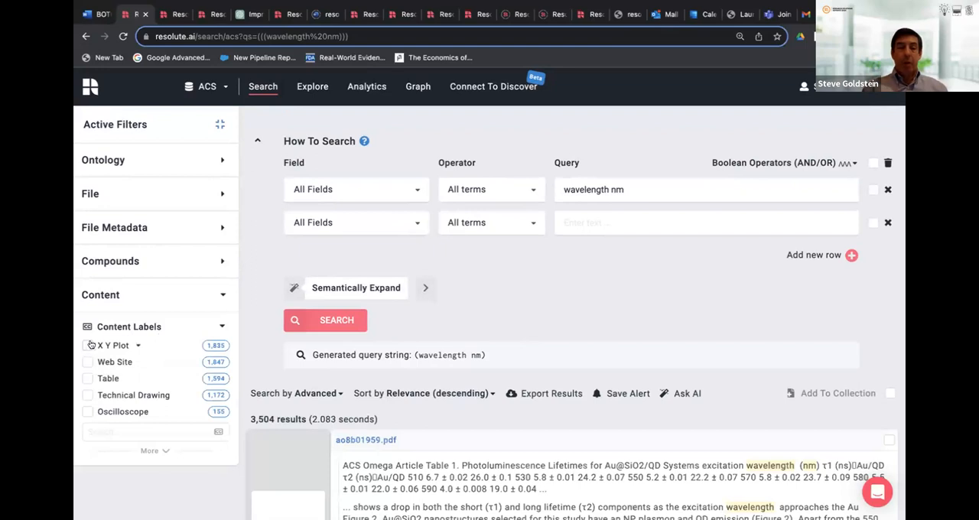
{"action": "left_click", "coordinate": [87, 345]}
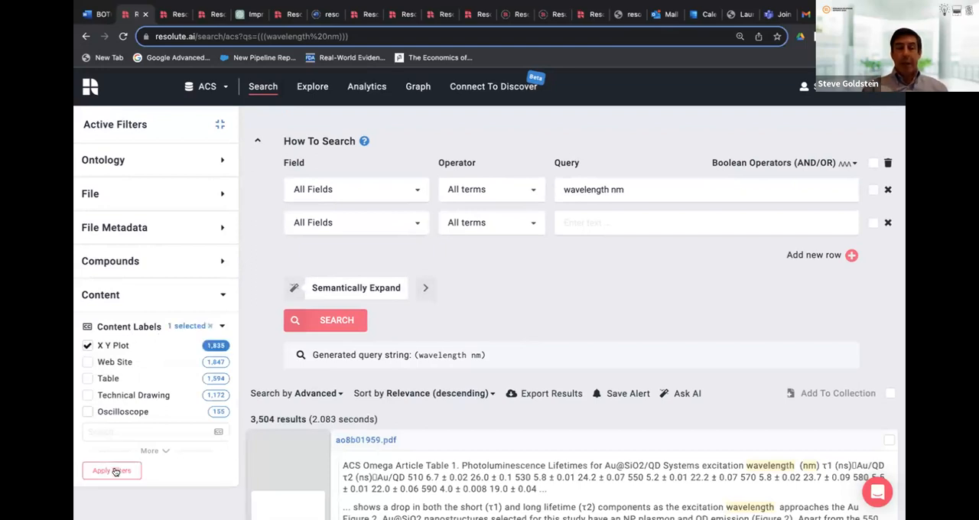
{"action": "left_click", "coordinate": [111, 471]}
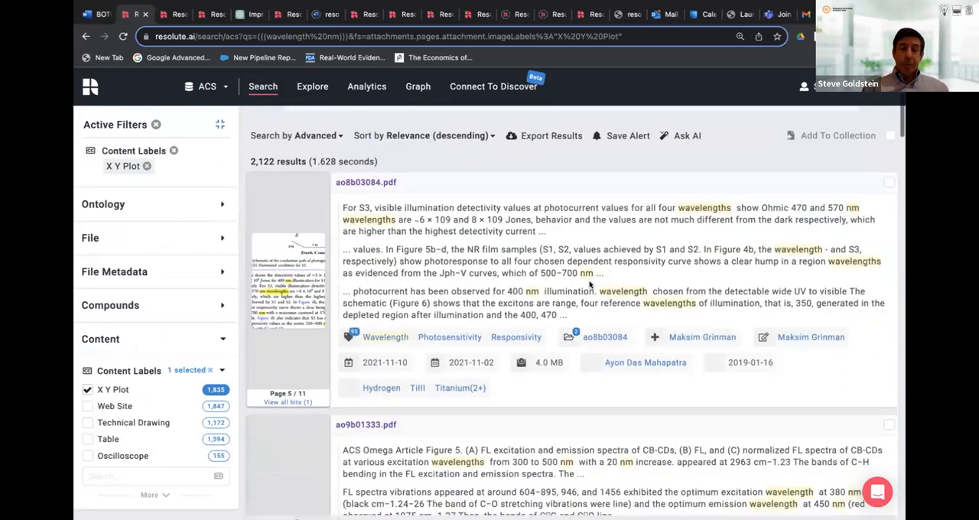
{"action": "scroll", "scroll_direction": "down", "scroll_amount": 3}
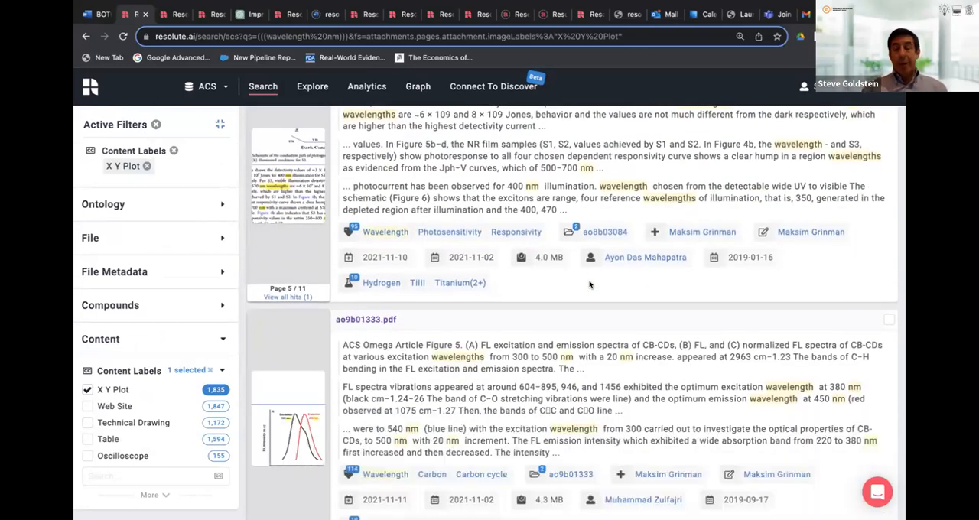
{"action": "mouse_move", "coordinate": [577, 293]}
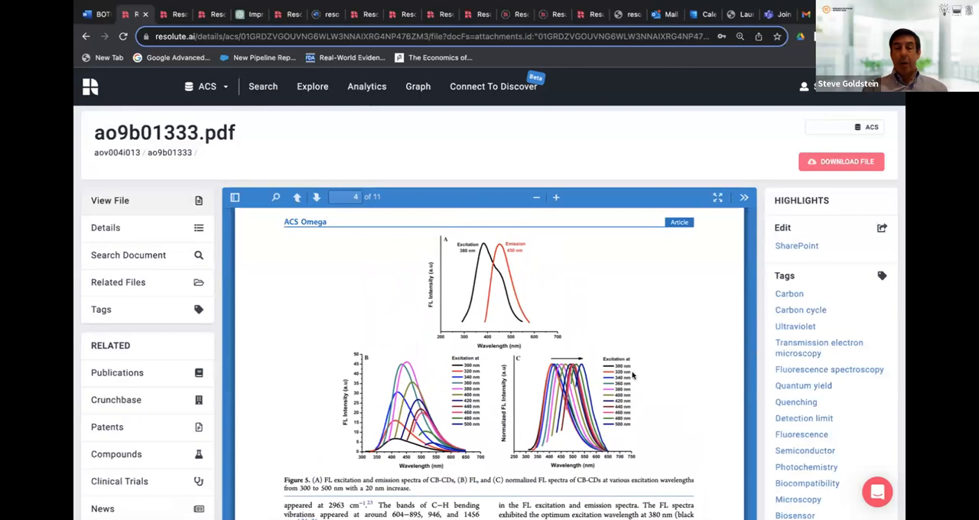
{"action": "mouse_move", "coordinate": [650, 296]}
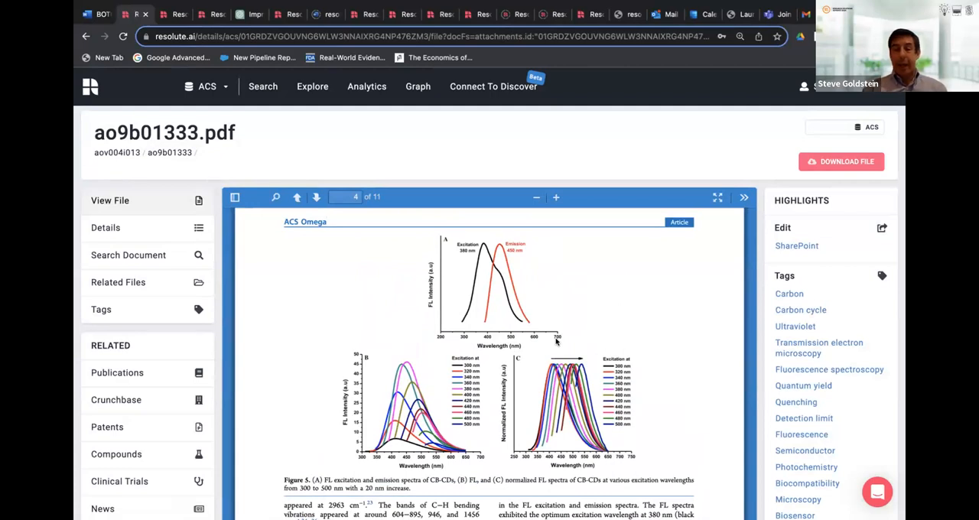
{"action": "mouse_move", "coordinate": [624, 334]}
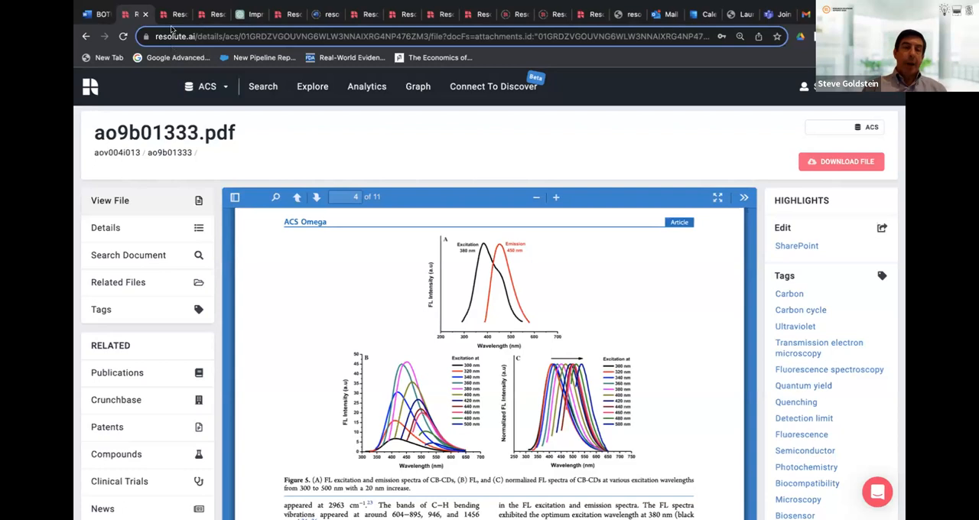
Switch to Article Galaxy and run the biodiversity search, getting 4 results
{"action": "left_click", "coordinate": [263, 86]}
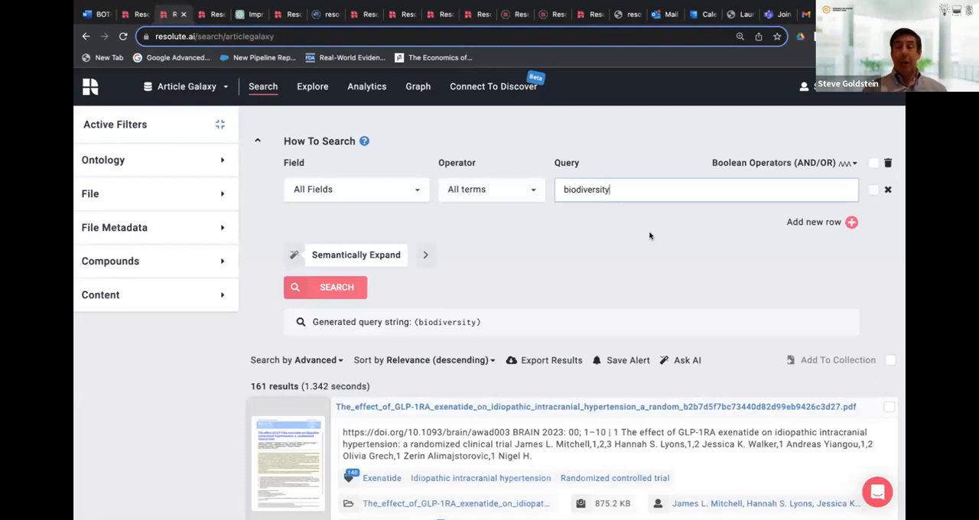
{"action": "mouse_move", "coordinate": [520, 252]}
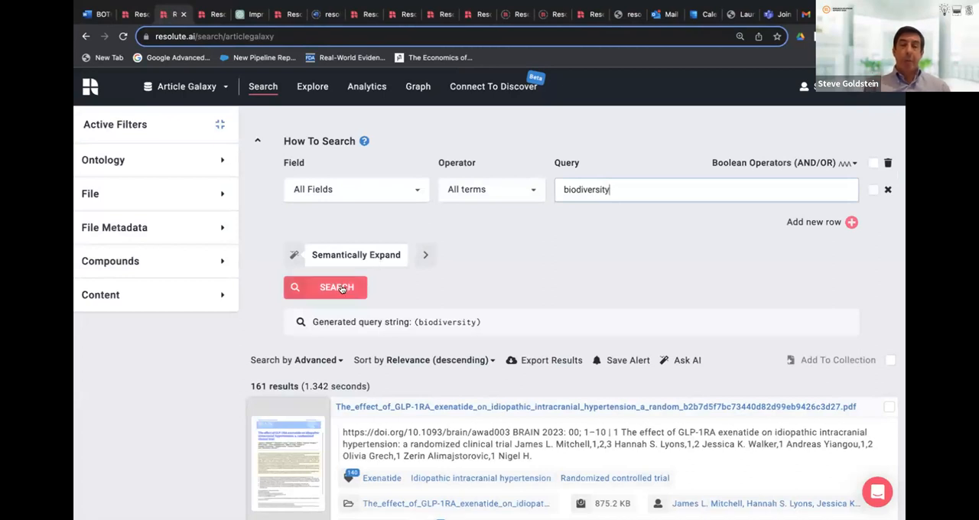
{"action": "left_click", "coordinate": [324, 286]}
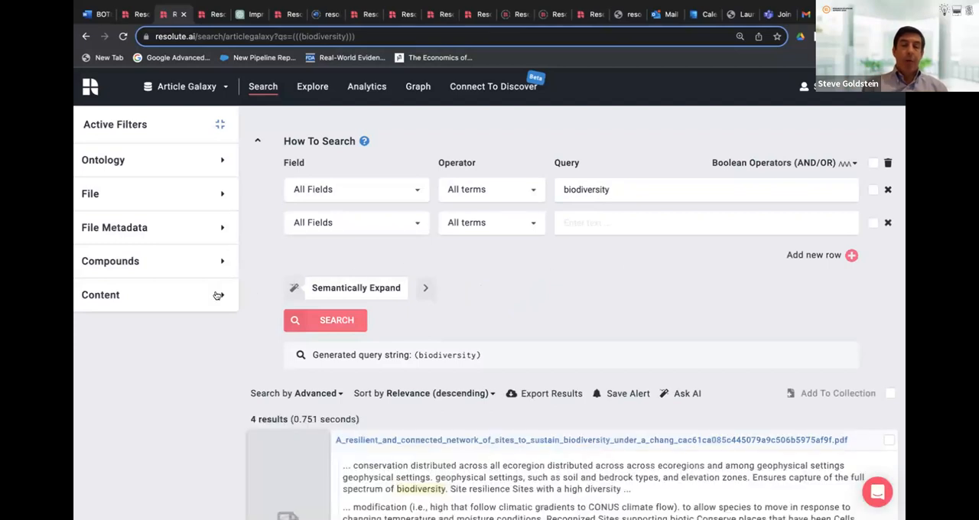
{"action": "left_click", "coordinate": [100, 294]}
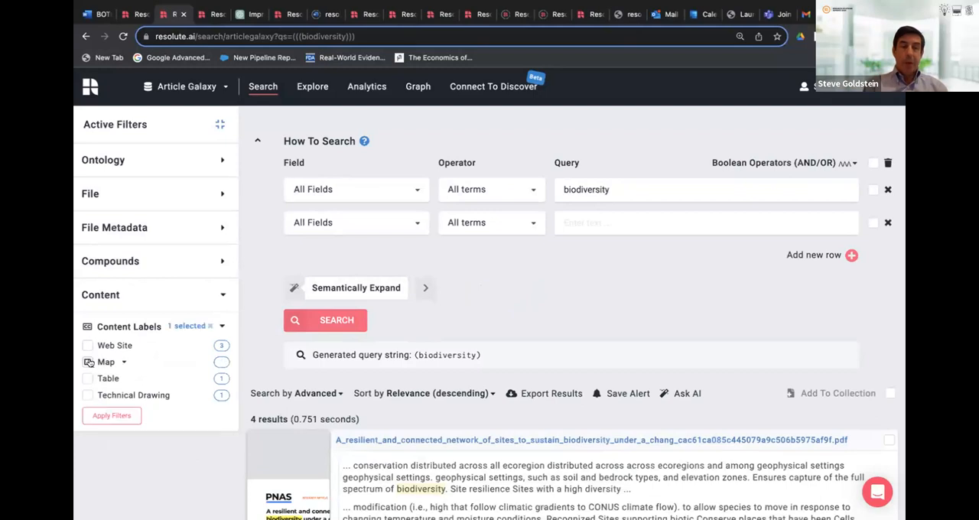
Apply the Map content-label filter, leaving one PNAS paper on resilient site networks
{"action": "left_click", "coordinate": [104, 362]}
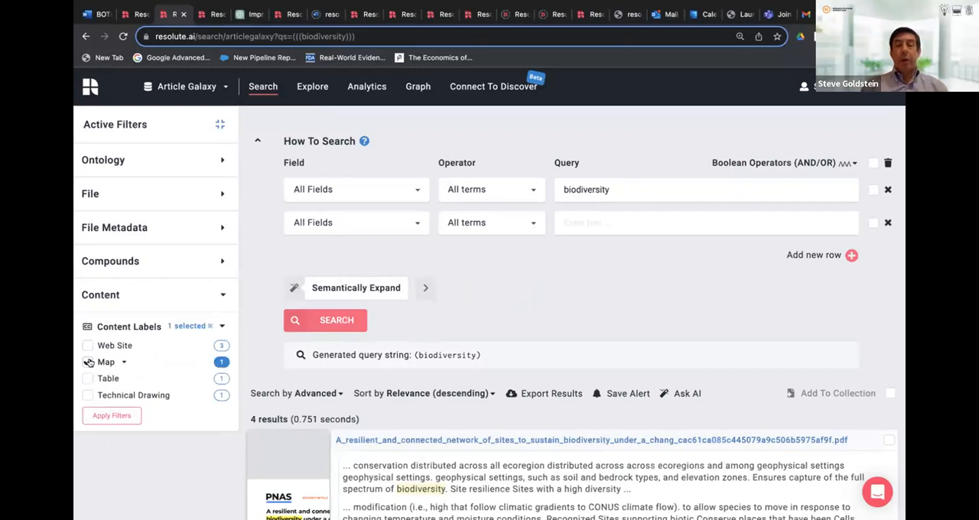
{"action": "left_click", "coordinate": [87, 362]}
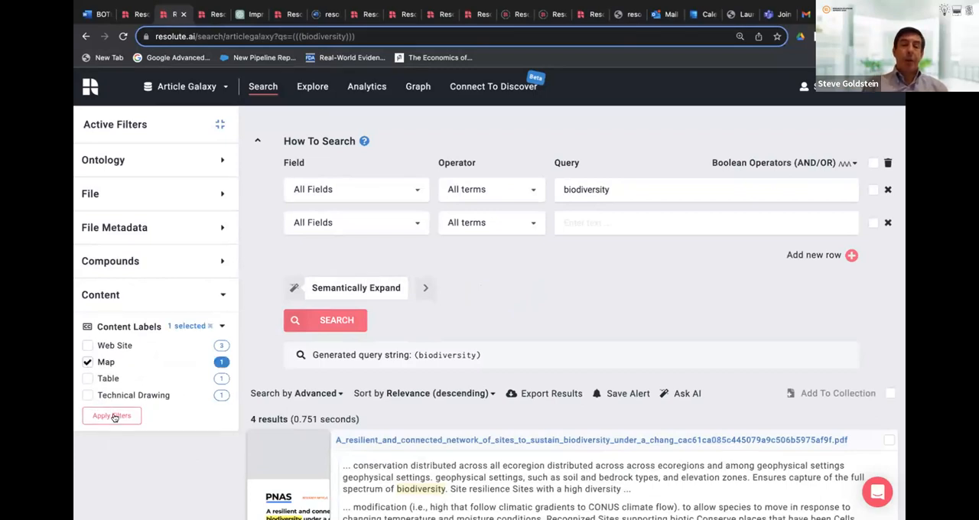
{"action": "left_click", "coordinate": [112, 415]}
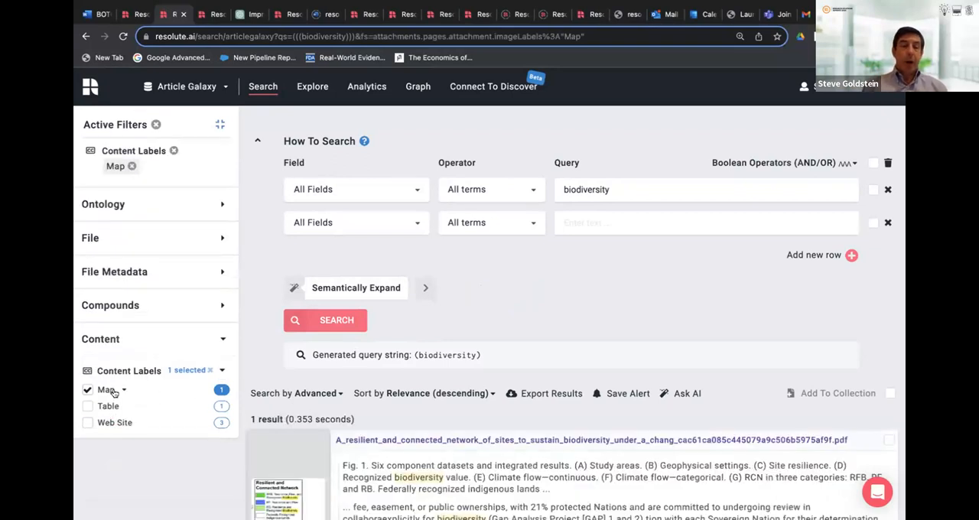
{"action": "scroll", "scroll_direction": "down", "scroll_amount": 3}
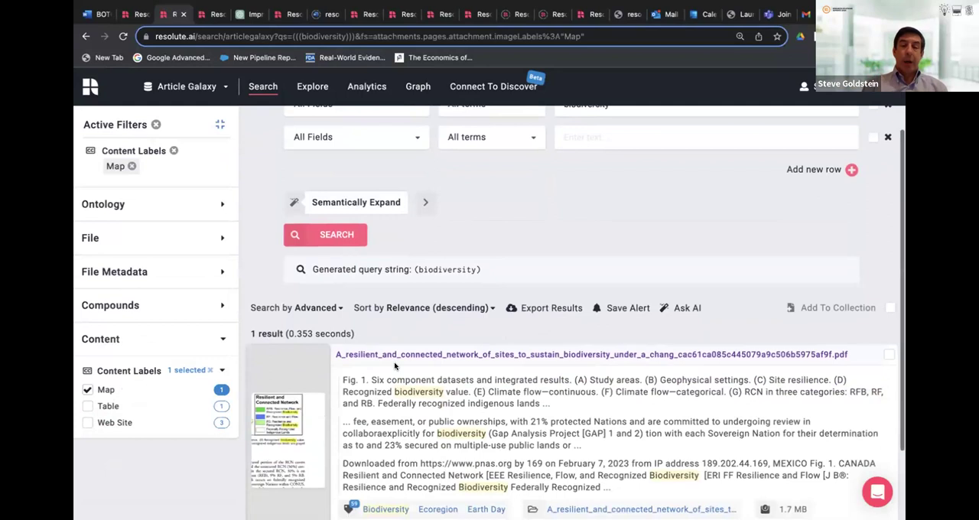
Open the resilient and connected network paper and scroll to its page-4 US map figures
{"action": "left_click", "coordinate": [591, 354]}
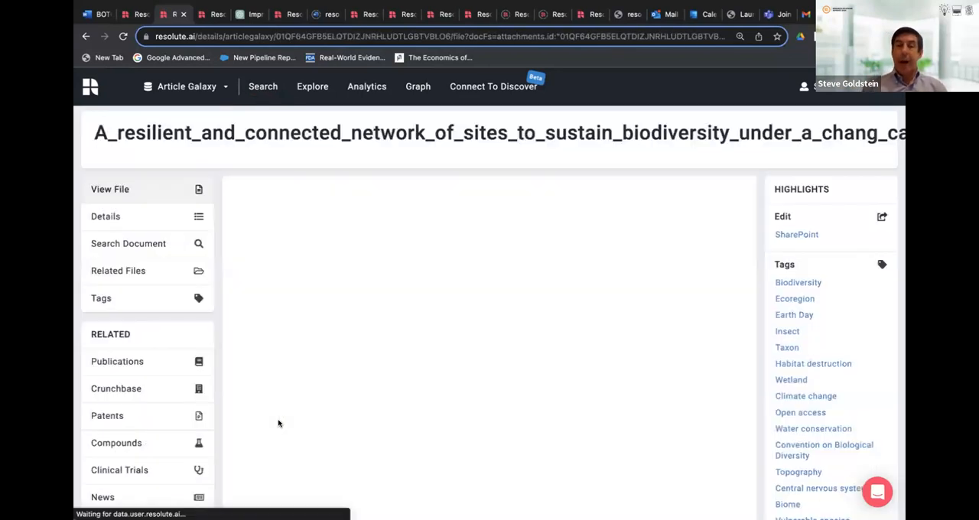
{"action": "left_click", "coordinate": [109, 189]}
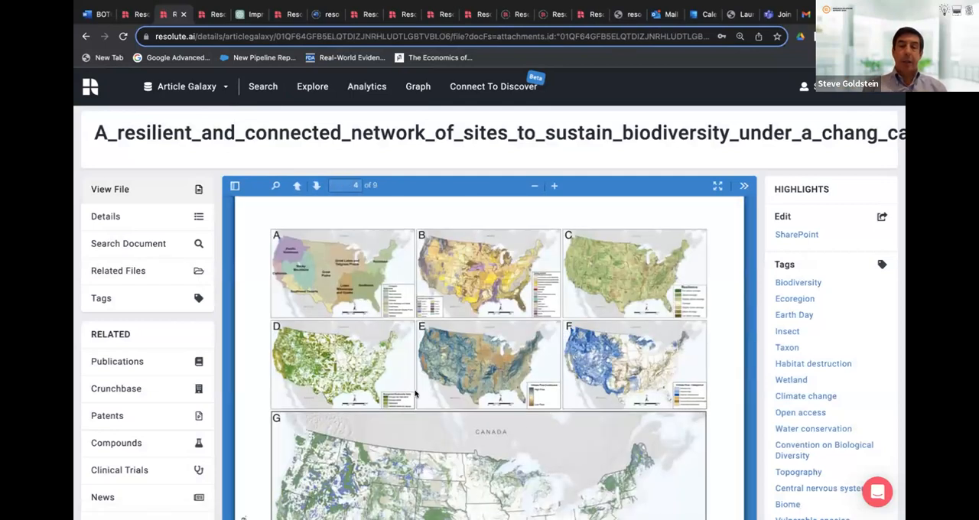
{"action": "scroll", "scroll_direction": "down", "scroll_amount": 3}
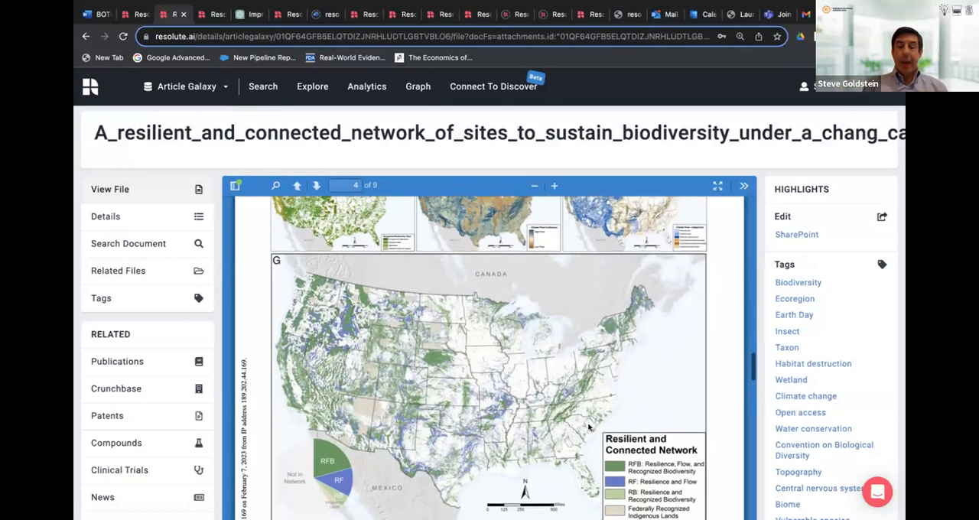
{"action": "scroll", "scroll_direction": "down", "scroll_amount": 3}
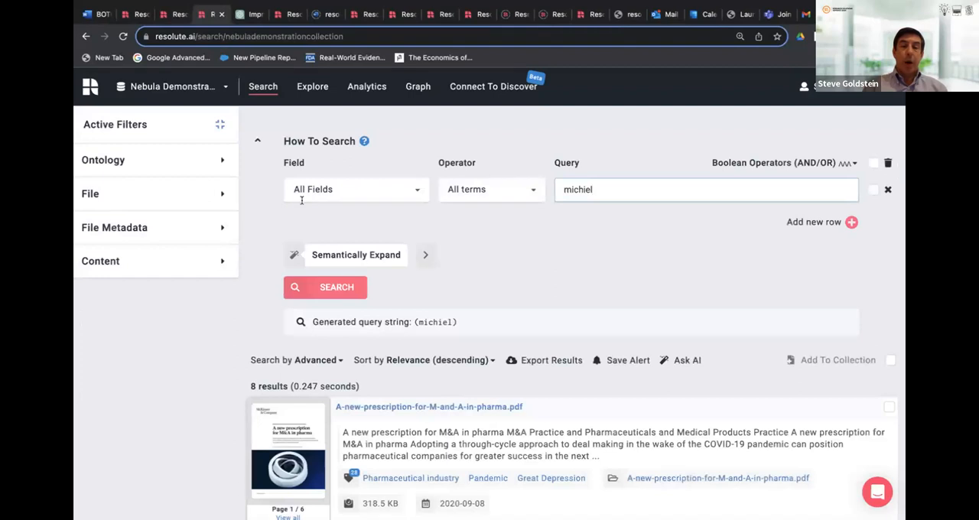
{"action": "mouse_move", "coordinate": [623, 258]}
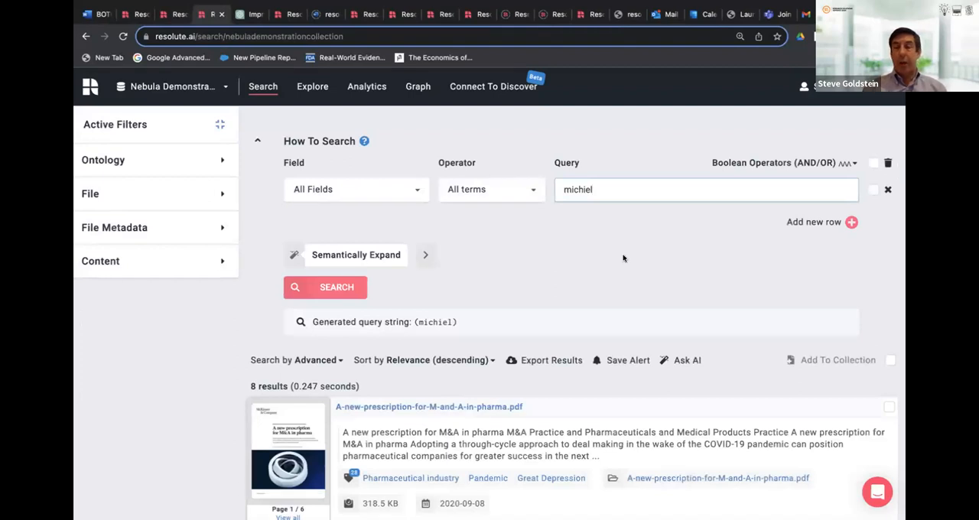
{"action": "mouse_move", "coordinate": [176, 90]}
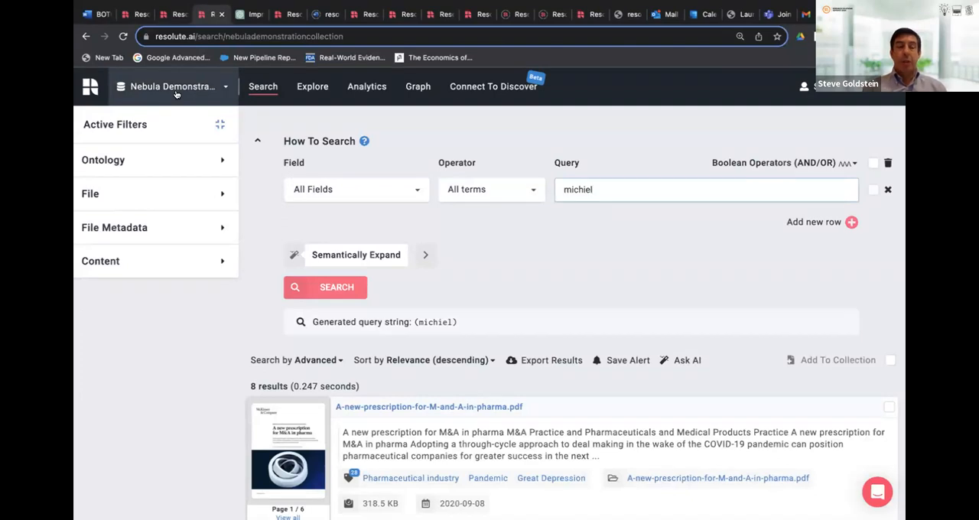
{"action": "mouse_move", "coordinate": [580, 255]}
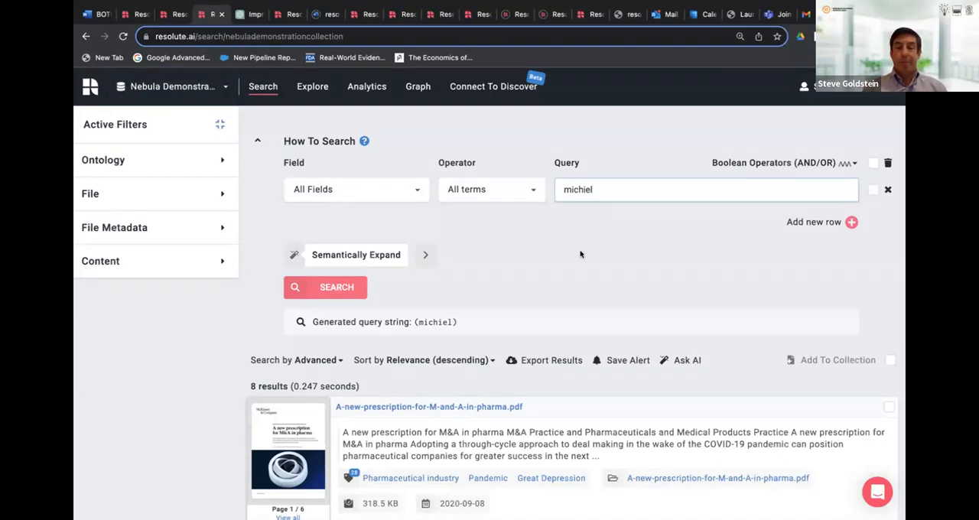
{"action": "mouse_move", "coordinate": [544, 304]}
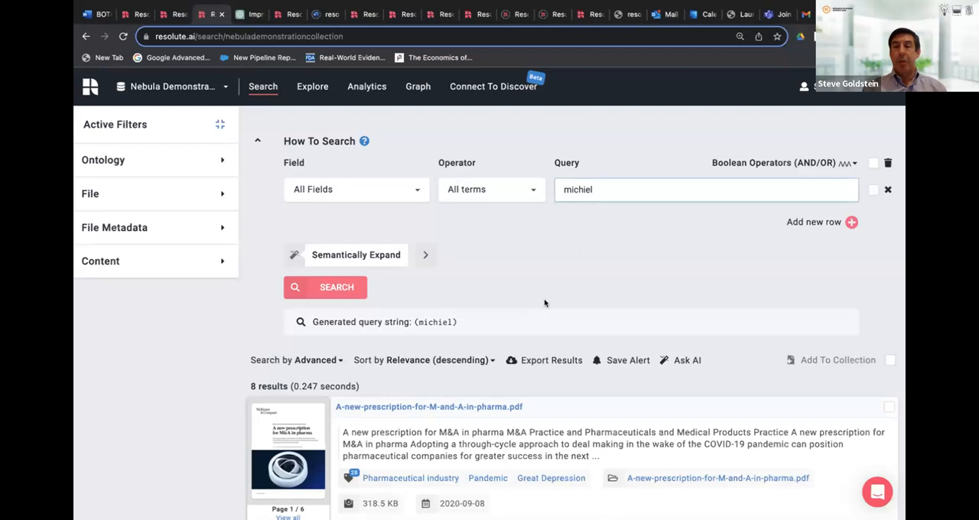
{"action": "mouse_move", "coordinate": [655, 221]}
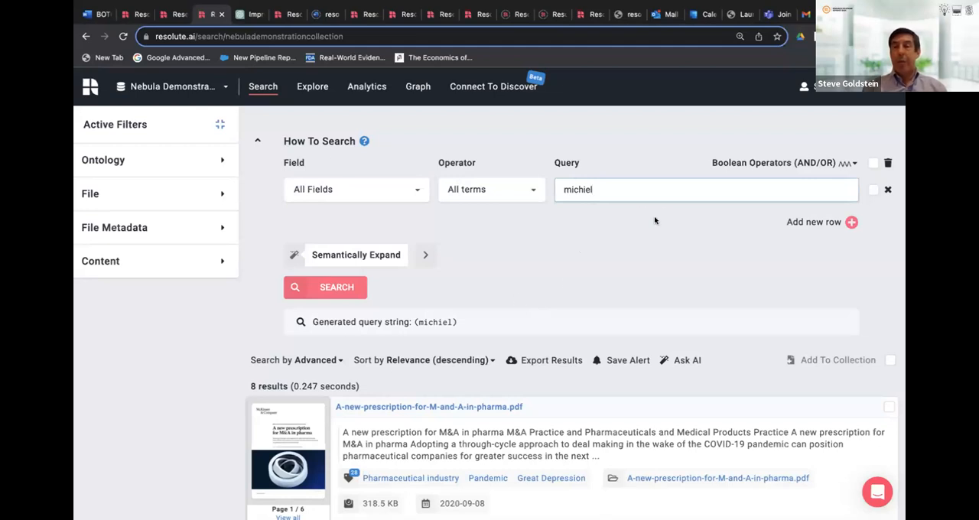
{"action": "mouse_move", "coordinate": [350, 277]}
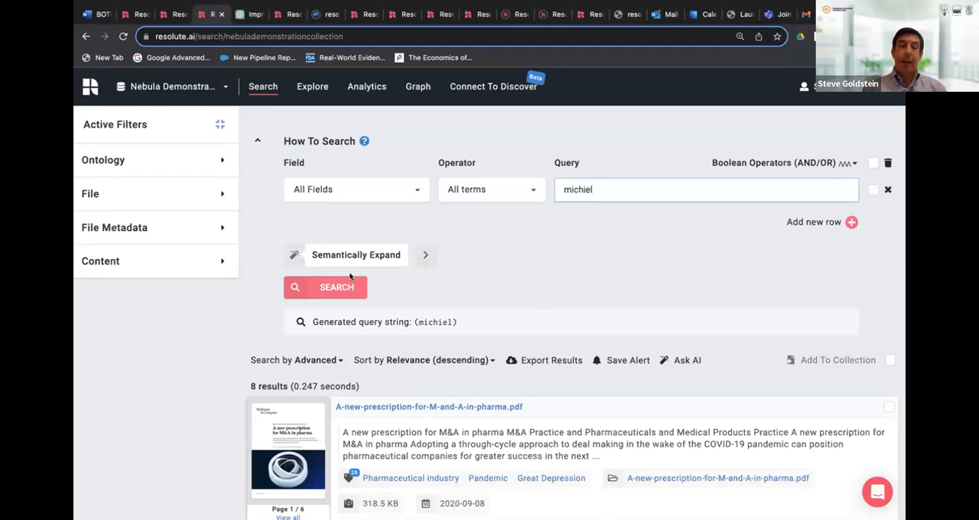
Rerun the 'michiel' search and scroll to the single result, Keeping Pace with Big Pharma
{"action": "left_click", "coordinate": [851, 222]}
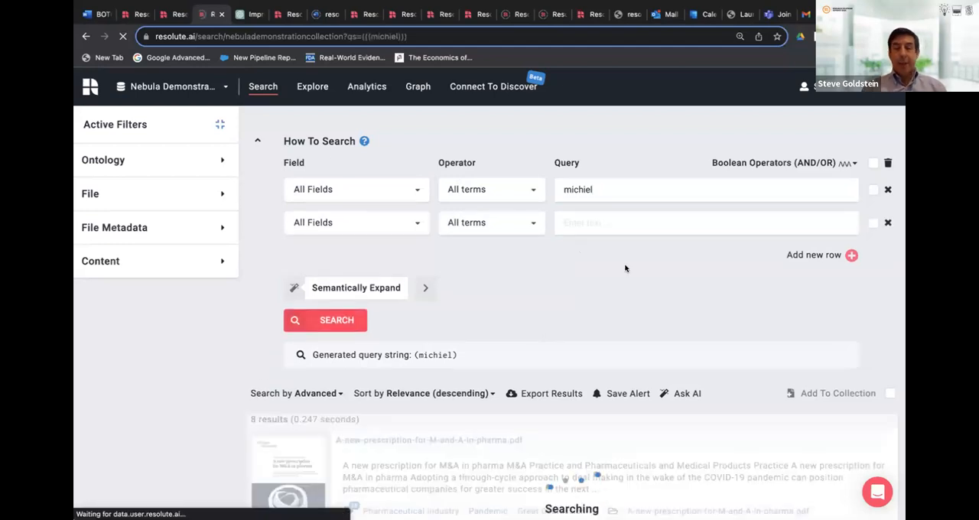
{"action": "left_click", "coordinate": [324, 319]}
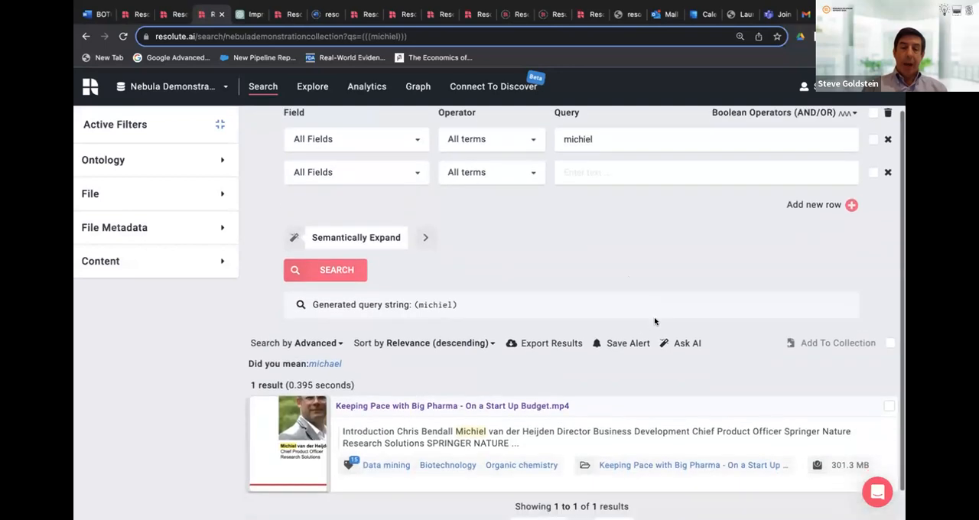
{"action": "scroll", "scroll_direction": "down", "scroll_amount": 3}
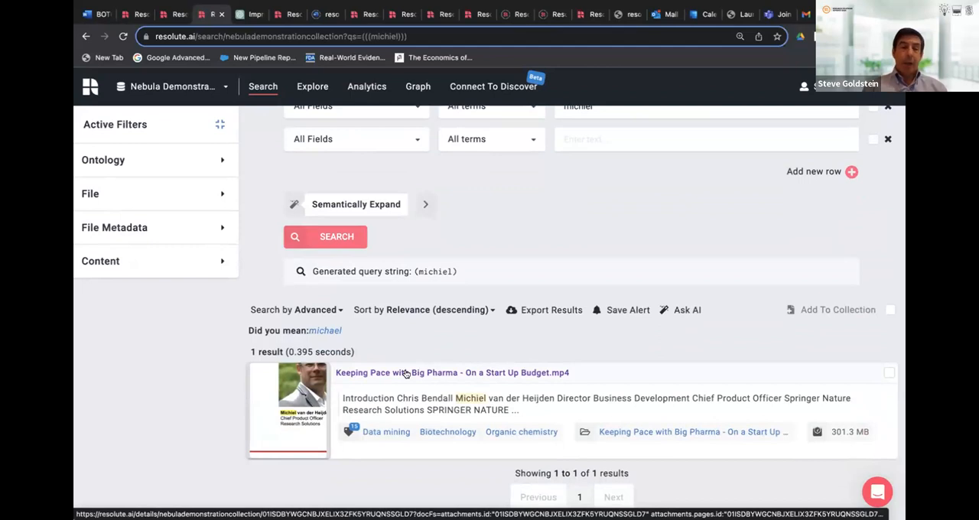
Open Keeping Pace with Big Pharma, pause at 0:57, and scroll to its transcription
{"action": "left_click", "coordinate": [450, 373]}
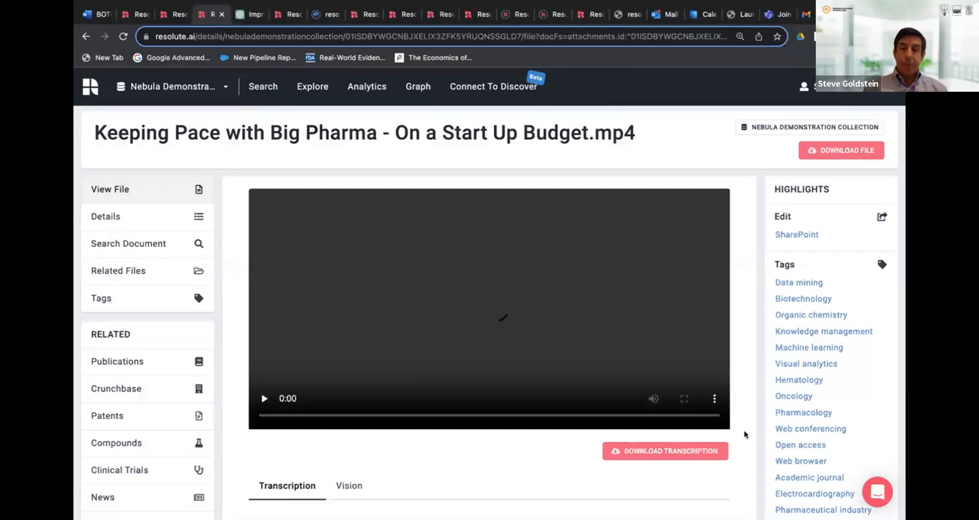
{"action": "scroll", "scroll_direction": "down", "scroll_amount": 3}
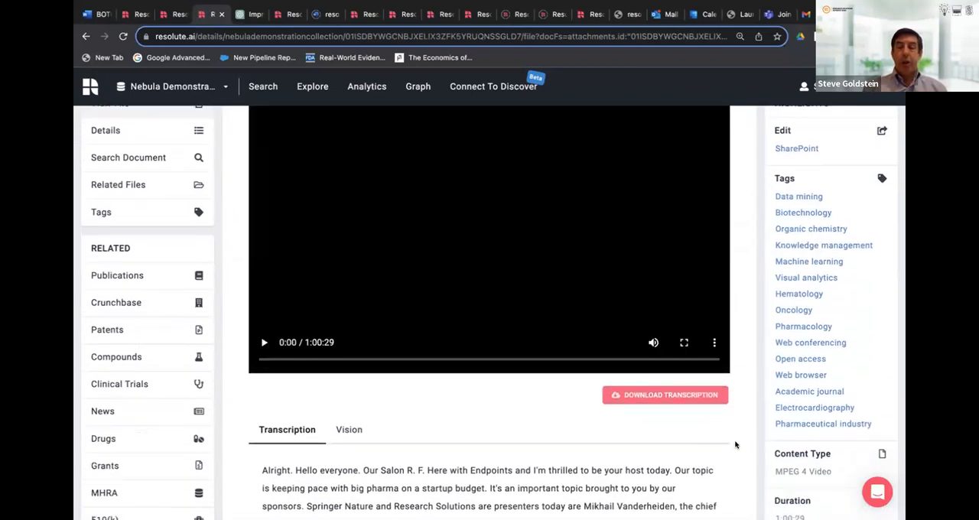
{"action": "scroll", "scroll_direction": "down", "scroll_amount": 3}
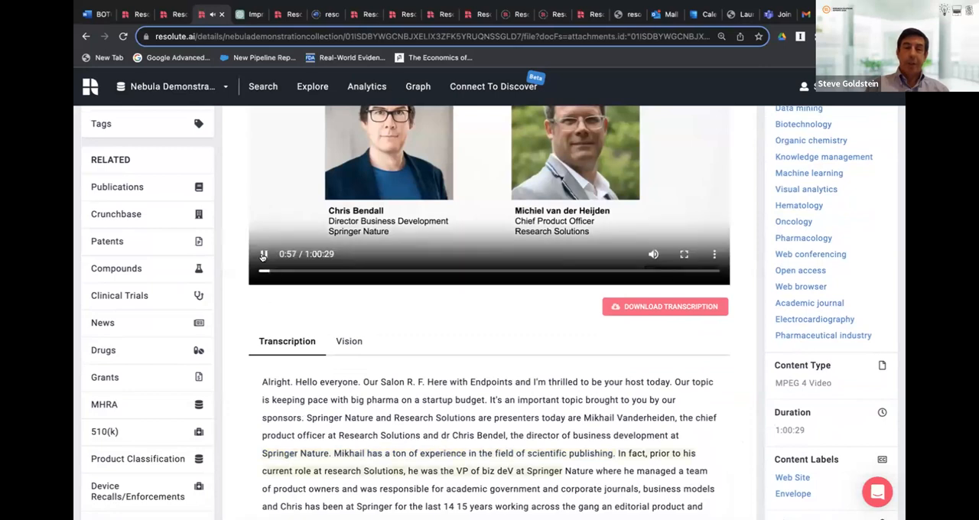
{"action": "left_click", "coordinate": [263, 254]}
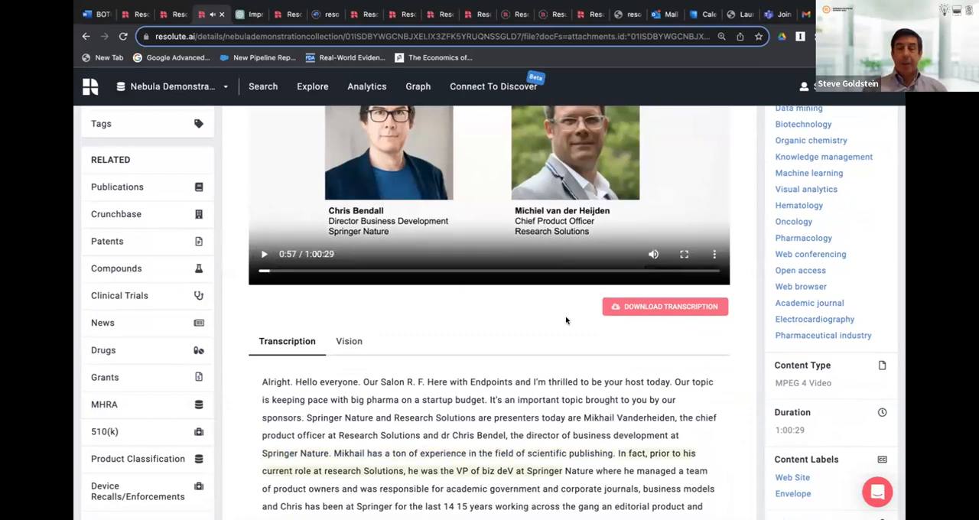
{"action": "mouse_move", "coordinate": [552, 339]}
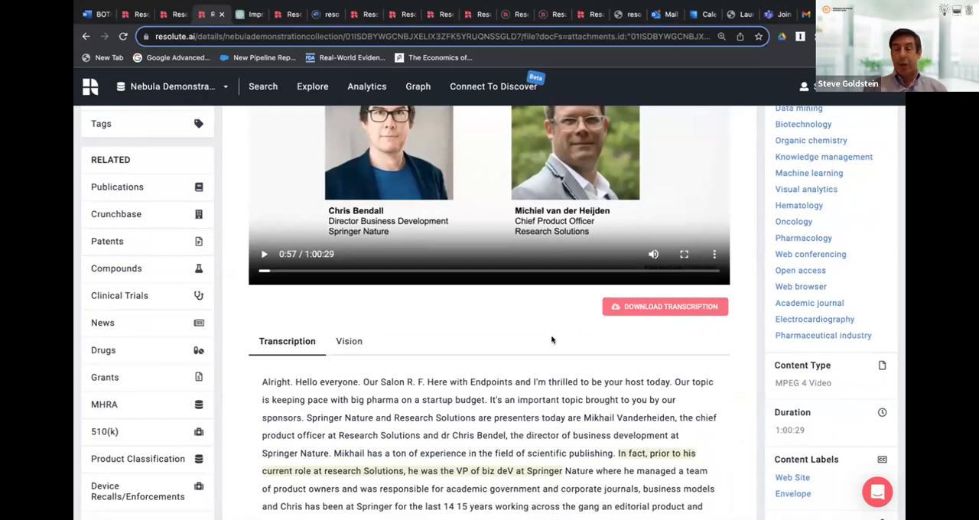
{"action": "mouse_move", "coordinate": [755, 394]}
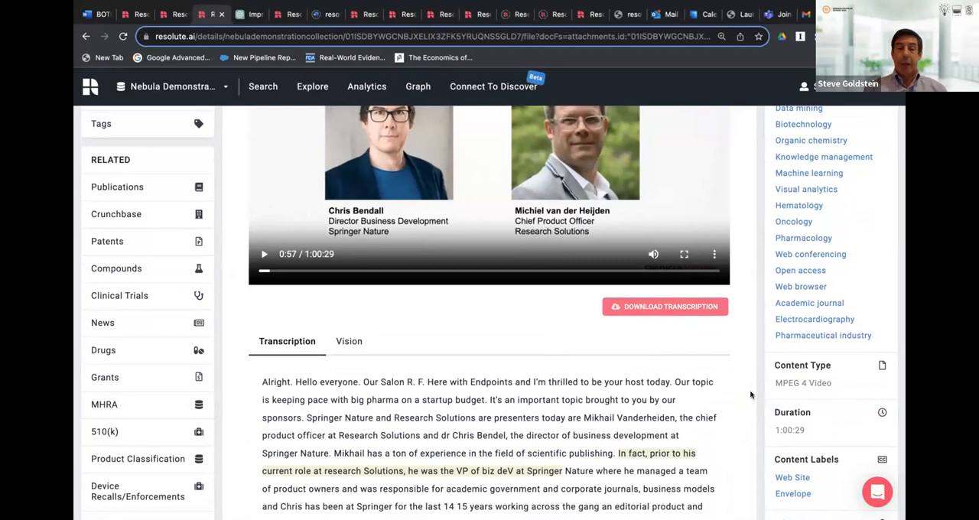
{"action": "scroll", "scroll_direction": "down", "scroll_amount": 3}
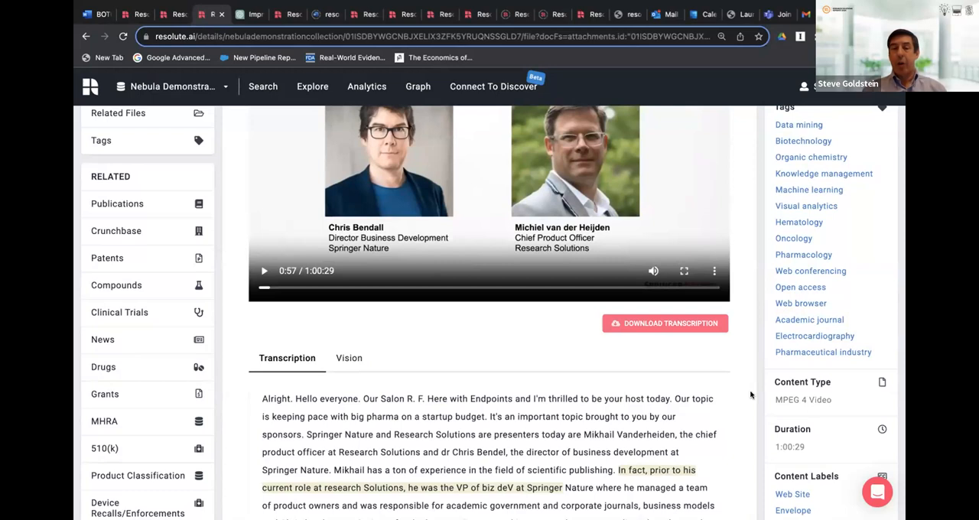
{"action": "left_click", "coordinate": [348, 358]}
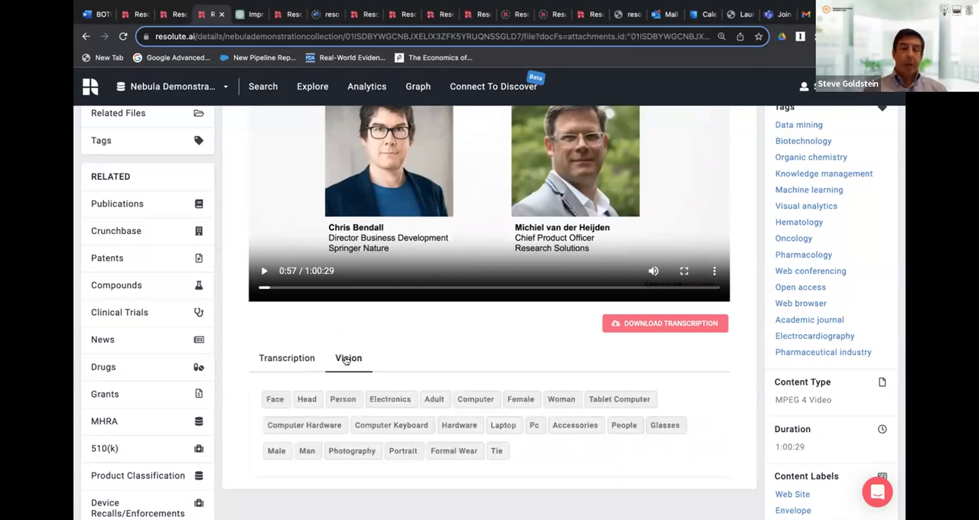
{"action": "mouse_move", "coordinate": [457, 331]}
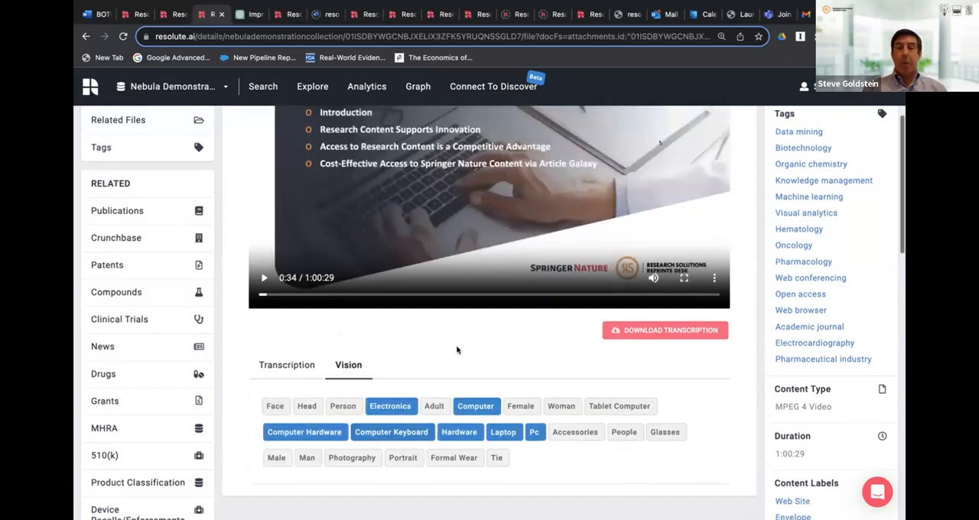
{"action": "scroll", "scroll_direction": "up", "scroll_amount": 3}
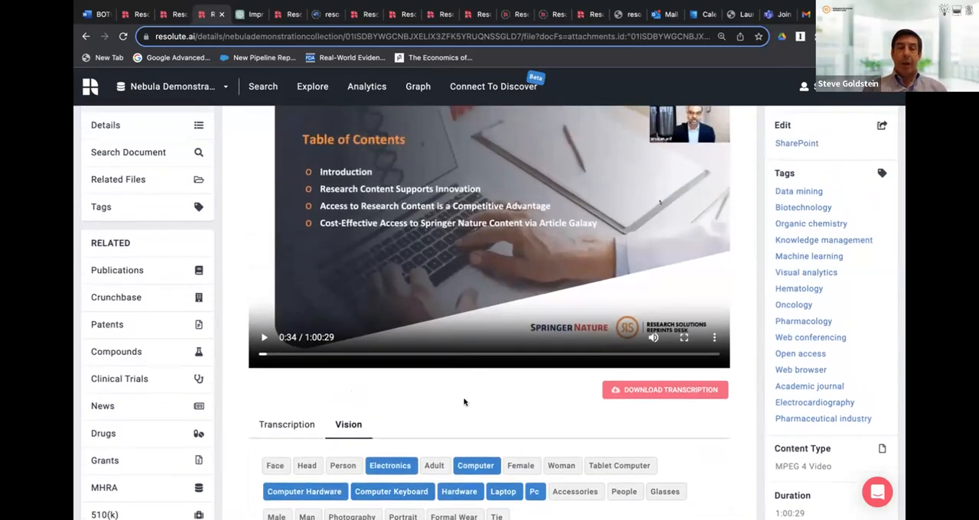
{"action": "mouse_move", "coordinate": [423, 380]}
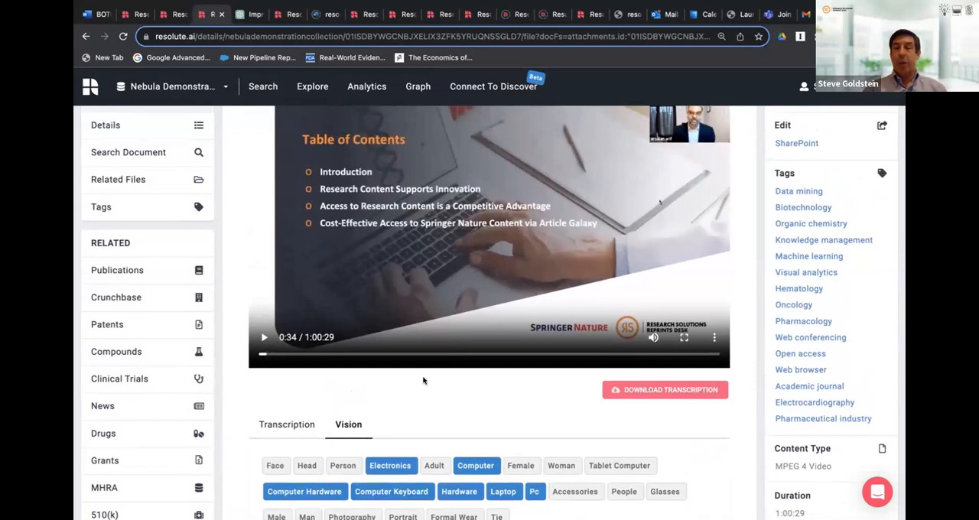
{"action": "mouse_move", "coordinate": [429, 387]}
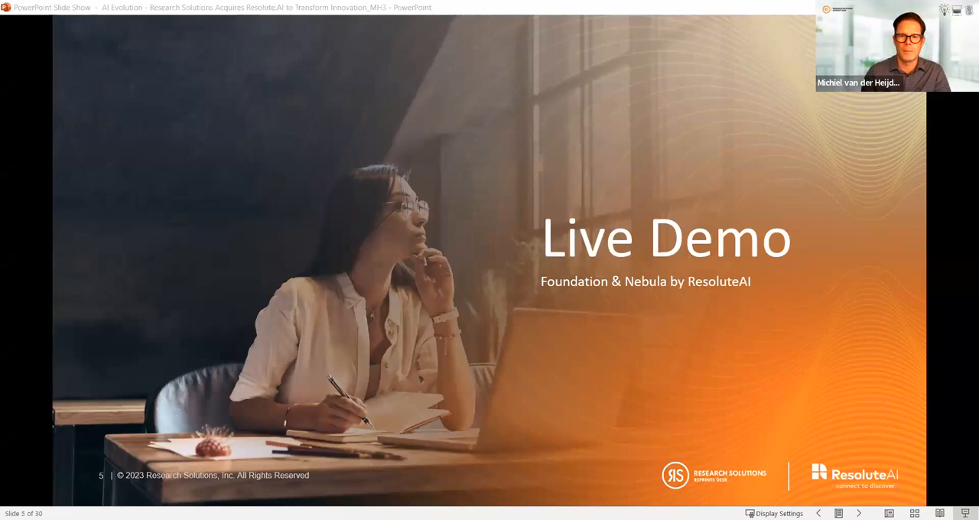
{"action": "mouse_move", "coordinate": [483, 414]}
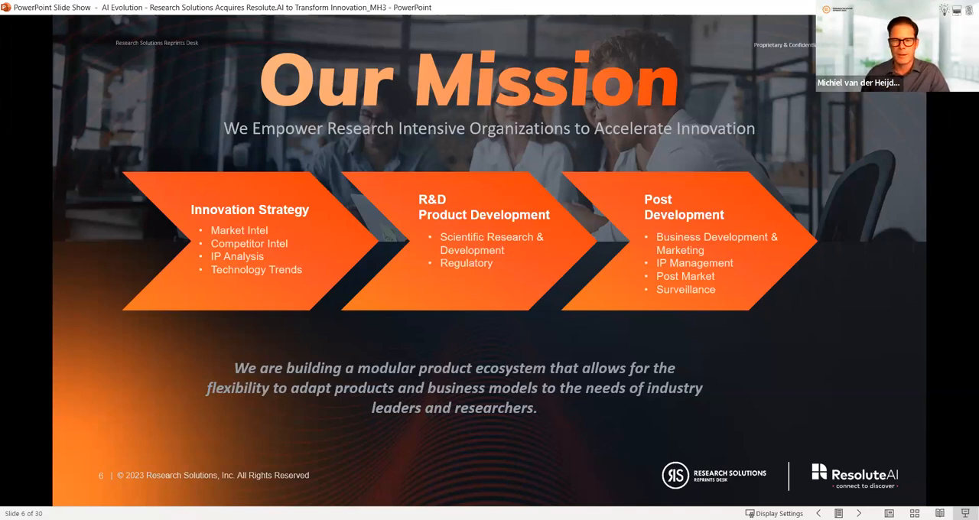
{"action": "mouse_move", "coordinate": [815, 379]}
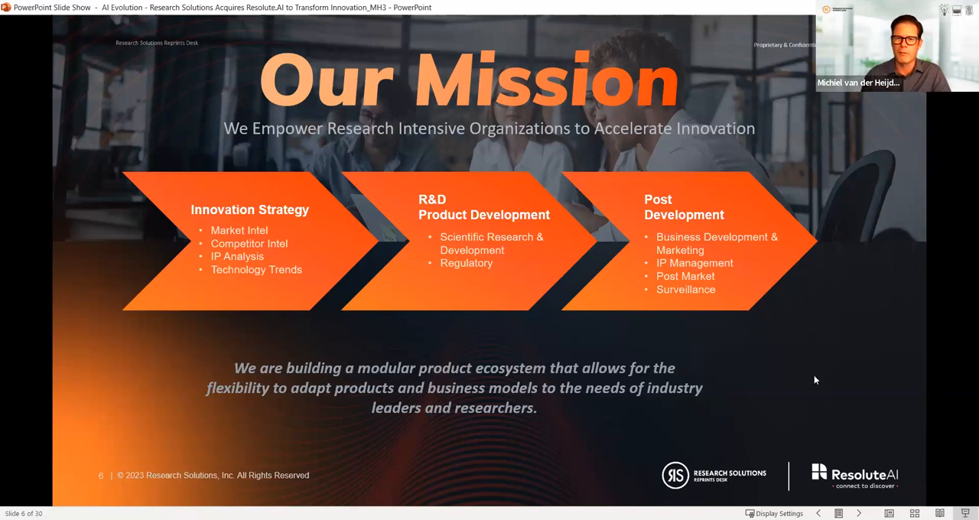
{"action": "mouse_move", "coordinate": [730, 384]}
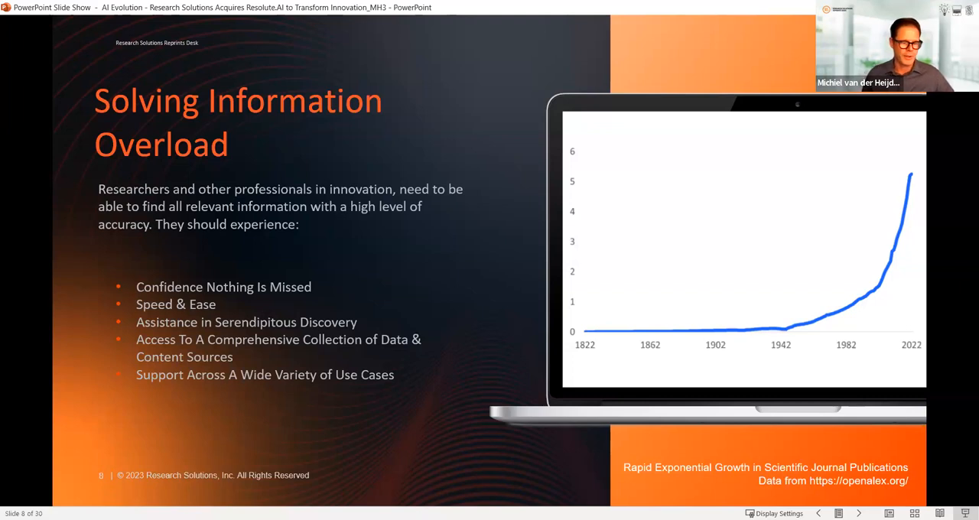
{"action": "mouse_move", "coordinate": [447, 418]}
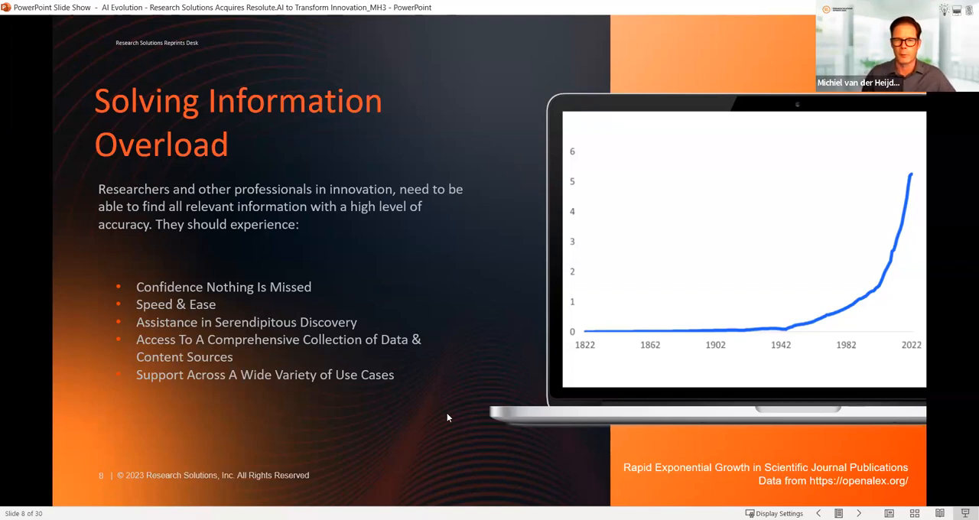
{"action": "mouse_move", "coordinate": [449, 389]}
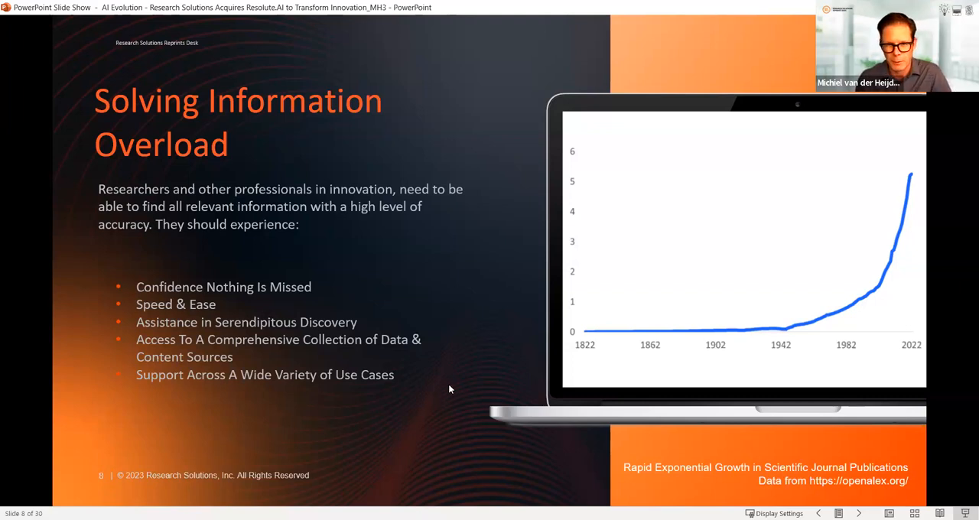
{"action": "mouse_move", "coordinate": [450, 382]}
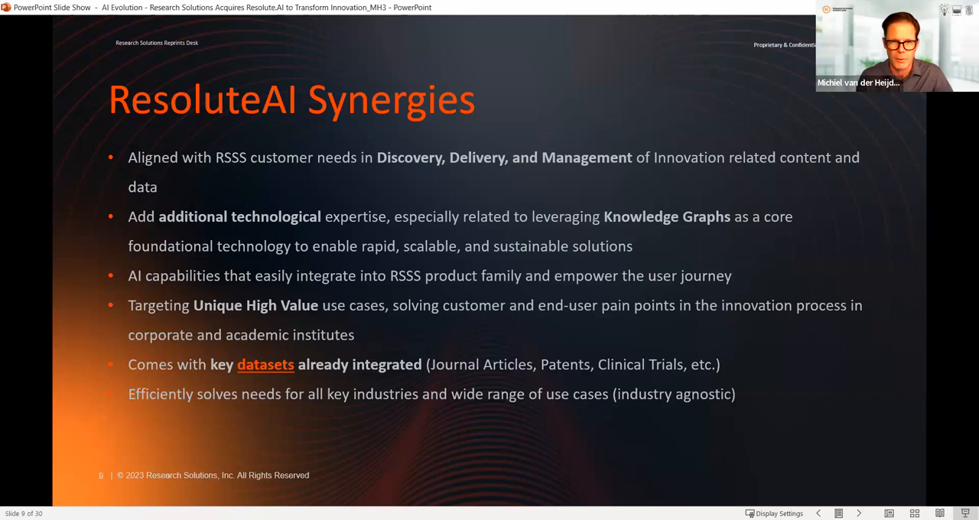
{"action": "mouse_move", "coordinate": [411, 433]}
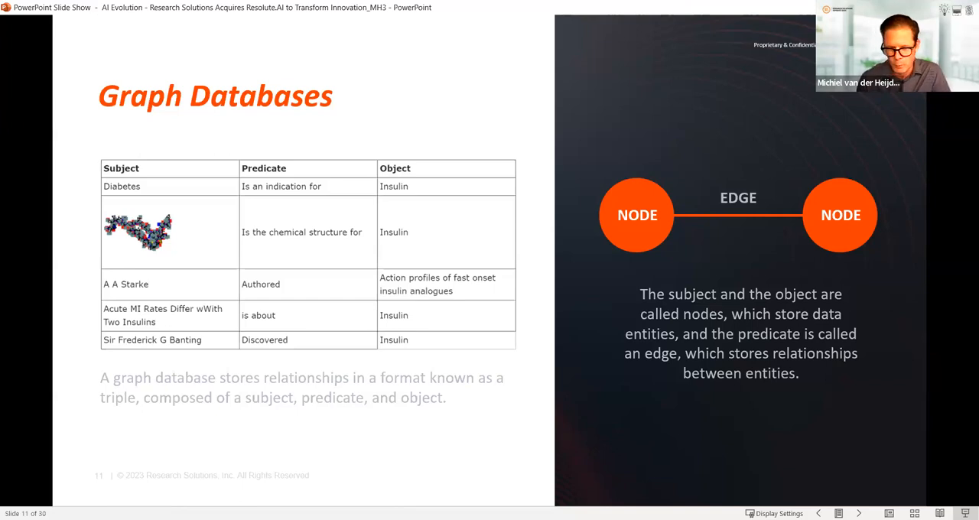
{"action": "mouse_move", "coordinate": [655, 441]}
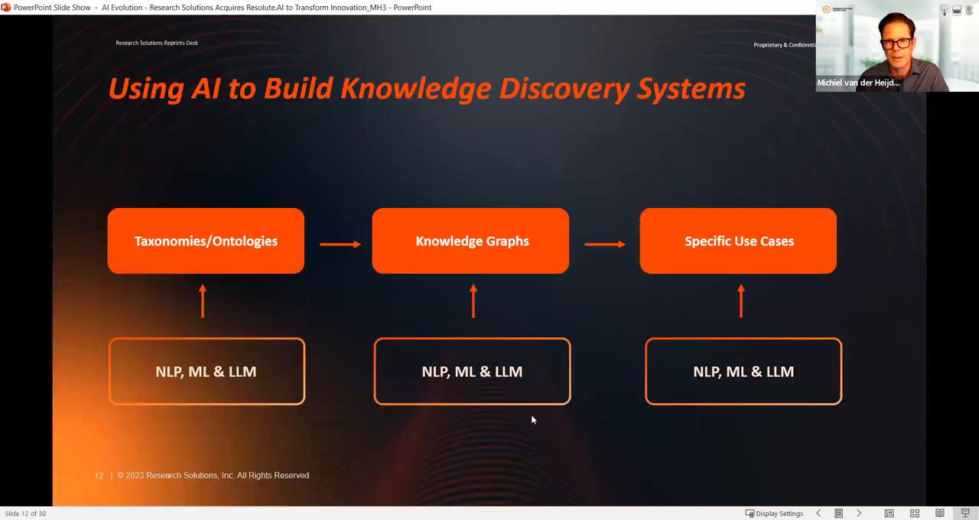
{"action": "mouse_move", "coordinate": [555, 433]}
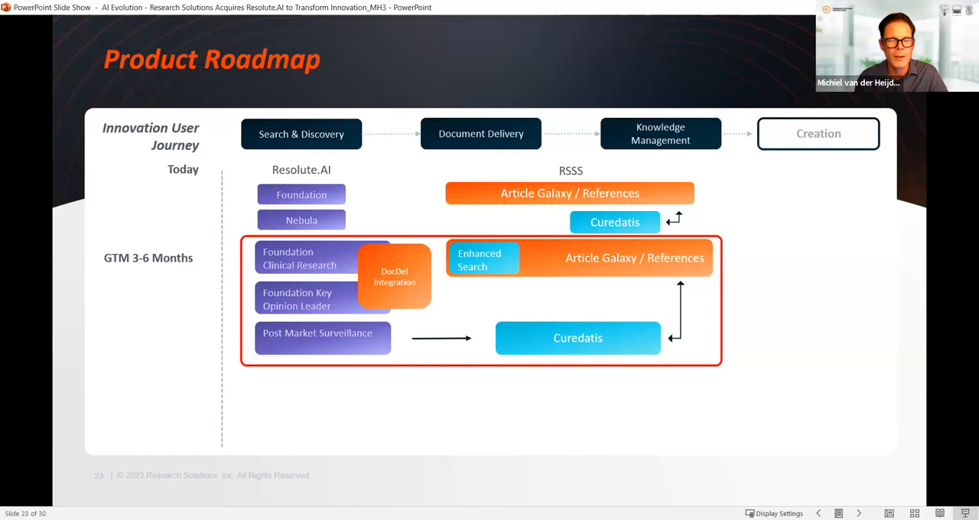
{"action": "mouse_move", "coordinate": [367, 402]}
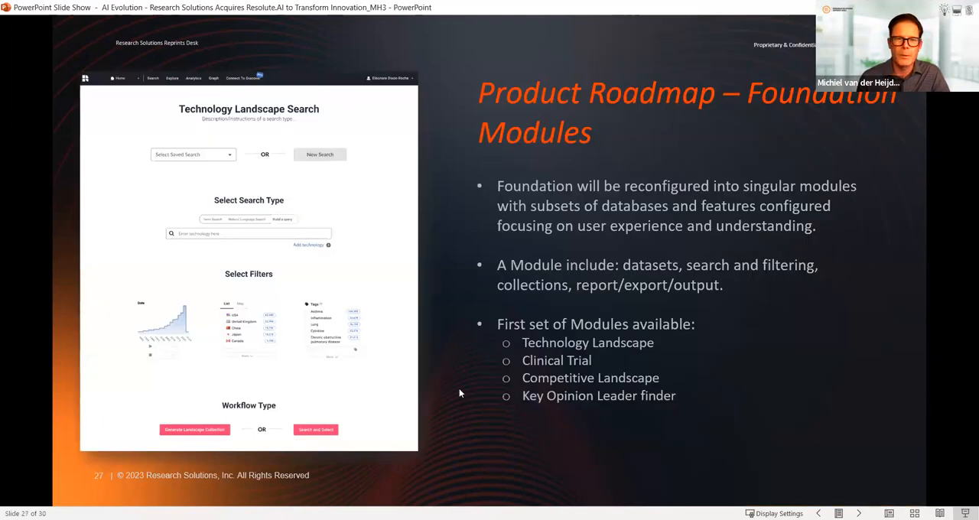
{"action": "mouse_move", "coordinate": [254, 383]}
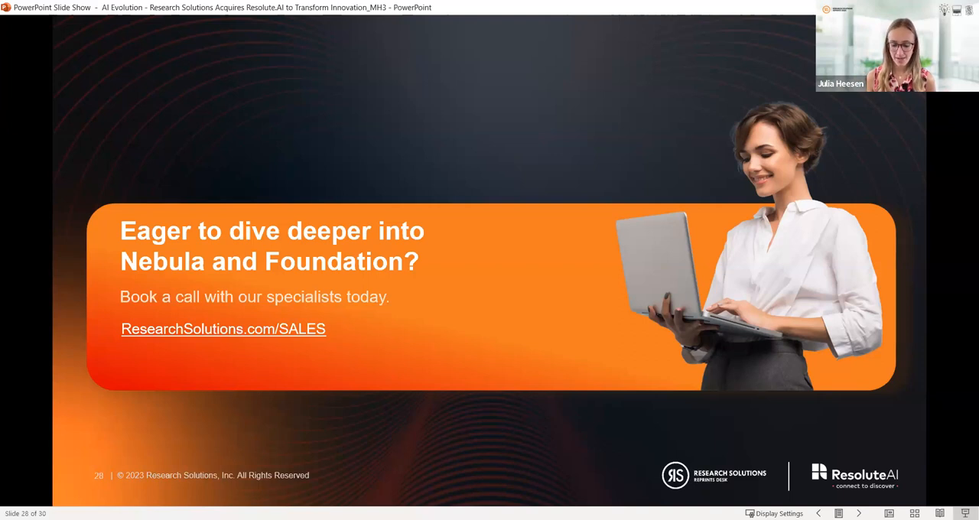
{"action": "mouse_move", "coordinate": [107, 448]}
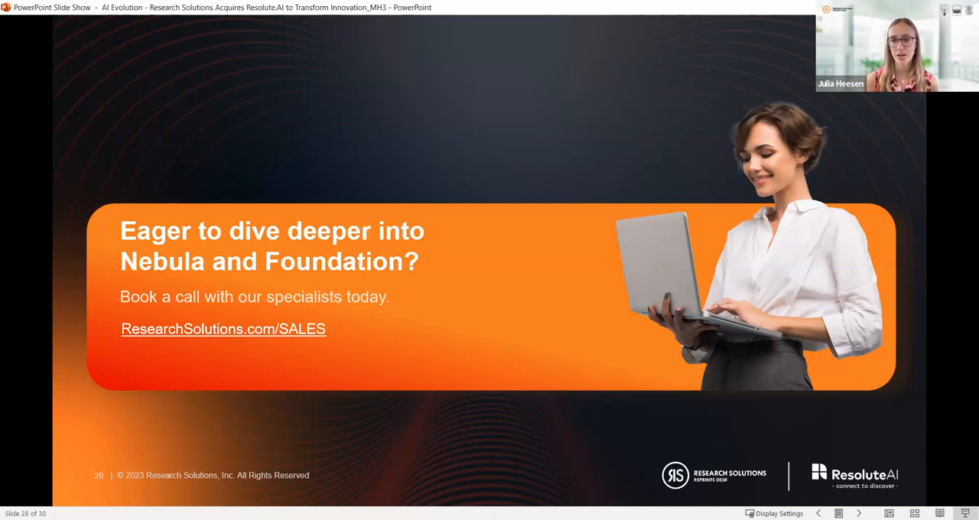
{"action": "mouse_move", "coordinate": [289, 413]}
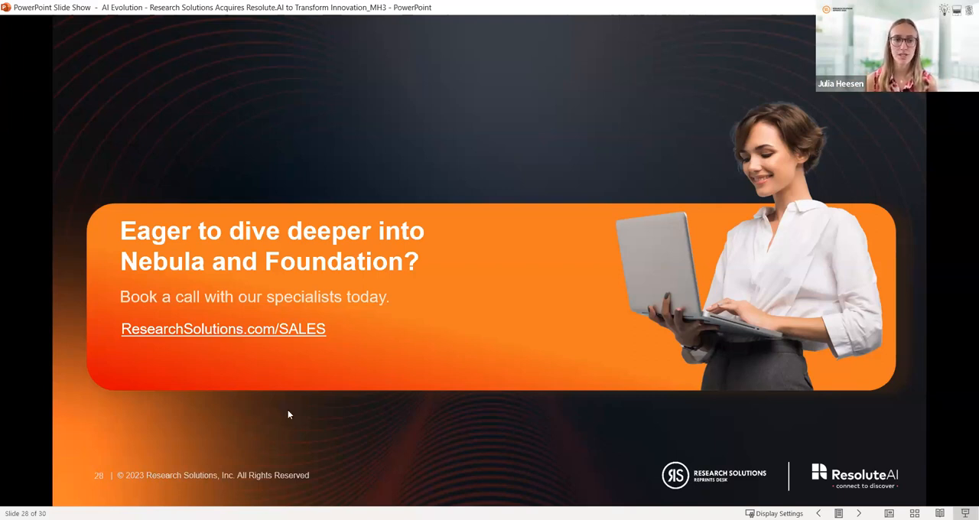
{"action": "mouse_move", "coordinate": [35, 478]}
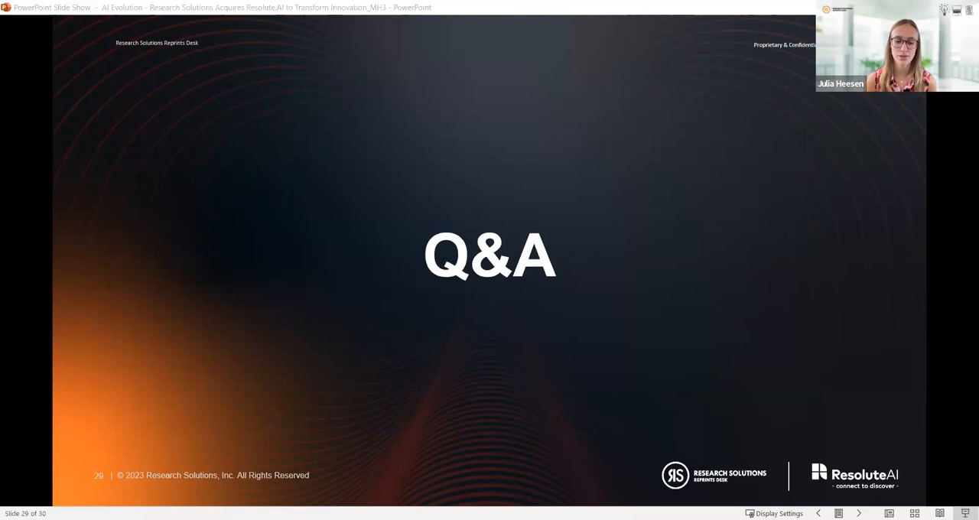
{"action": "mouse_move", "coordinate": [36, 424]}
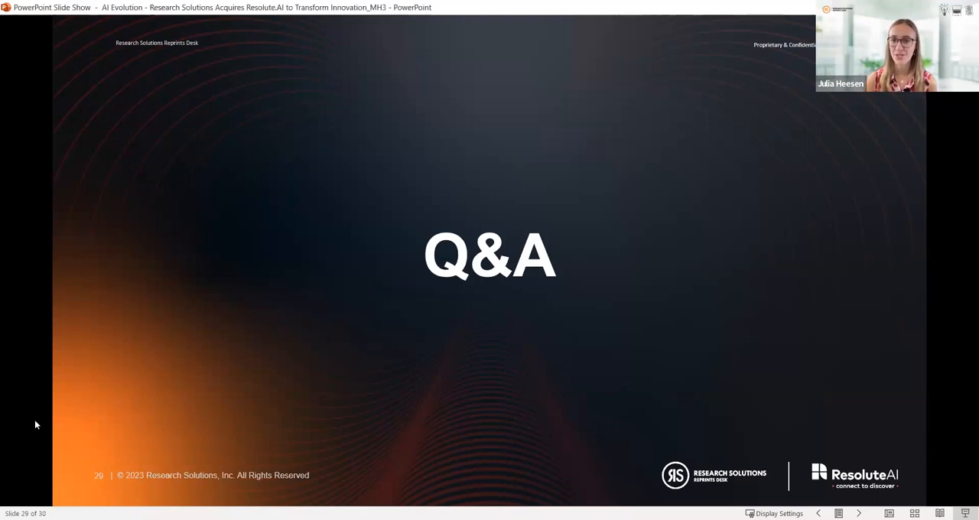